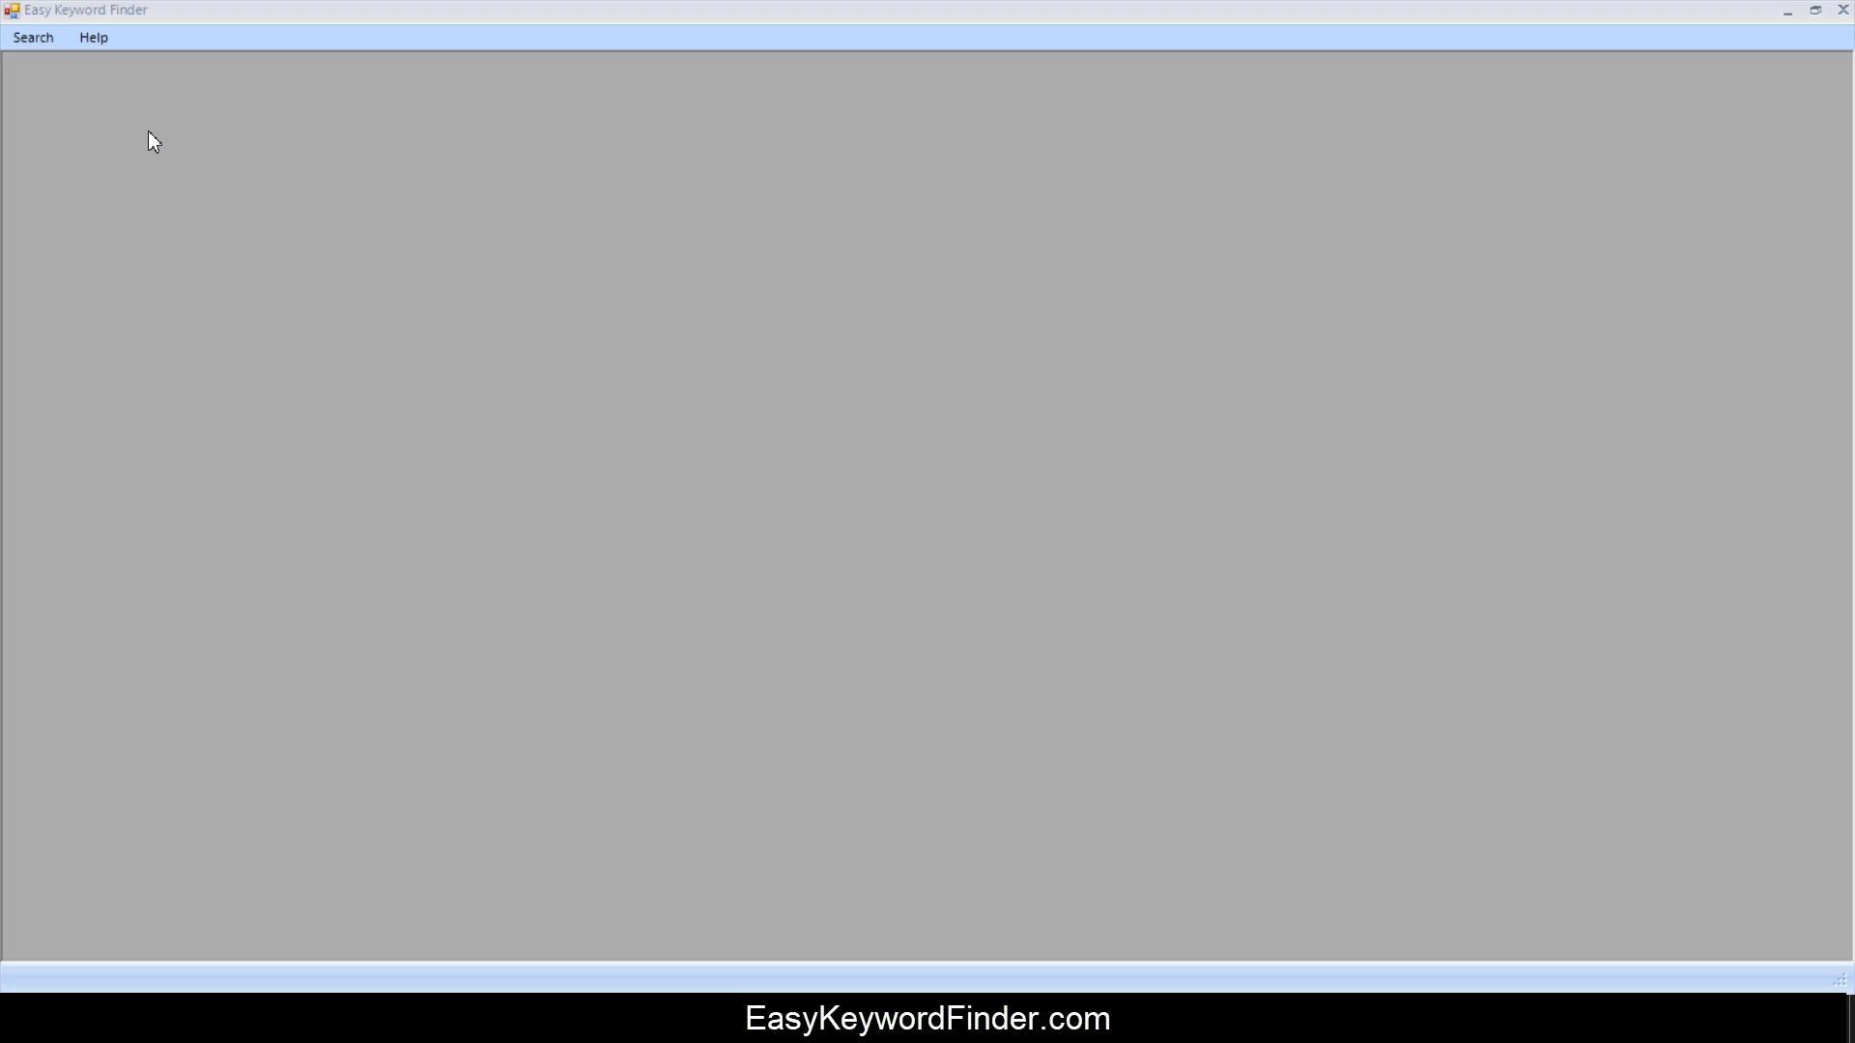
{"action": "mouse_move", "coordinate": [128, 131]}
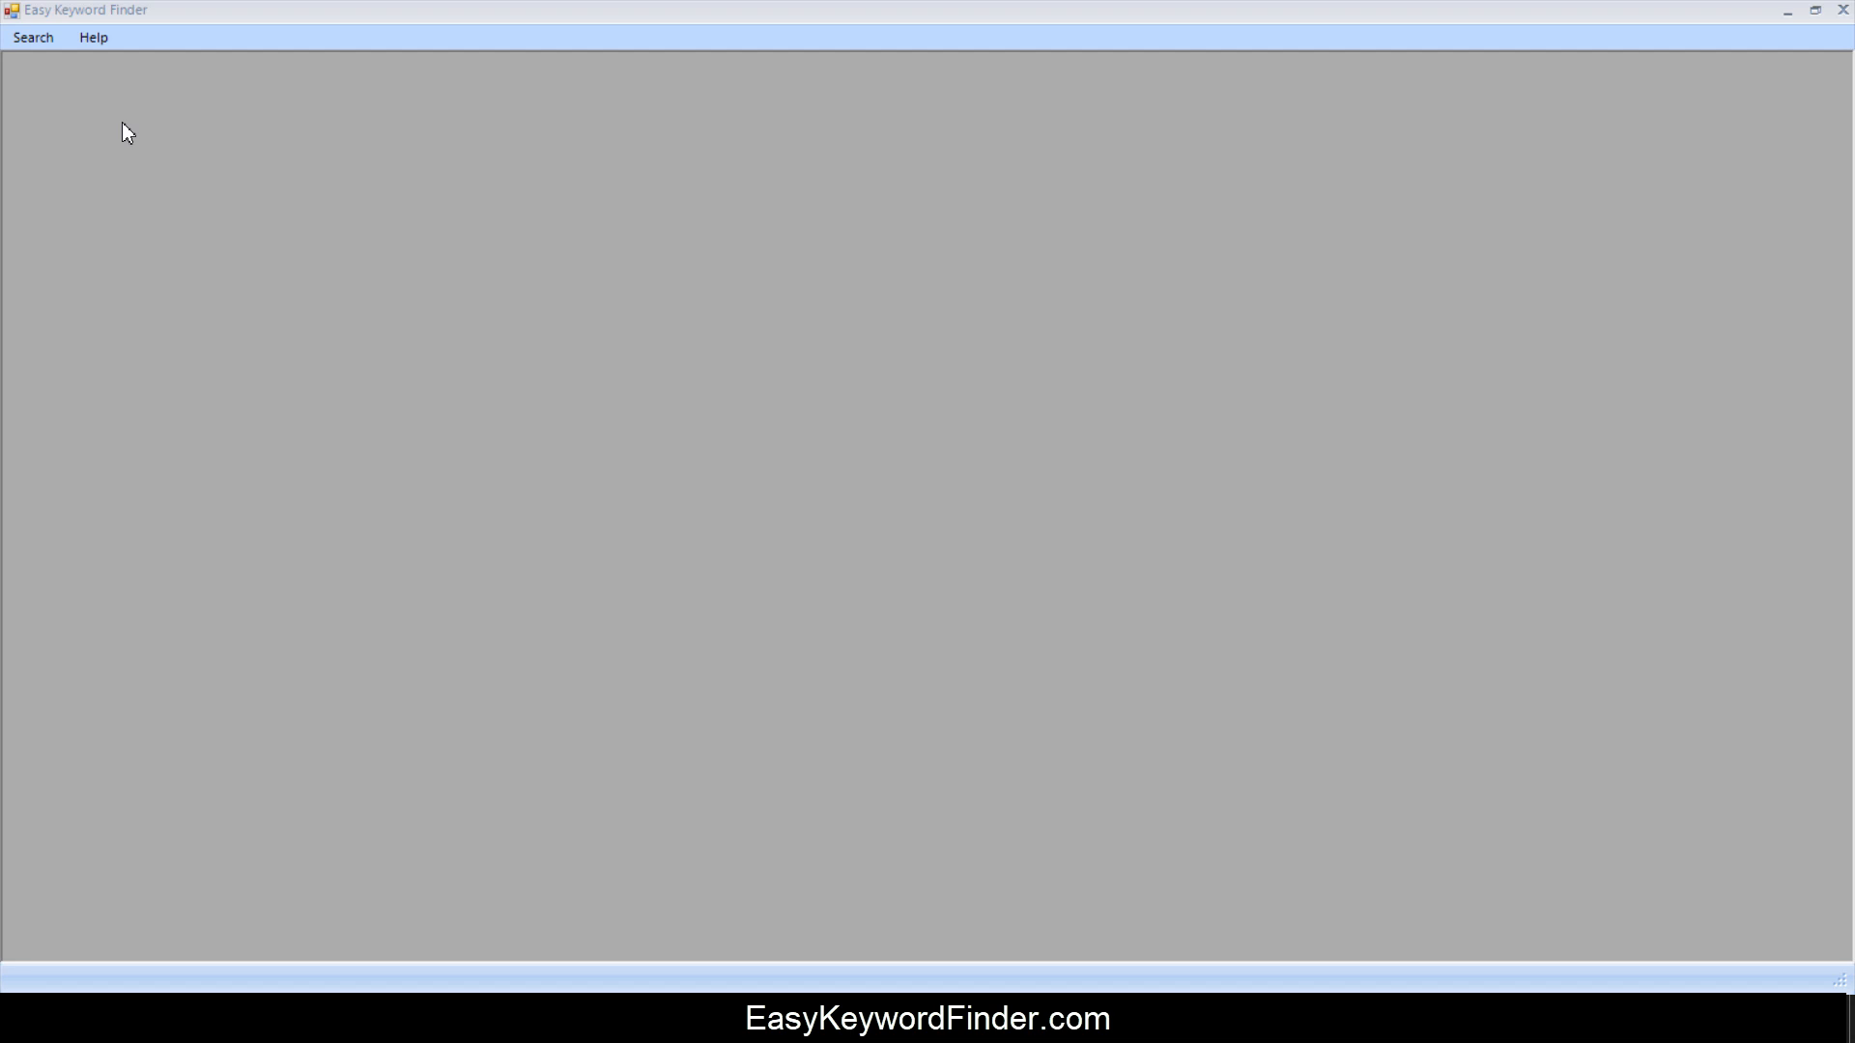
{"action": "mouse_move", "coordinate": [116, 127]}
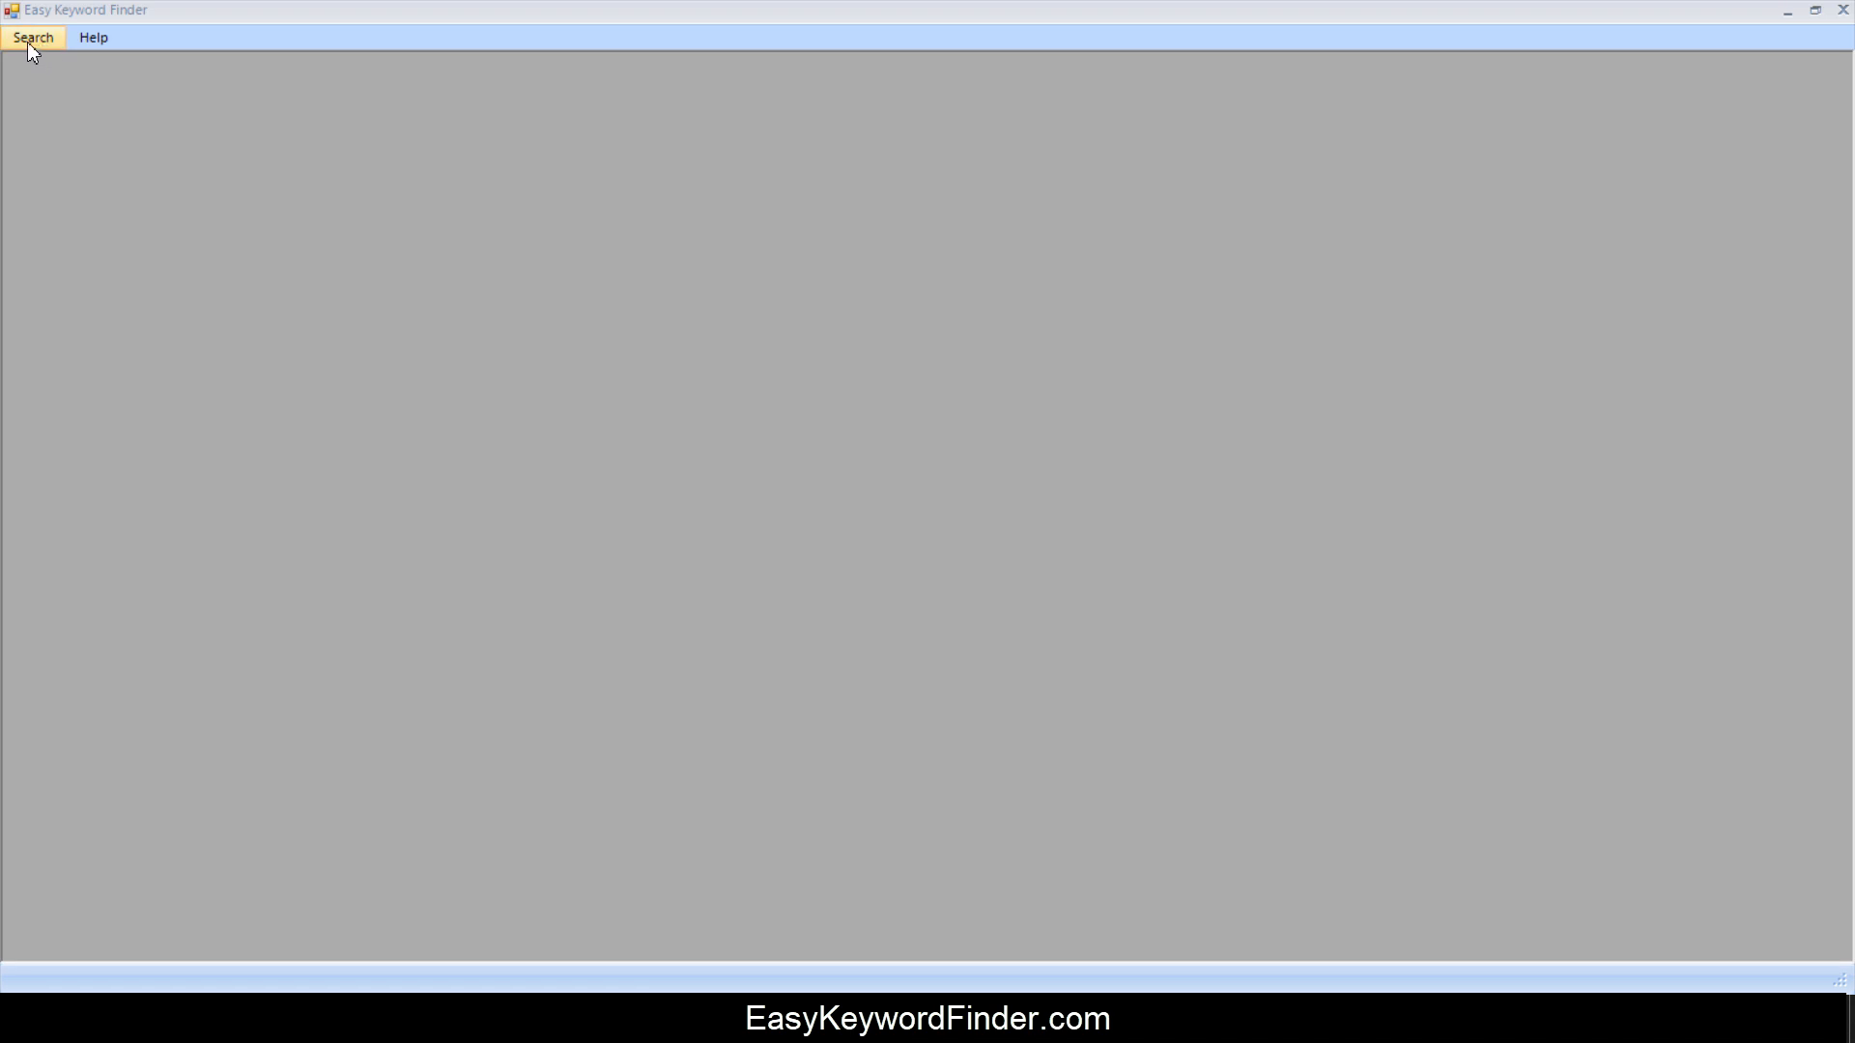
Step: Show the Search menu listing Amazon and Google keyword tree and expander tools
{"action": "left_click", "coordinate": [33, 36]}
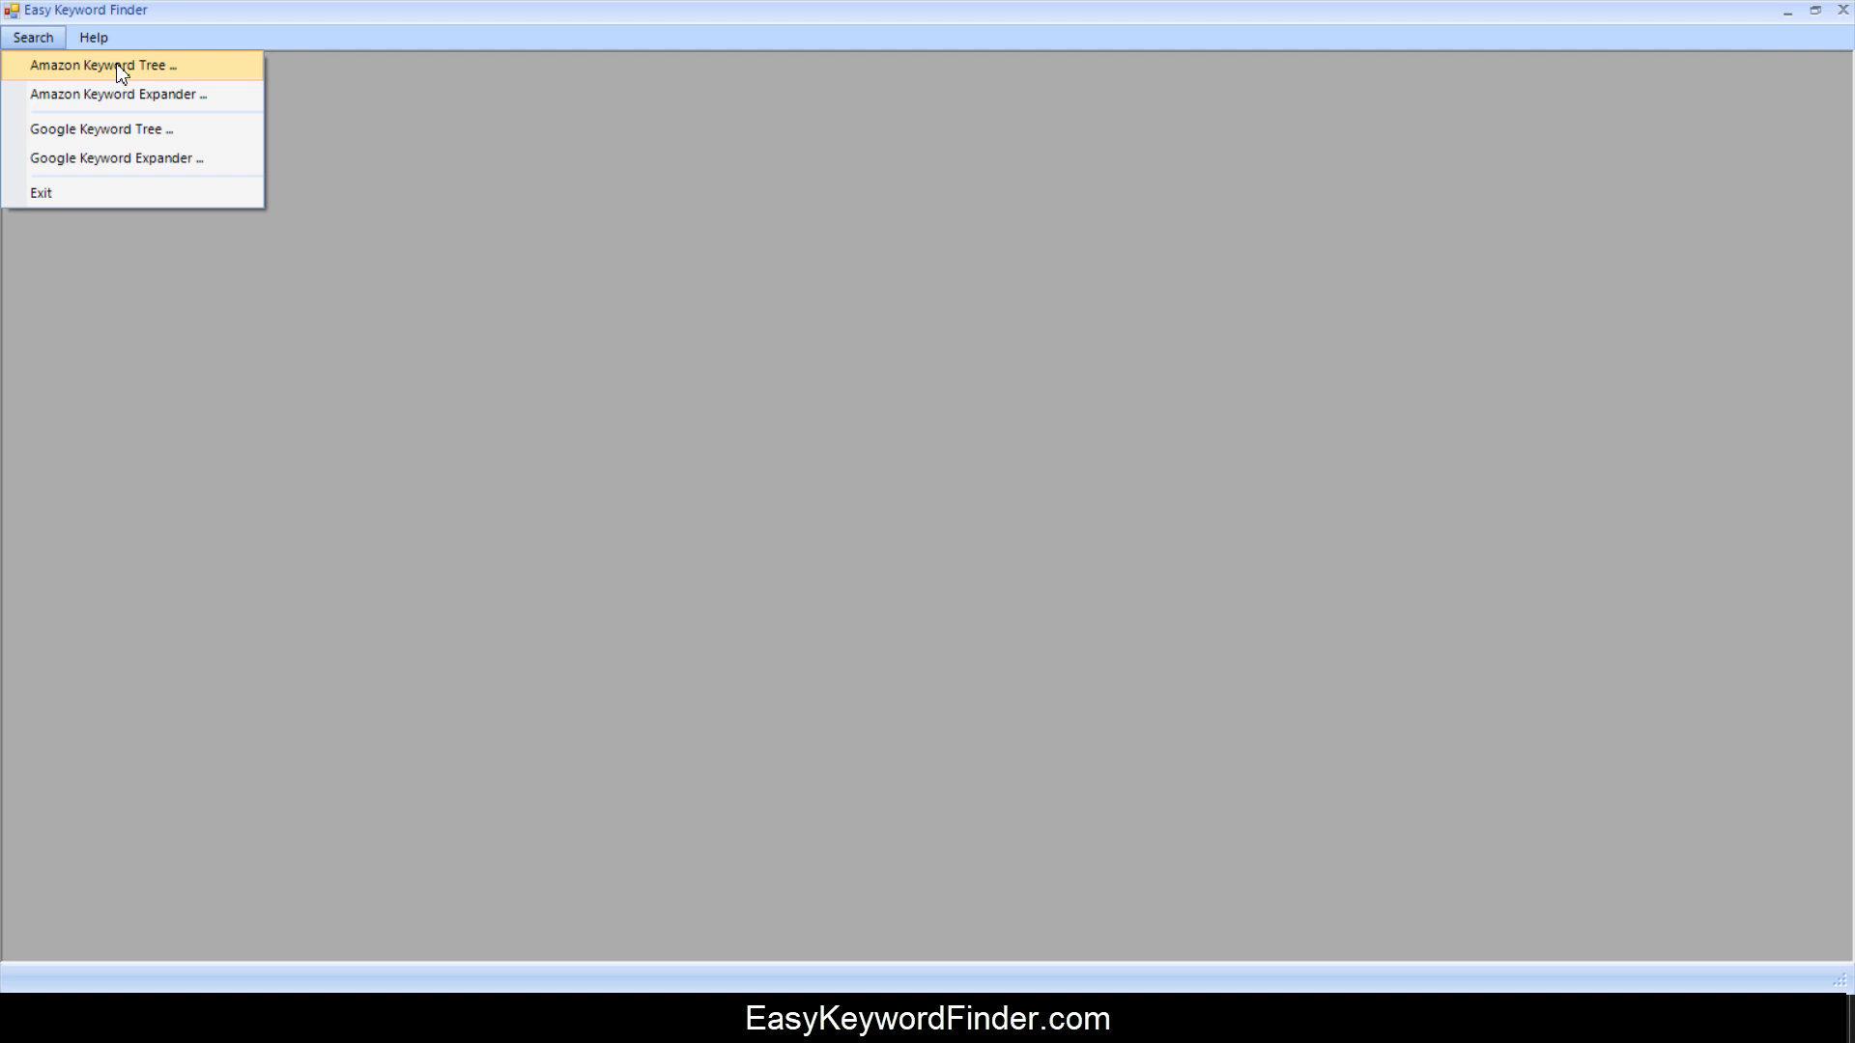
{"action": "mouse_move", "coordinate": [141, 75]}
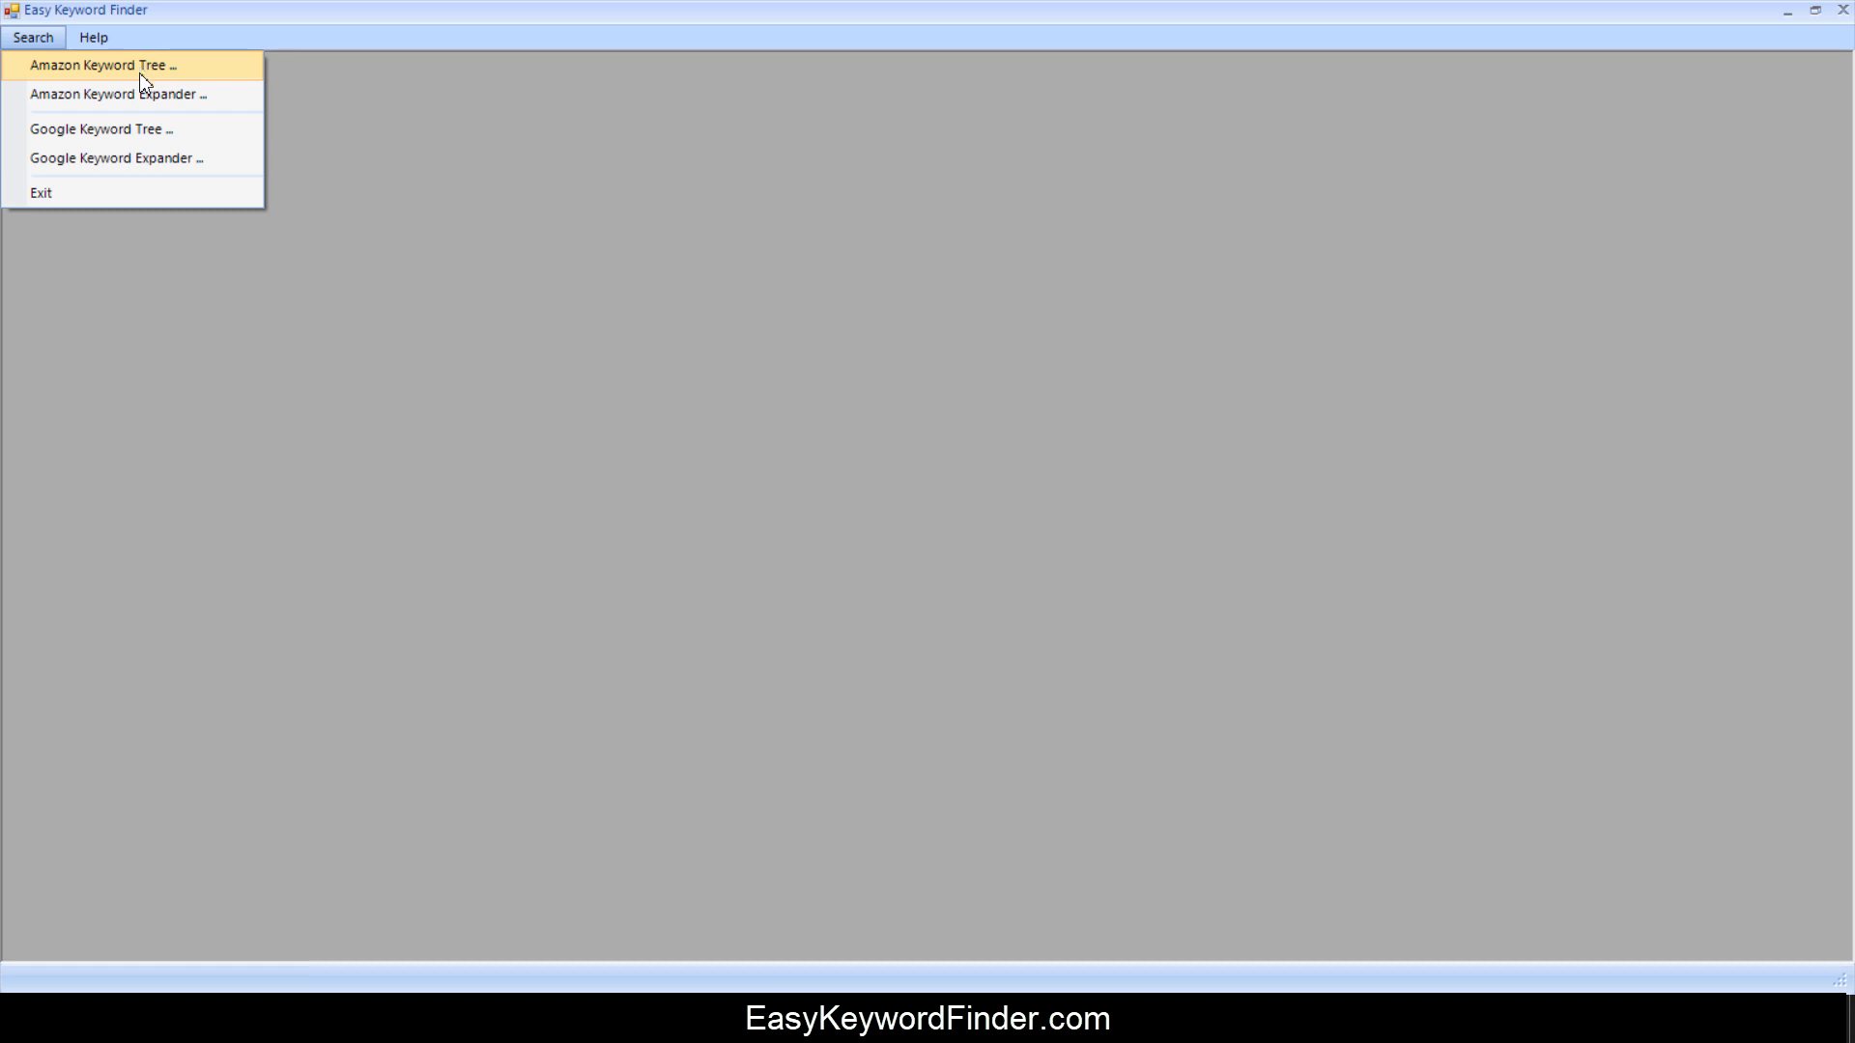
{"action": "mouse_move", "coordinate": [107, 76]}
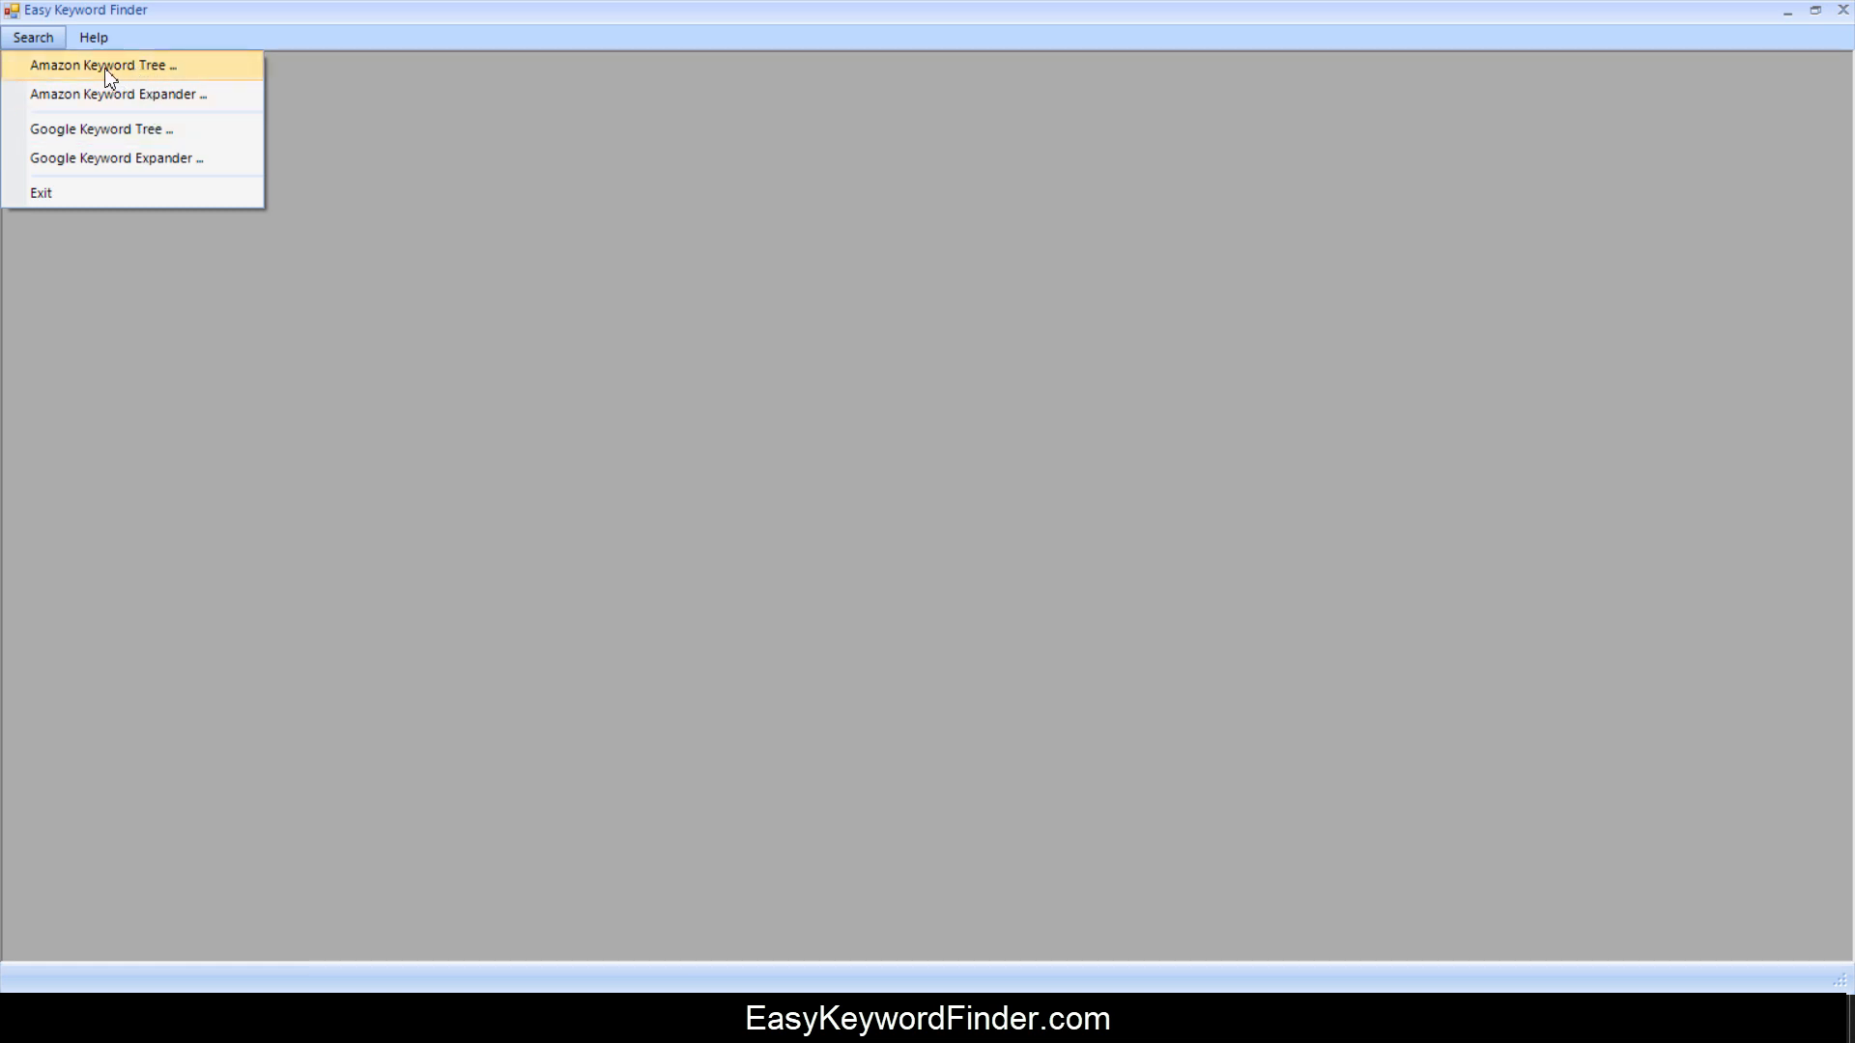
Step: Start an Amazon Keyword Tree search for the phrase 't shirt'
{"action": "left_click", "coordinate": [102, 65]}
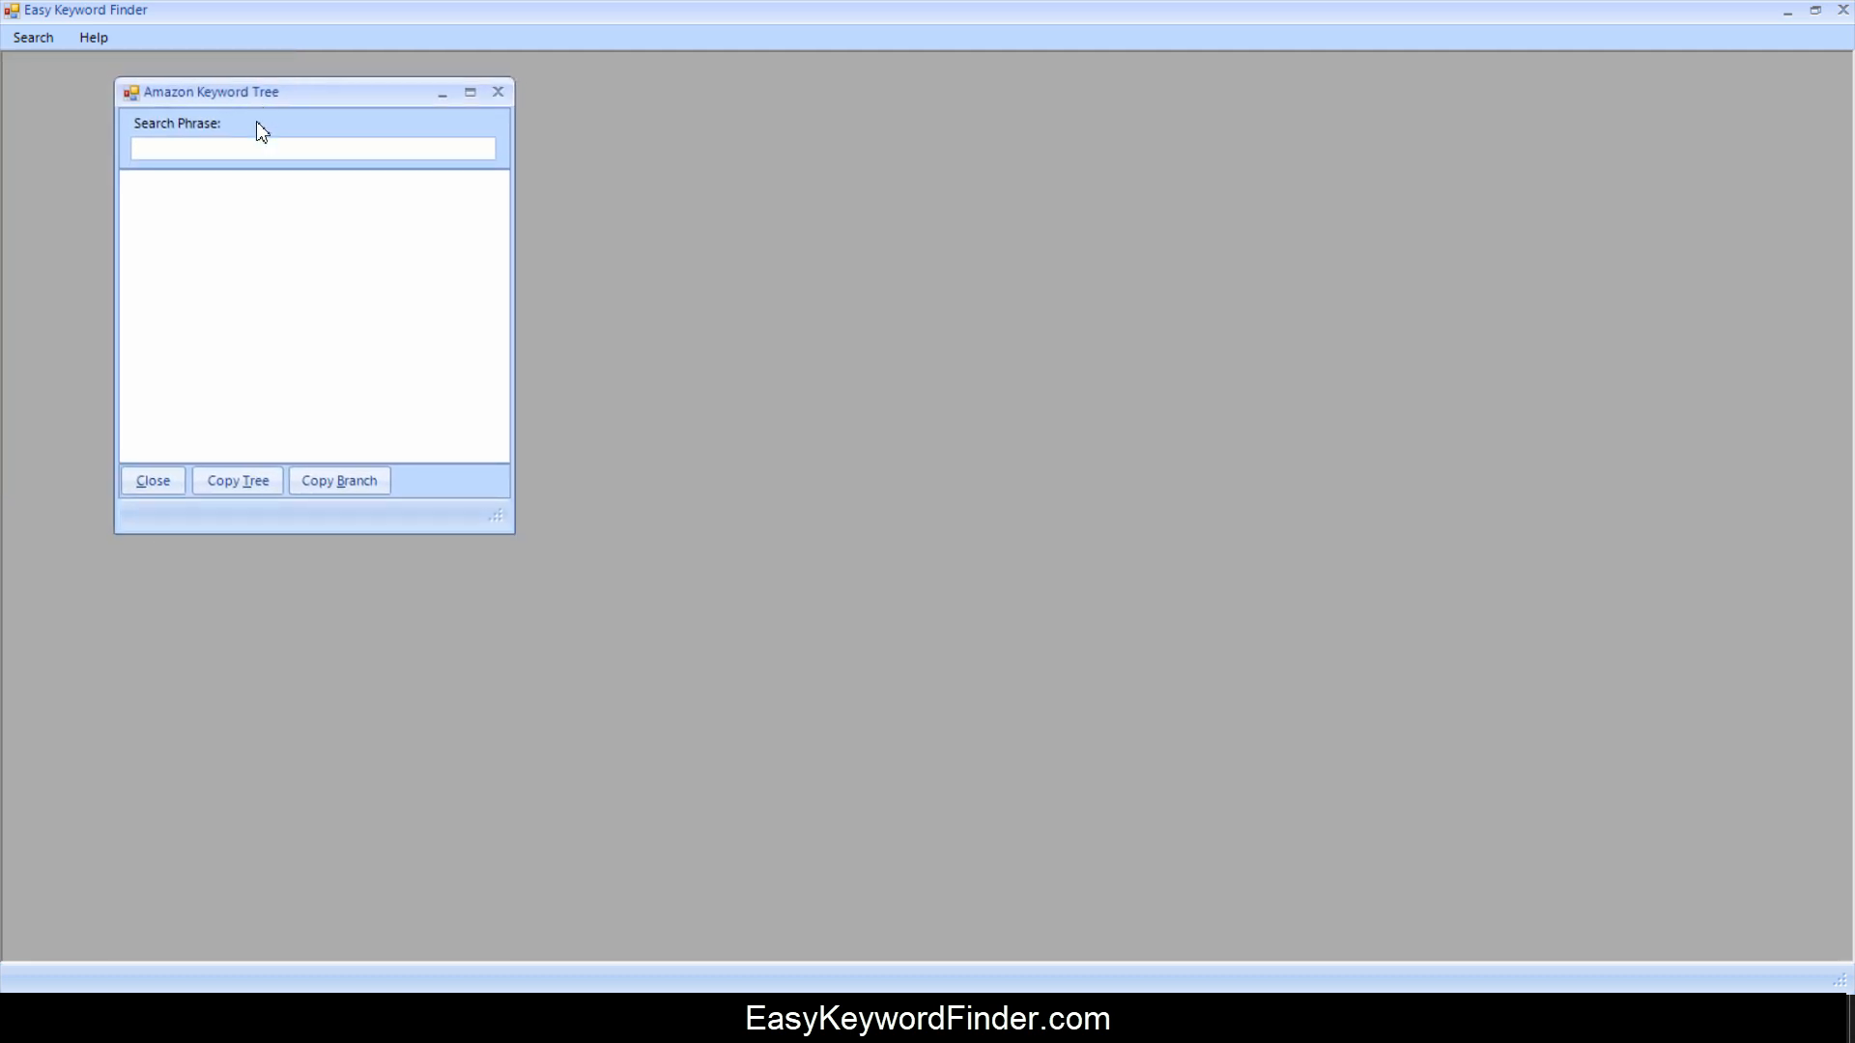
{"action": "type", "text": "t"}
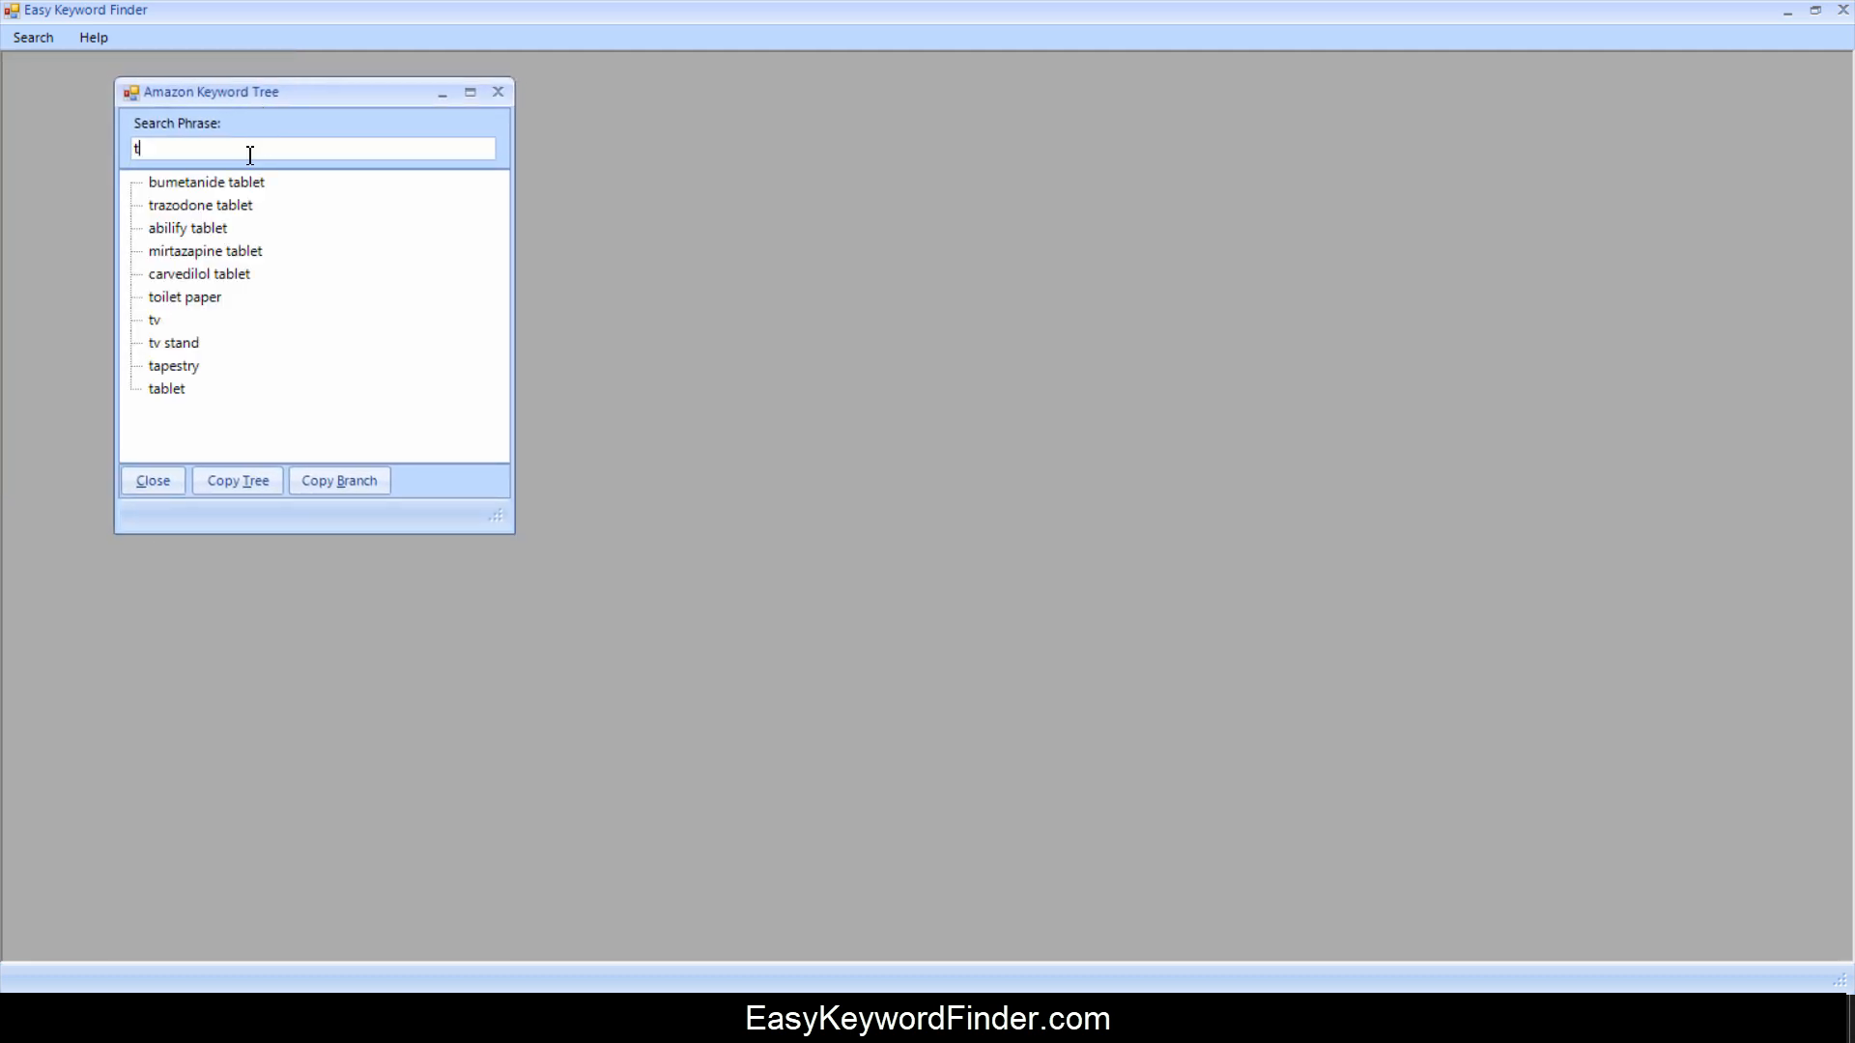
{"action": "type", "text": "shirt"}
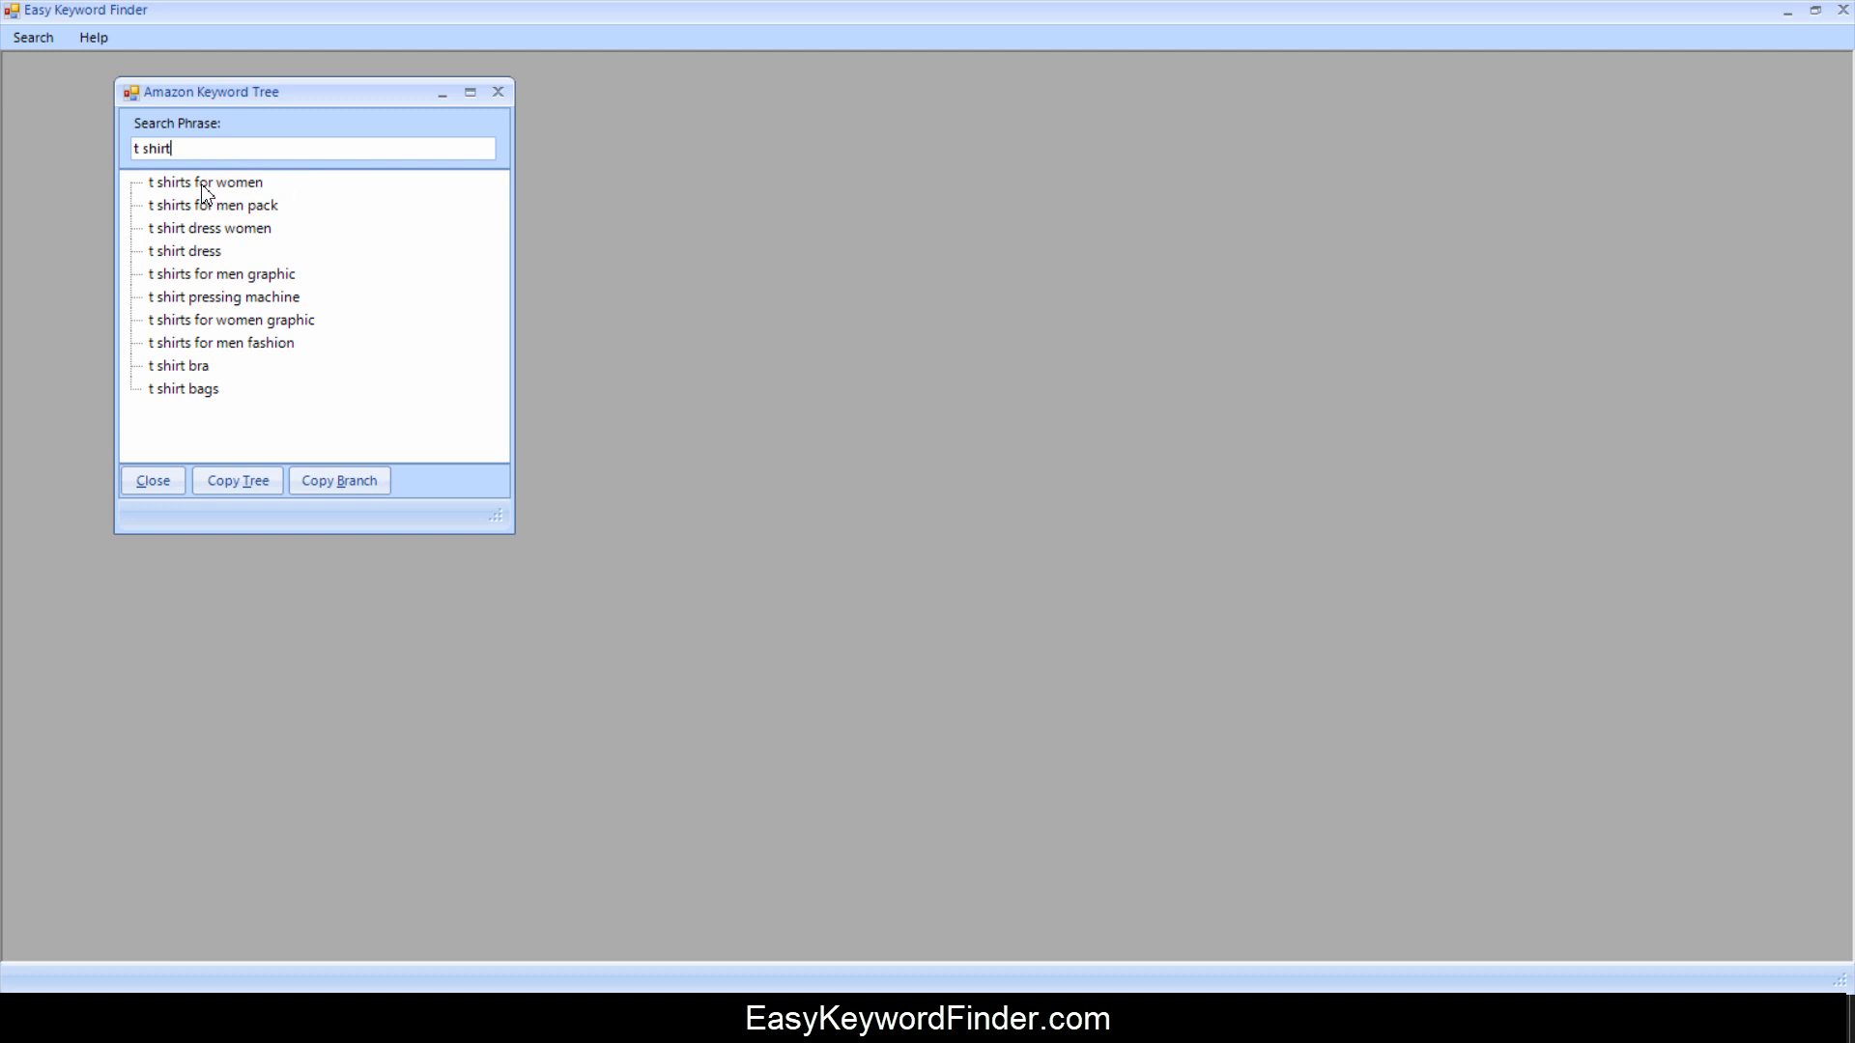
{"action": "mouse_move", "coordinate": [197, 406]}
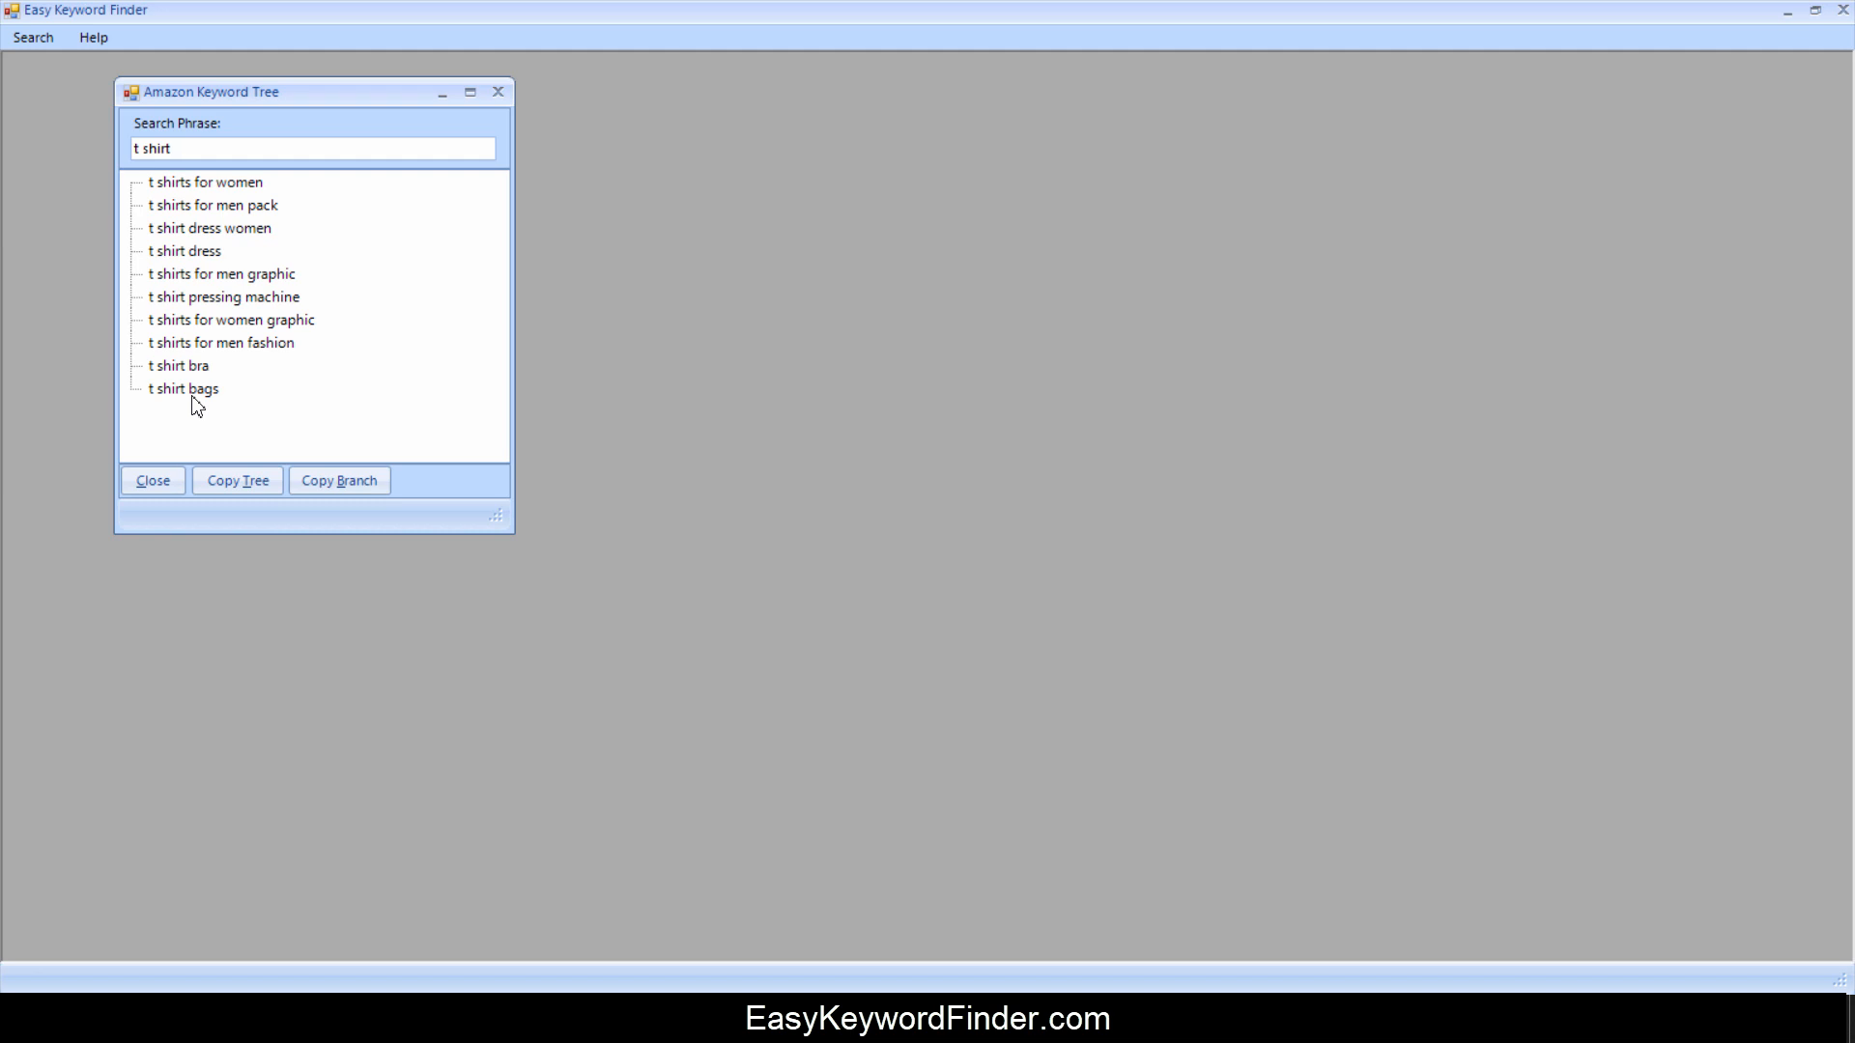
{"action": "mouse_move", "coordinate": [439, 421]}
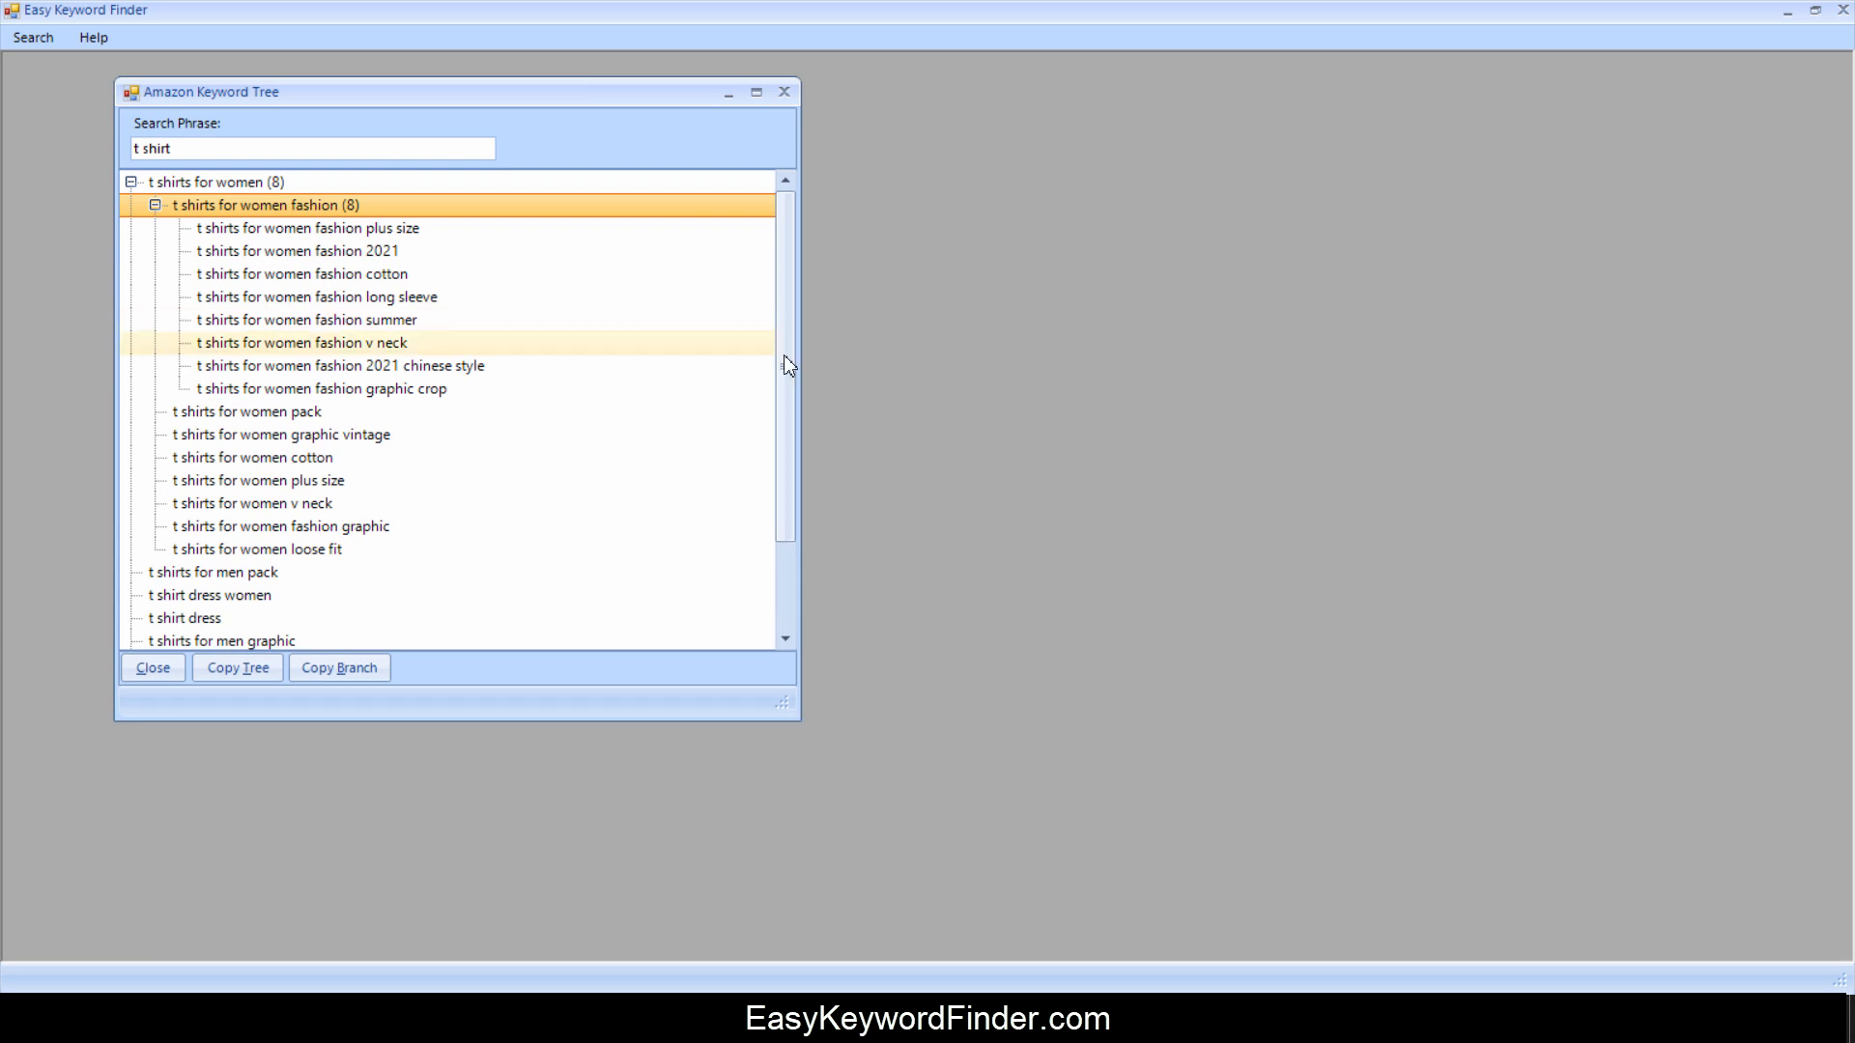
Step: Expand the women's fashion plus size, 2021, cotton and cotton spandex branches
{"action": "left_click", "coordinate": [307, 228]}
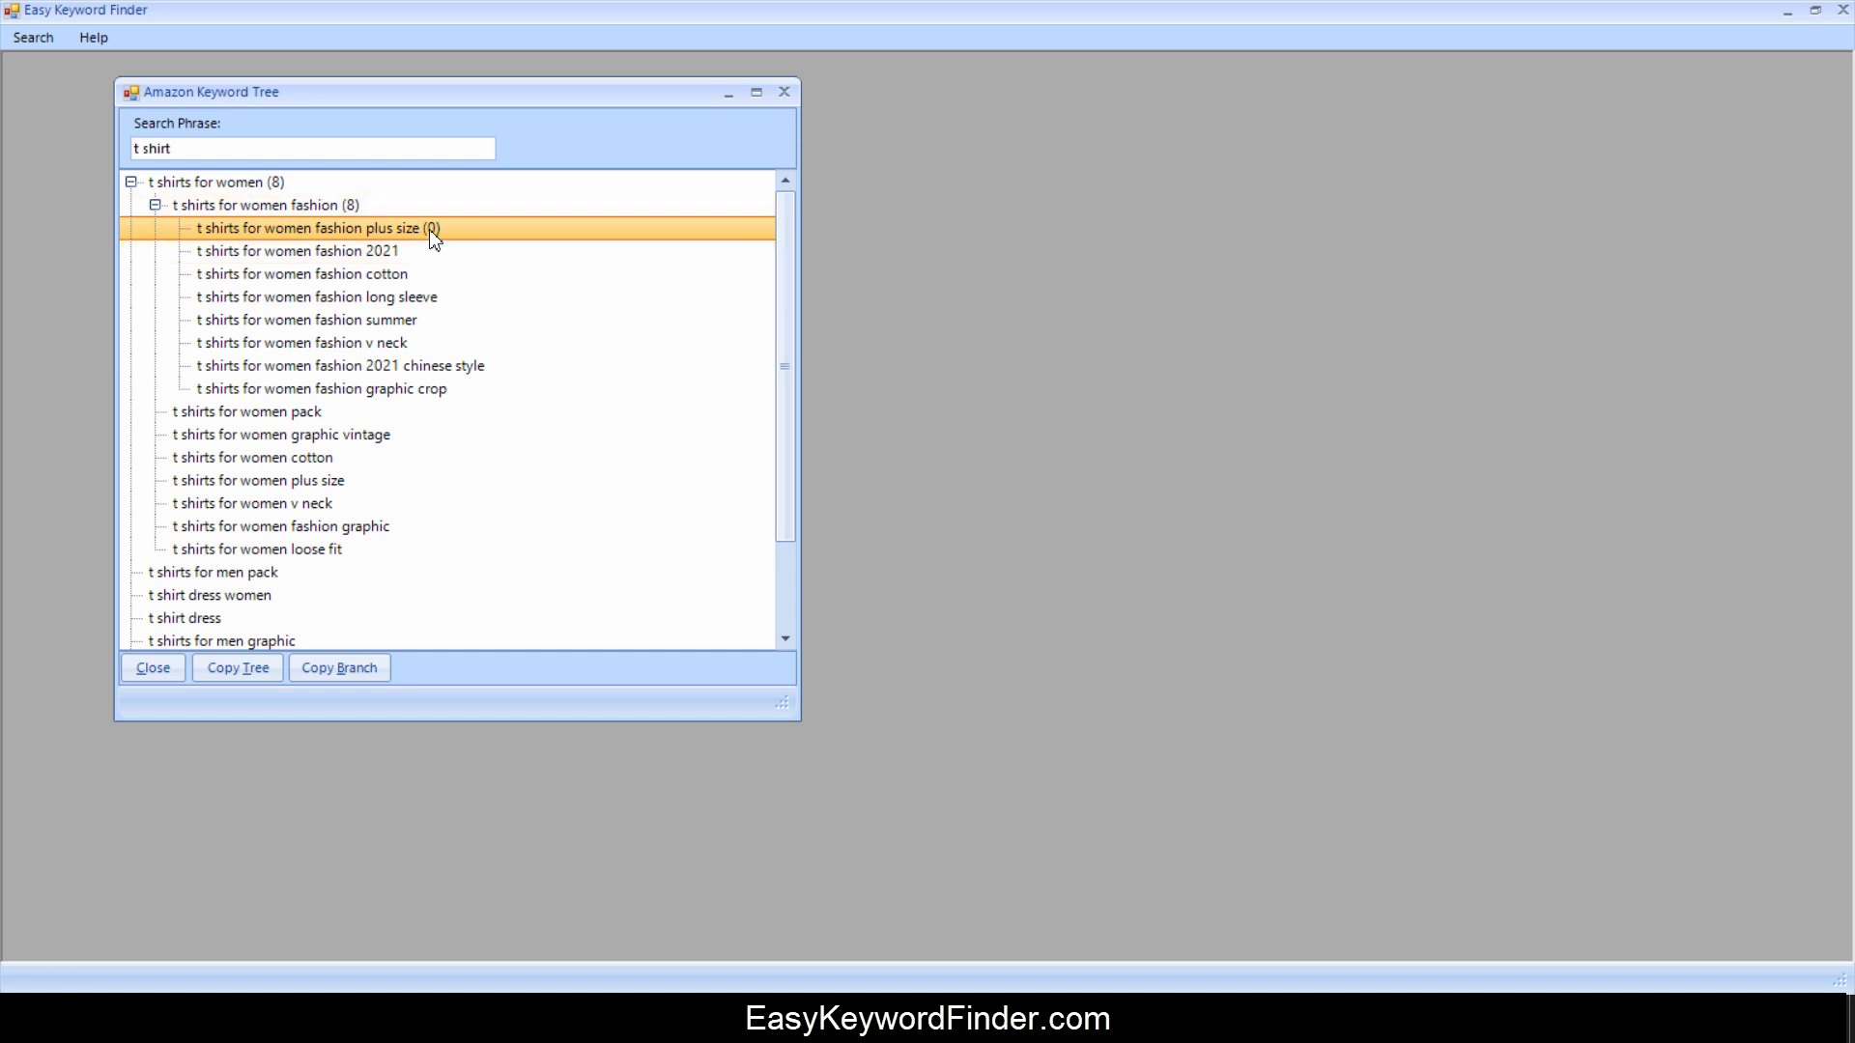
{"action": "mouse_move", "coordinate": [405, 273]}
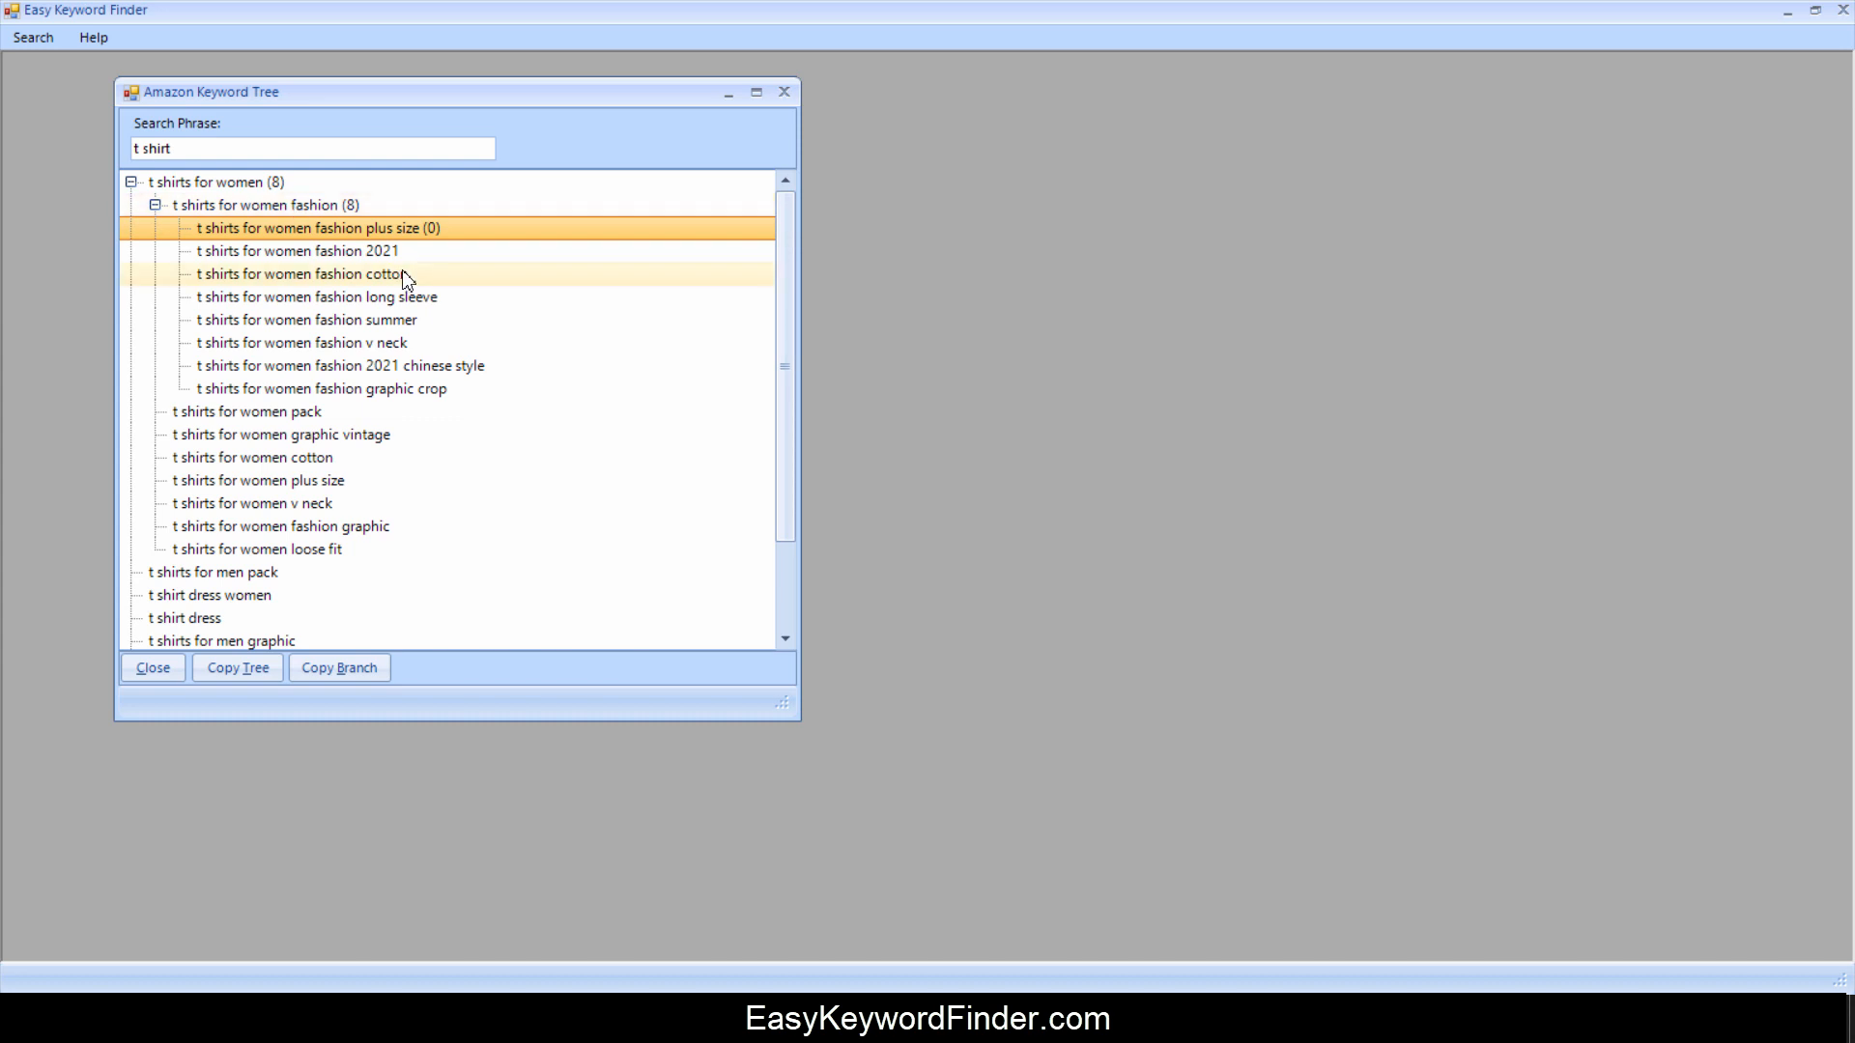
{"action": "left_click", "coordinate": [293, 251]}
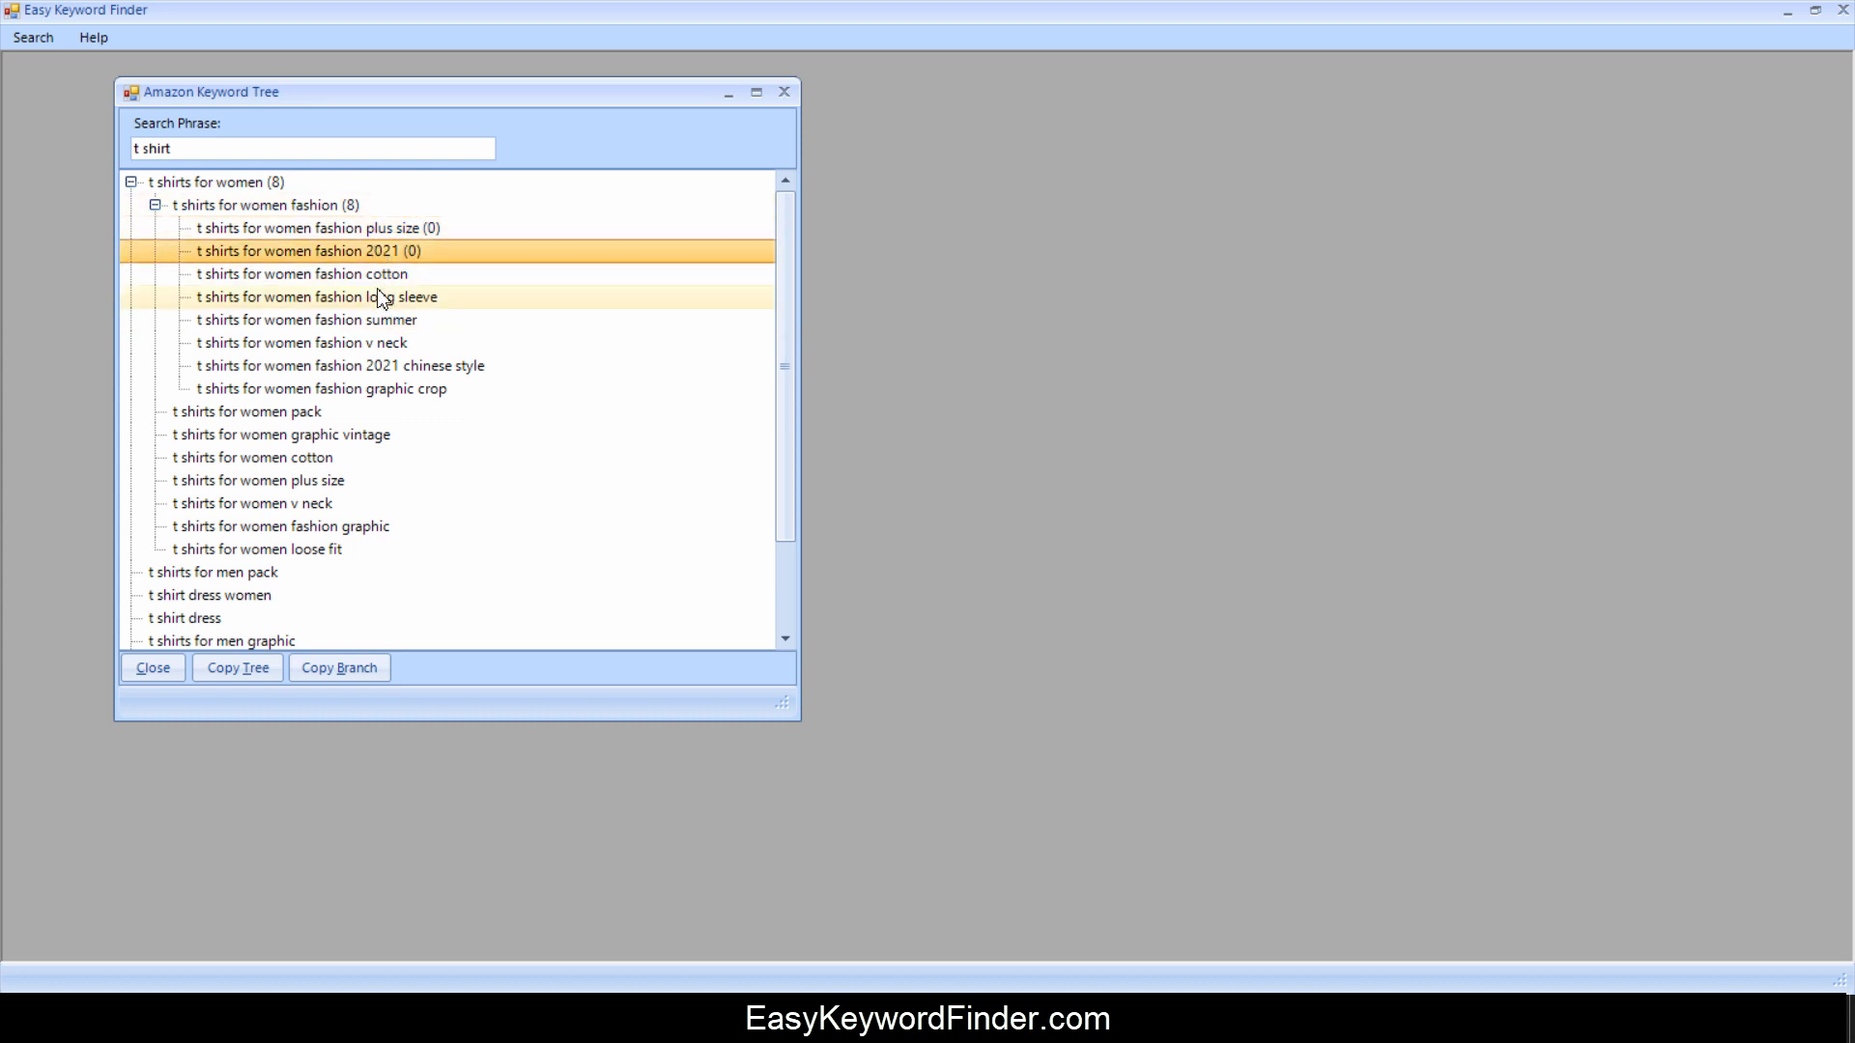
{"action": "left_click", "coordinate": [172, 273]}
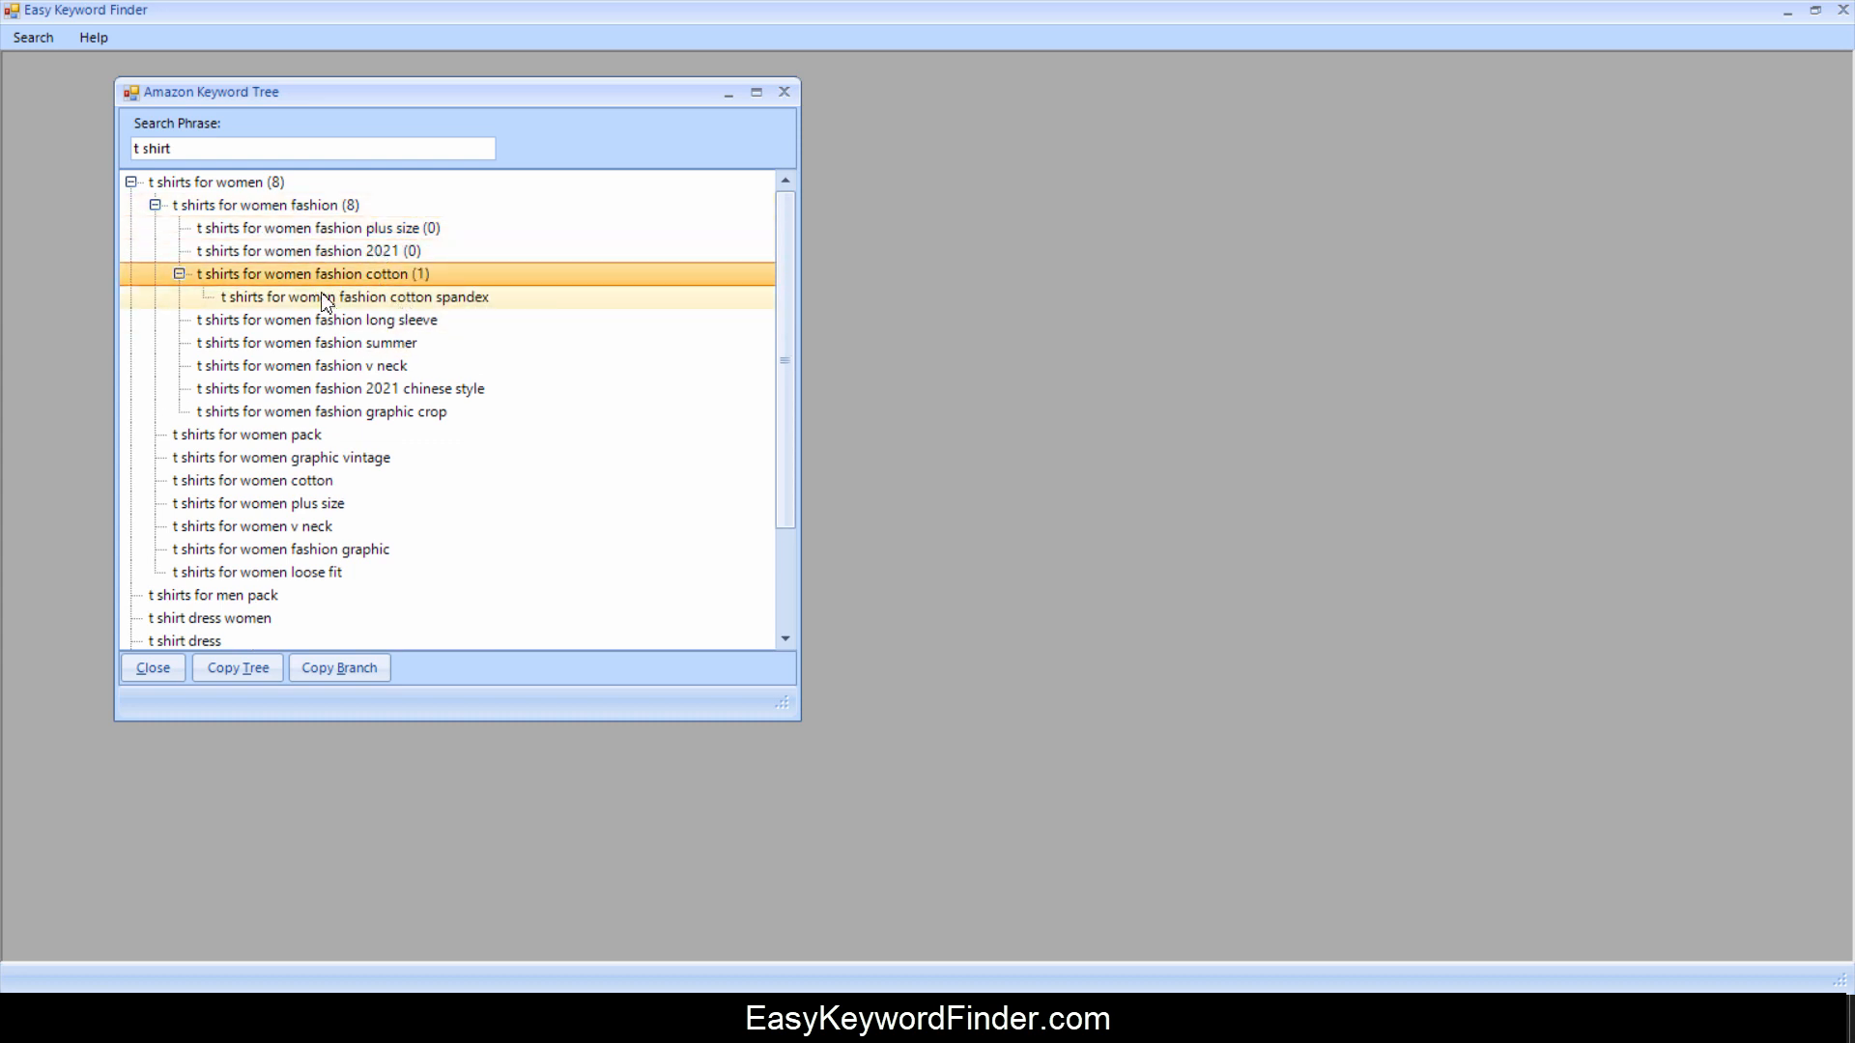
{"action": "left_click", "coordinate": [352, 297]}
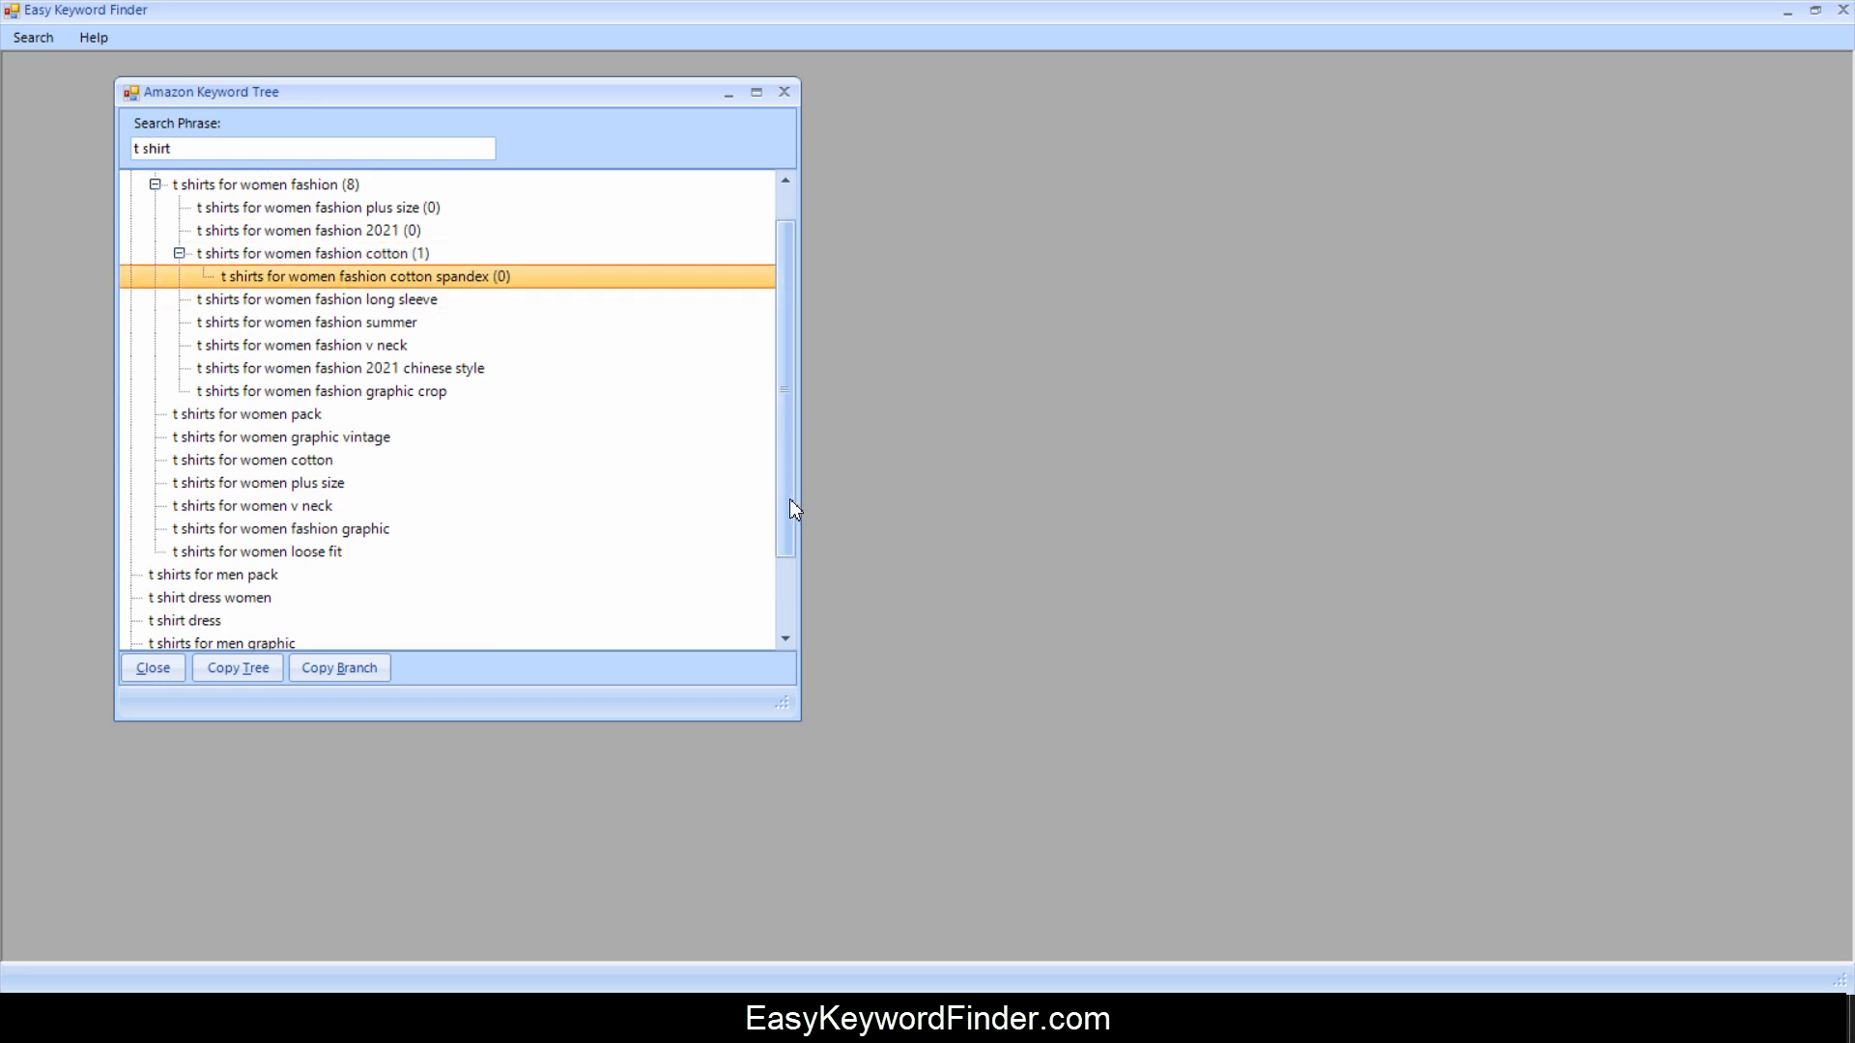
{"action": "scroll", "scroll_direction": "up", "scroll_amount": 3}
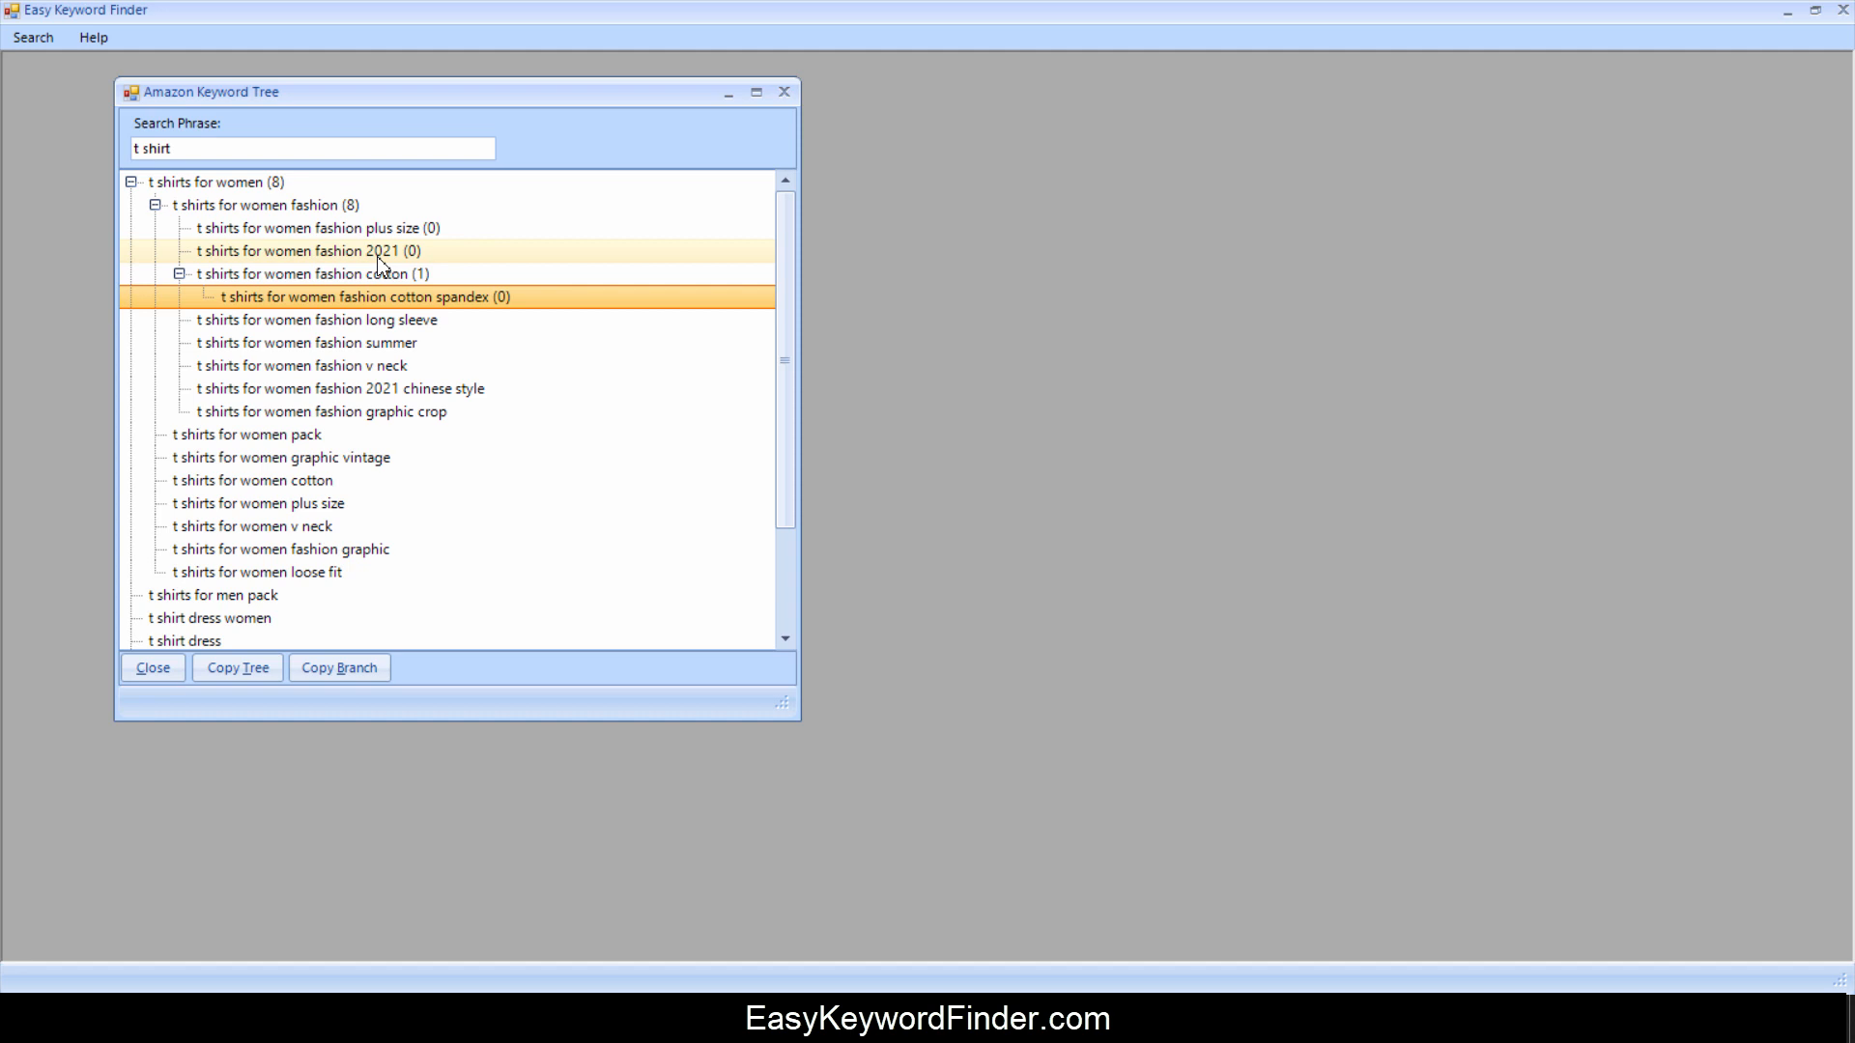
{"action": "left_click", "coordinate": [33, 37]}
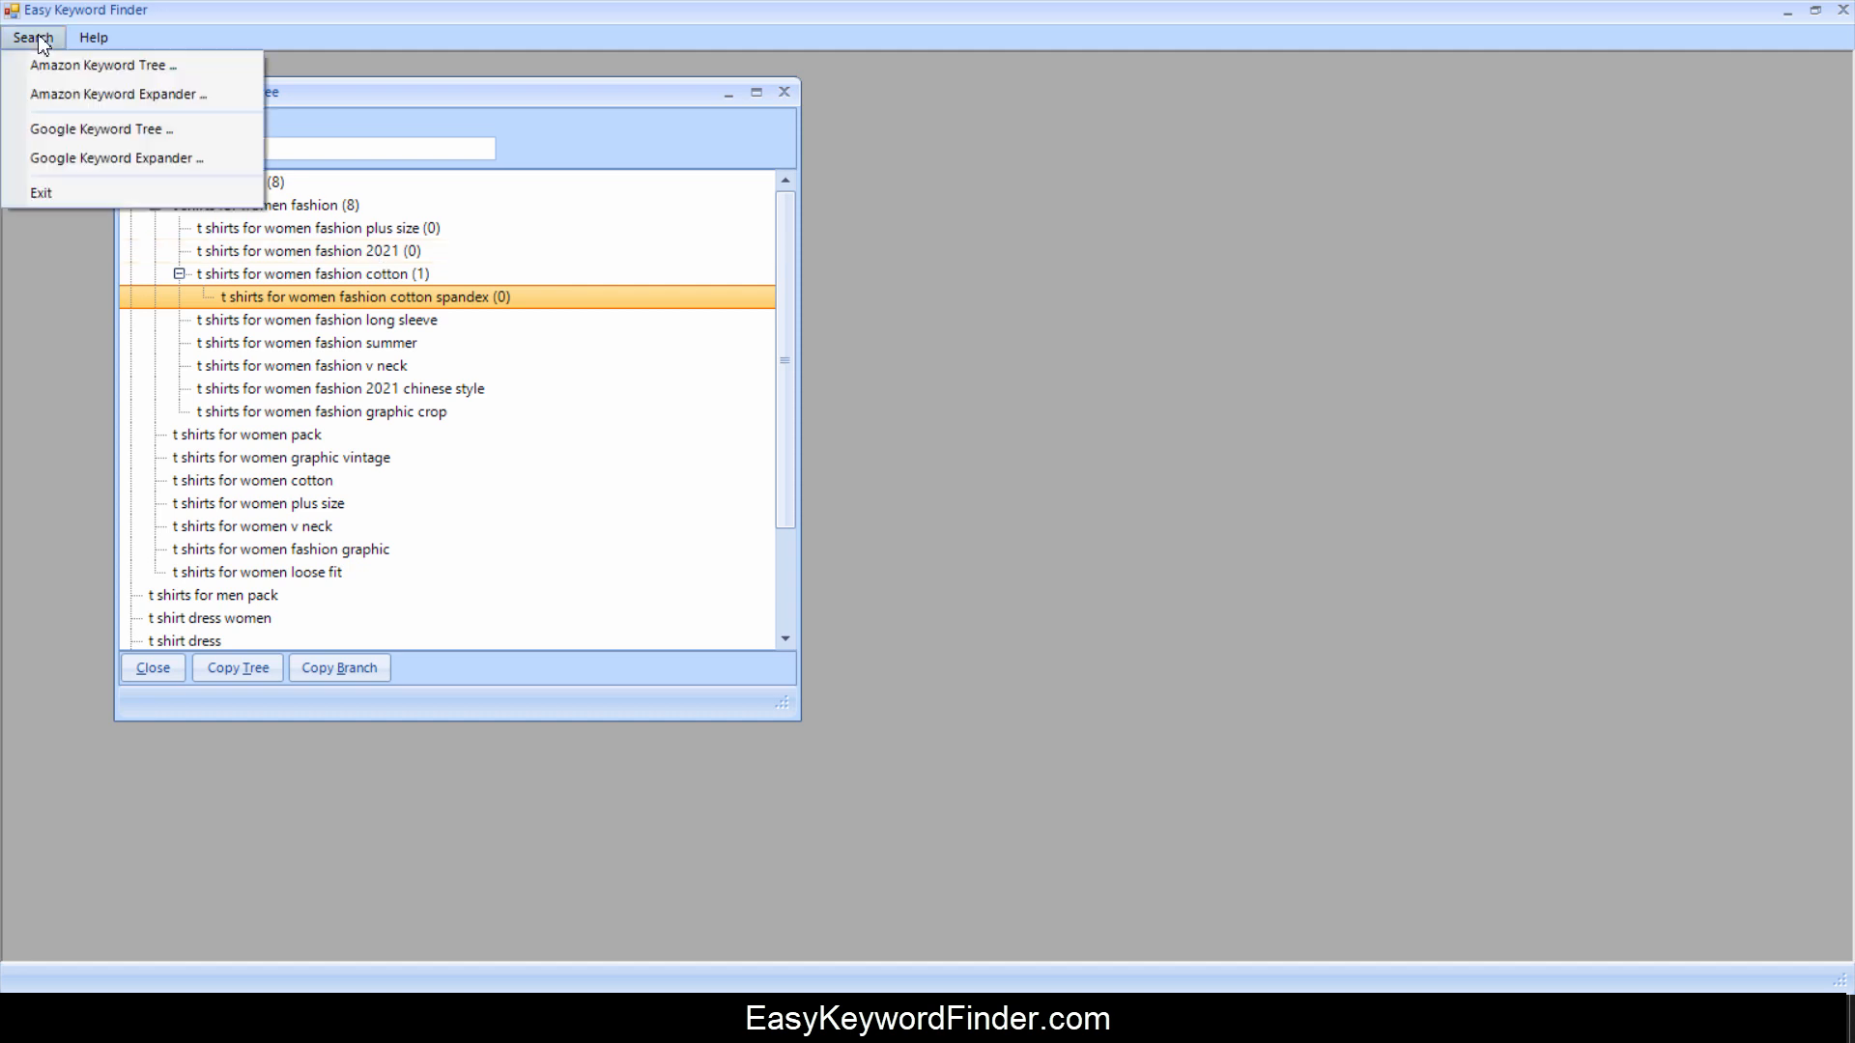
Step: Open a second Amazon Keyword Tree window and search for 'pop soc'
{"action": "left_click", "coordinate": [118, 92]}
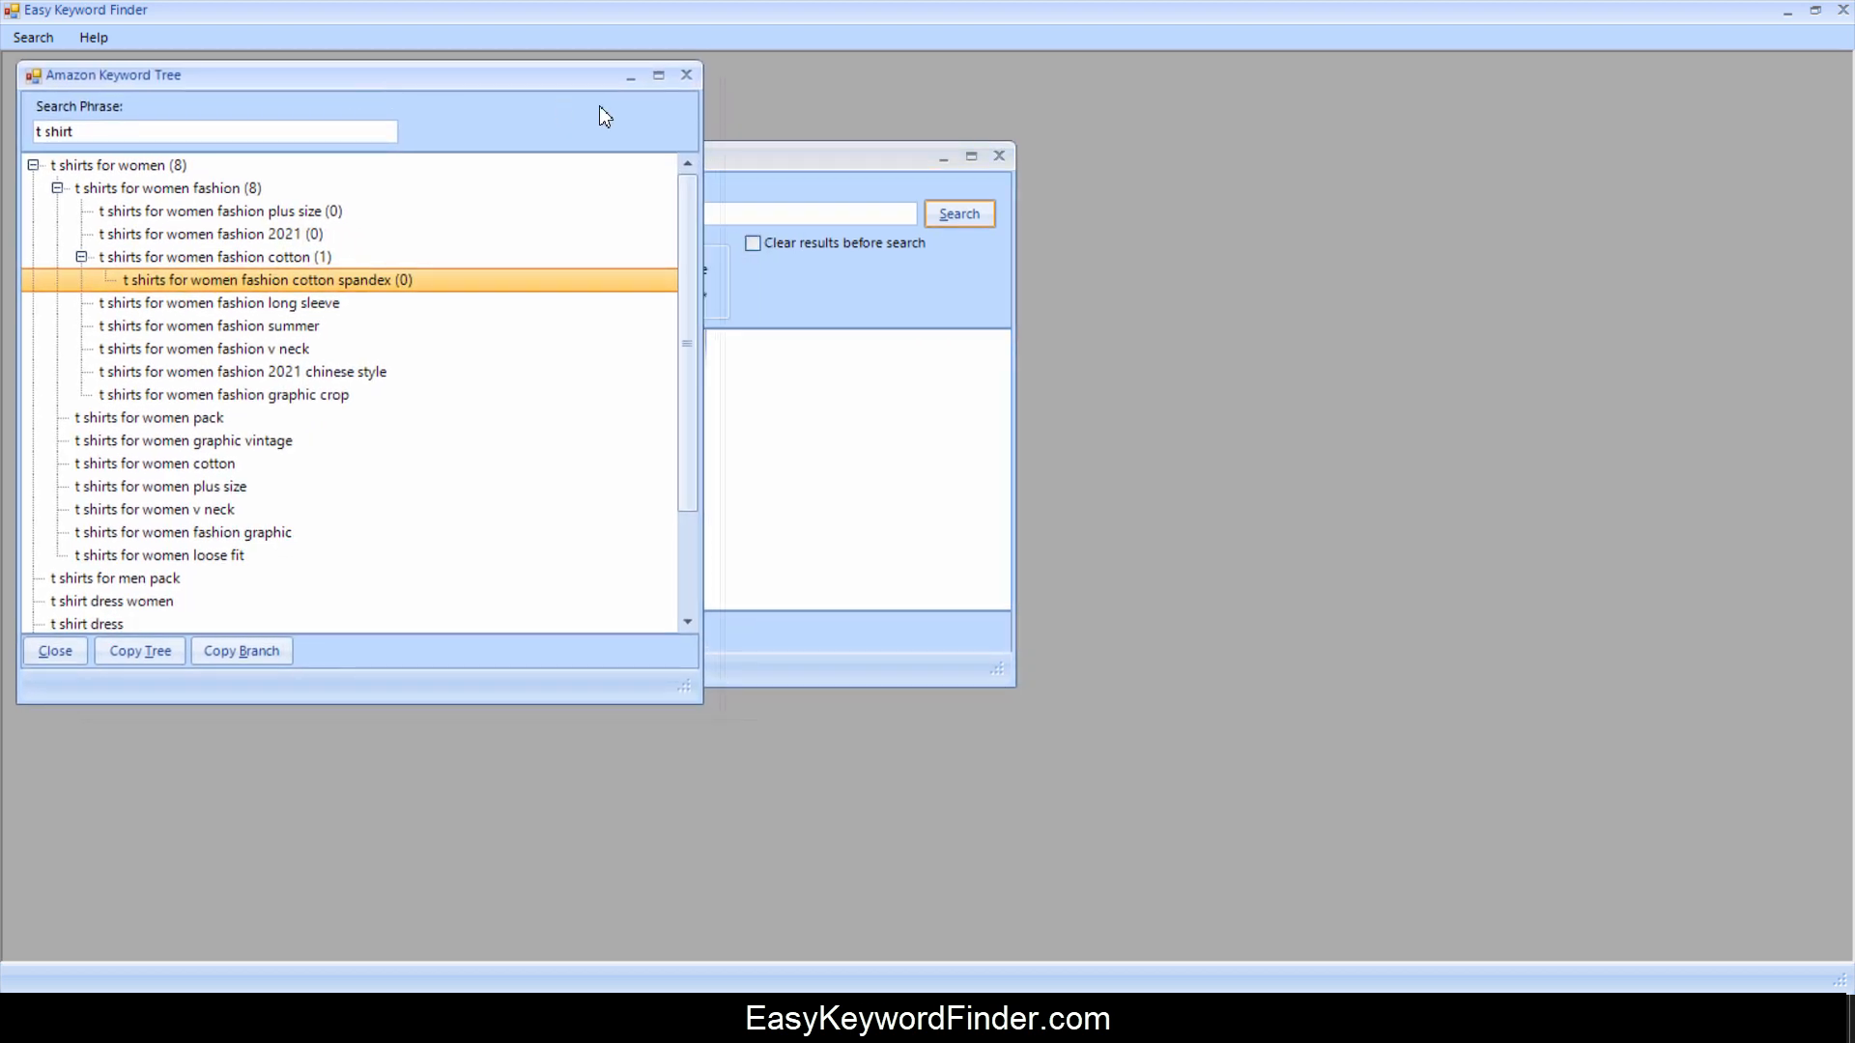
{"action": "left_click", "coordinate": [32, 36]}
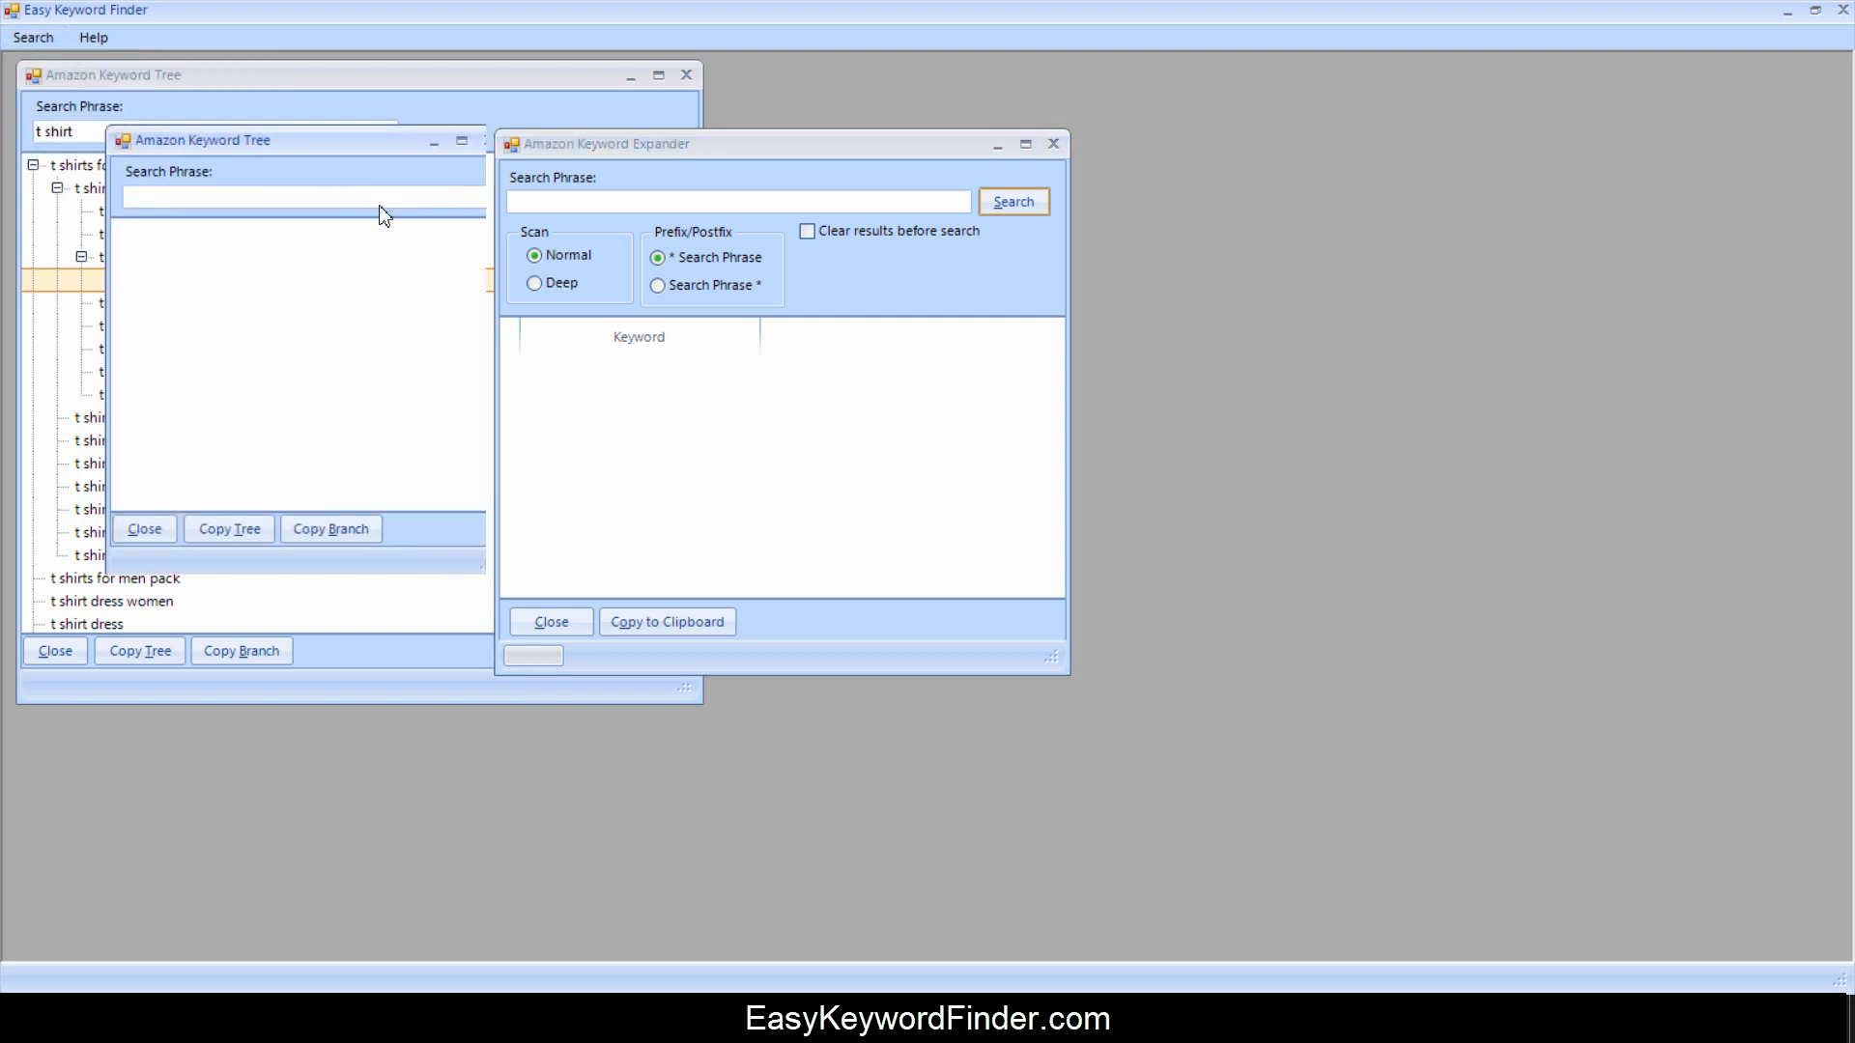
{"action": "left_click_drag", "start_coordinate": [236, 139], "coordinate": [496, 155]}
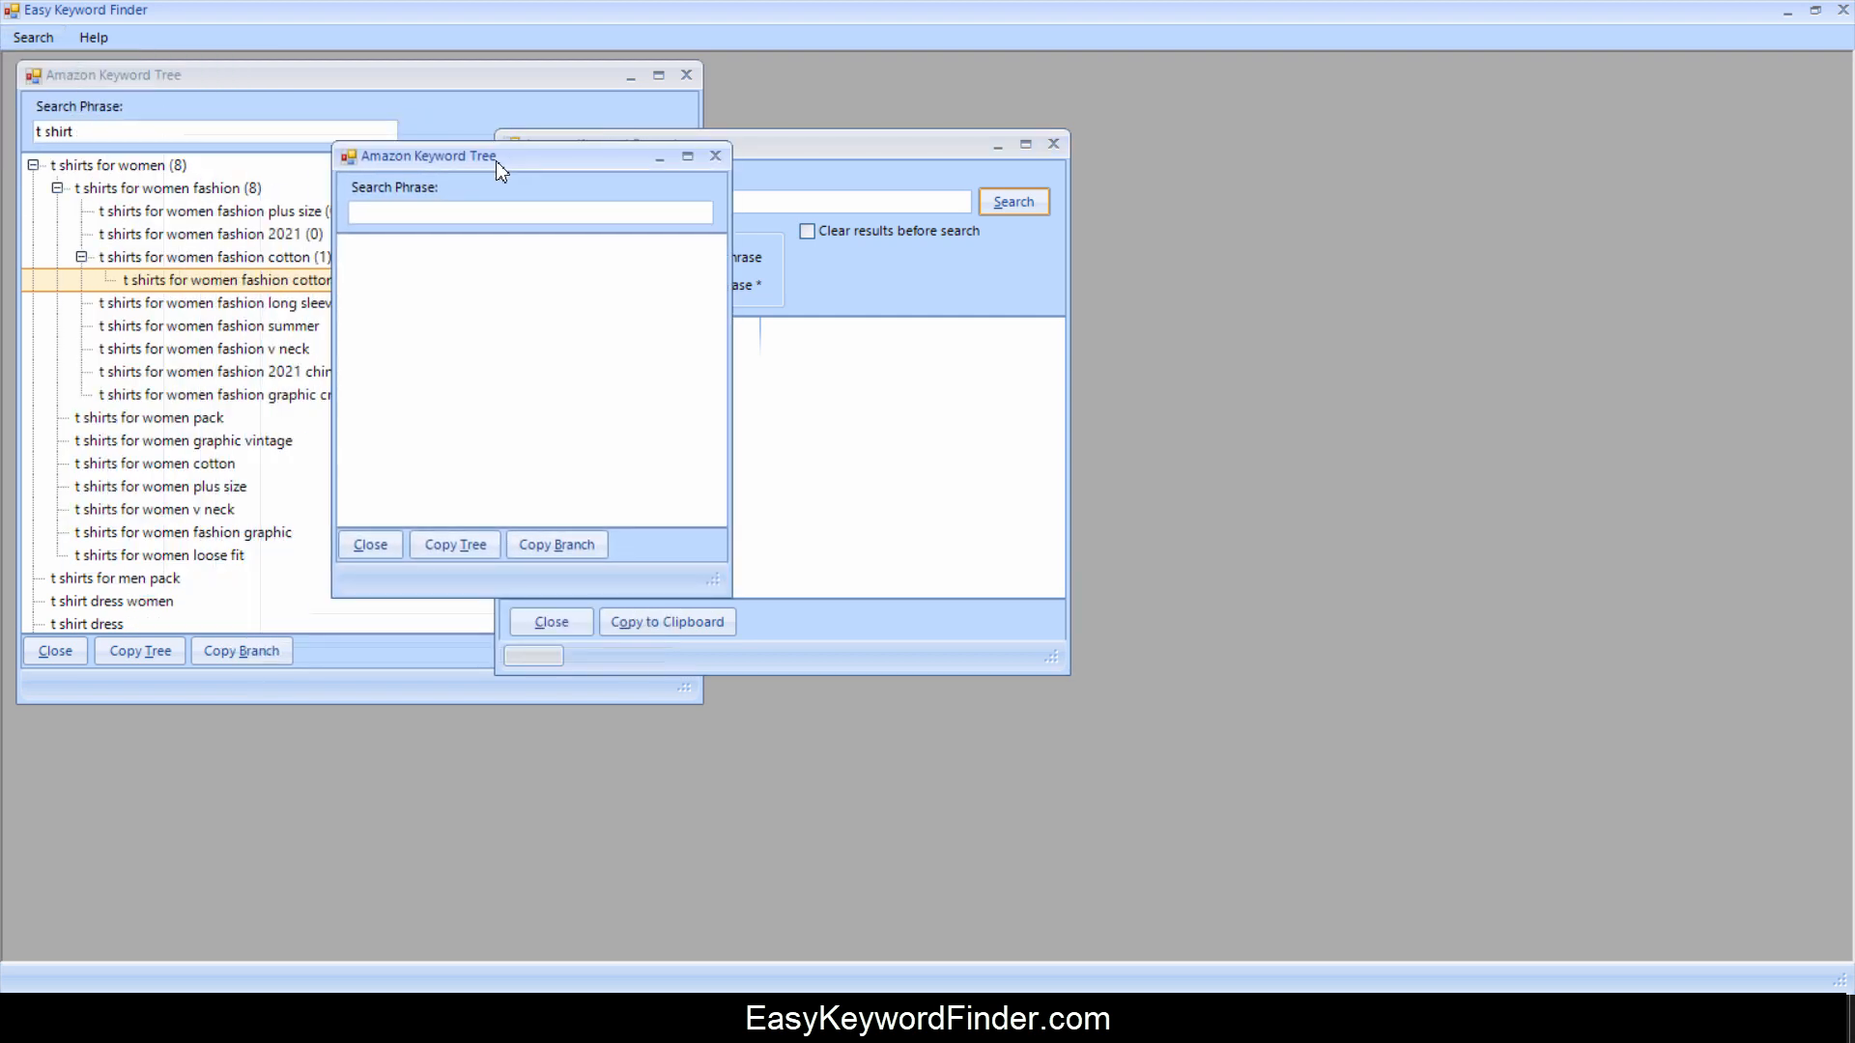
{"action": "left_click", "coordinate": [529, 212]}
{"action": "type", "text": "pop soc"}
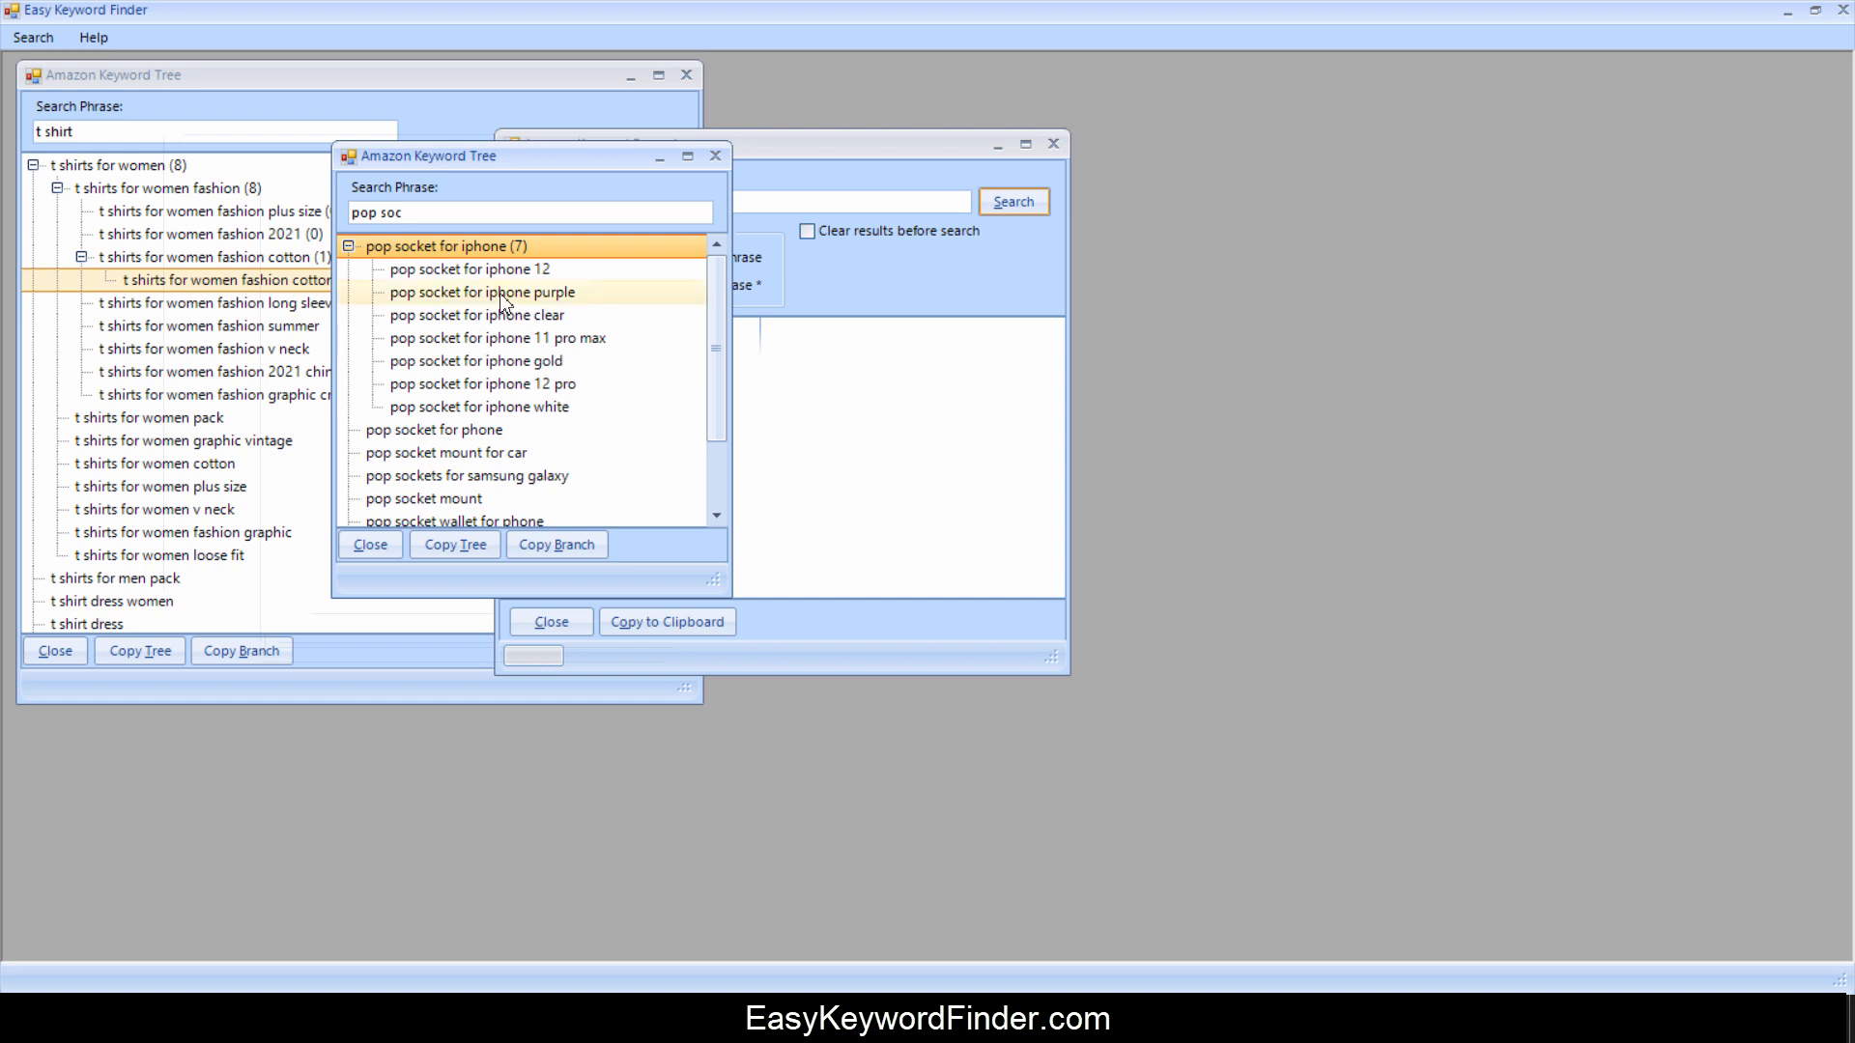
{"action": "mouse_move", "coordinate": [474, 311]}
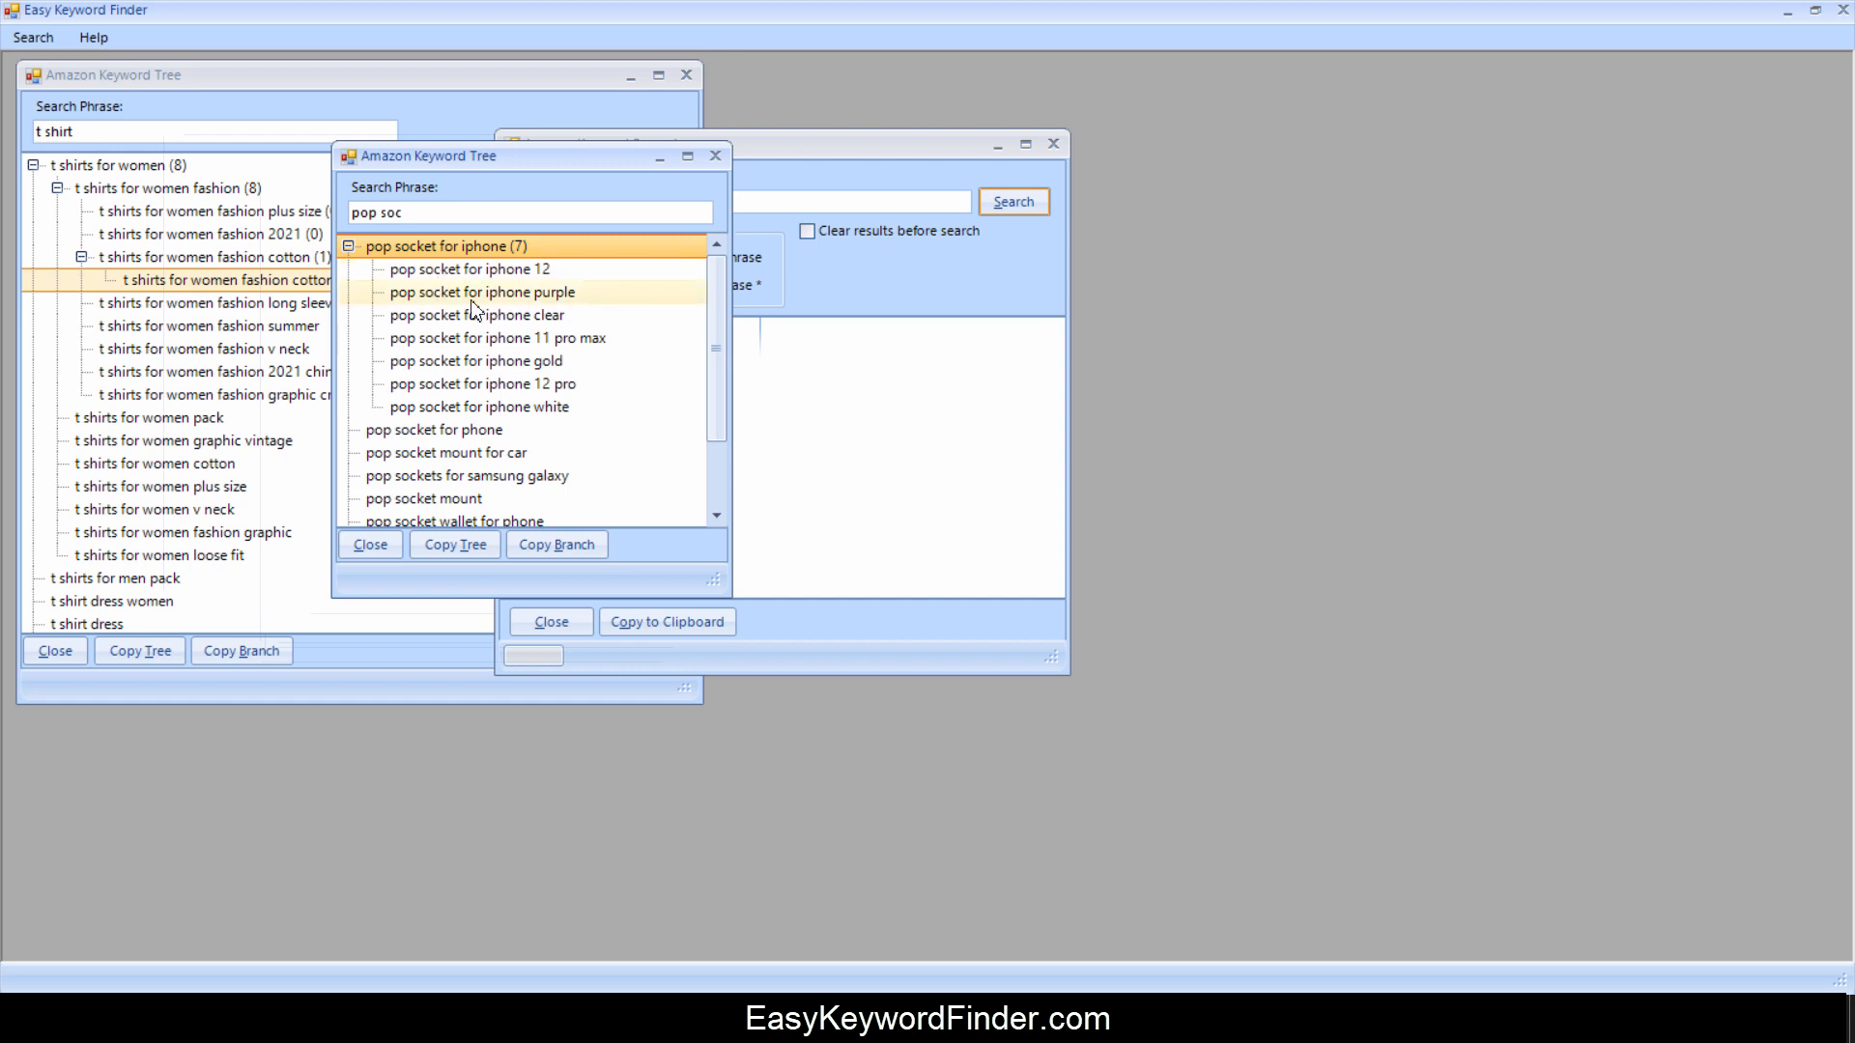
{"action": "mouse_move", "coordinate": [561, 309]}
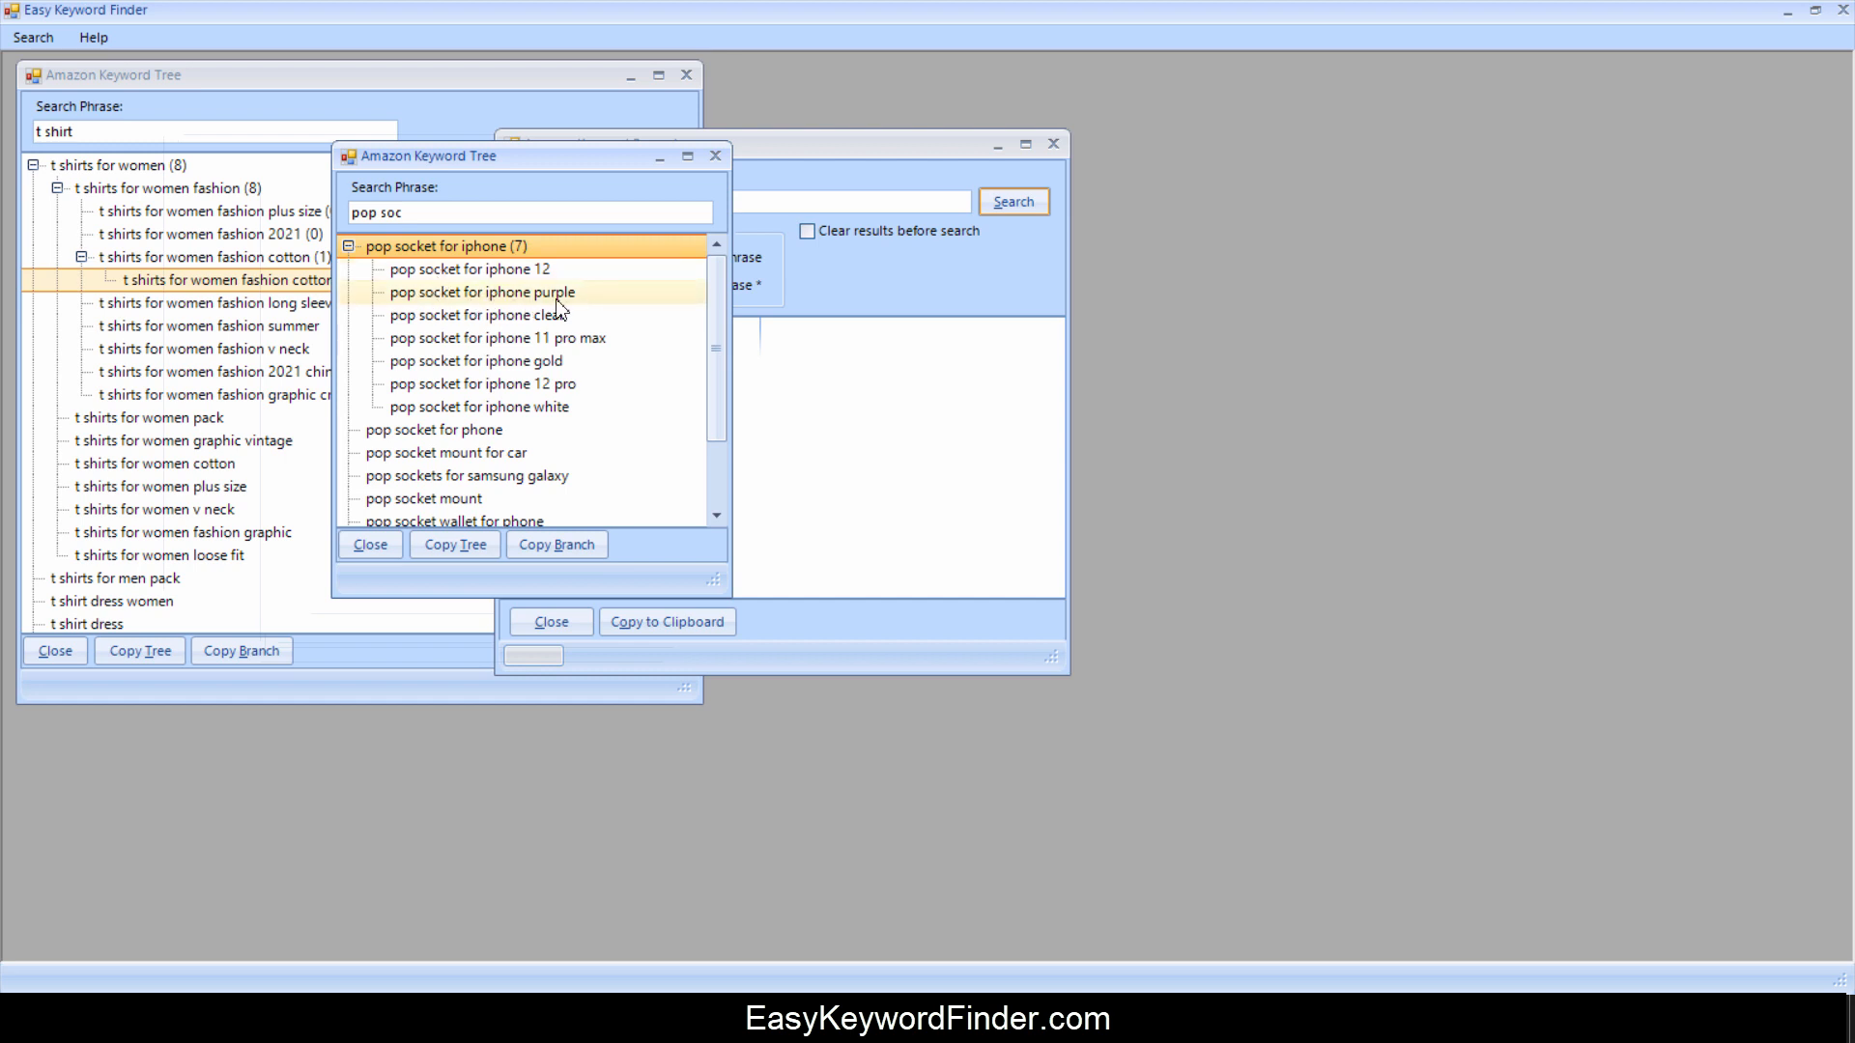
{"action": "mouse_move", "coordinate": [529, 305]}
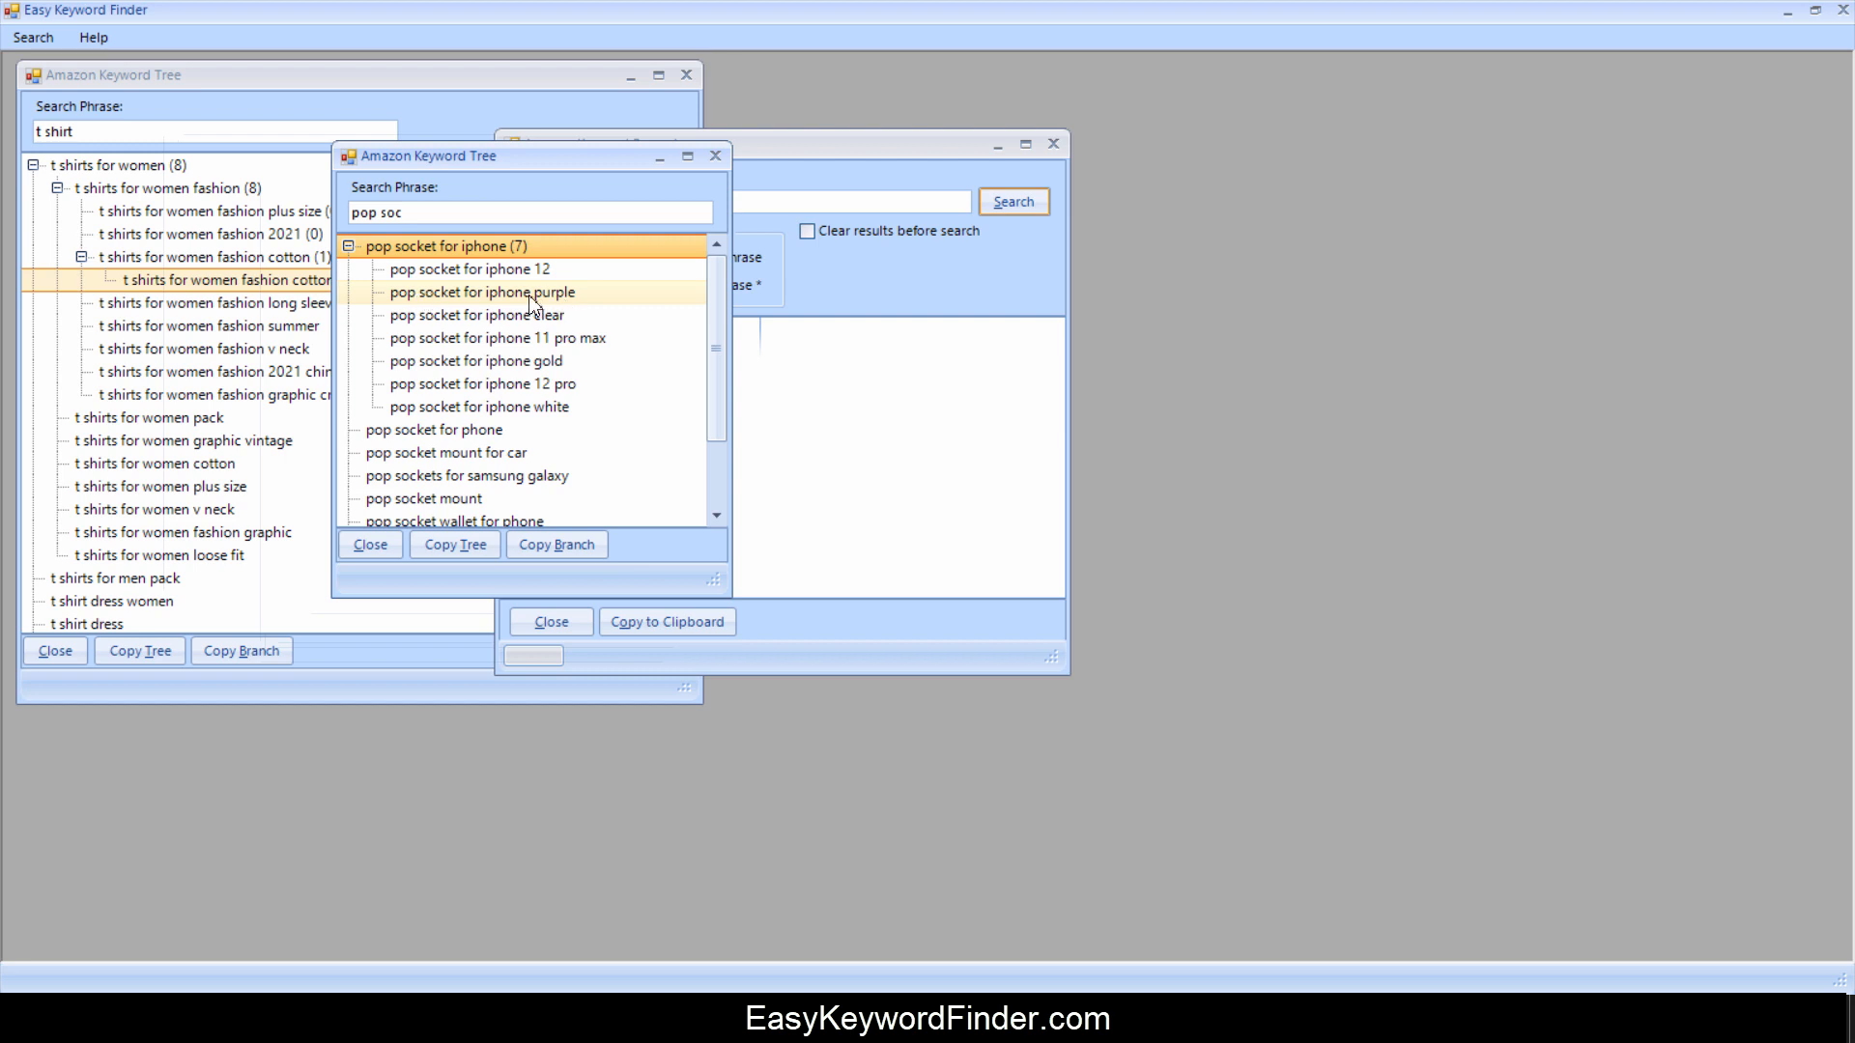
Step: Expand the 'pop socket for iphone purple' branch and reposition the tree lower
{"action": "left_click", "coordinate": [482, 292]}
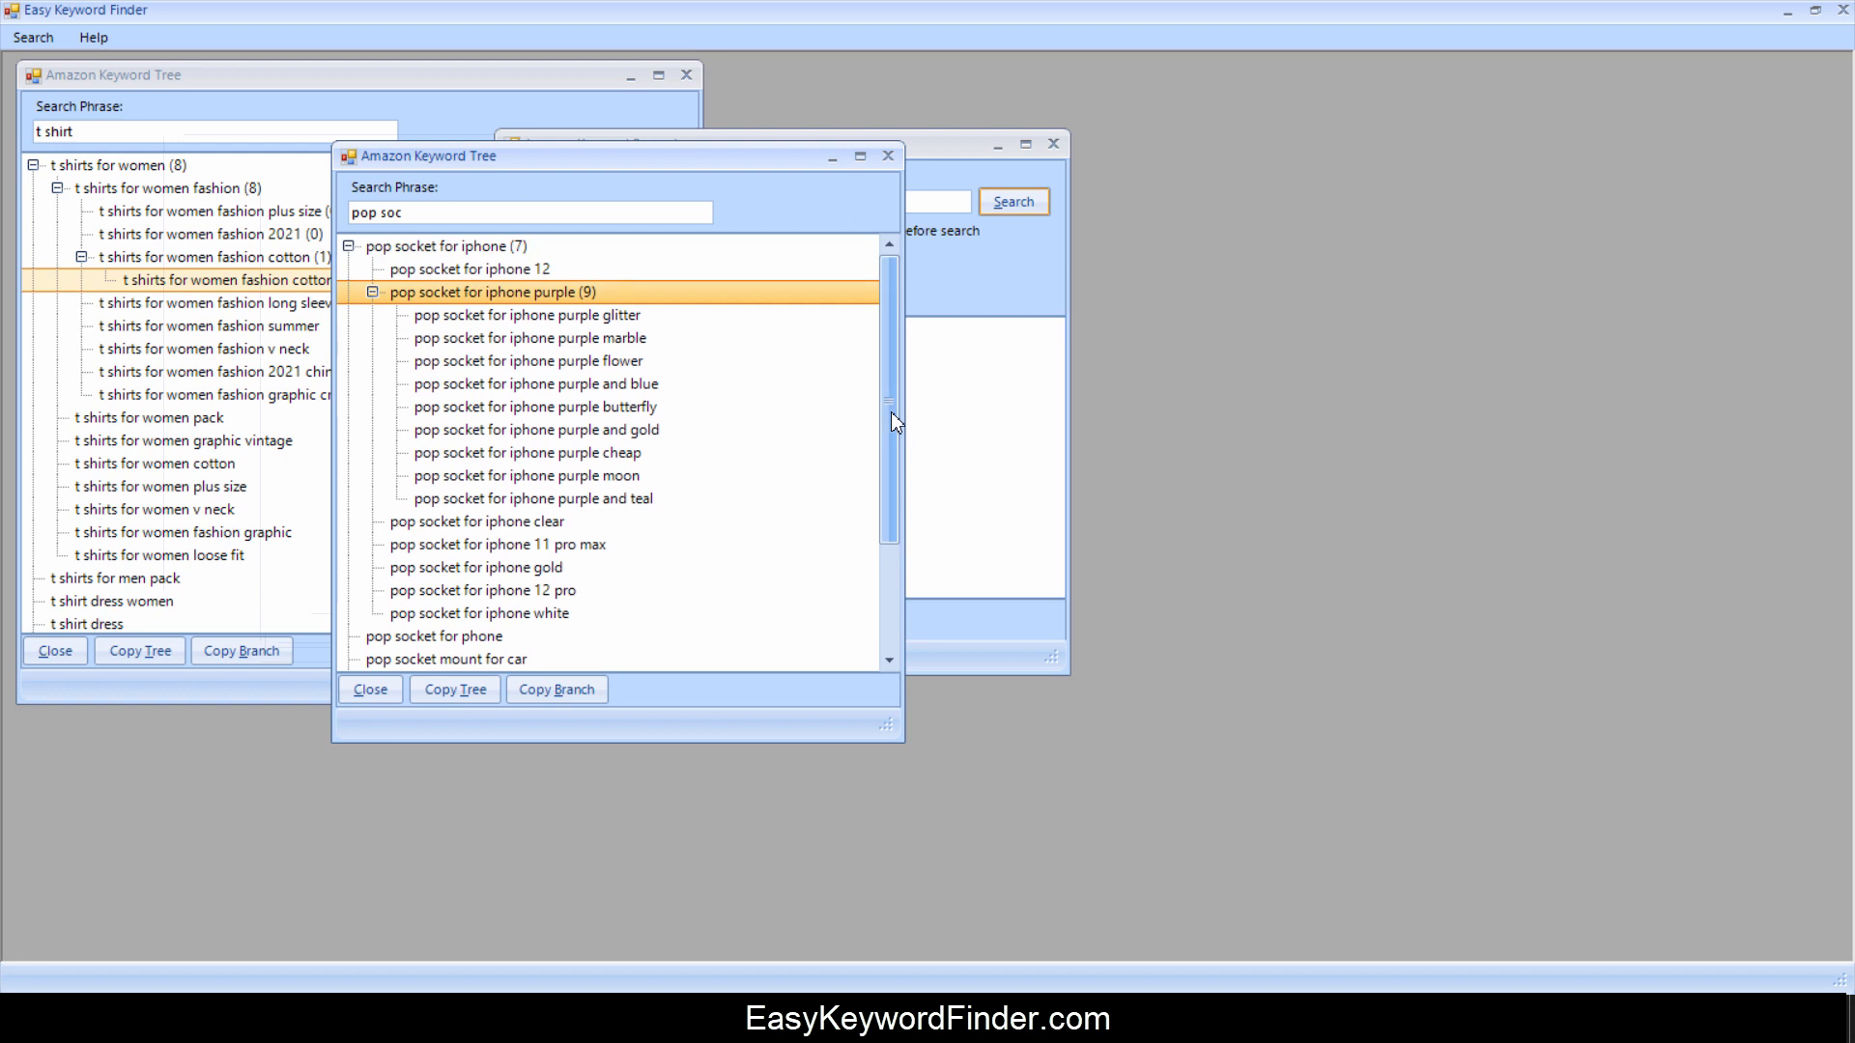
{"action": "left_click_drag", "start_coordinate": [614, 154], "coordinate": [556, 204]}
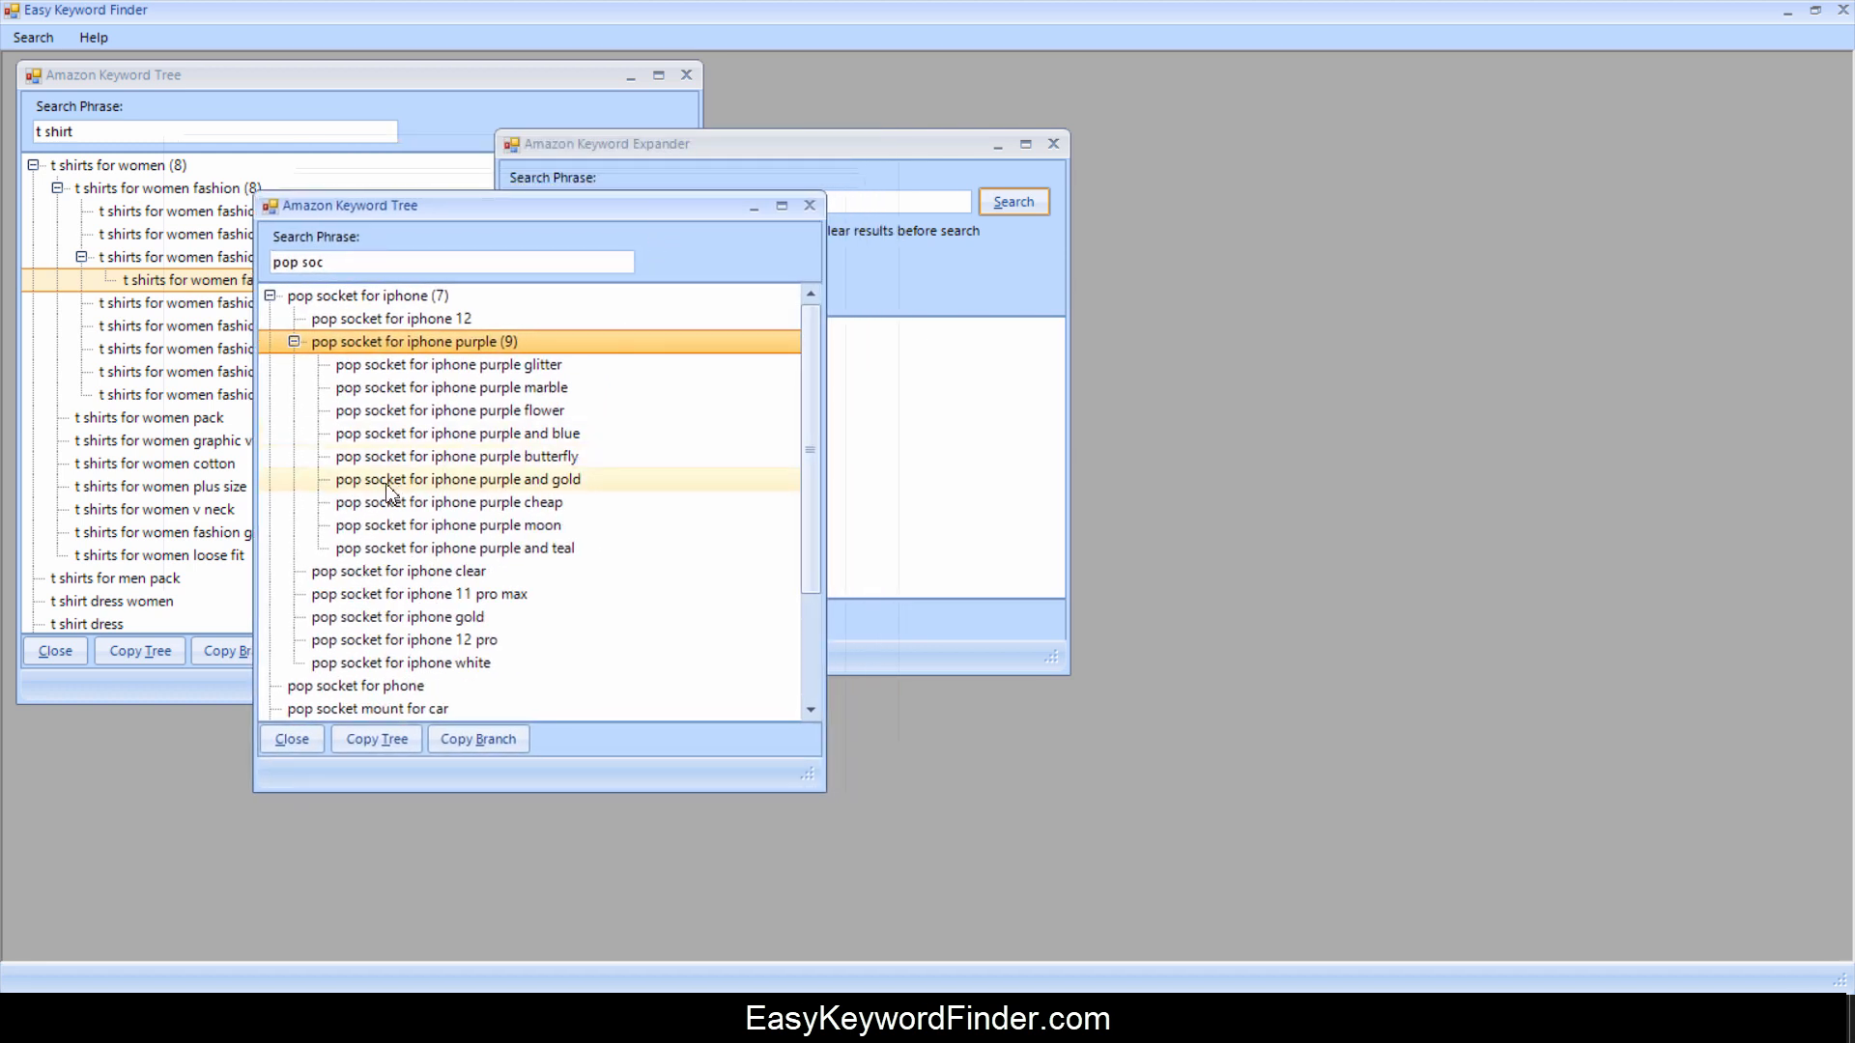
{"action": "mouse_move", "coordinate": [361, 489]}
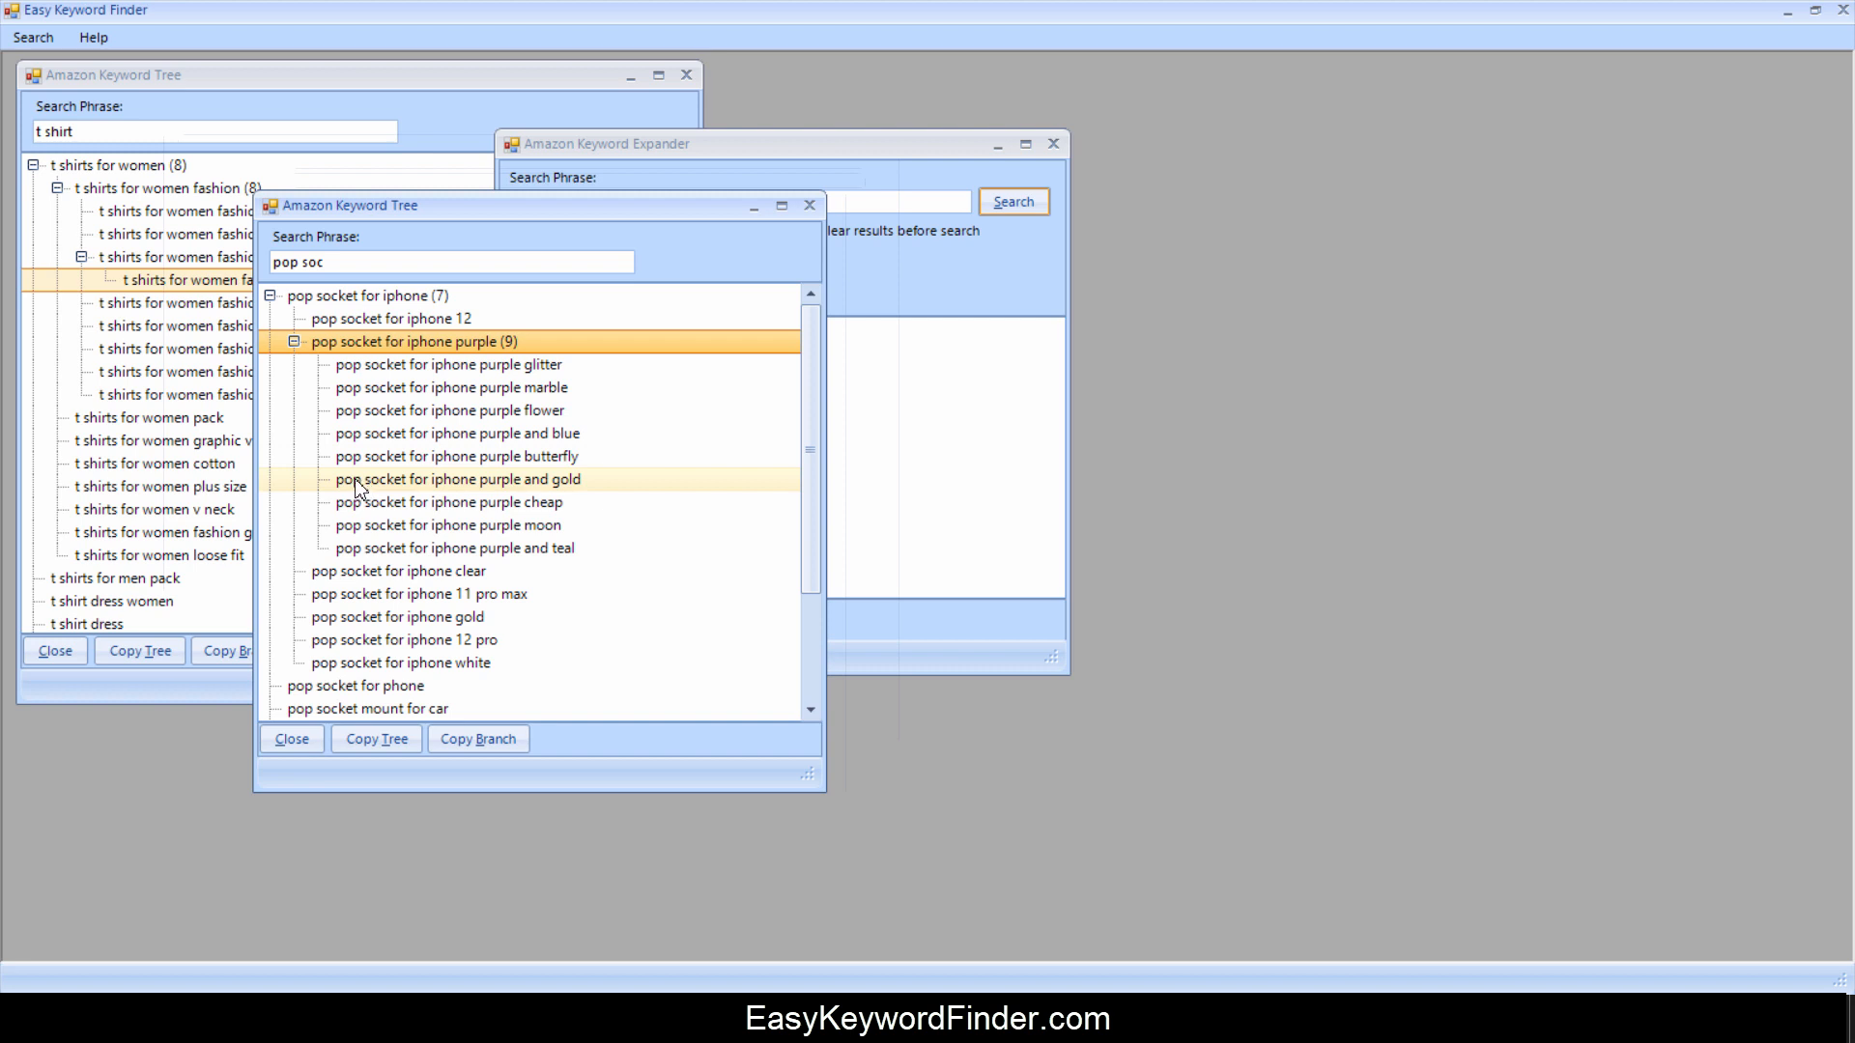
{"action": "mouse_move", "coordinate": [556, 493]}
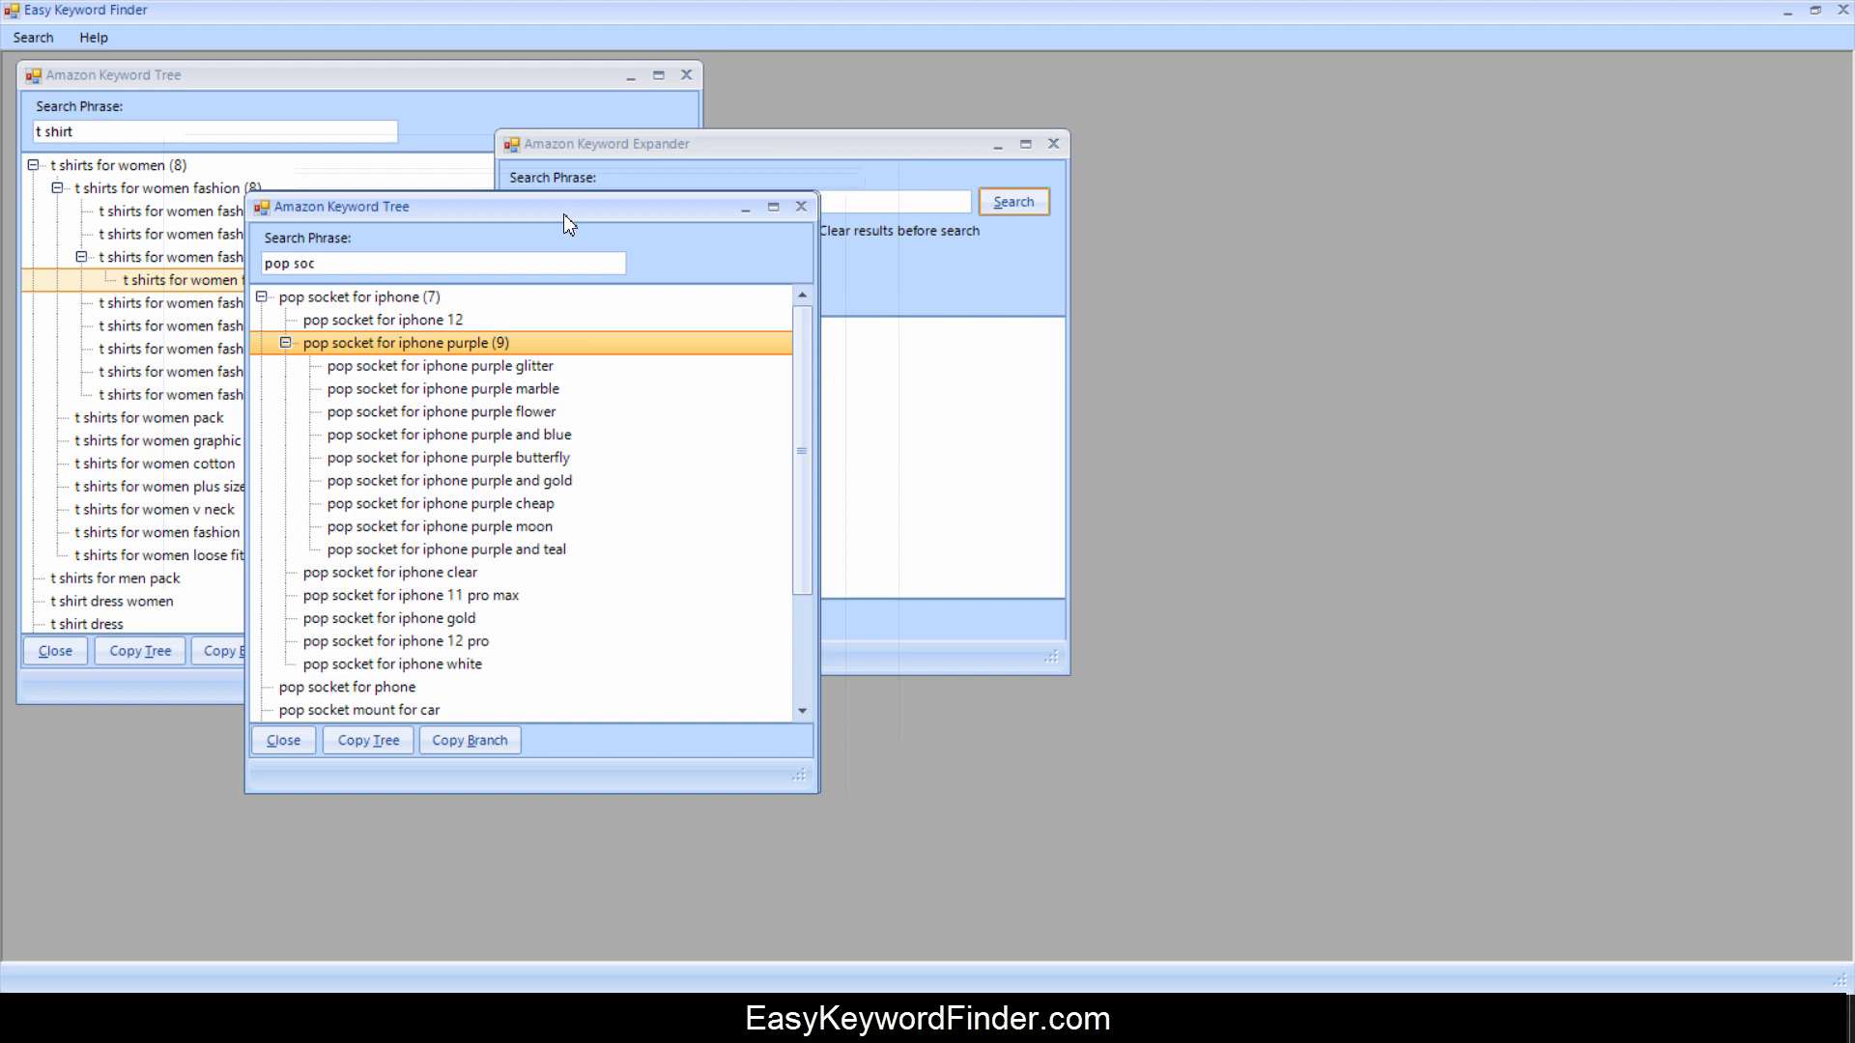
Step: Run an Amazon Keyword Expander search for 'ebook' in the front window
{"action": "left_click", "coordinate": [746, 143]}
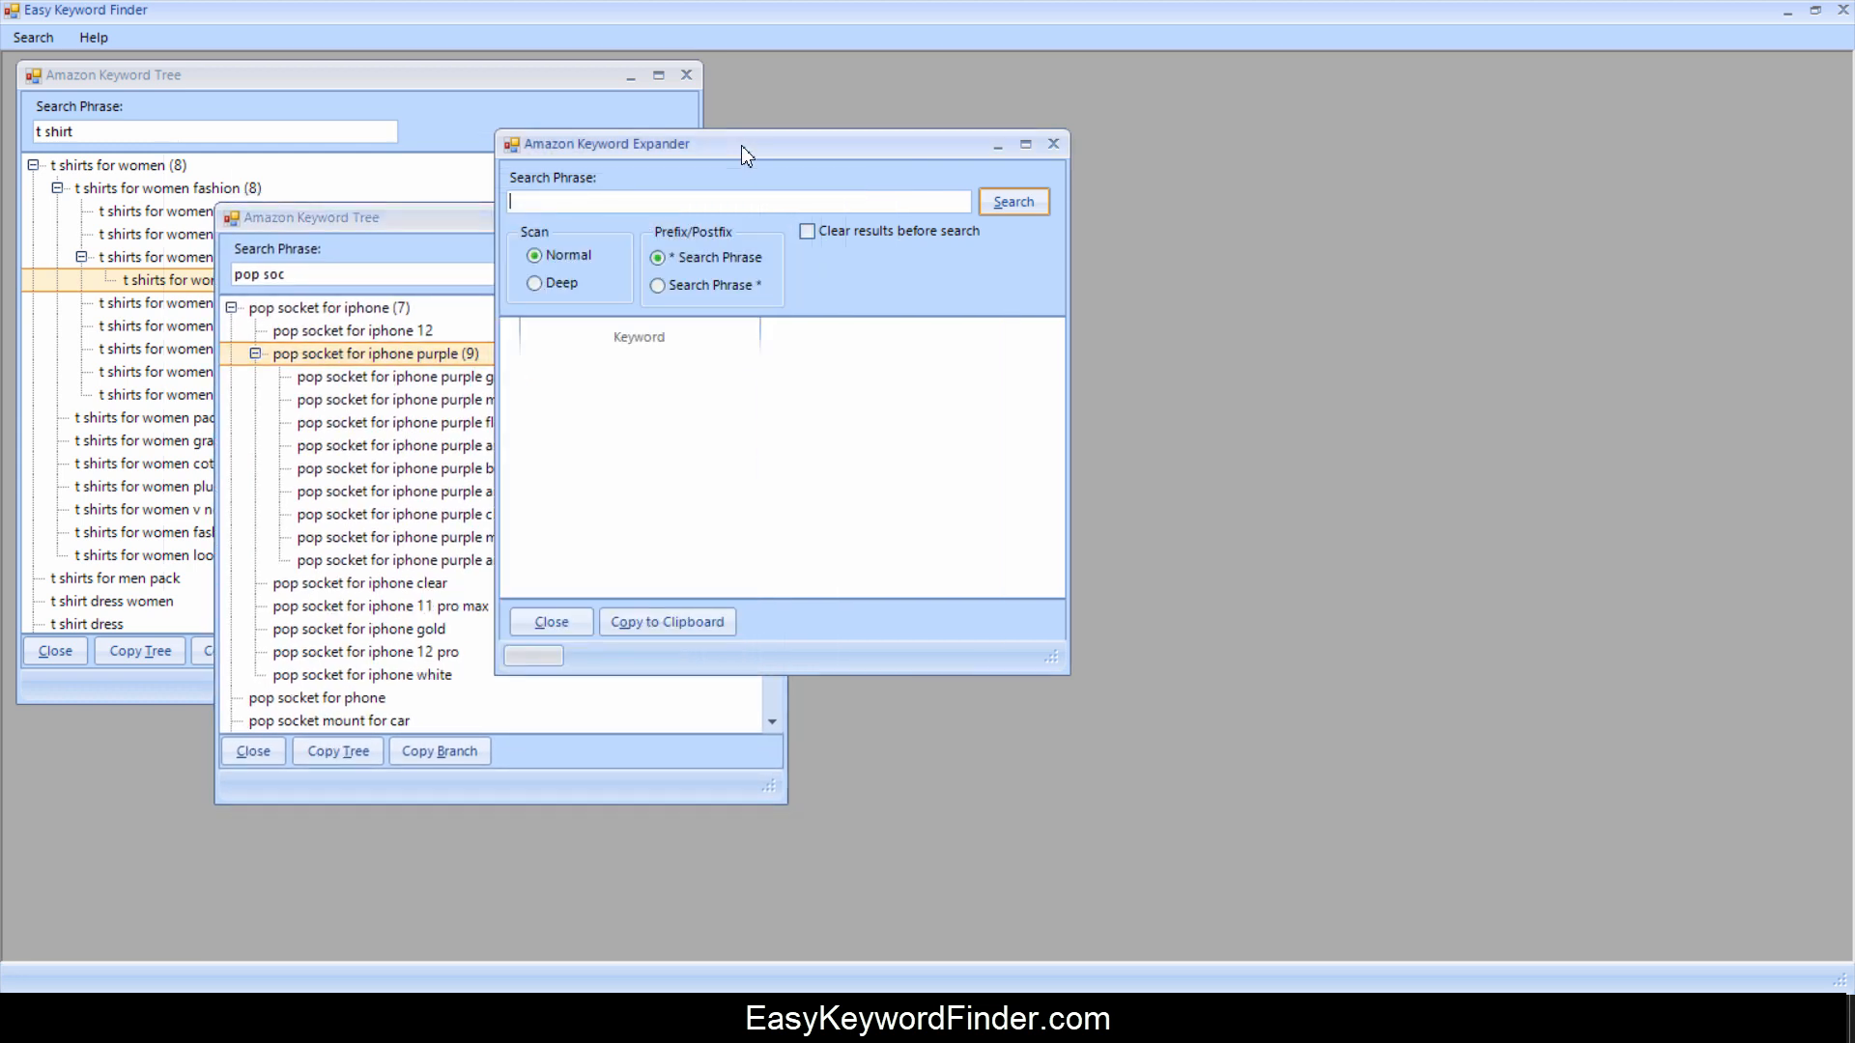
{"action": "left_click_drag", "start_coordinate": [746, 143], "coordinate": [614, 139]}
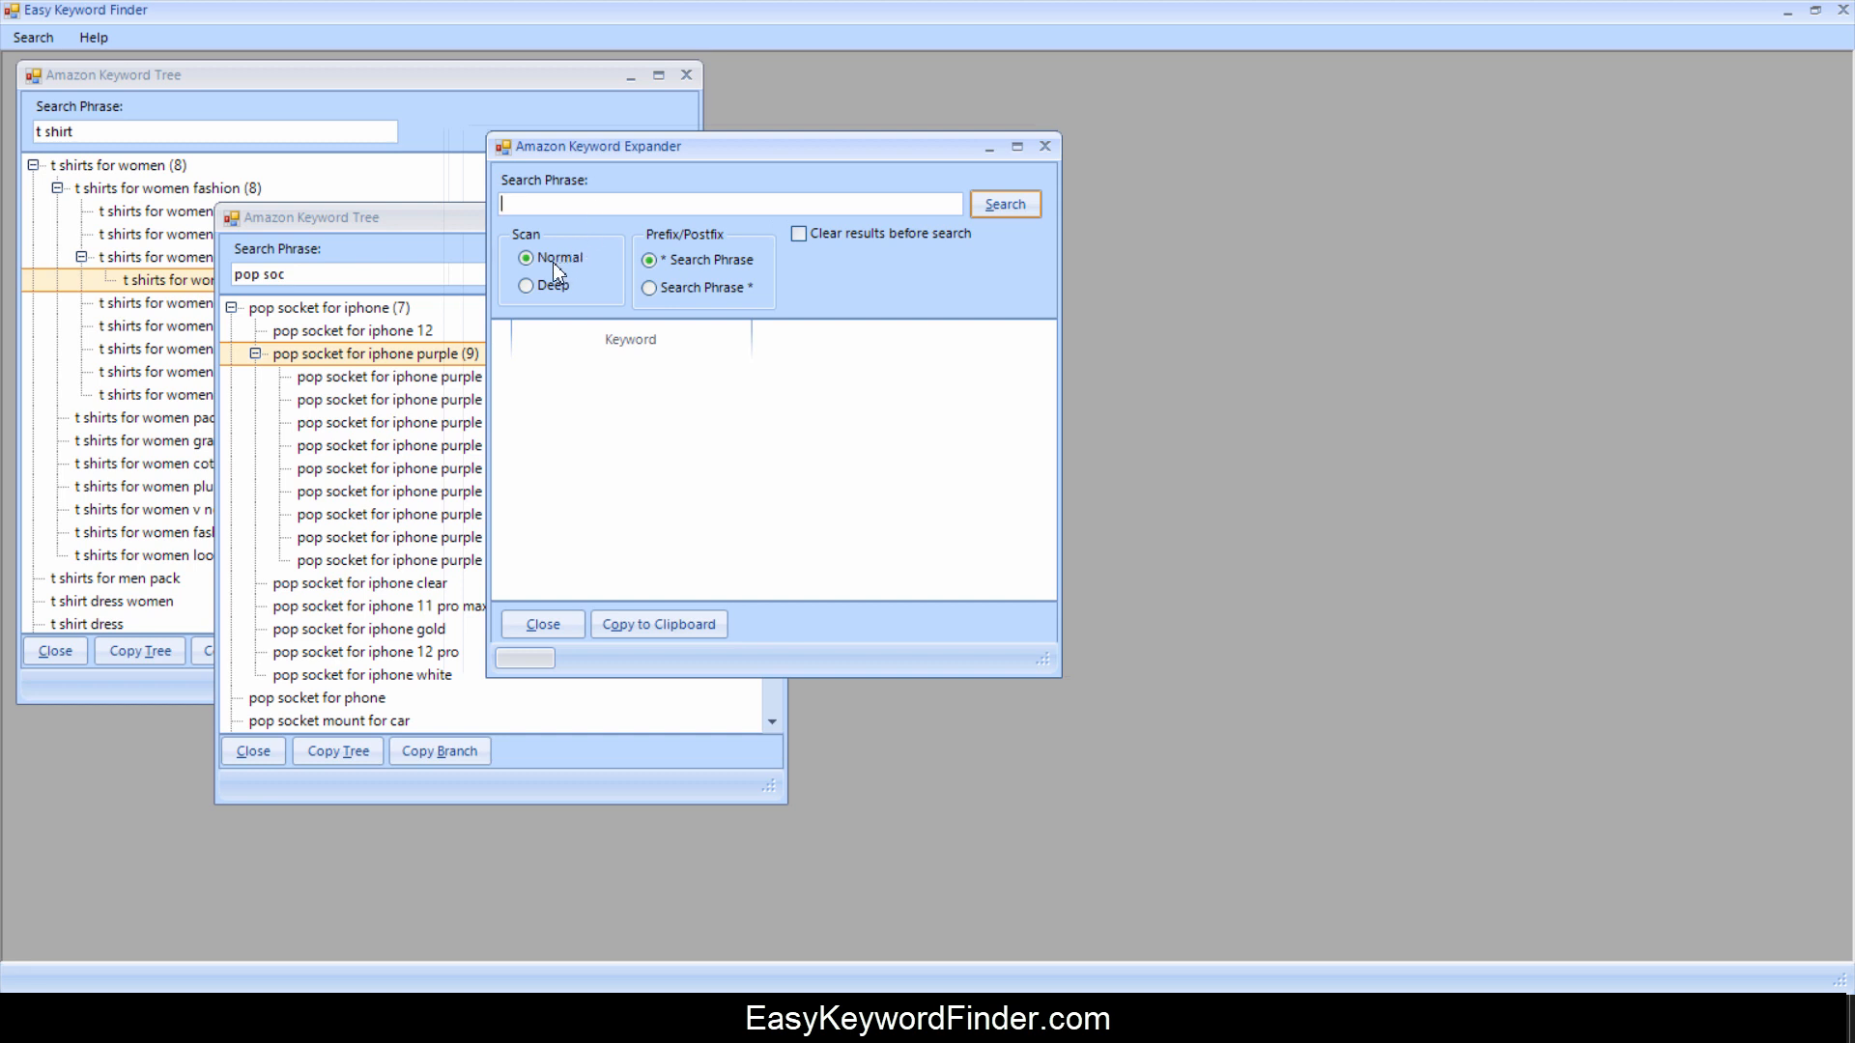
{"action": "mouse_move", "coordinate": [550, 293]}
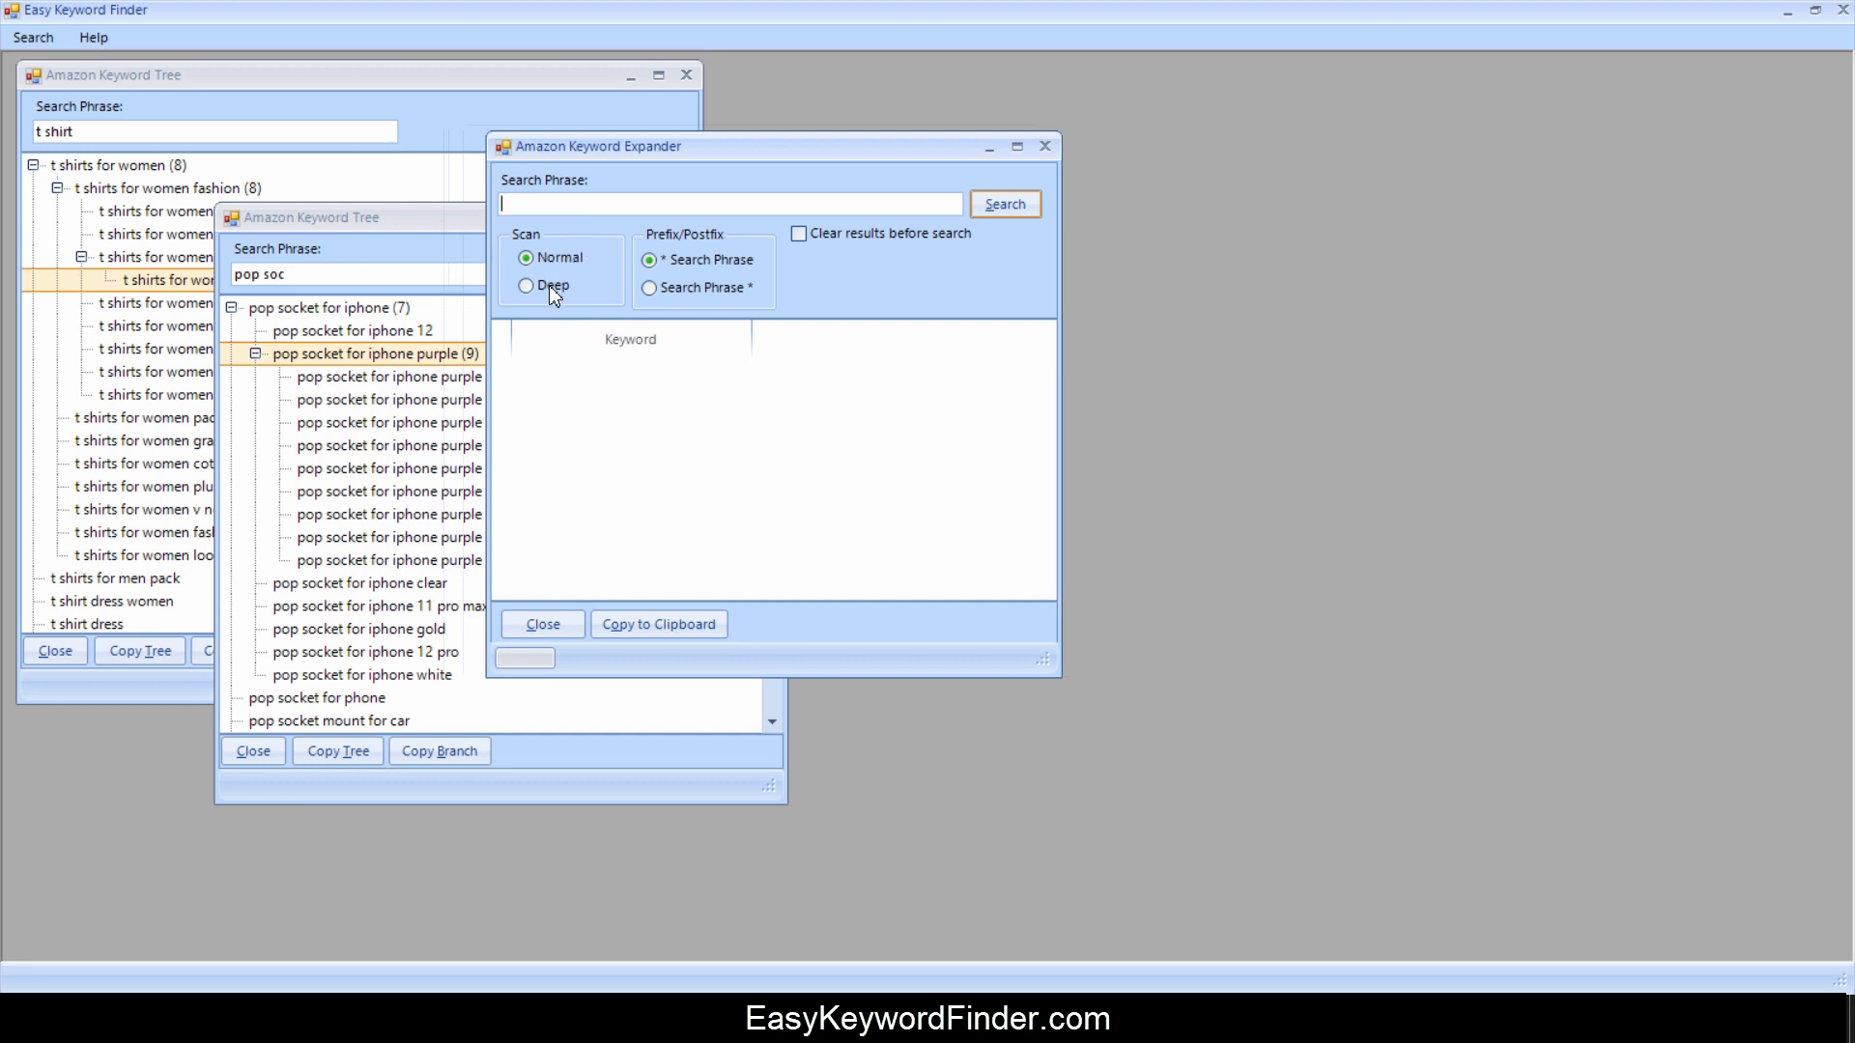
{"action": "mouse_move", "coordinate": [686, 272]}
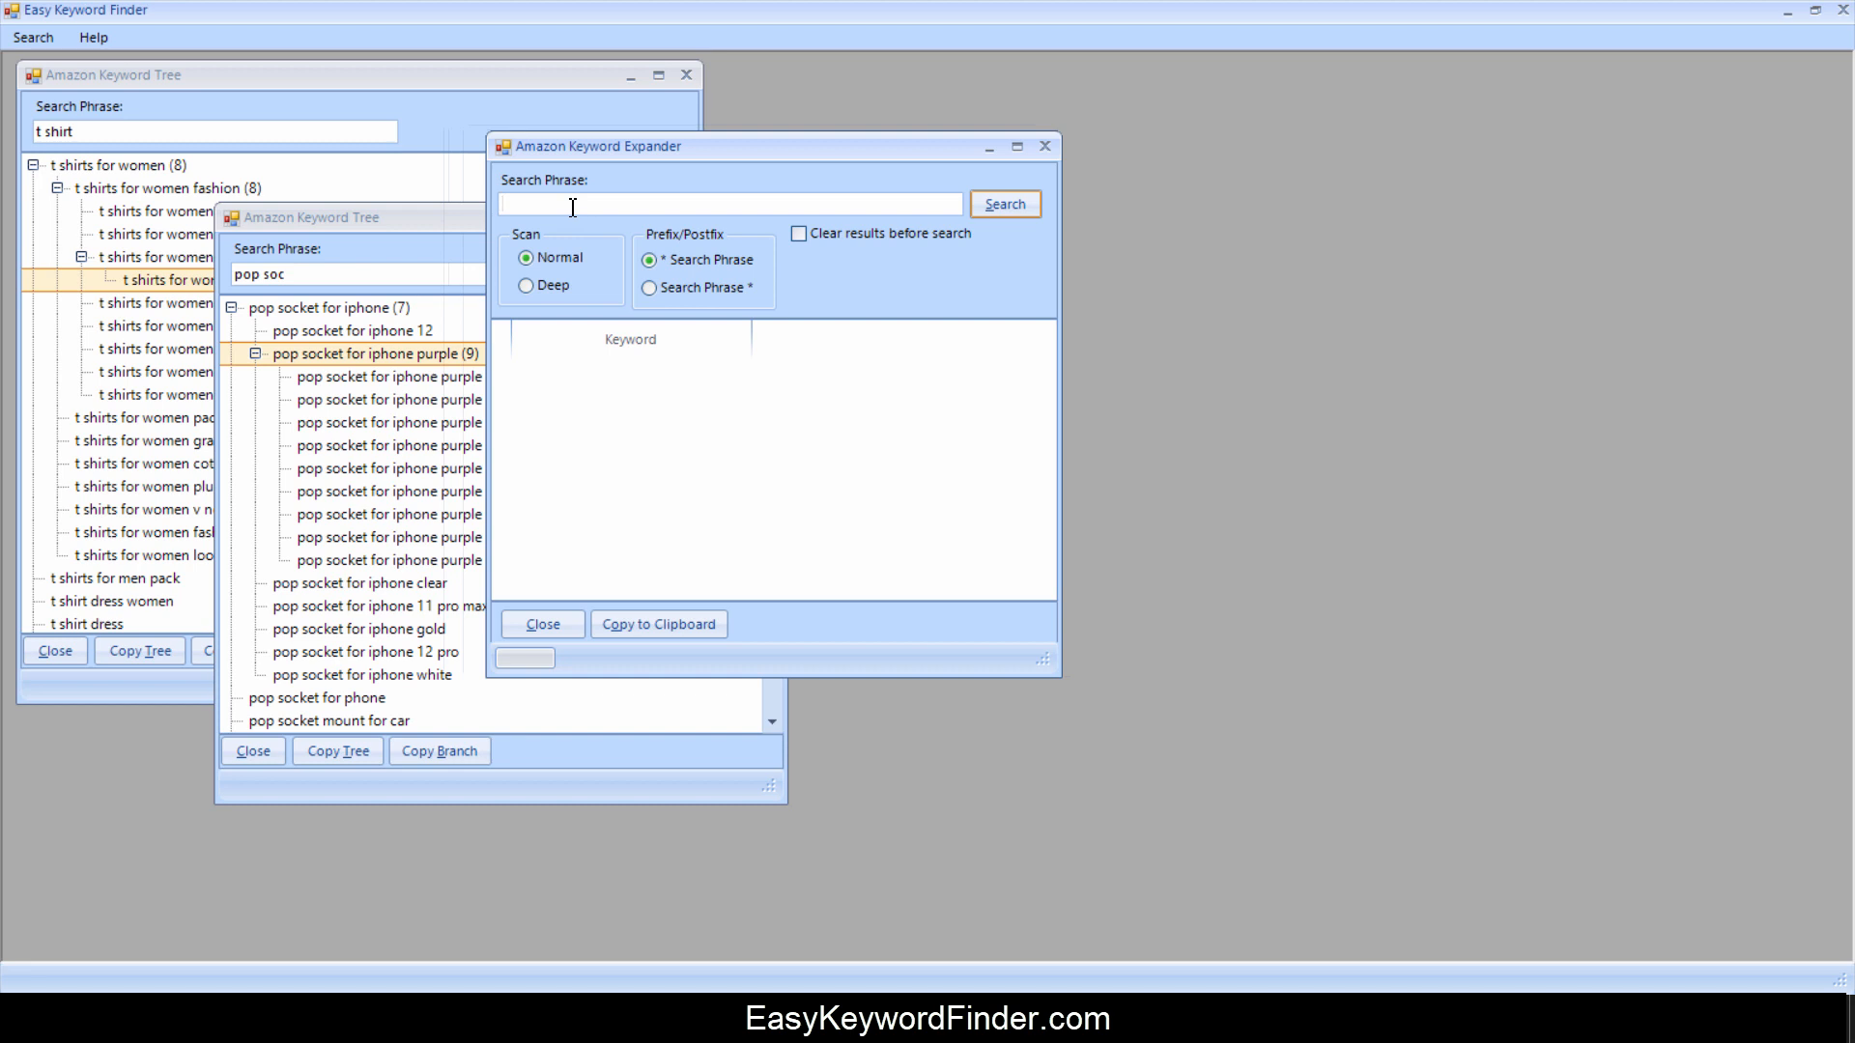
{"action": "type", "text": "eb"}
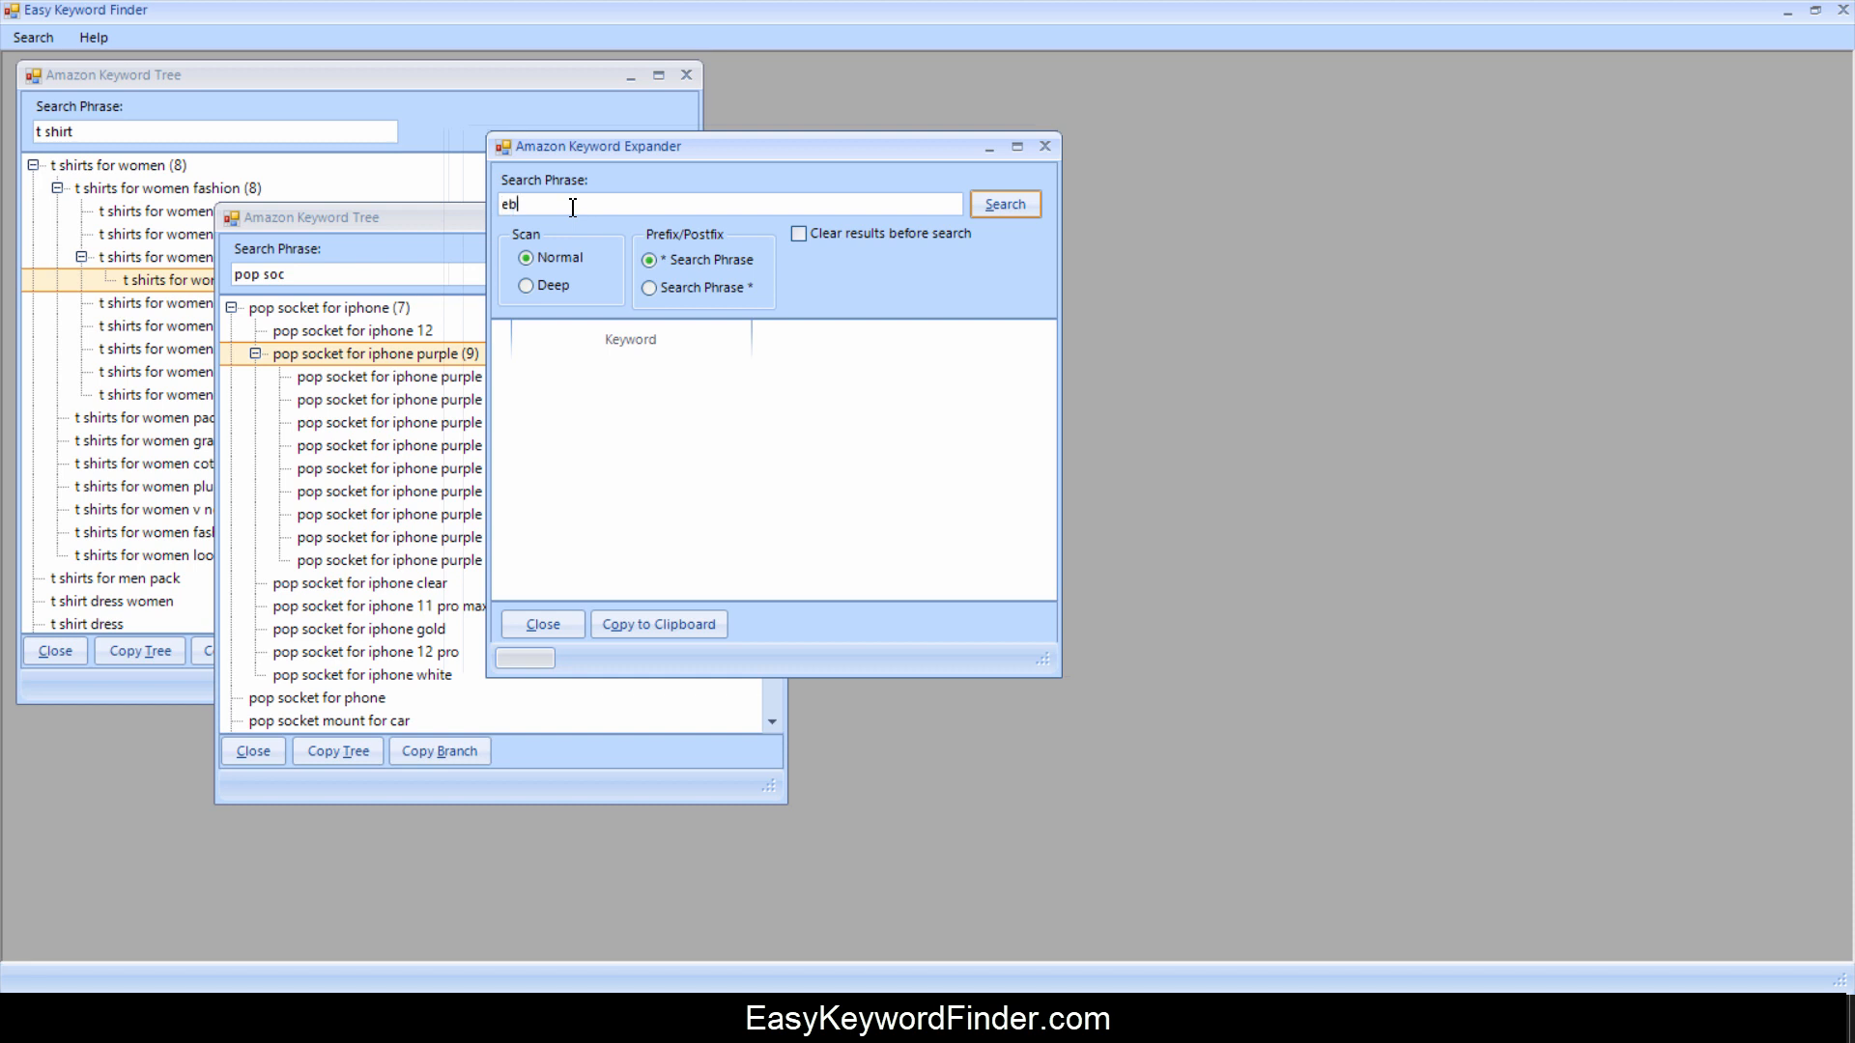
{"action": "type", "text": "ook"}
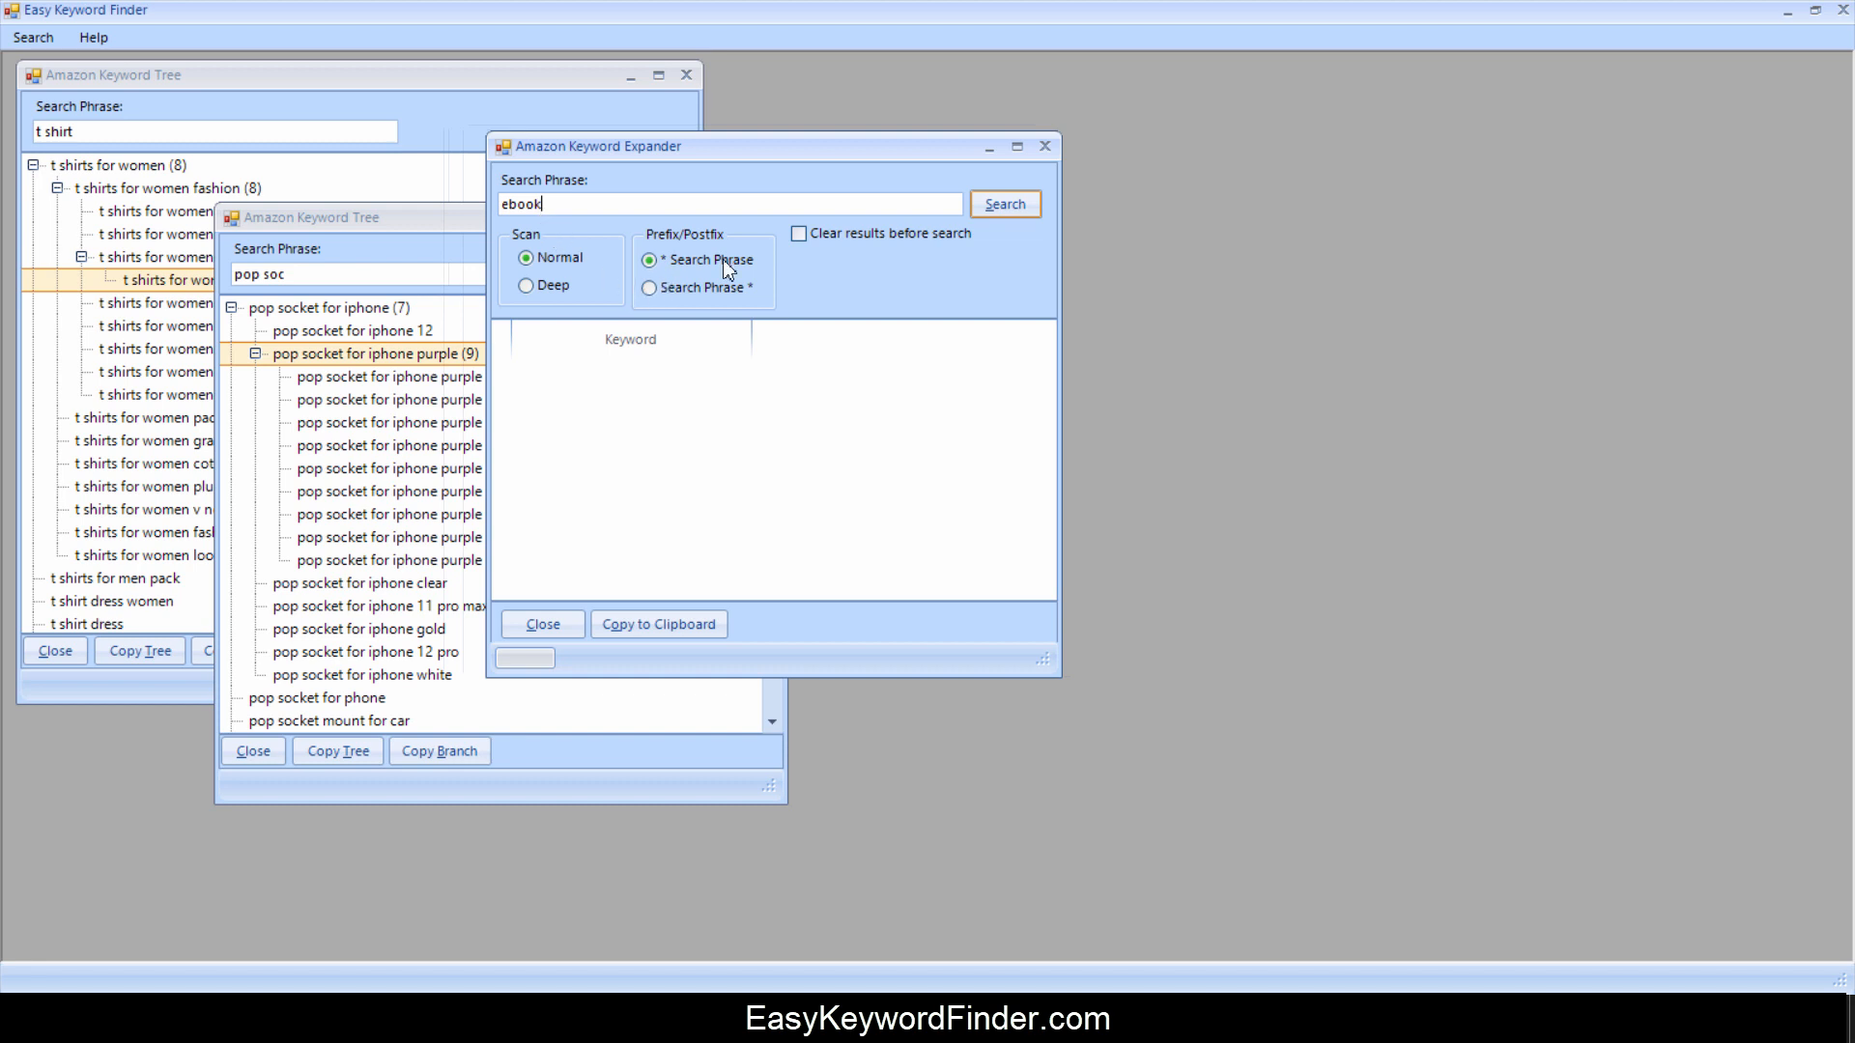
{"action": "left_click", "coordinate": [1002, 203]}
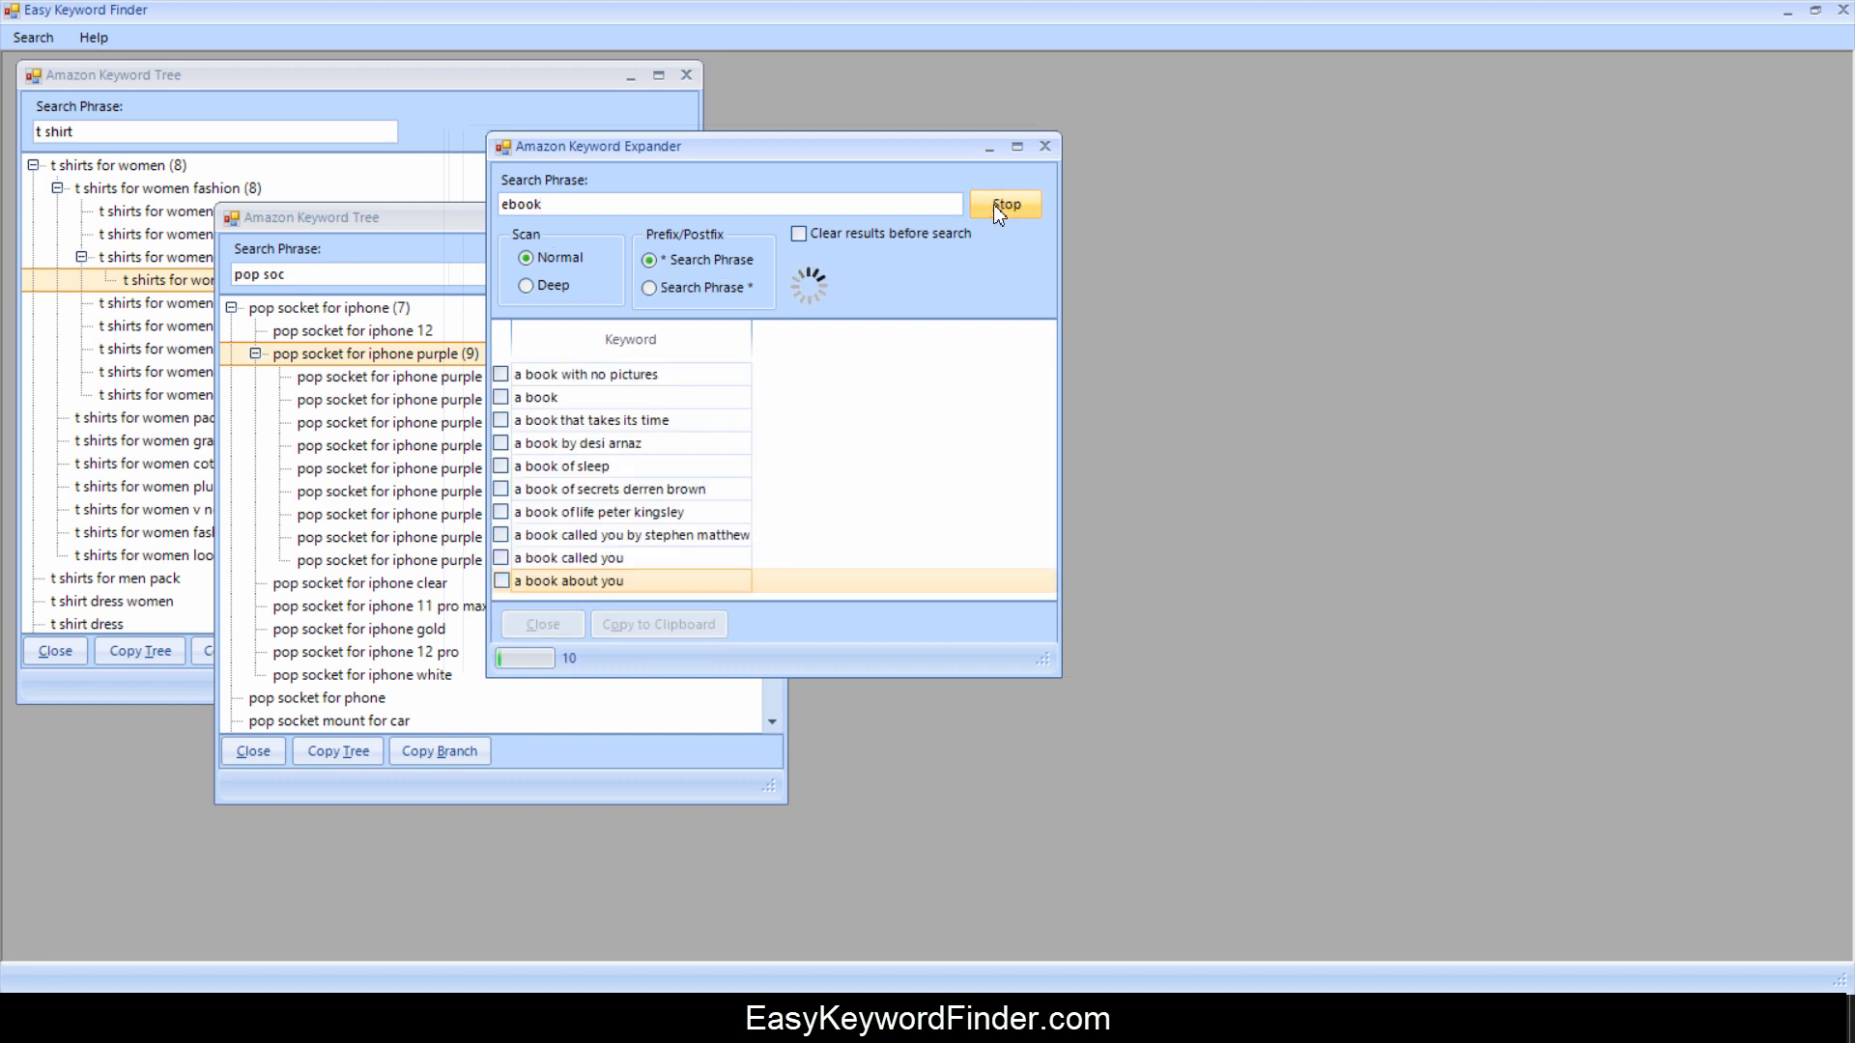
Step: Review the 211 alphabet-prefixed ebook keyword suggestions
{"action": "scroll", "scroll_direction": "down", "scroll_amount": 3}
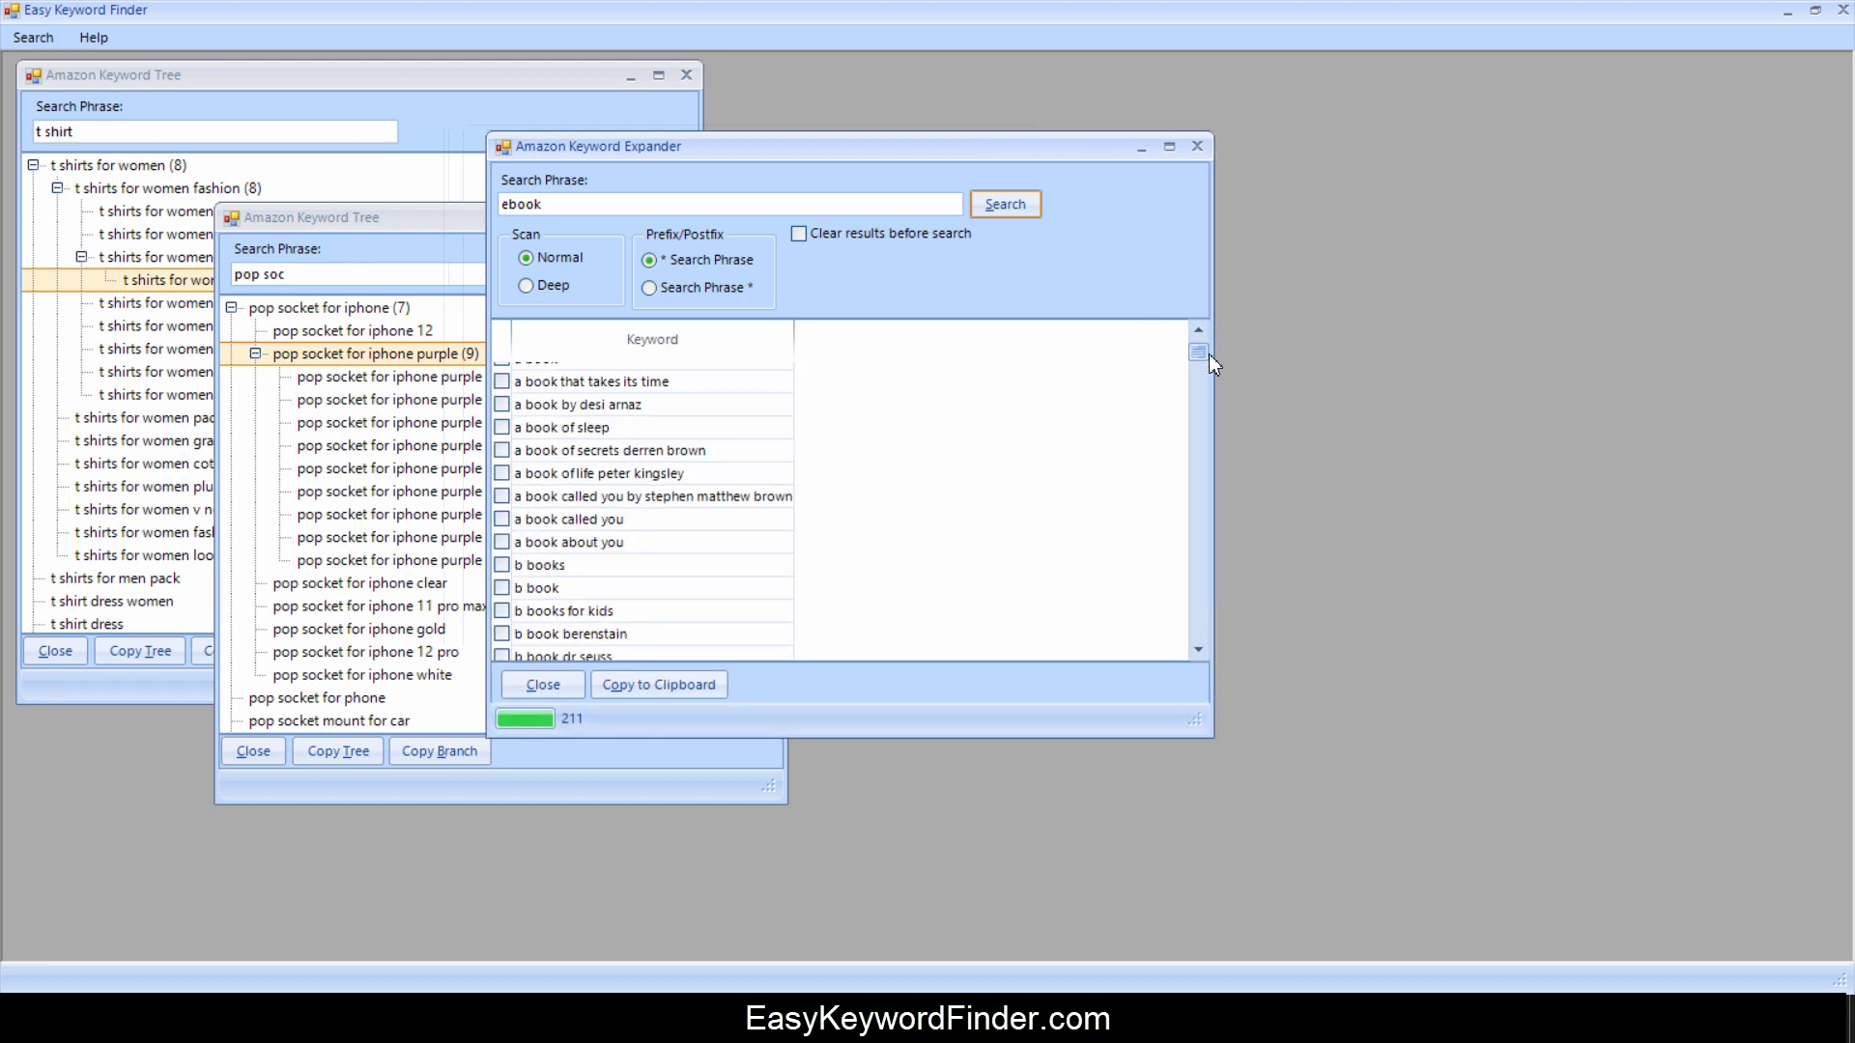
{"action": "scroll", "scroll_direction": "up", "scroll_amount": 3}
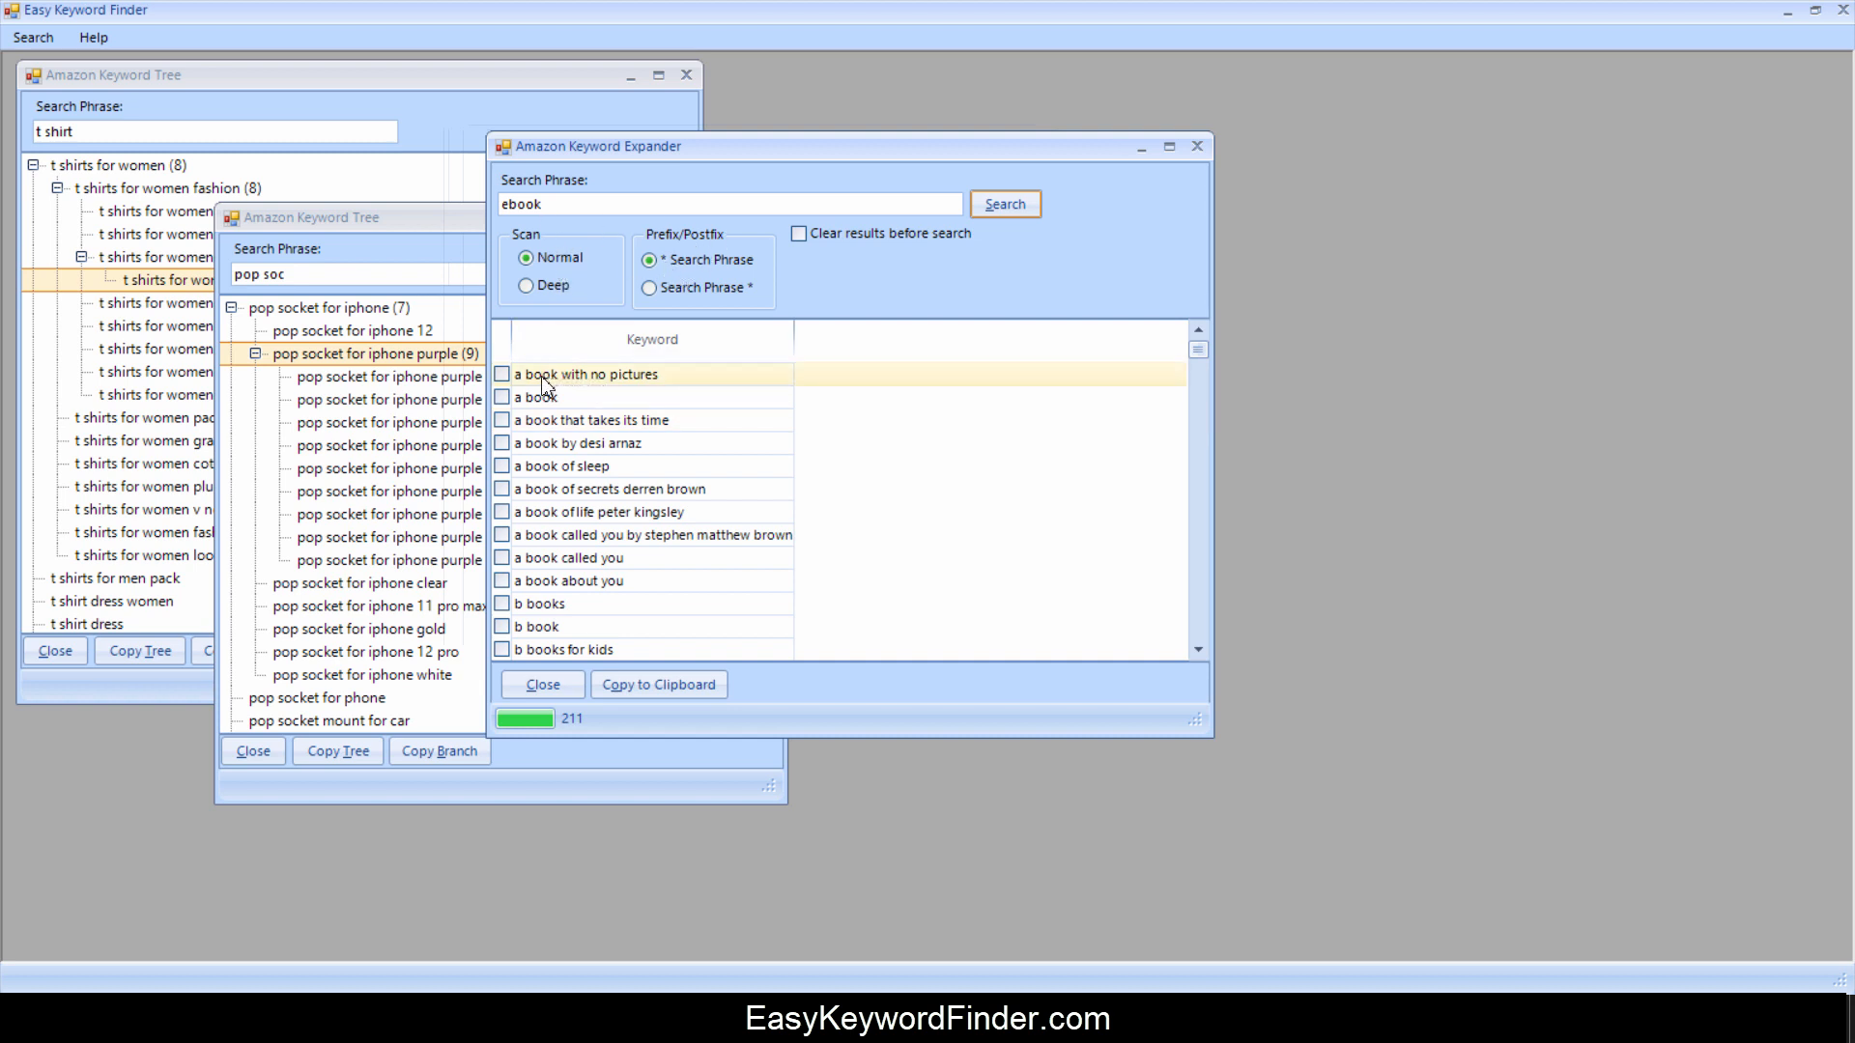
{"action": "mouse_move", "coordinate": [533, 301]}
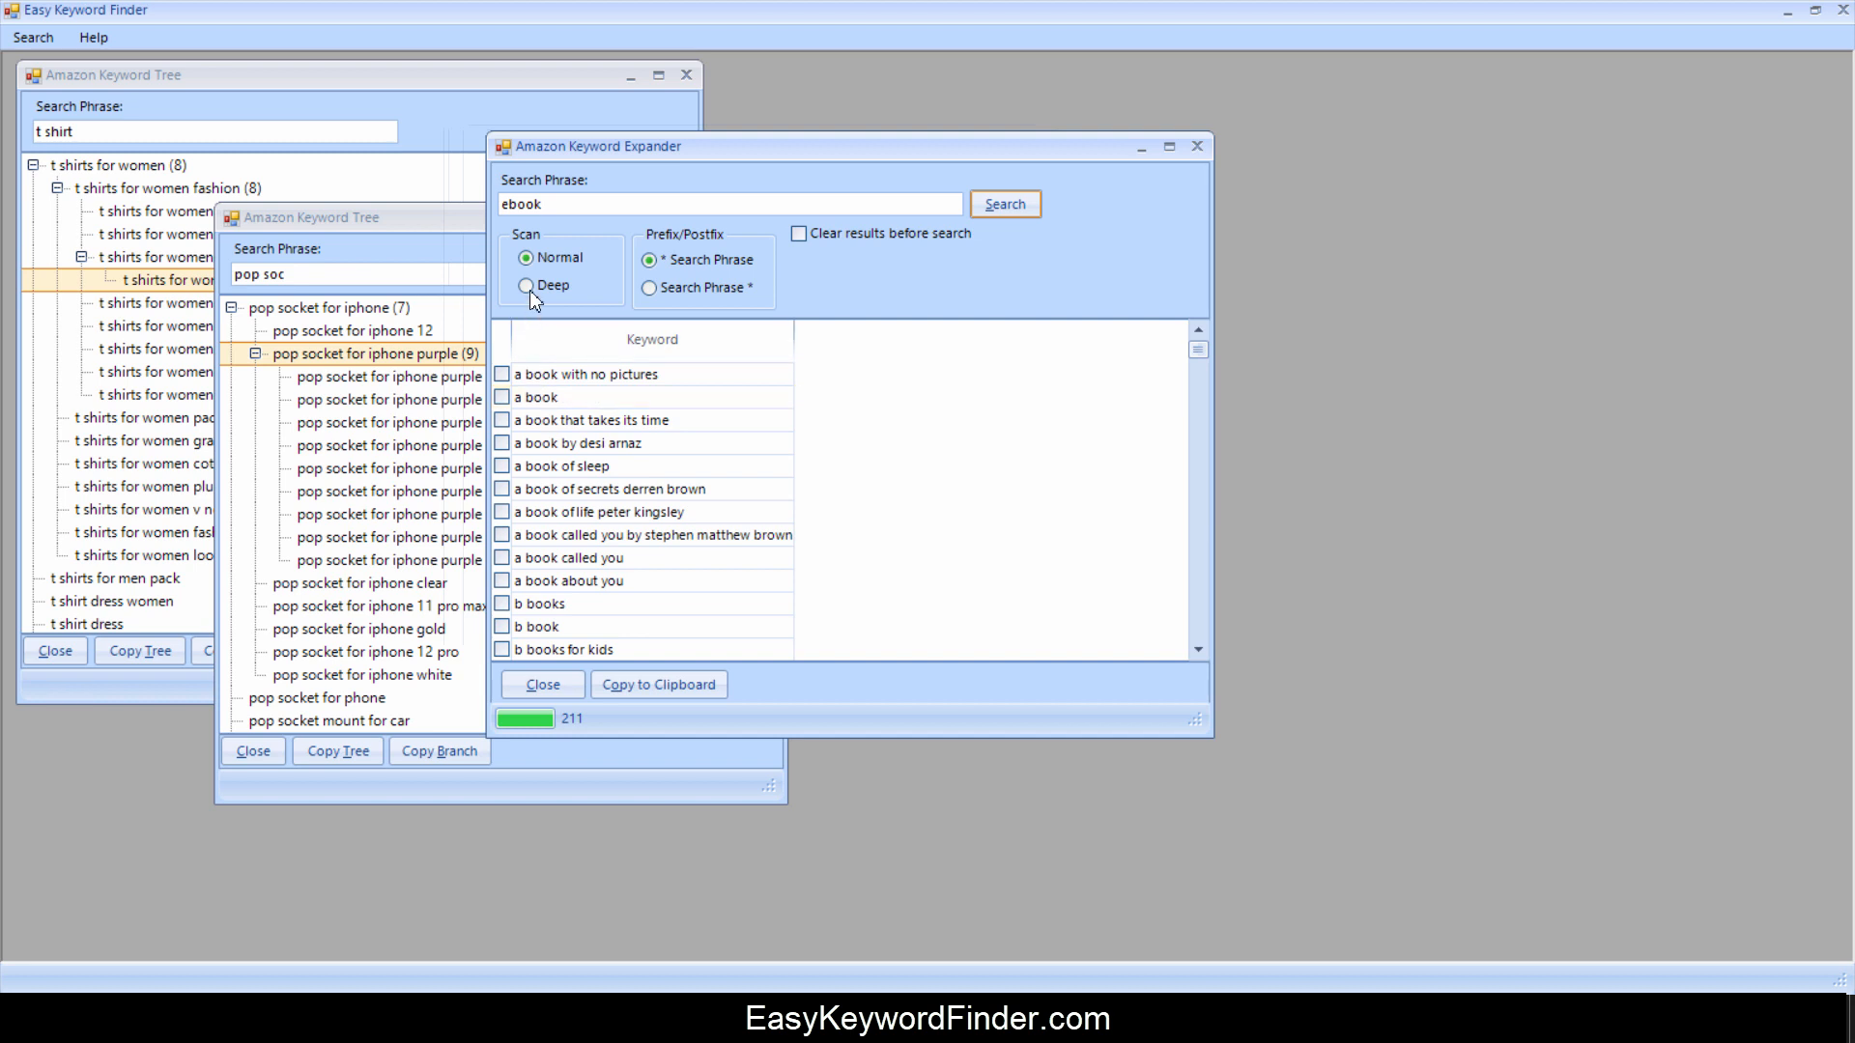
{"action": "mouse_move", "coordinate": [545, 300]}
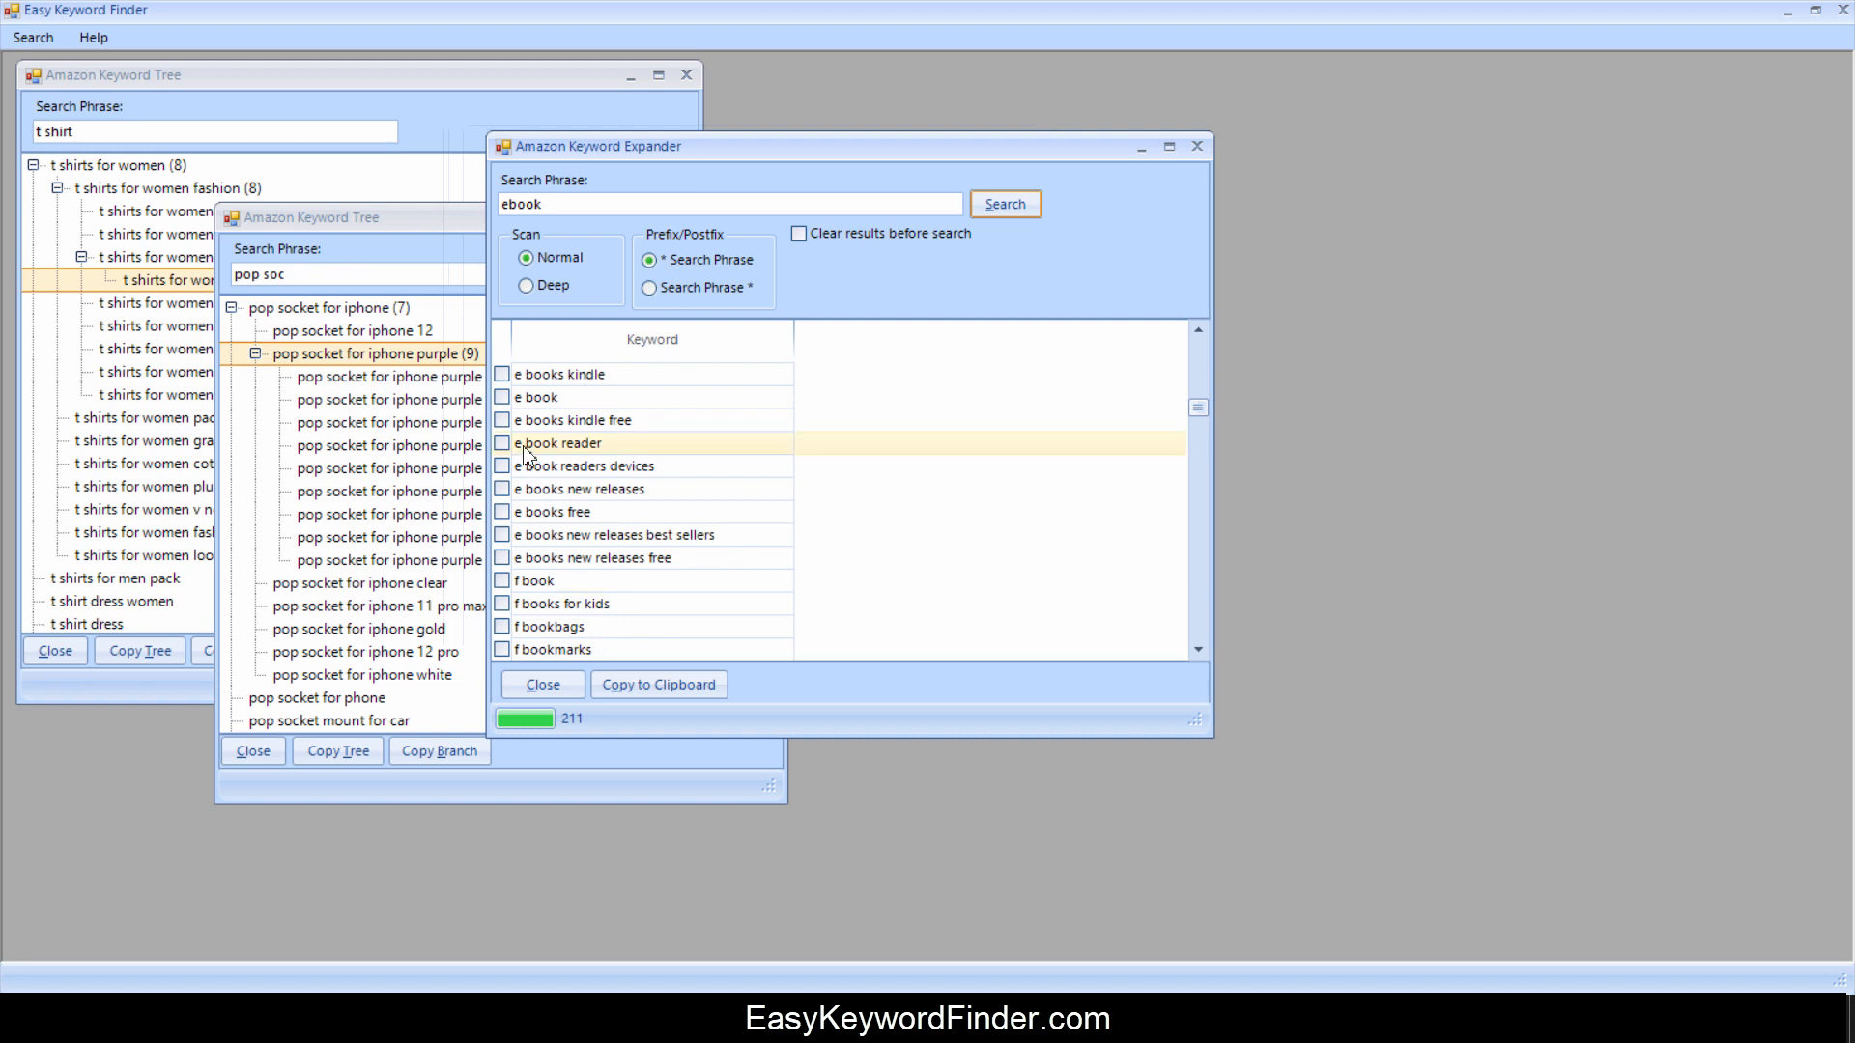
{"action": "scroll", "scroll_direction": "down", "scroll_amount": 3}
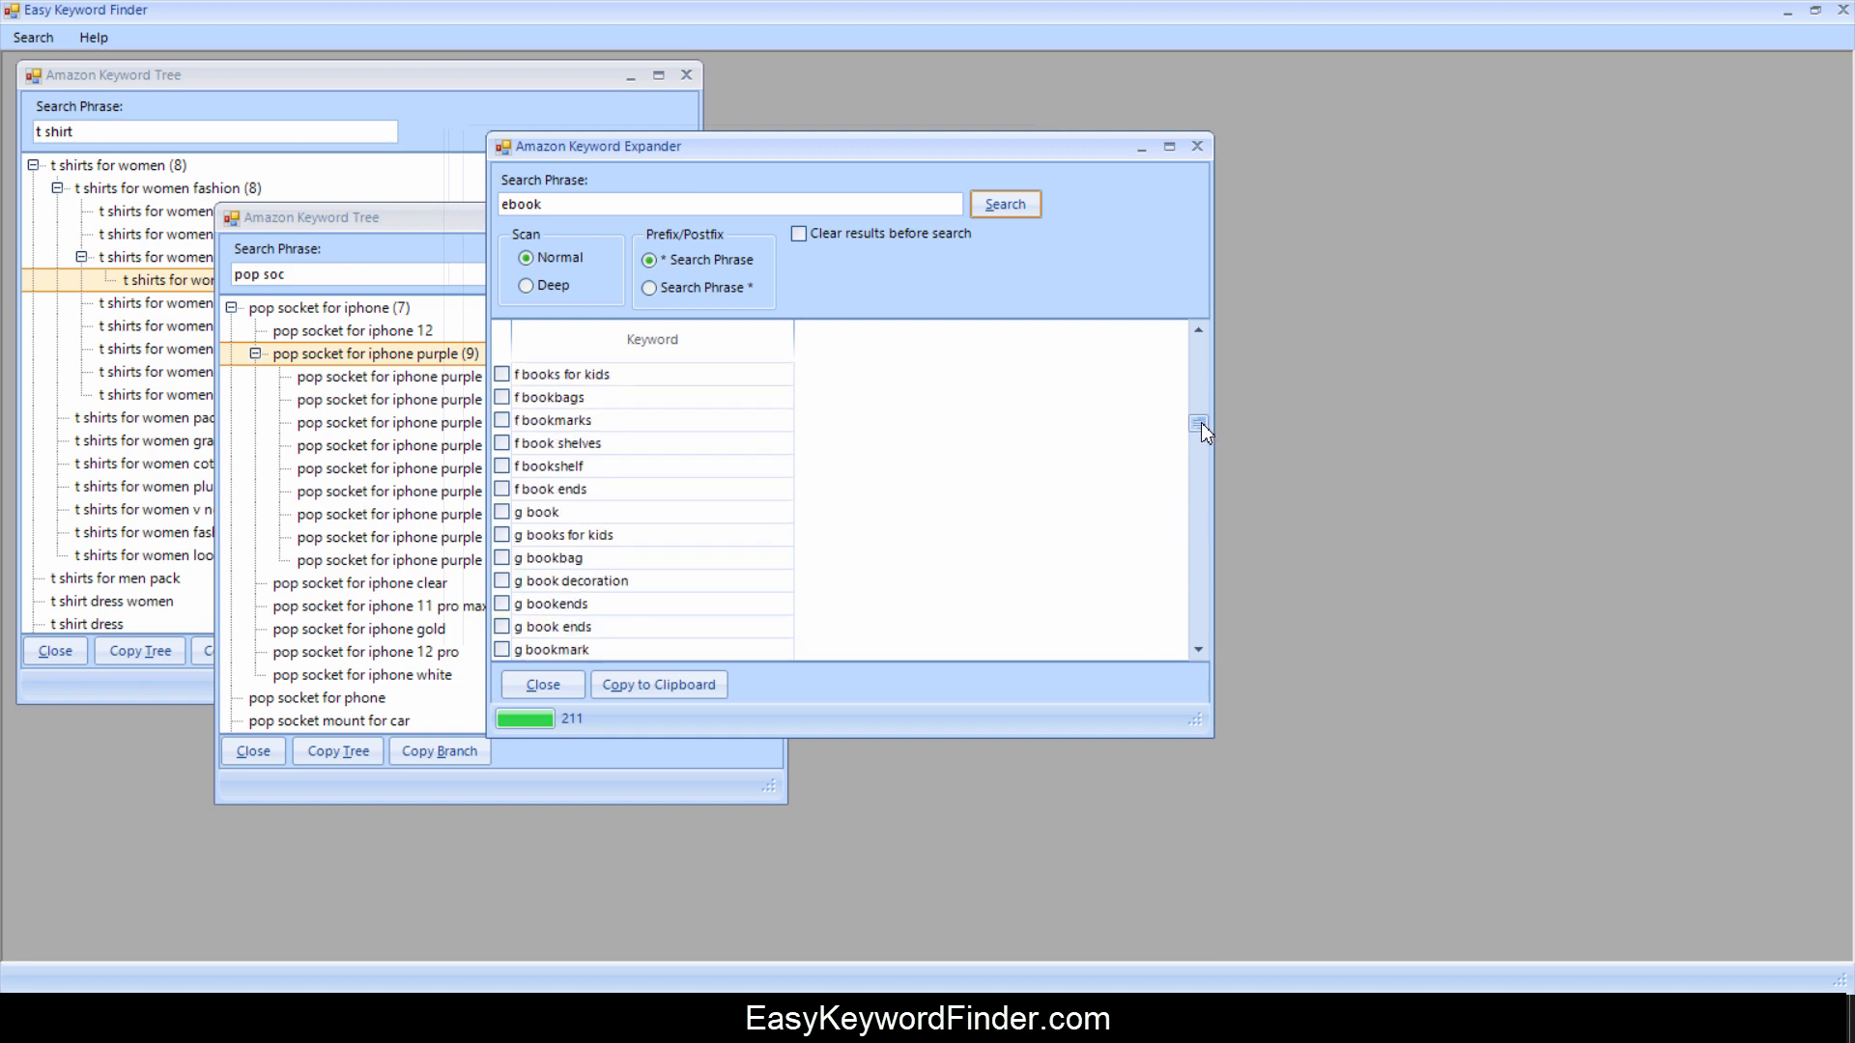
{"action": "scroll", "scroll_direction": "down", "scroll_amount": 3}
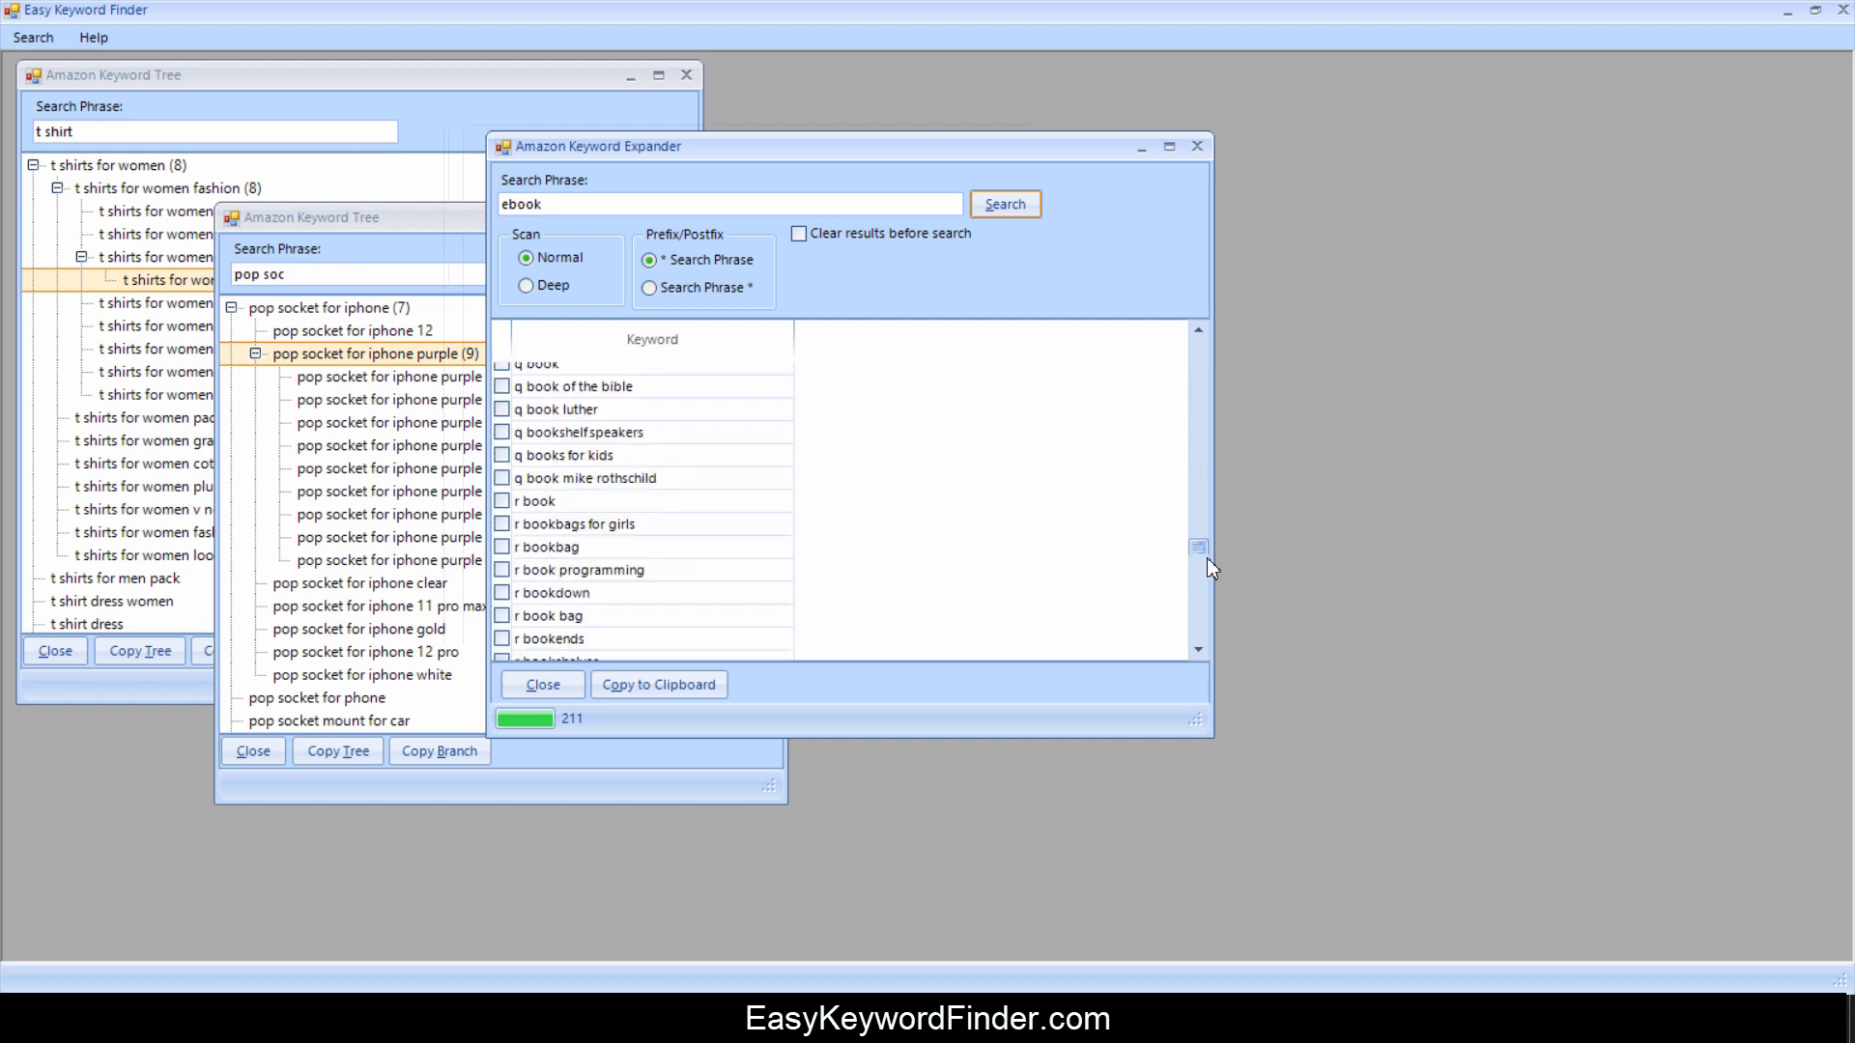
{"action": "scroll", "scroll_direction": "up", "scroll_amount": 3}
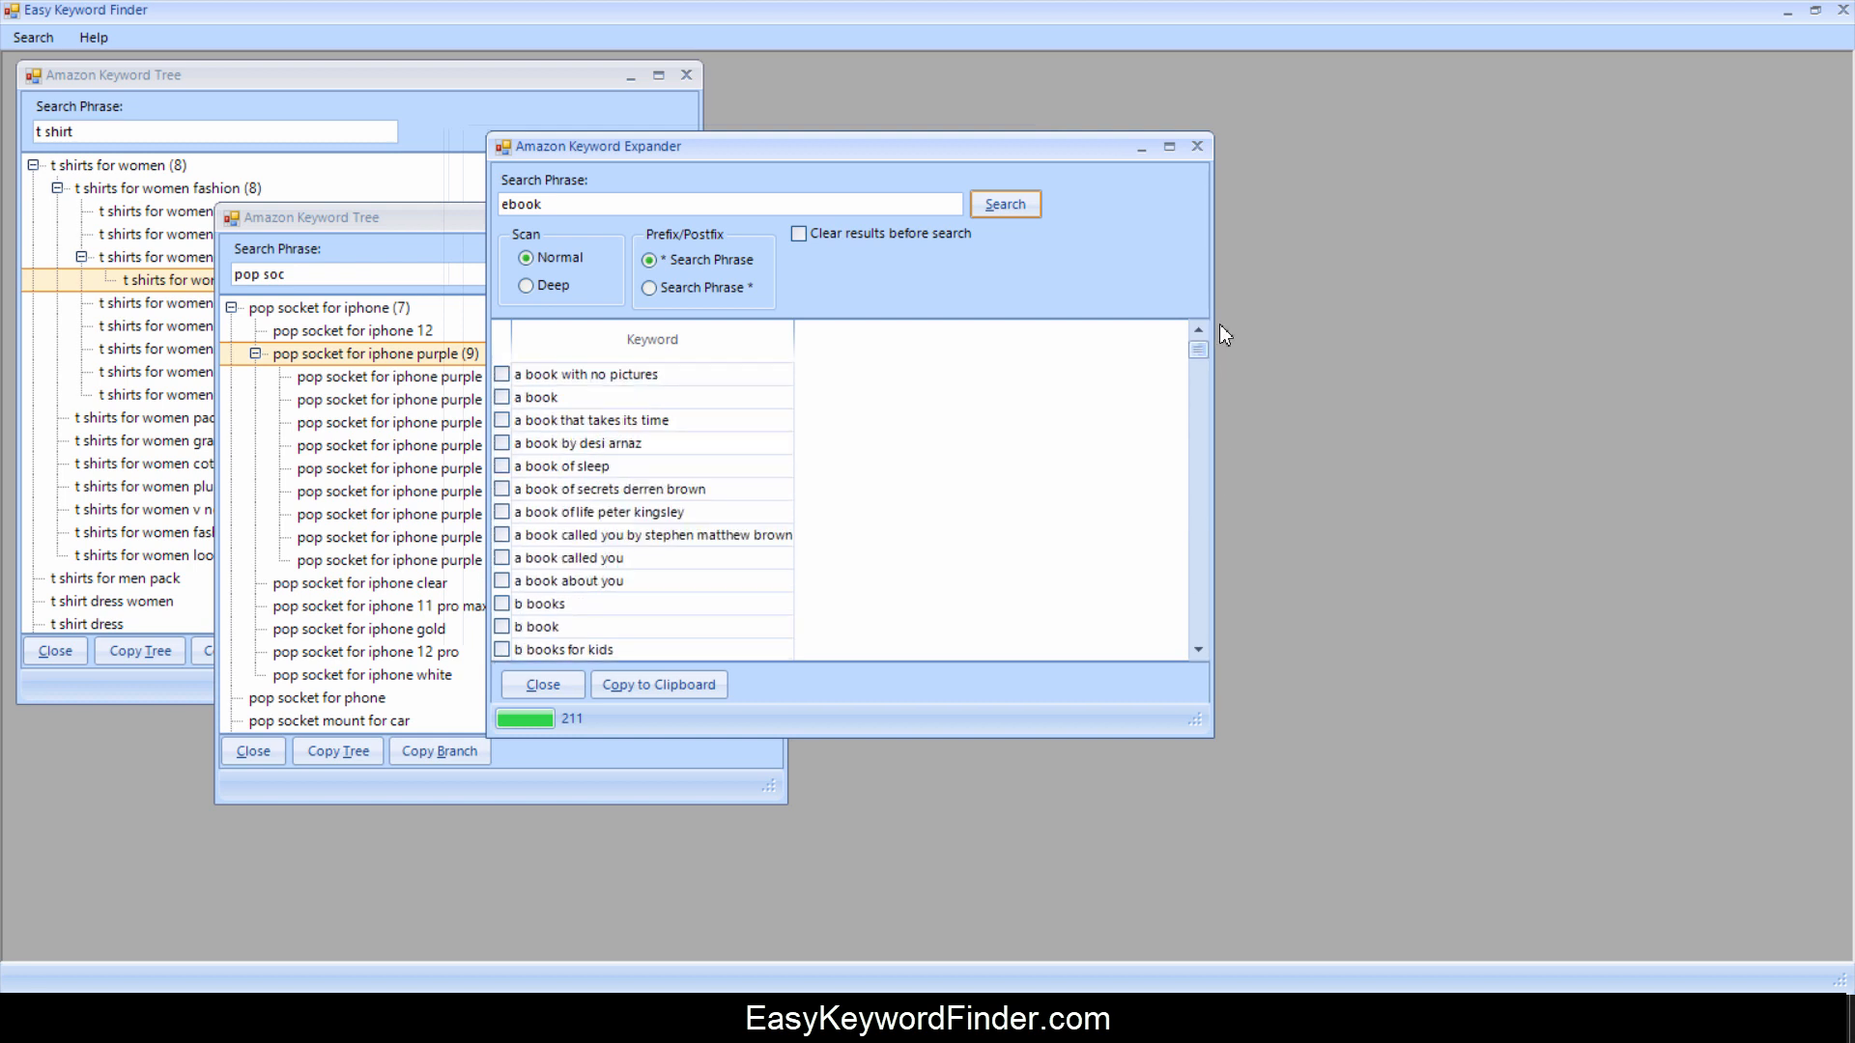
Step: Rerun the ebook expansion with 'Search Phrase *' postfix and cleared previous results
{"action": "left_click", "coordinate": [649, 286]}
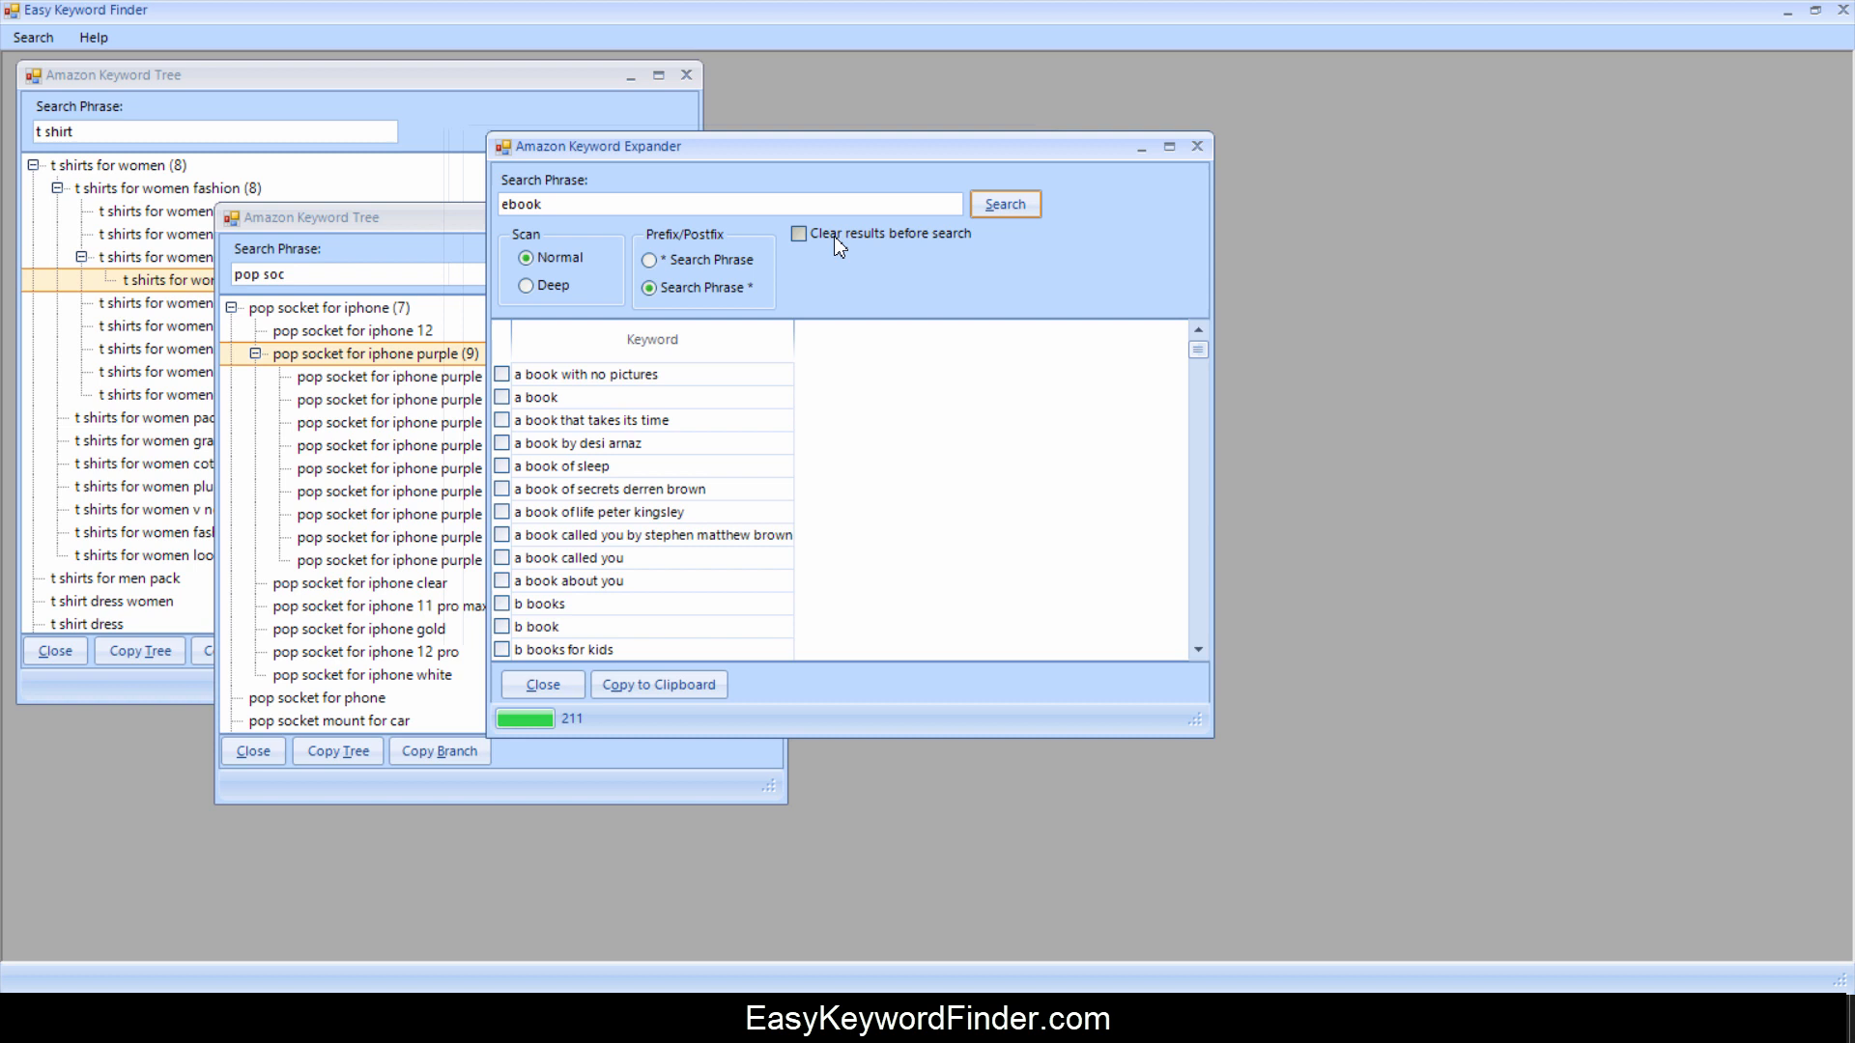
{"action": "left_click", "coordinate": [799, 234]}
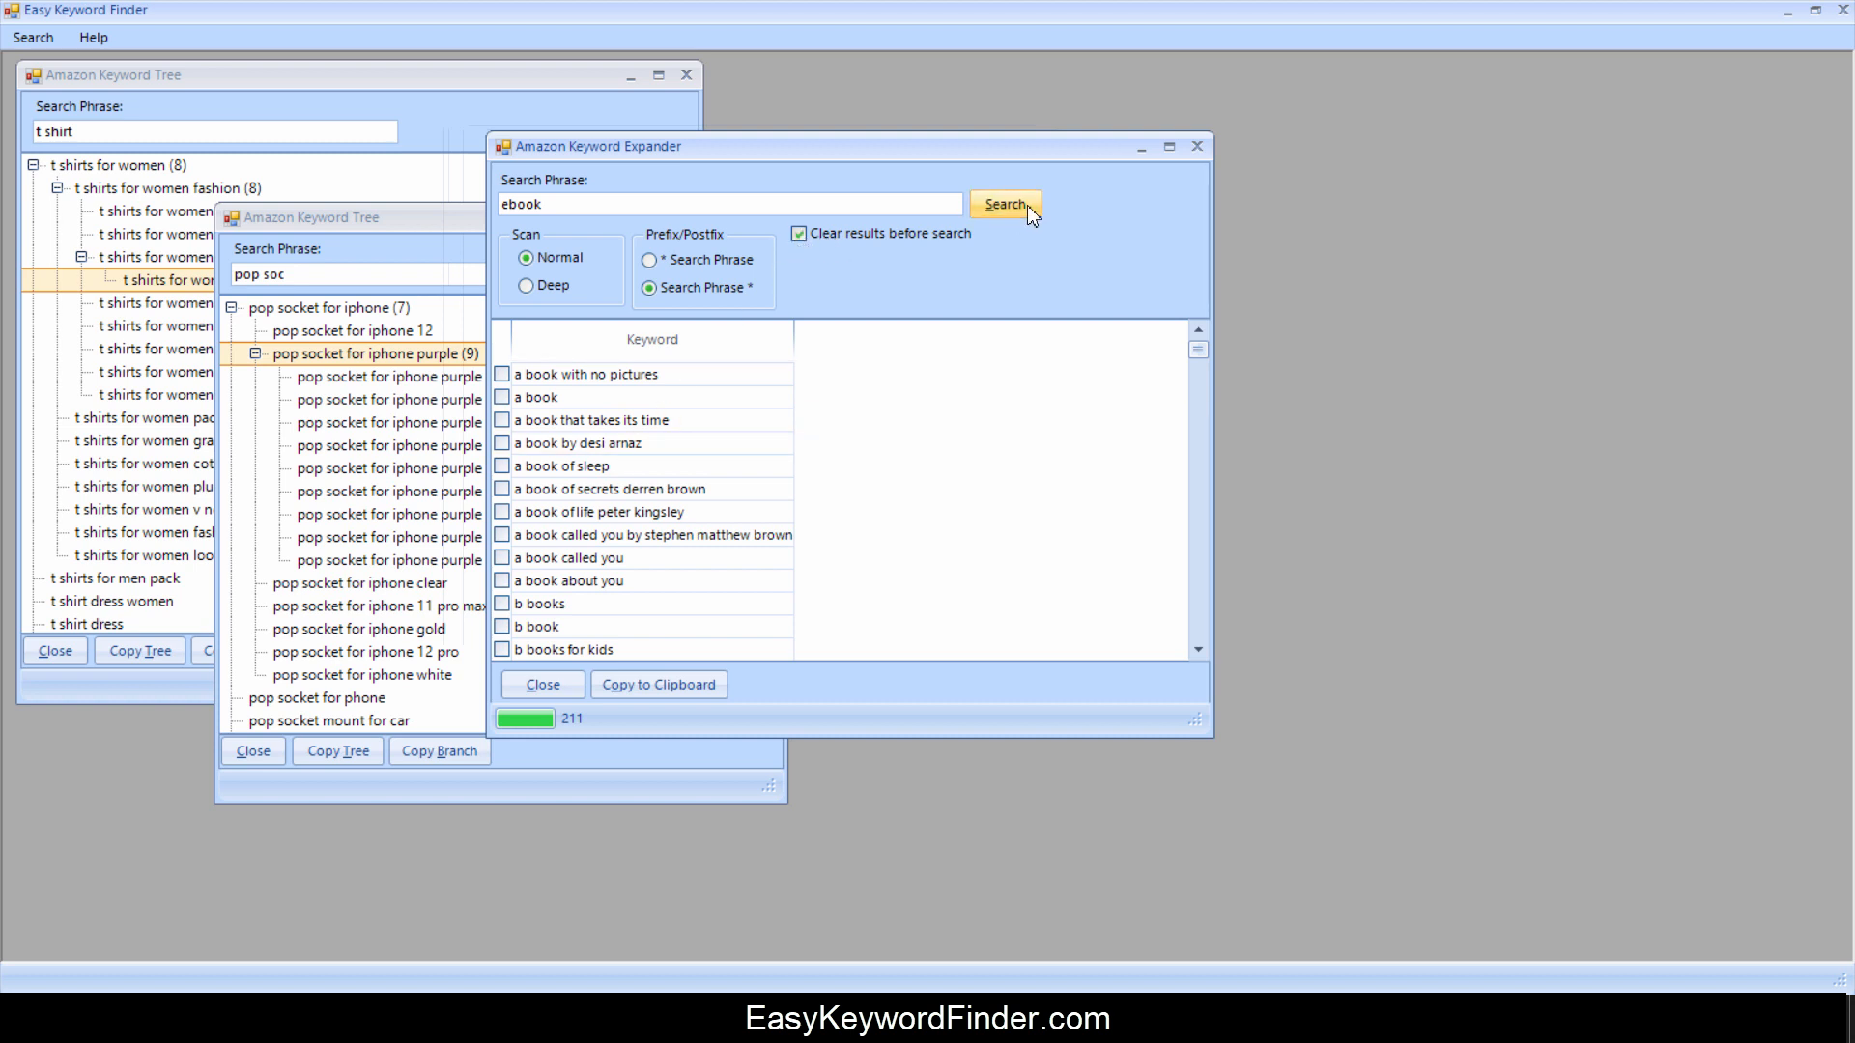
{"action": "left_click", "coordinate": [1005, 203]}
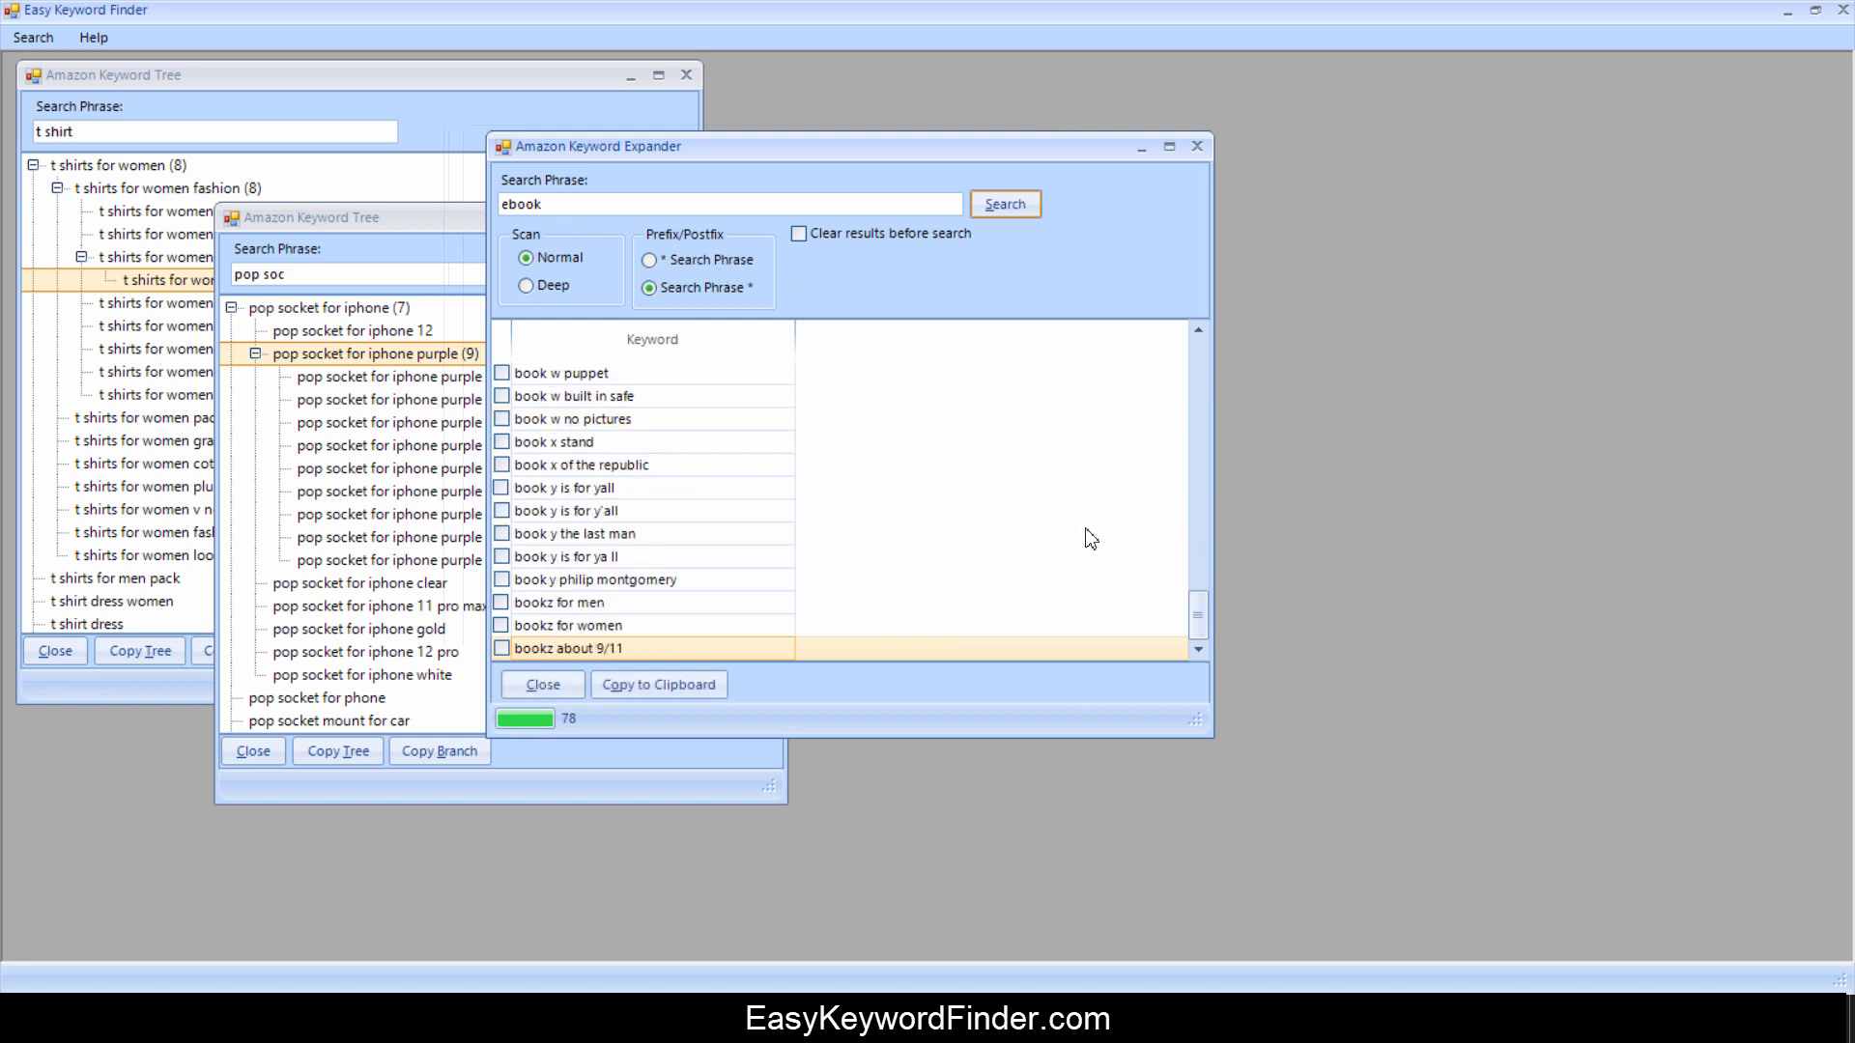
Step: Review the 78 ebook and book suggestions returned
{"action": "scroll", "scroll_direction": "up", "scroll_amount": 3}
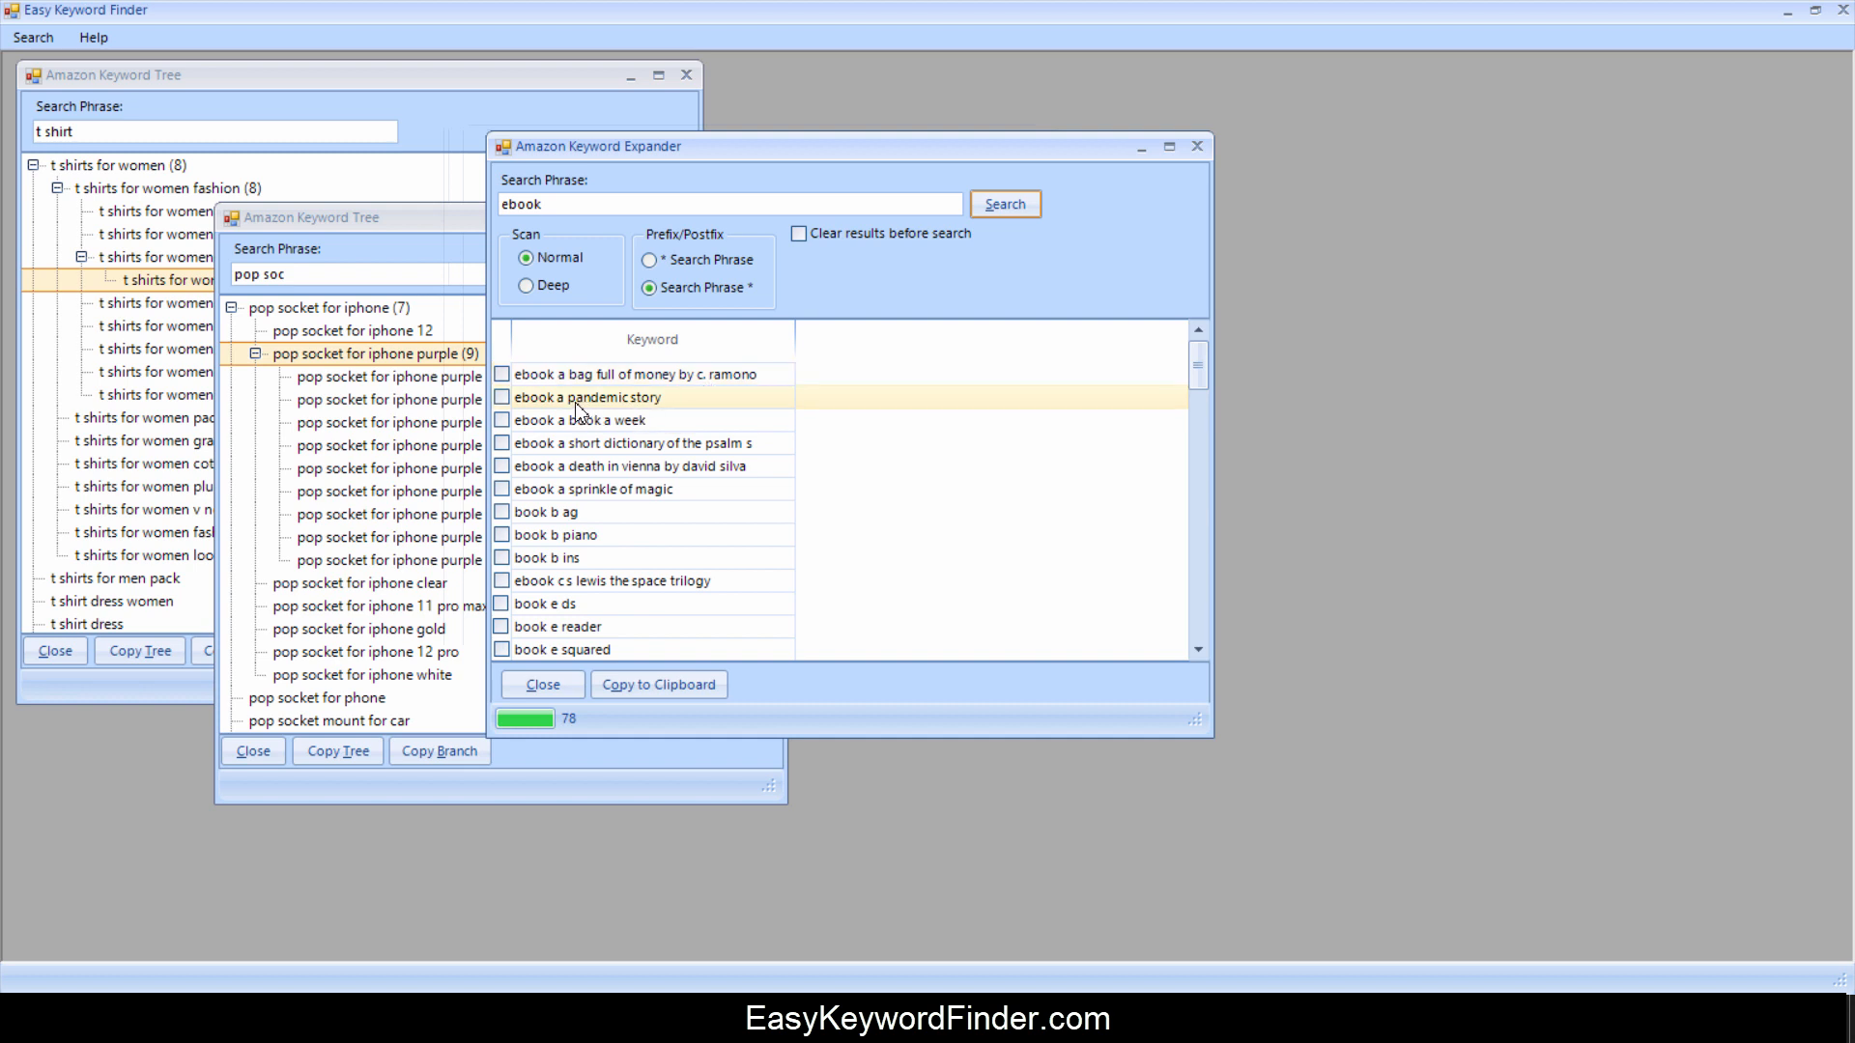
{"action": "mouse_move", "coordinate": [614, 499]}
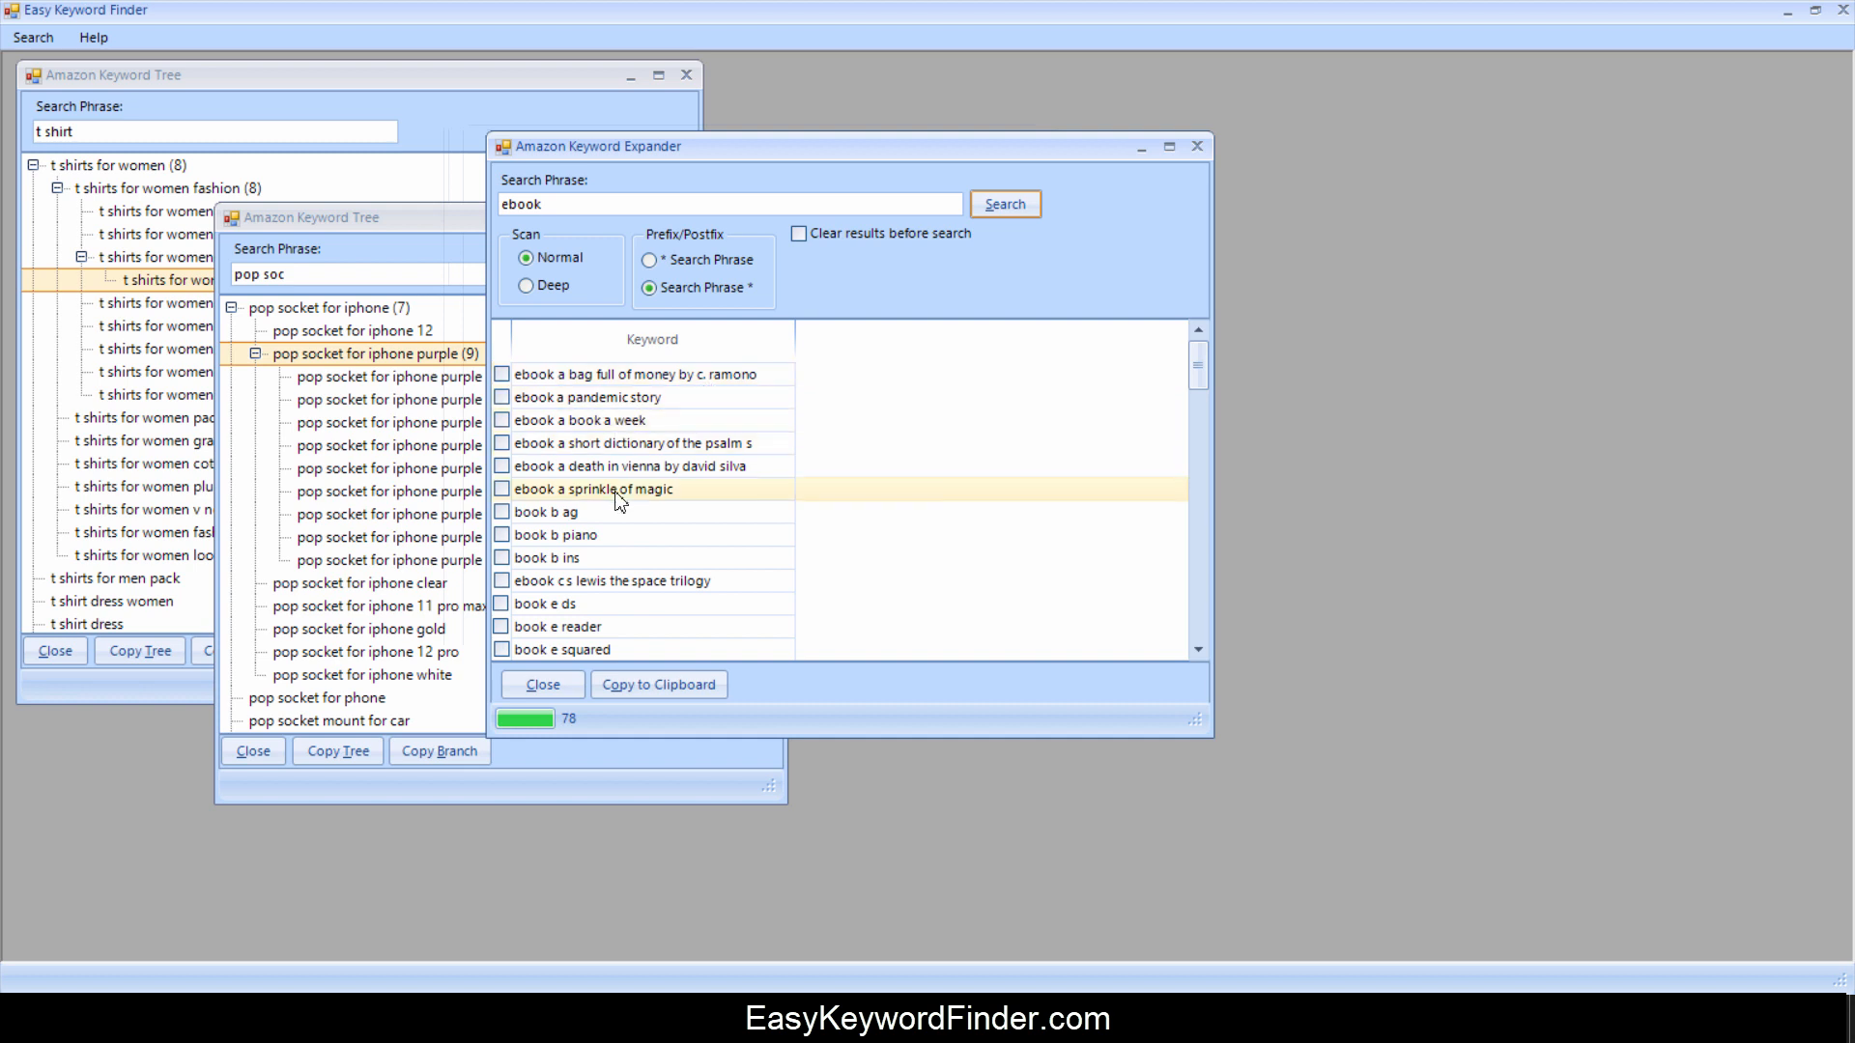
{"action": "scroll", "scroll_direction": "down", "scroll_amount": 3}
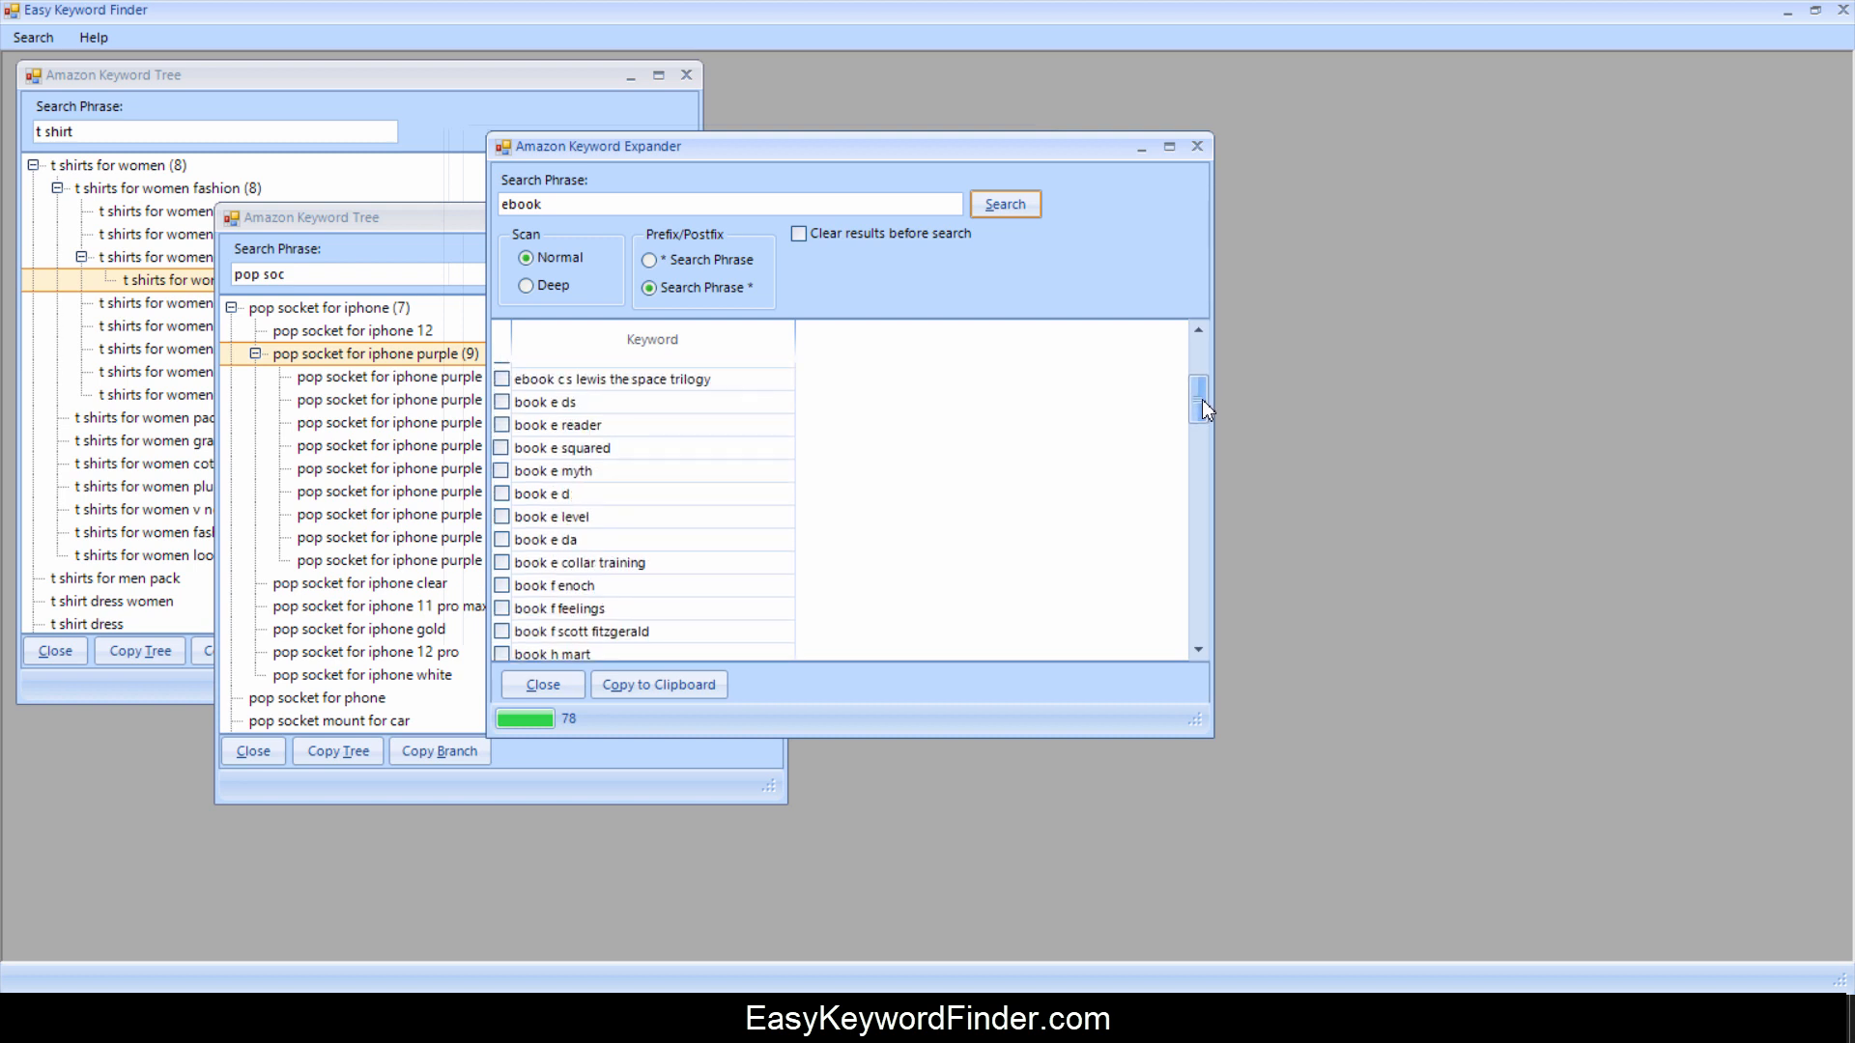
{"action": "scroll", "scroll_direction": "up", "scroll_amount": 3}
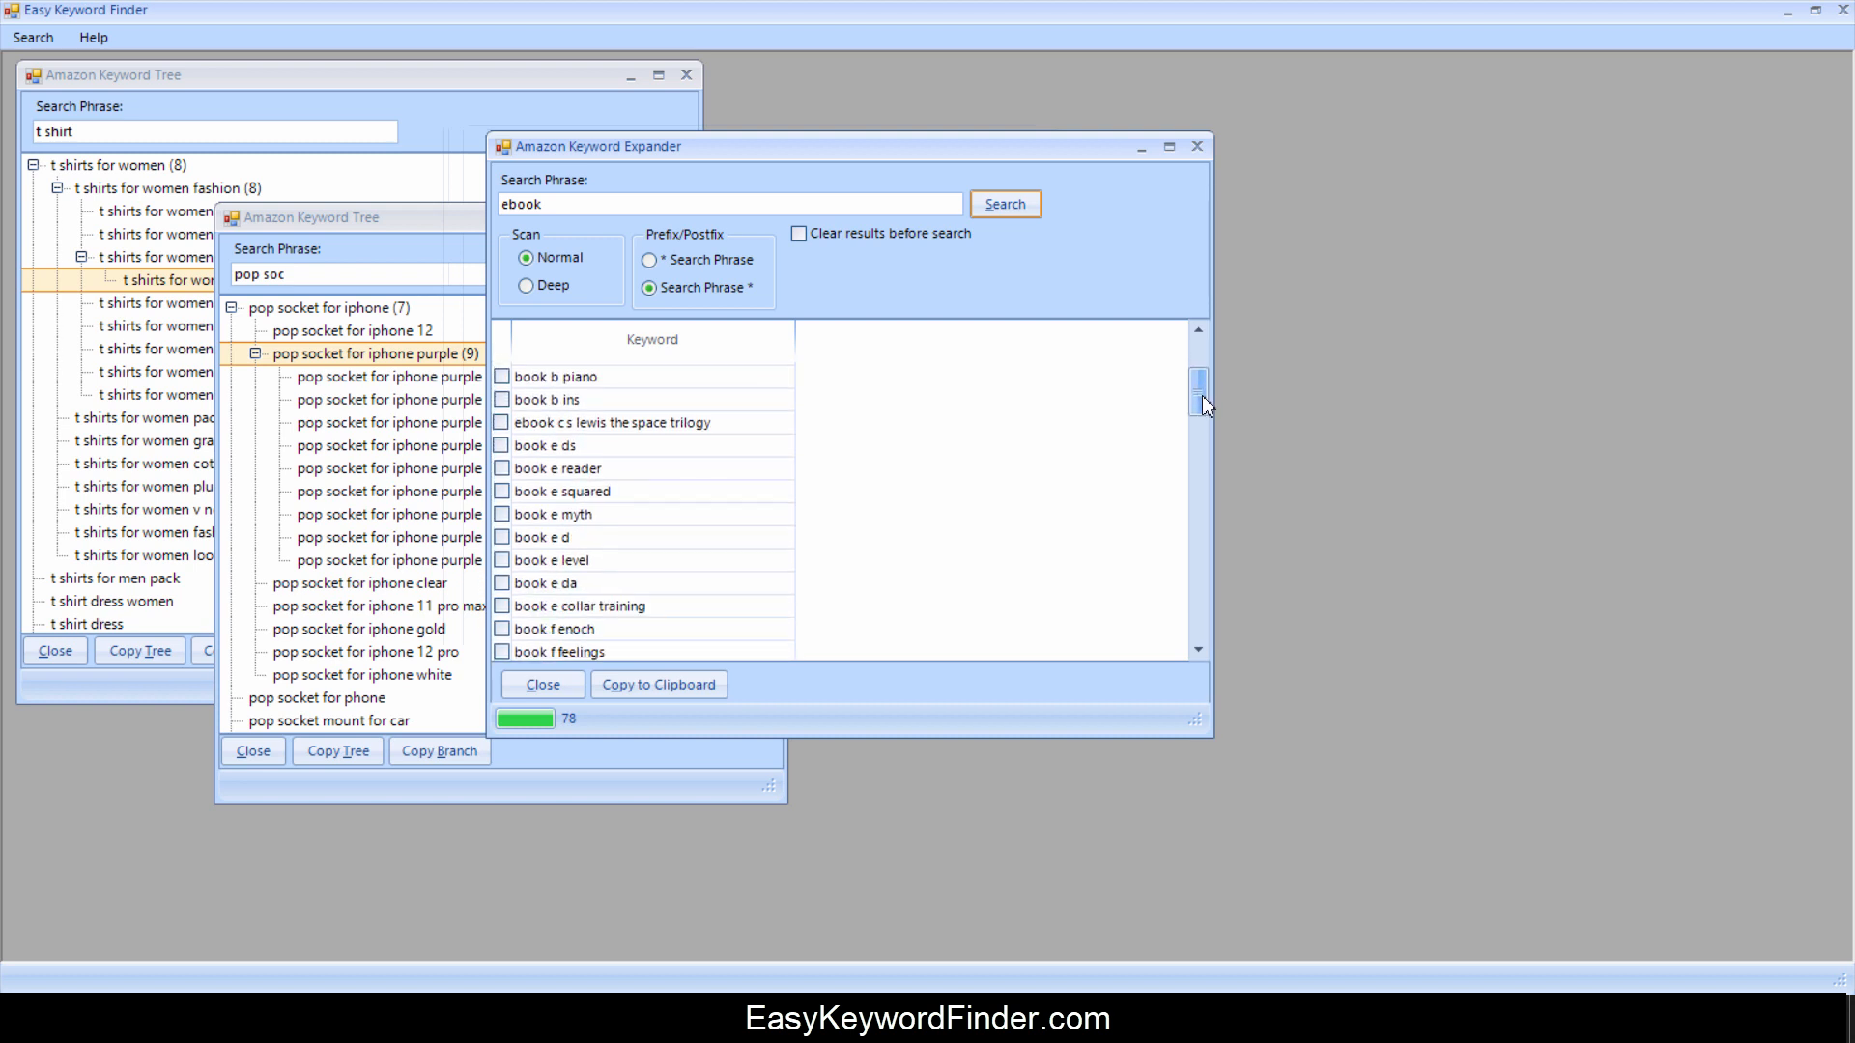
{"action": "scroll", "scroll_direction": "down", "scroll_amount": 3}
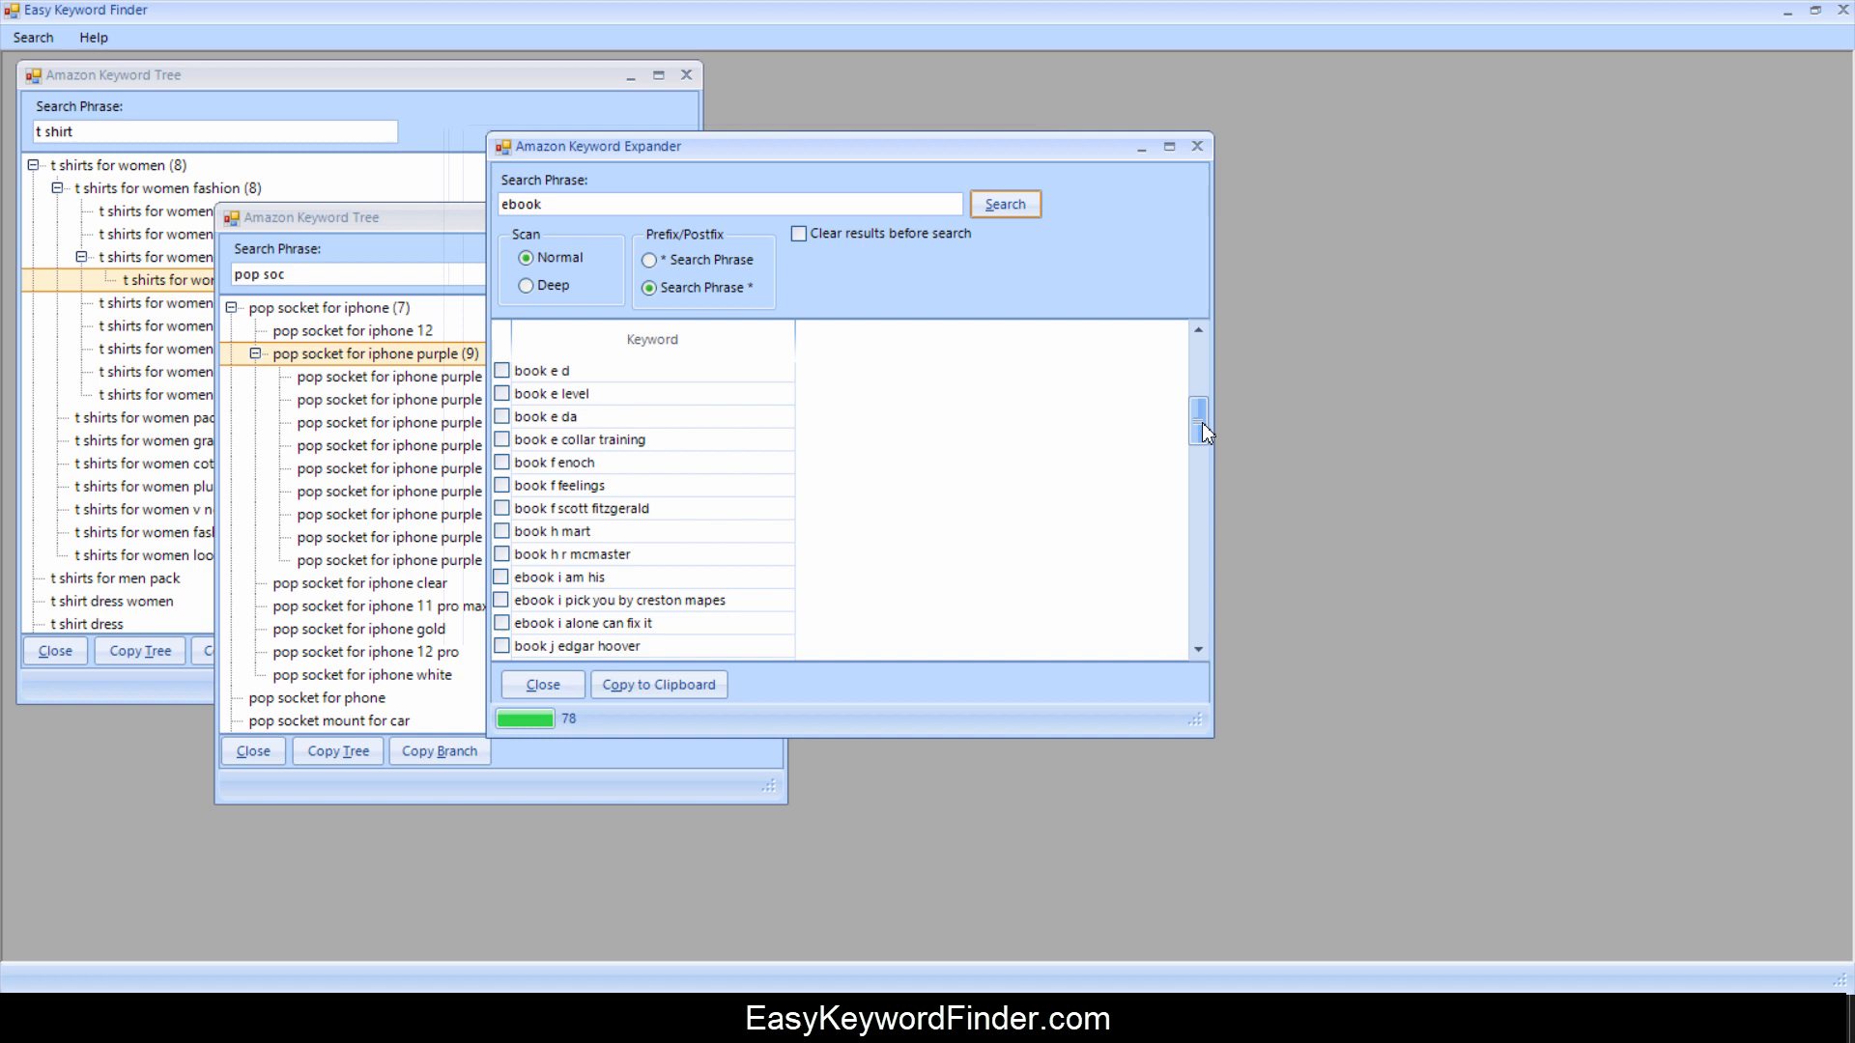
{"action": "scroll", "scroll_direction": "down", "scroll_amount": 3}
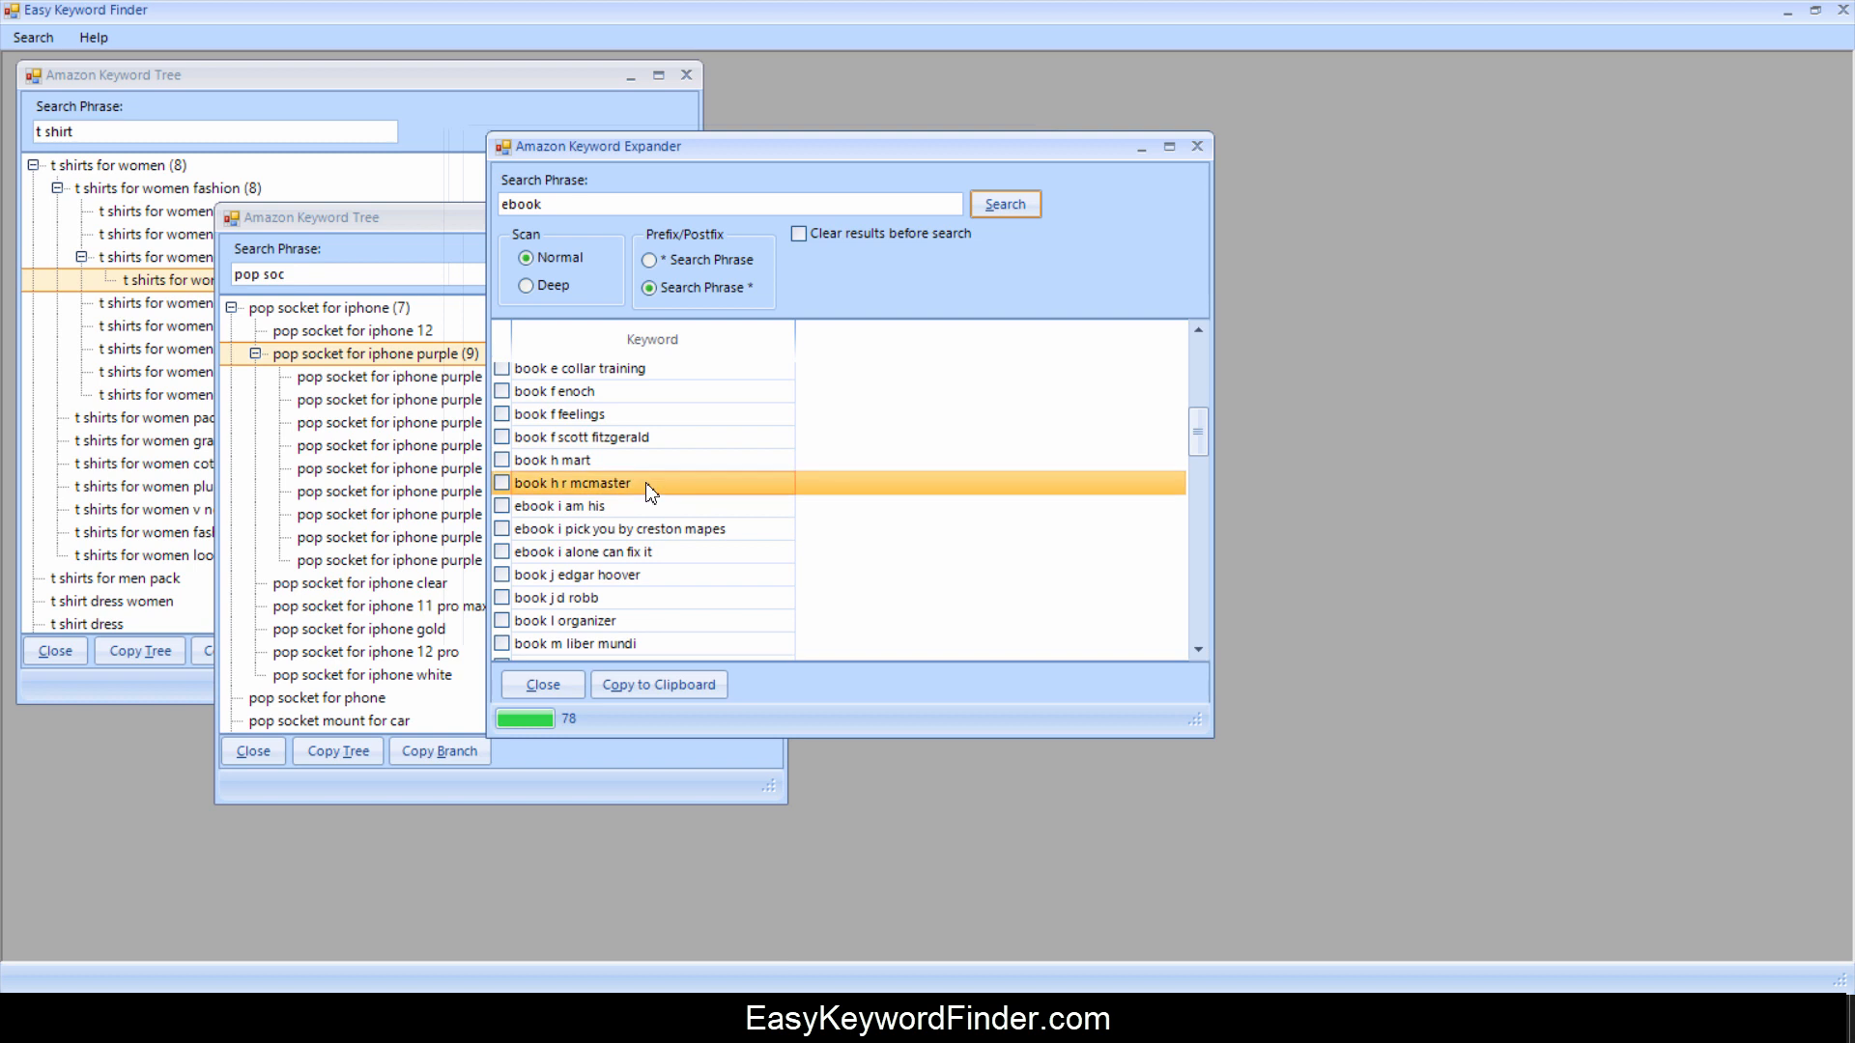
Step: Check all items in the ebook results list via its context menu
{"action": "right_click", "coordinate": [574, 483]}
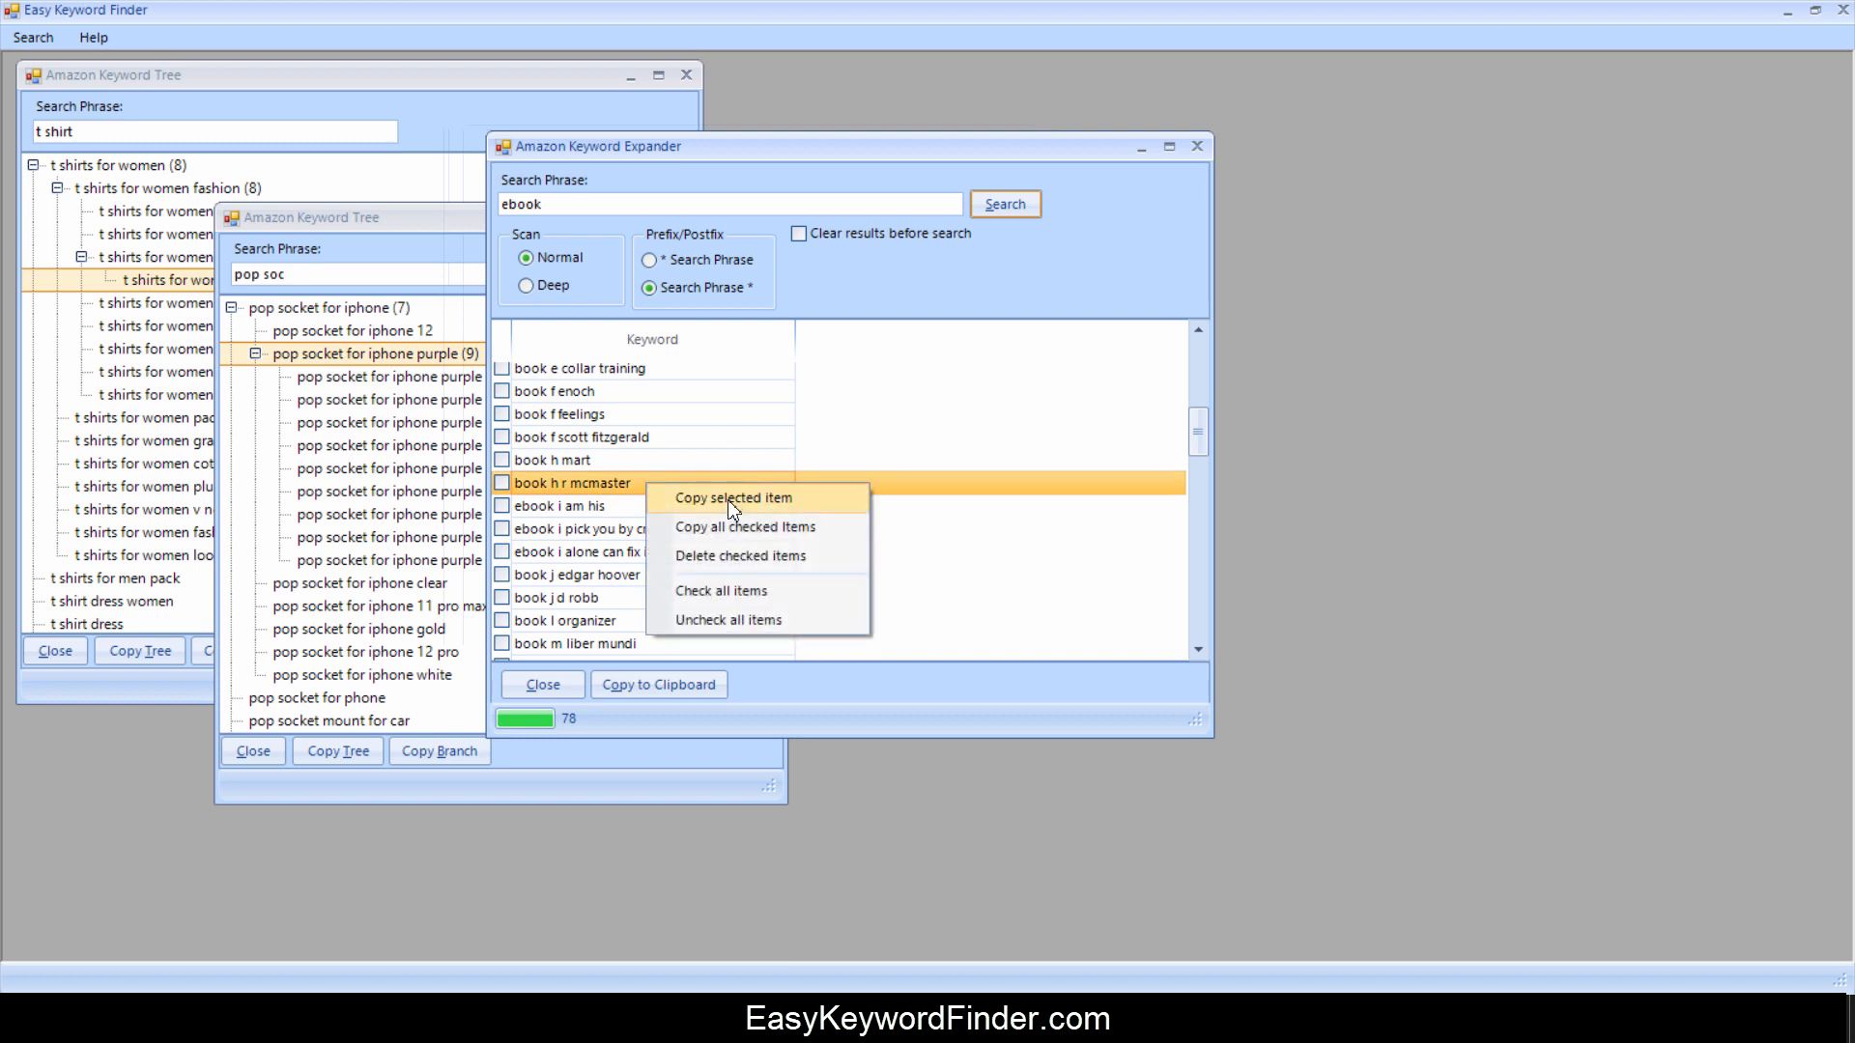
{"action": "mouse_move", "coordinate": [734, 525]}
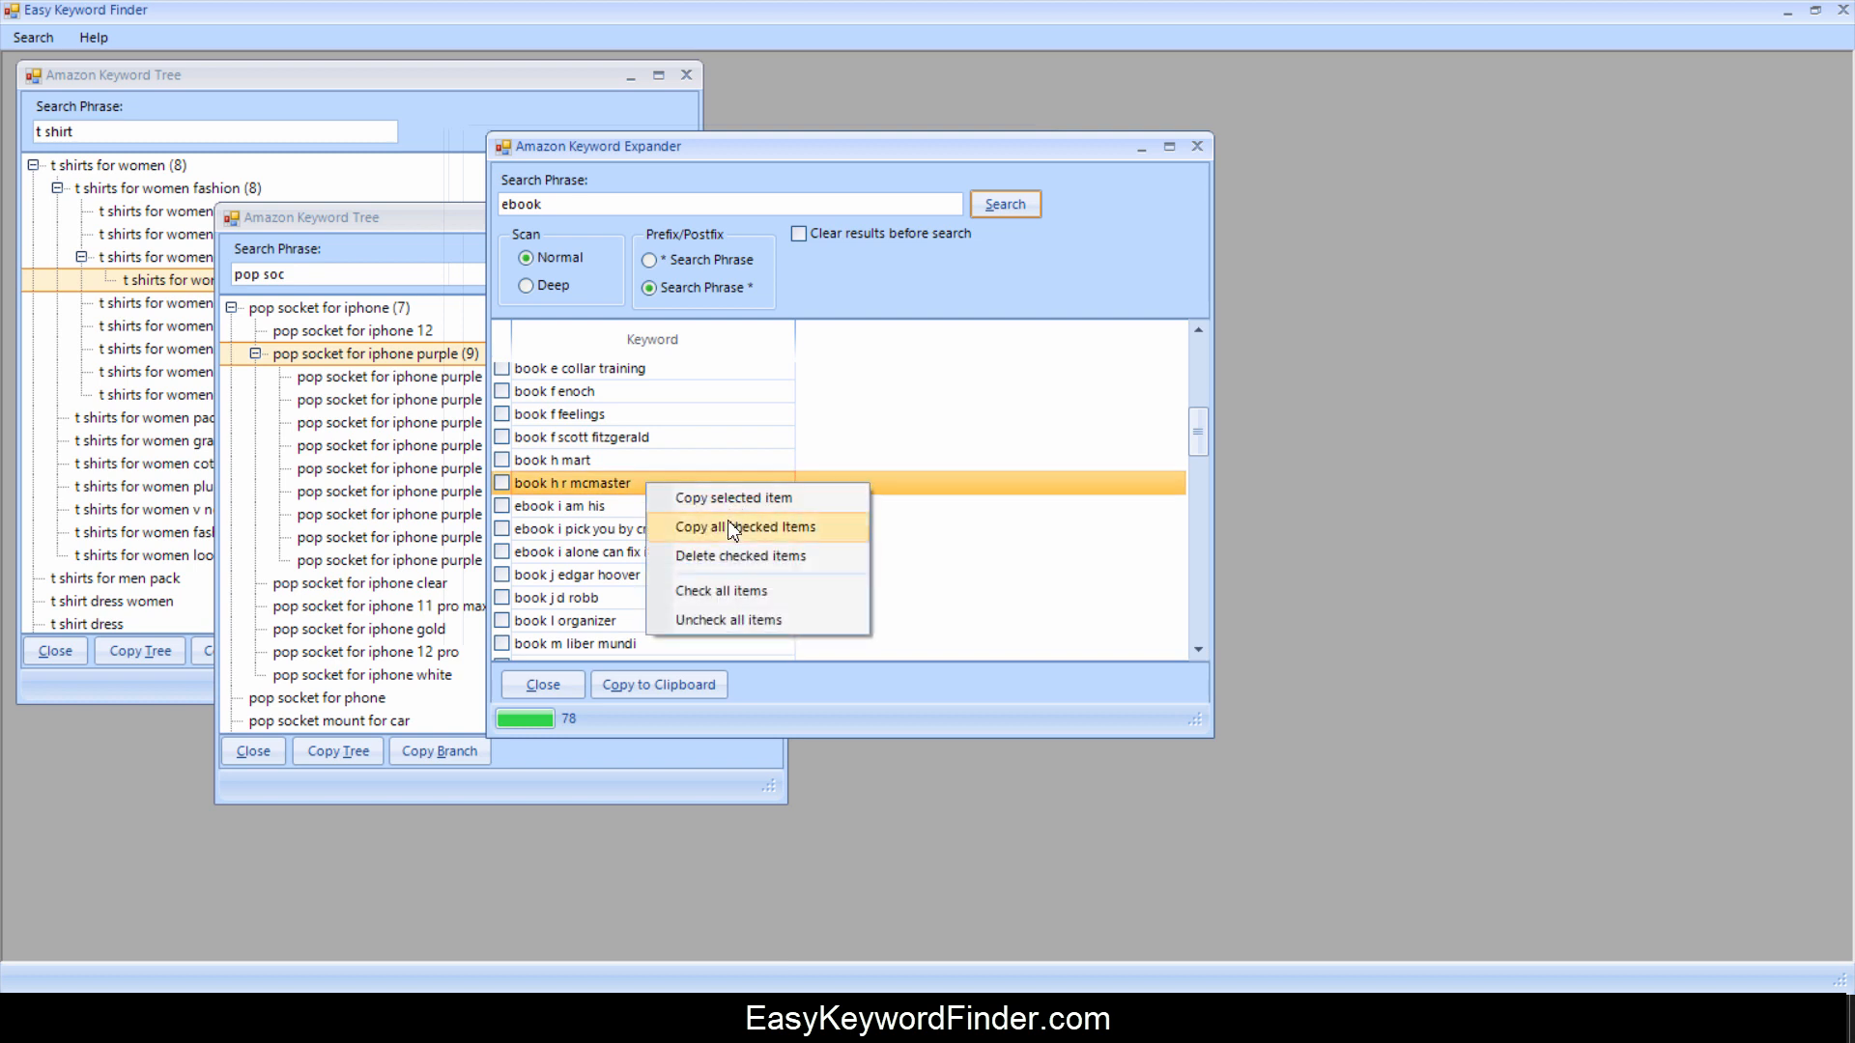
{"action": "mouse_move", "coordinate": [740, 556]}
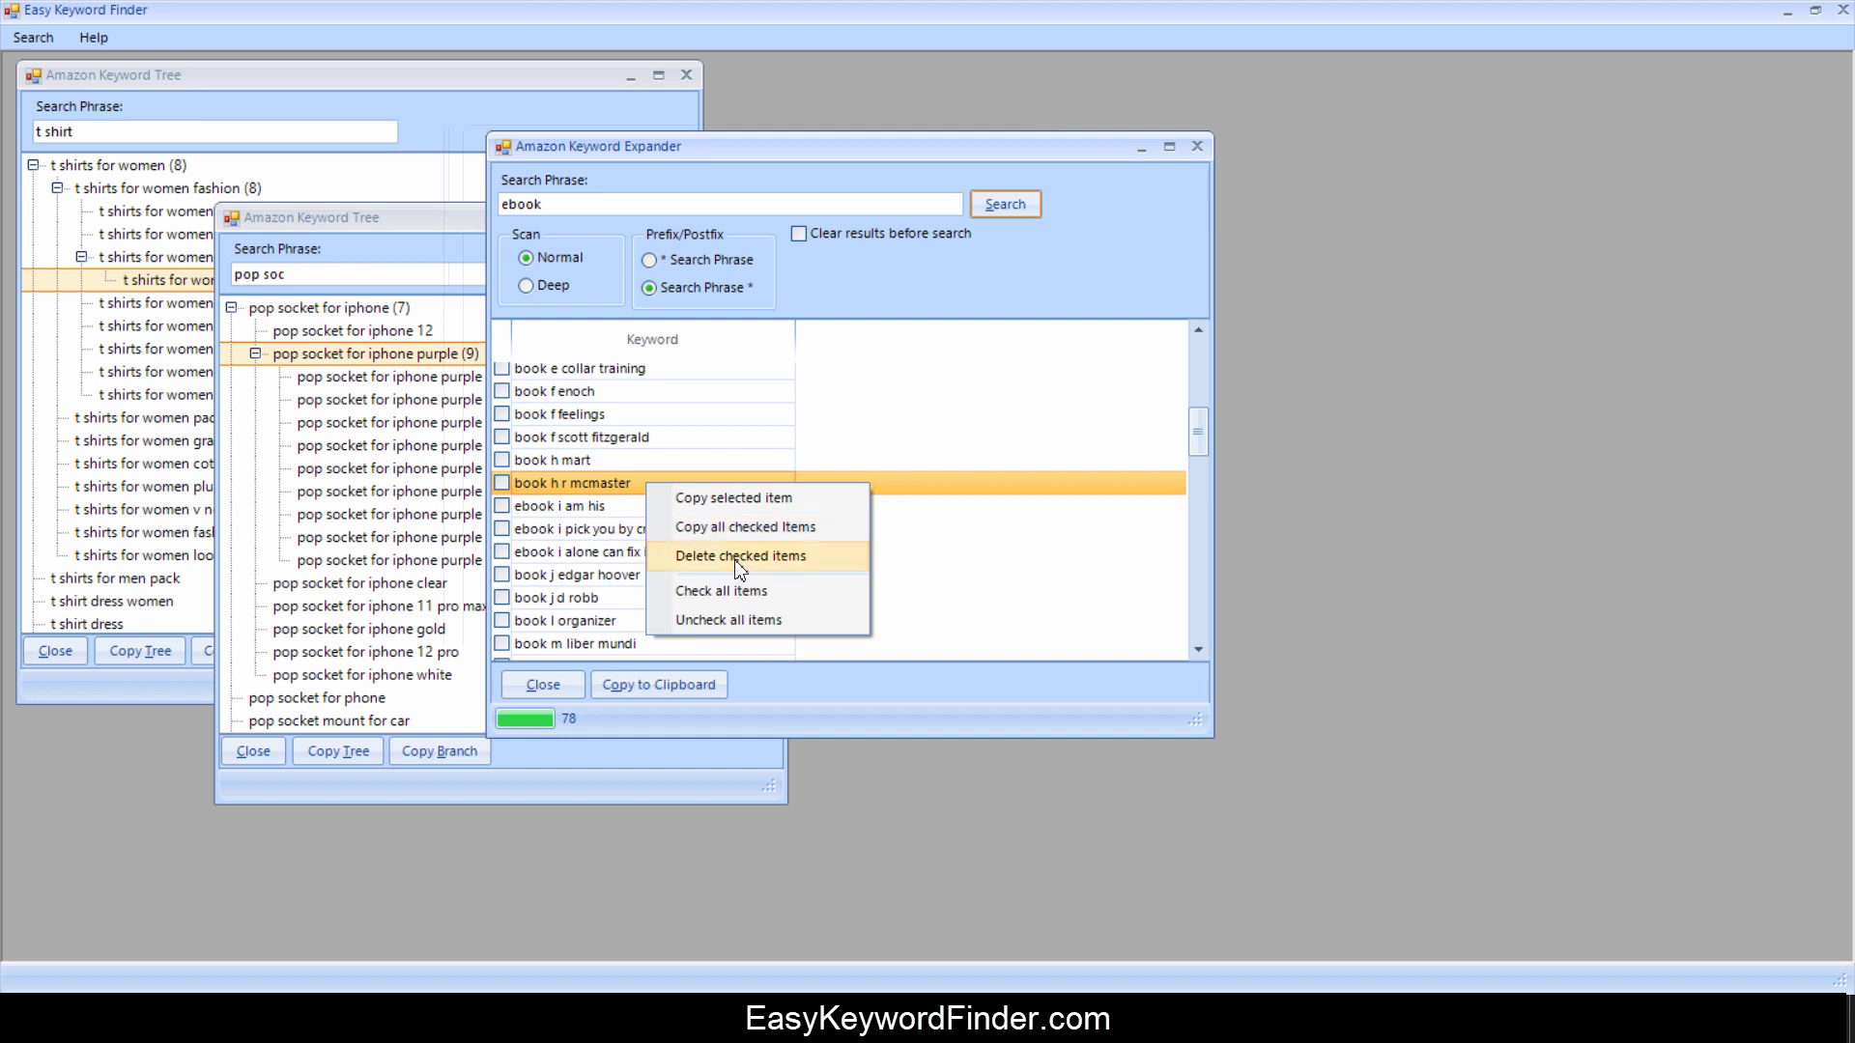
{"action": "mouse_move", "coordinate": [734, 595]}
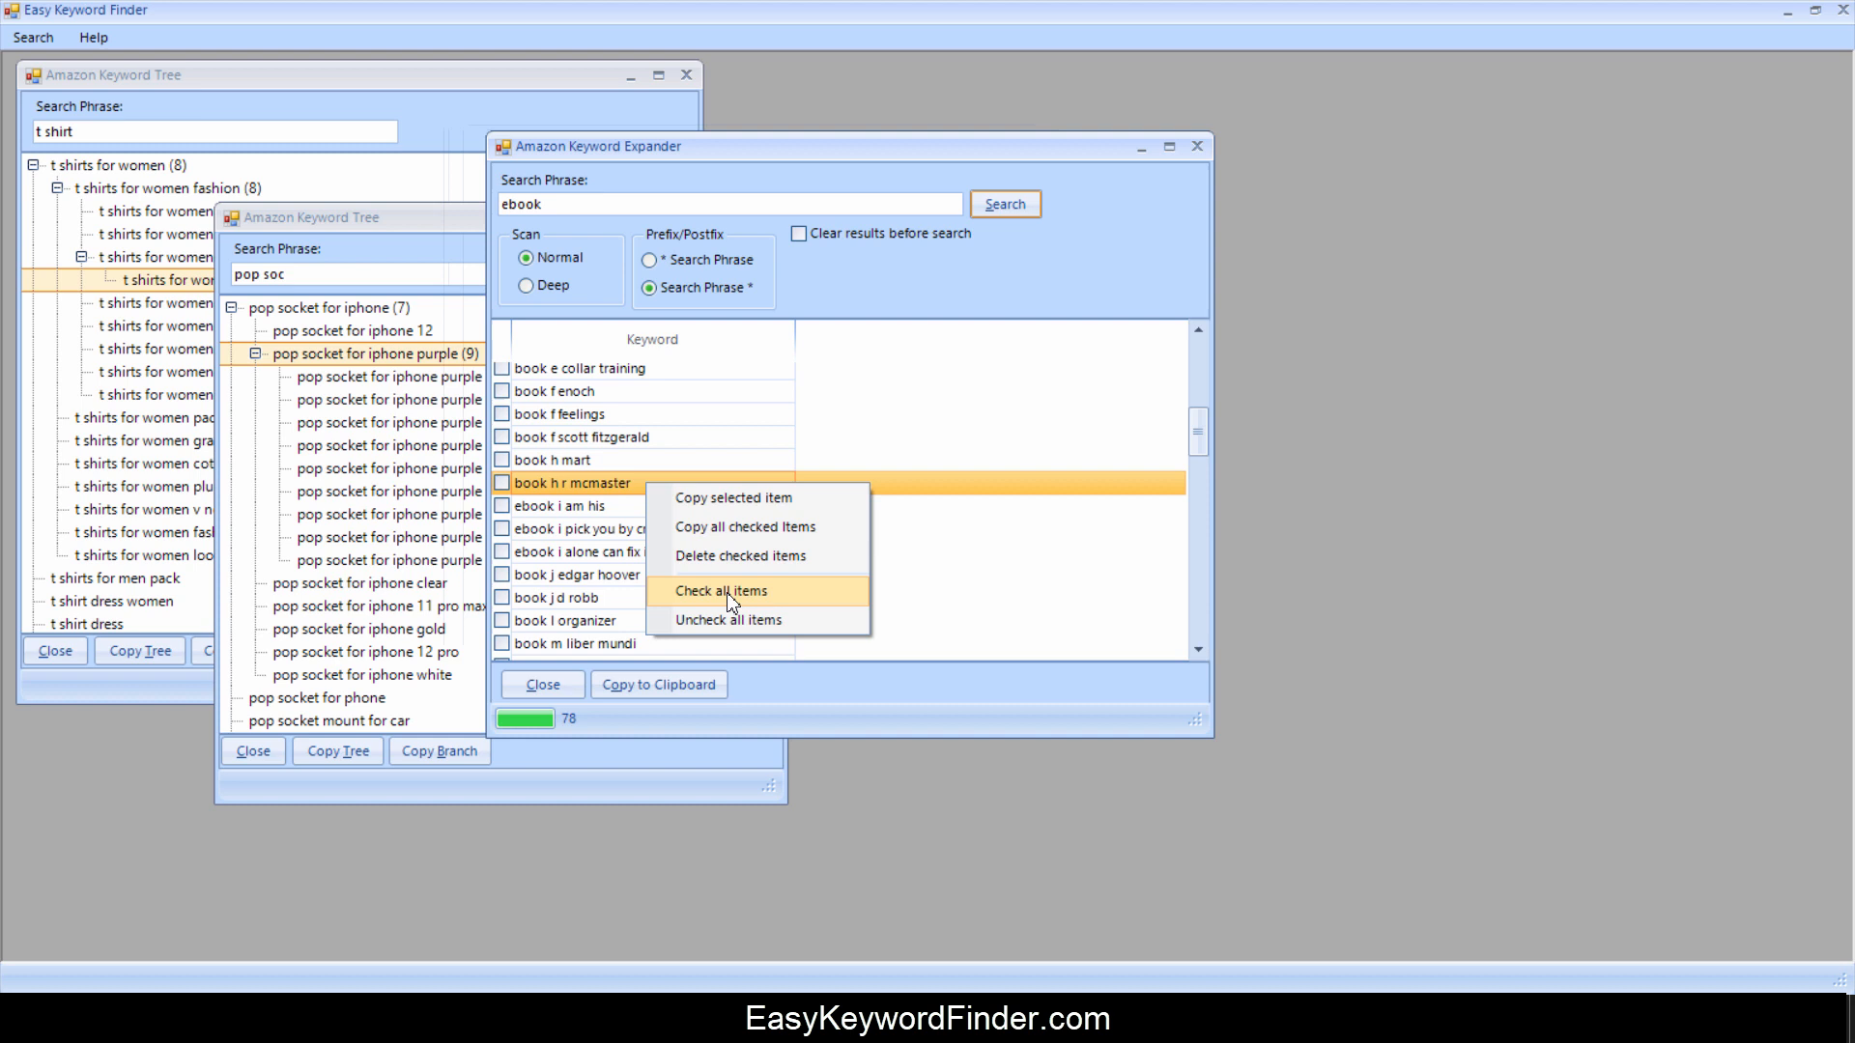
{"action": "left_click", "coordinate": [718, 592]}
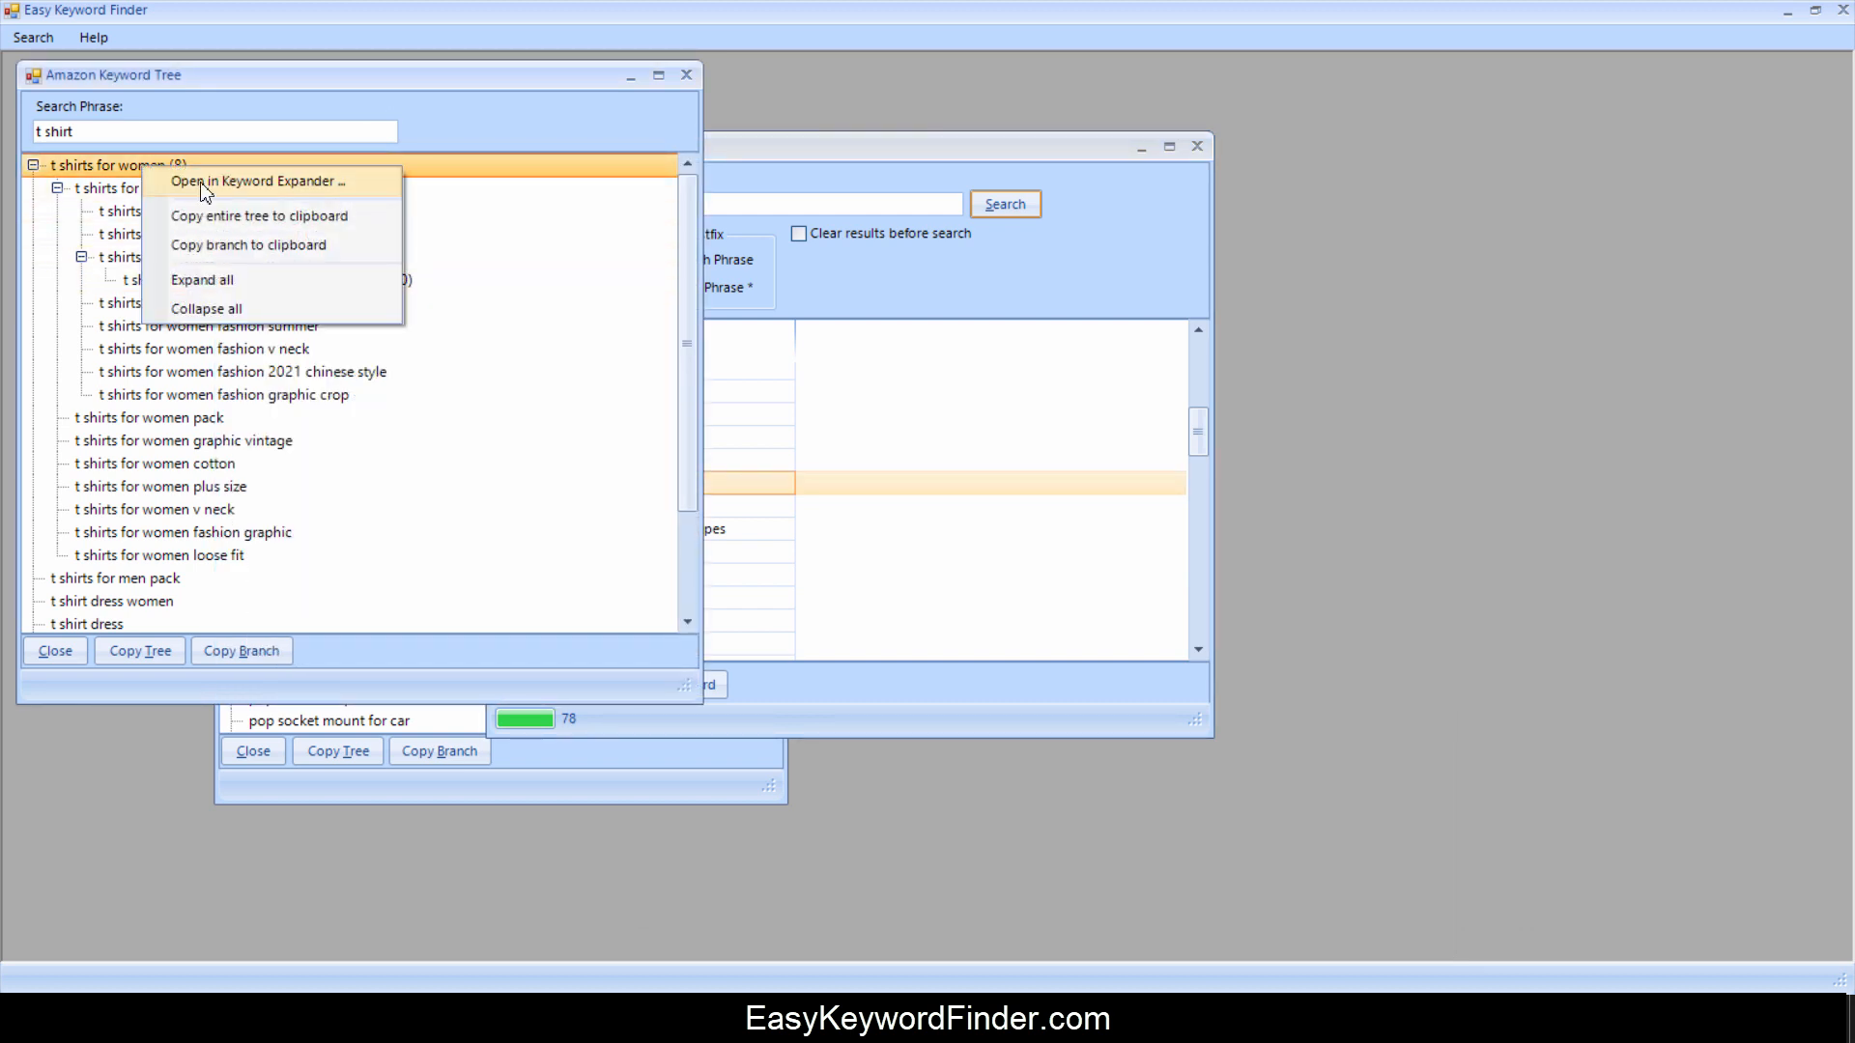
{"action": "mouse_move", "coordinate": [257, 214]}
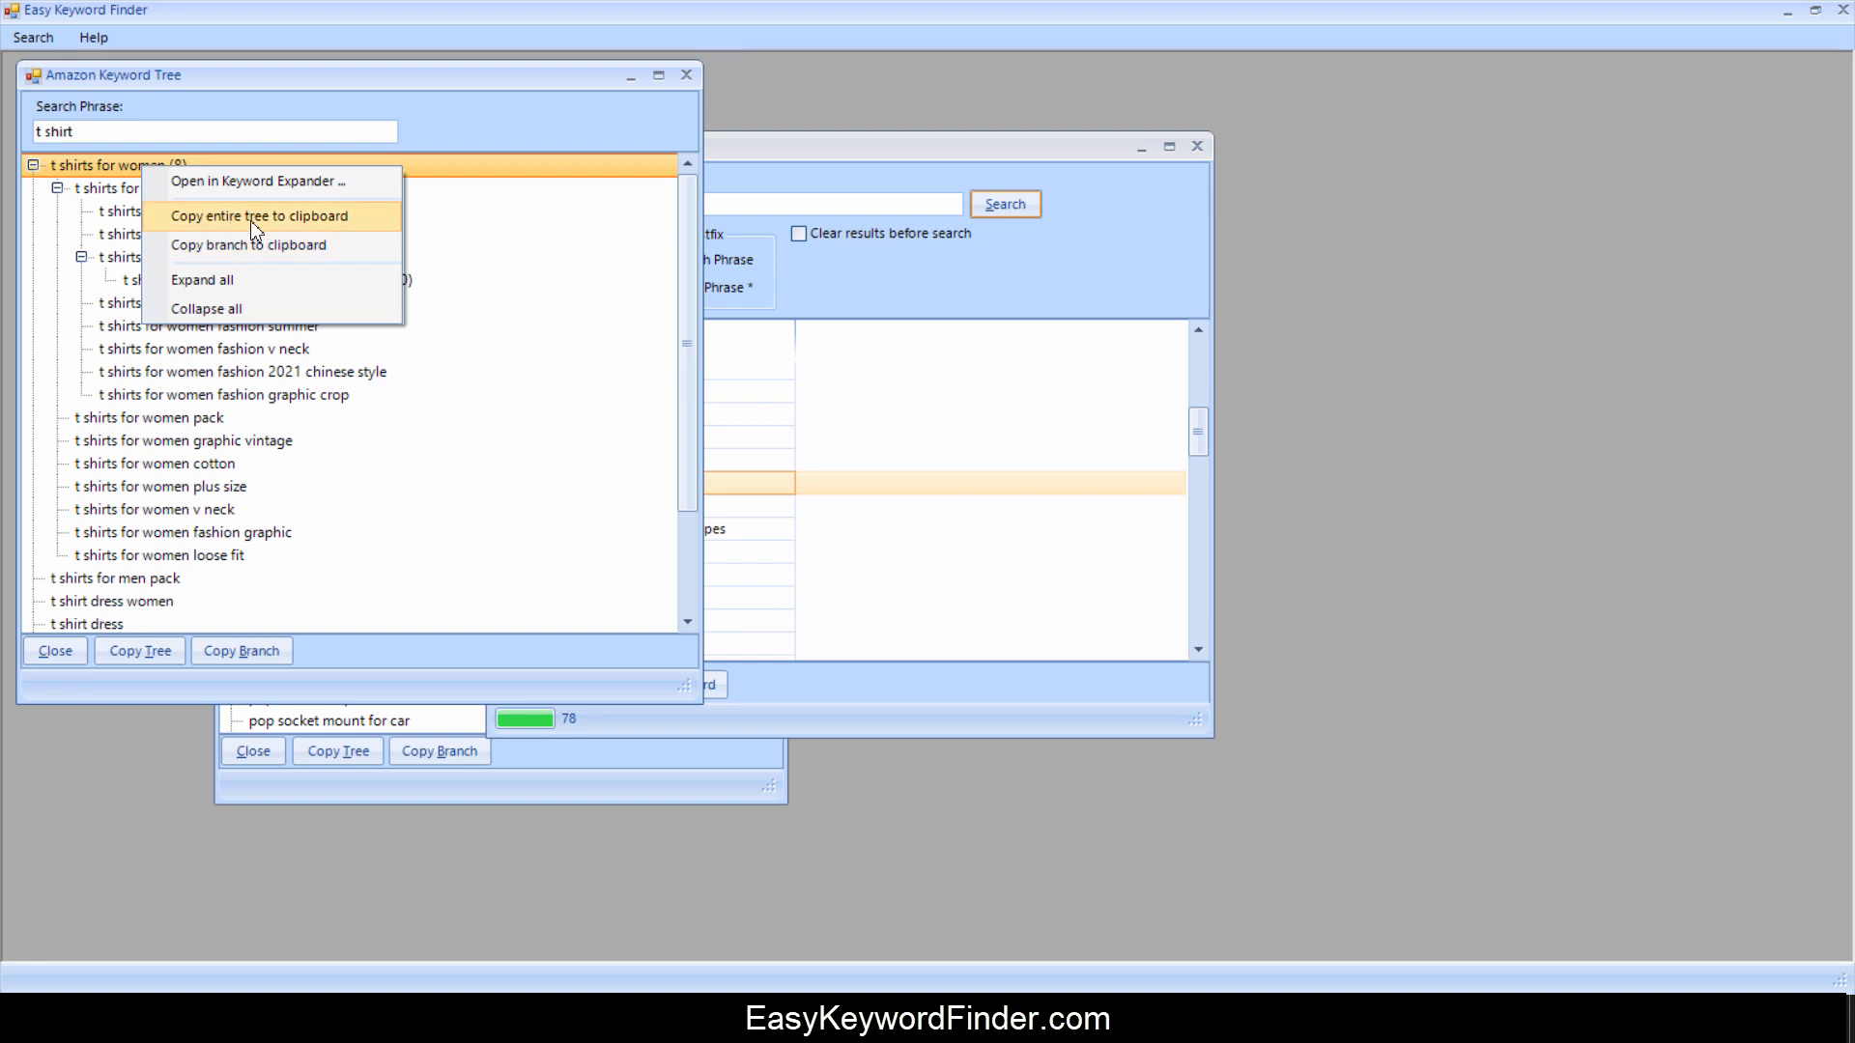
{"action": "mouse_move", "coordinate": [250, 246]}
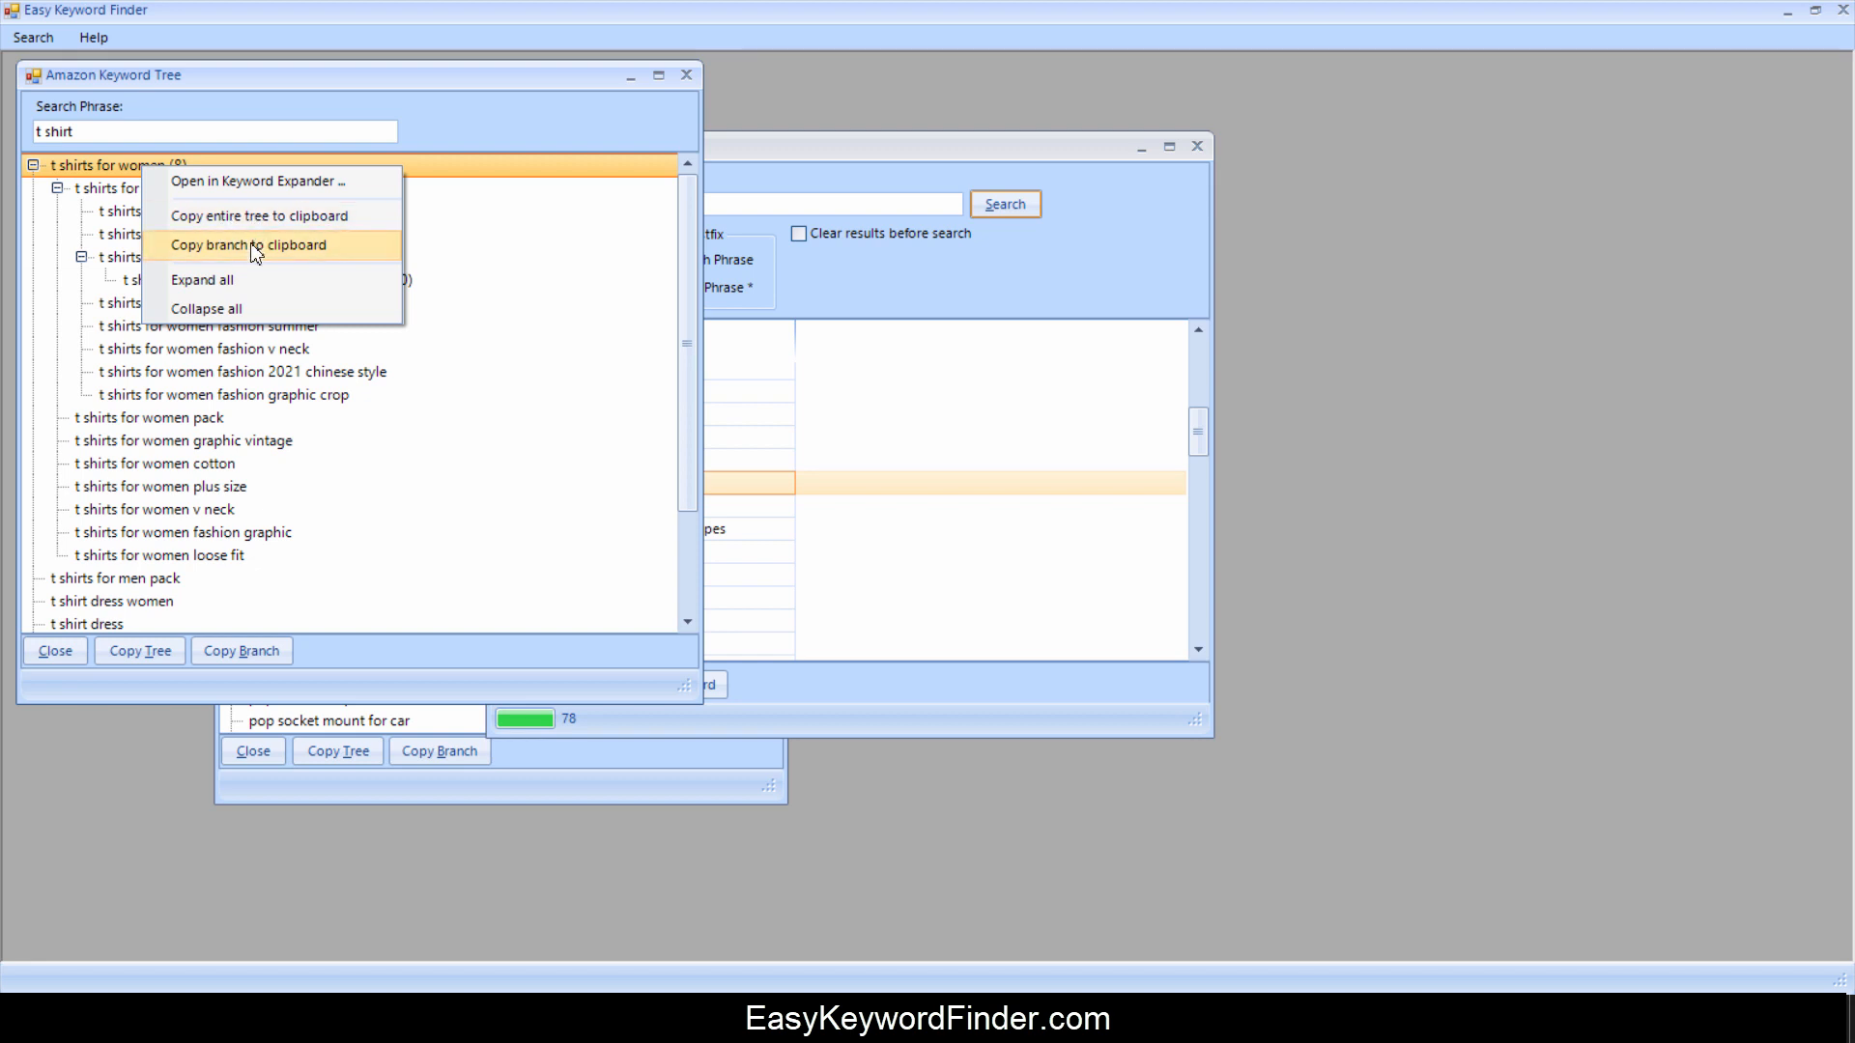
{"action": "mouse_move", "coordinate": [244, 129]}
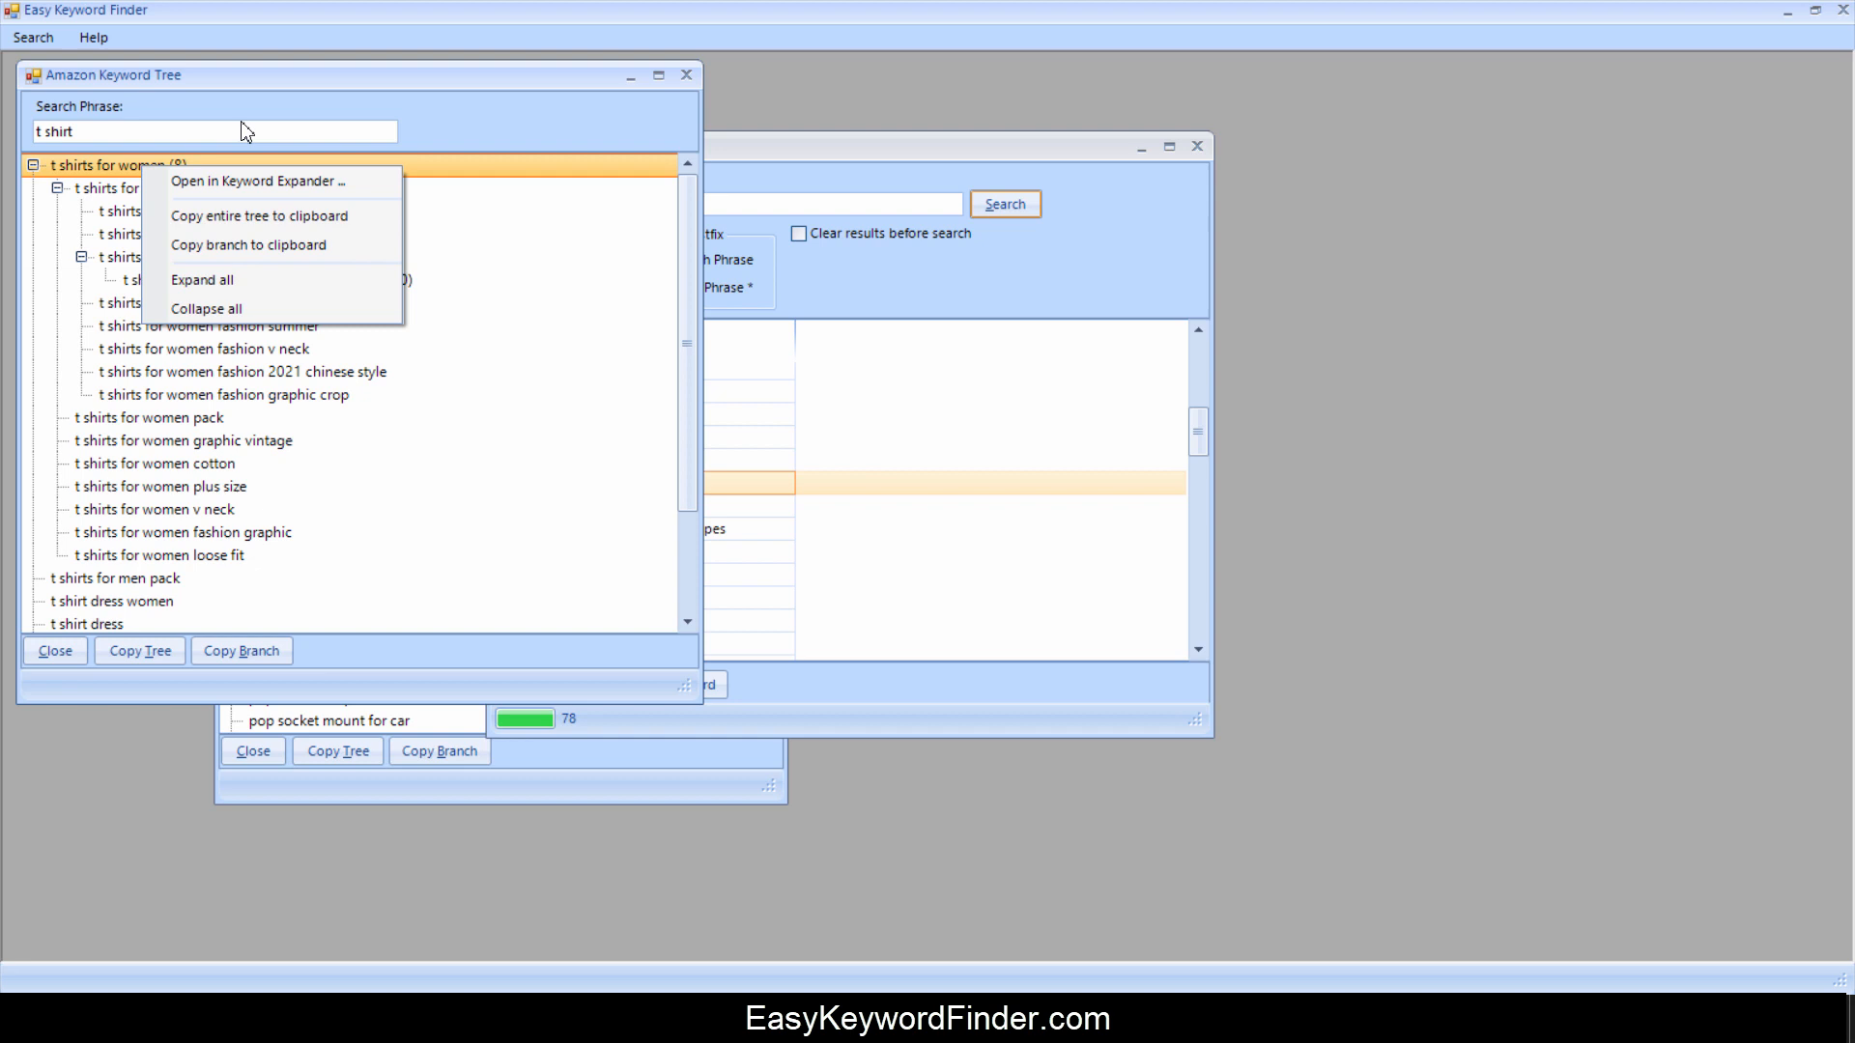
{"action": "left_click", "coordinate": [217, 257]}
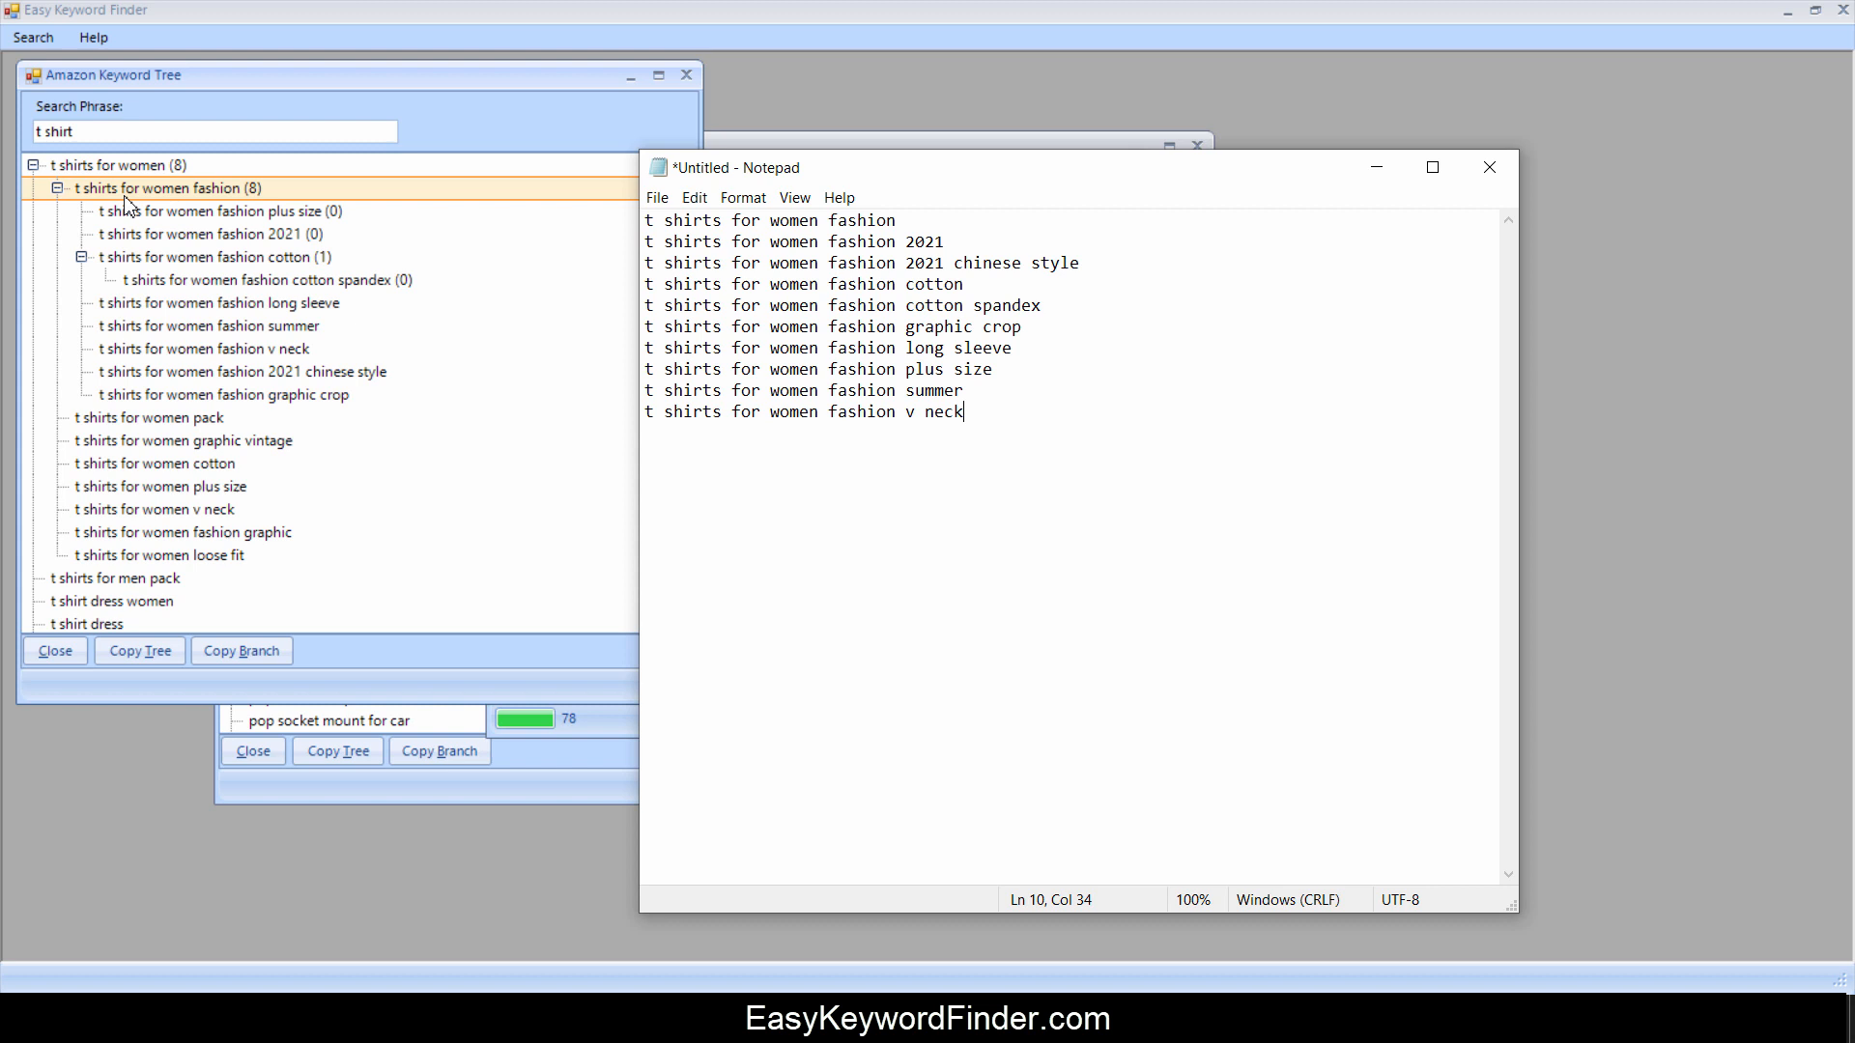
{"action": "mouse_move", "coordinate": [139, 402]}
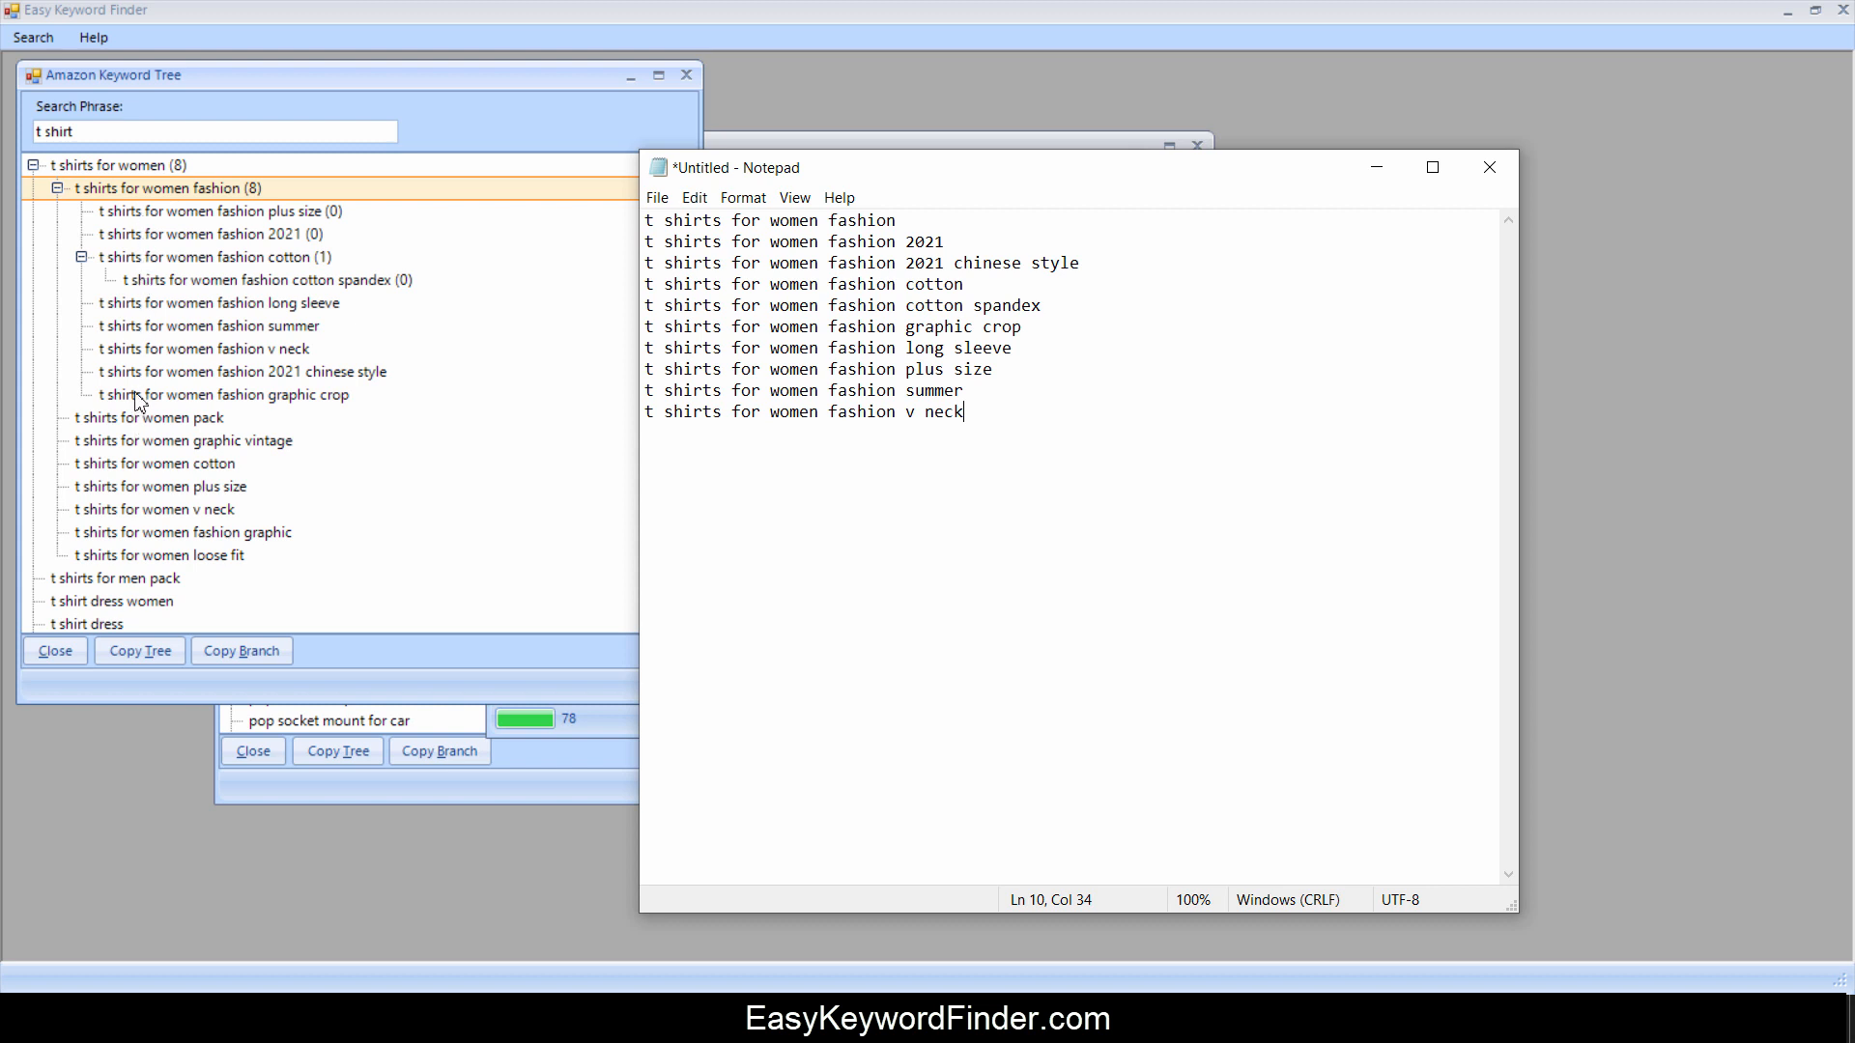
{"action": "mouse_move", "coordinate": [157, 348]}
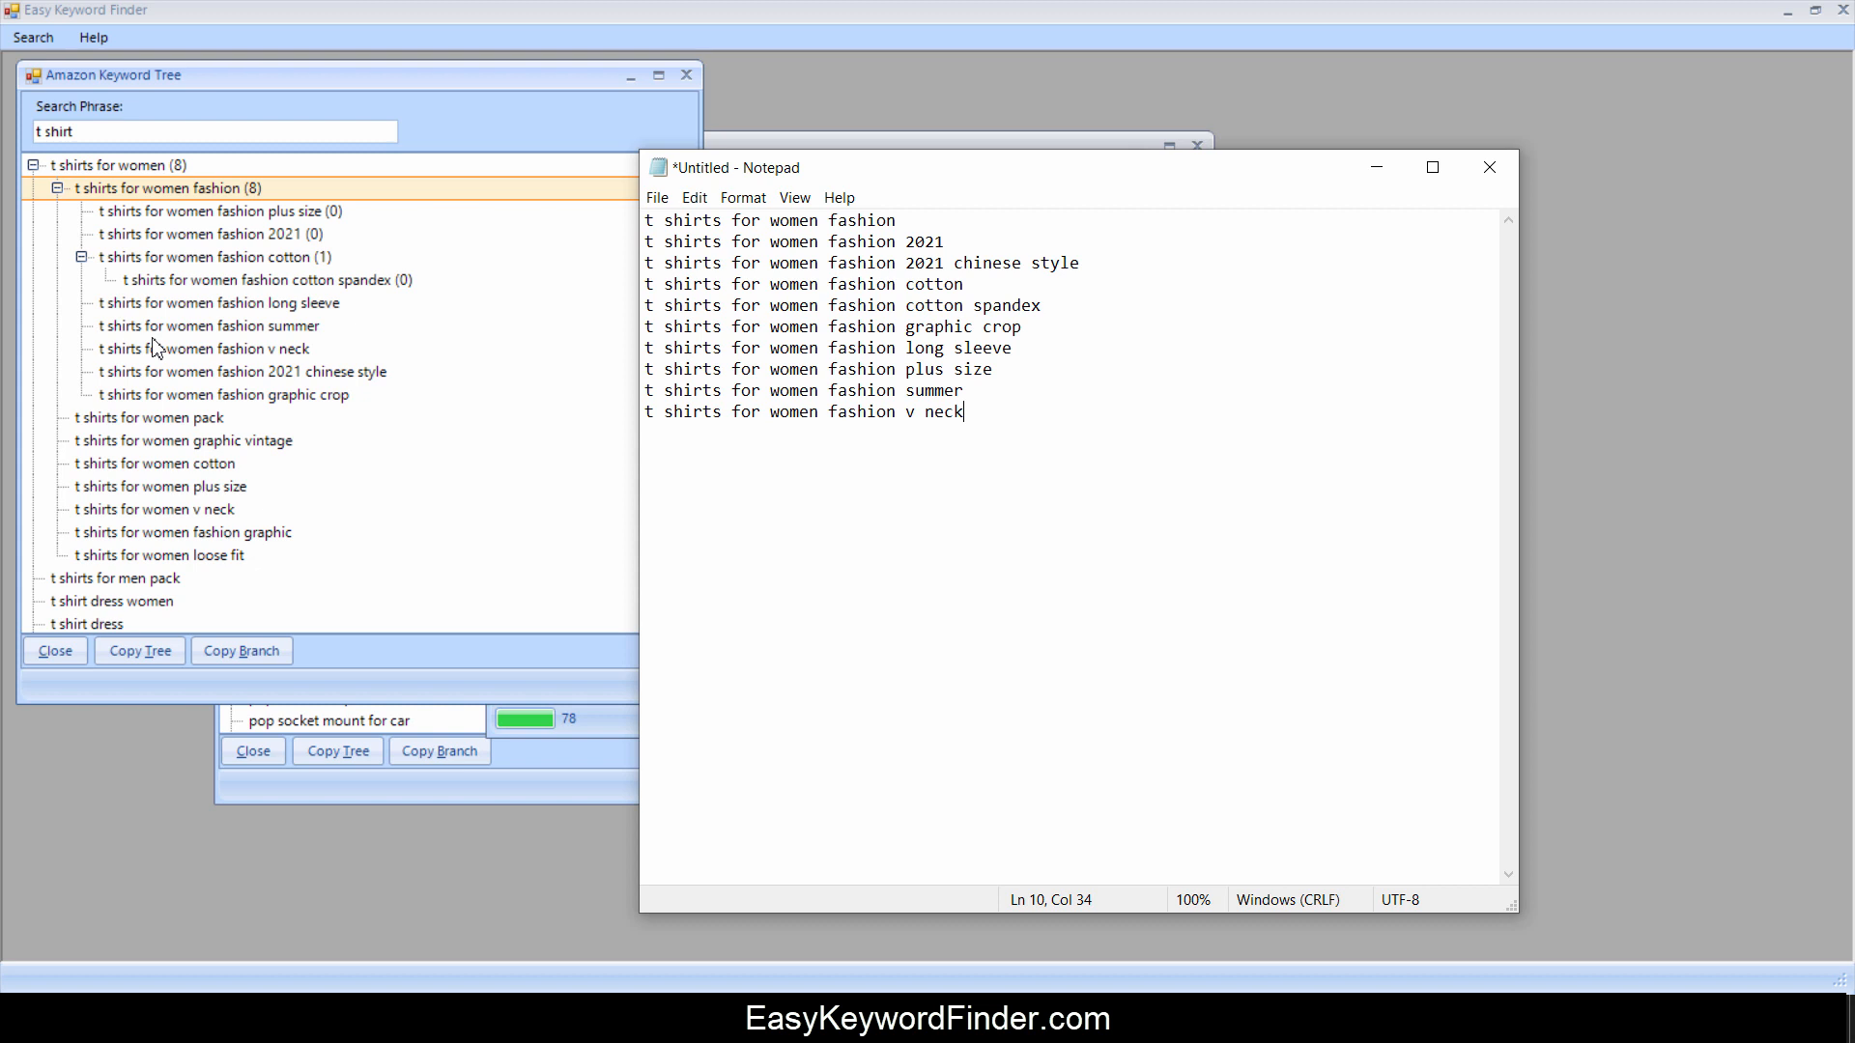
{"action": "mouse_move", "coordinate": [270, 523]}
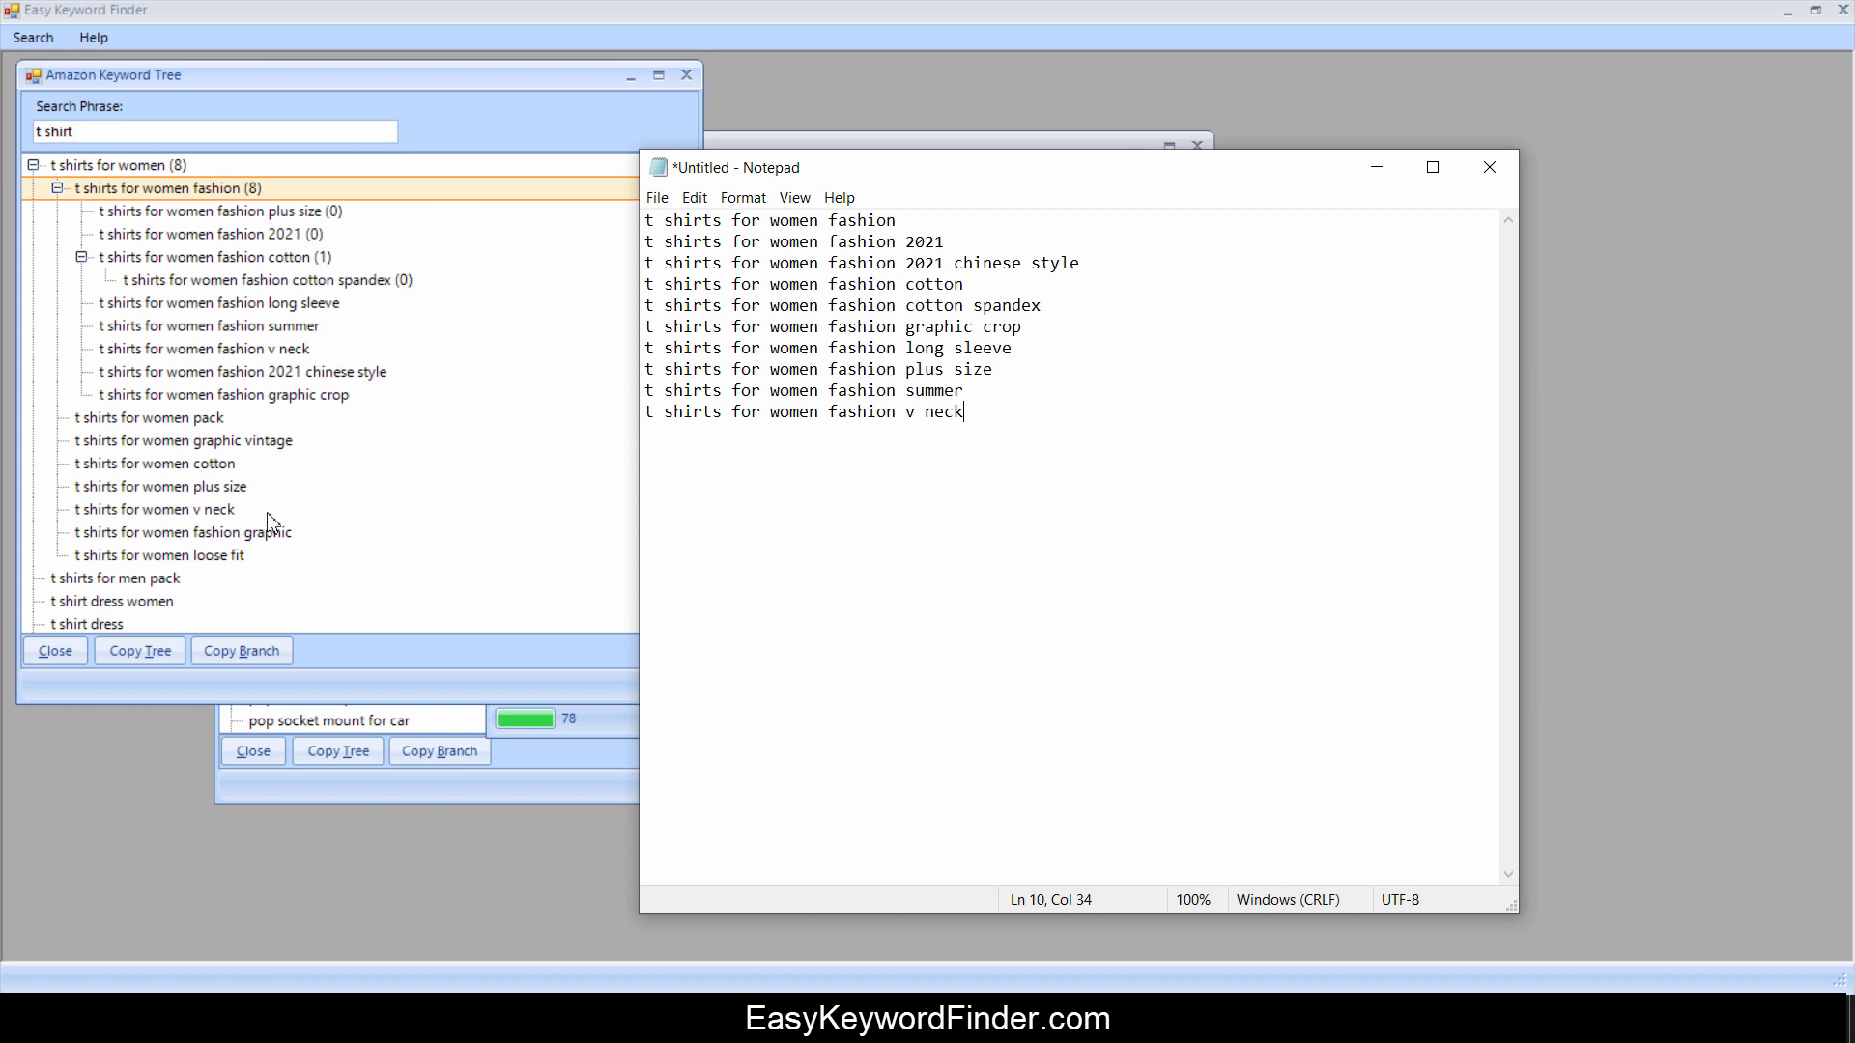
Step: Select and delete all ten pasted keyword lines in Notepad
{"action": "key", "text": "ctrl+a"}
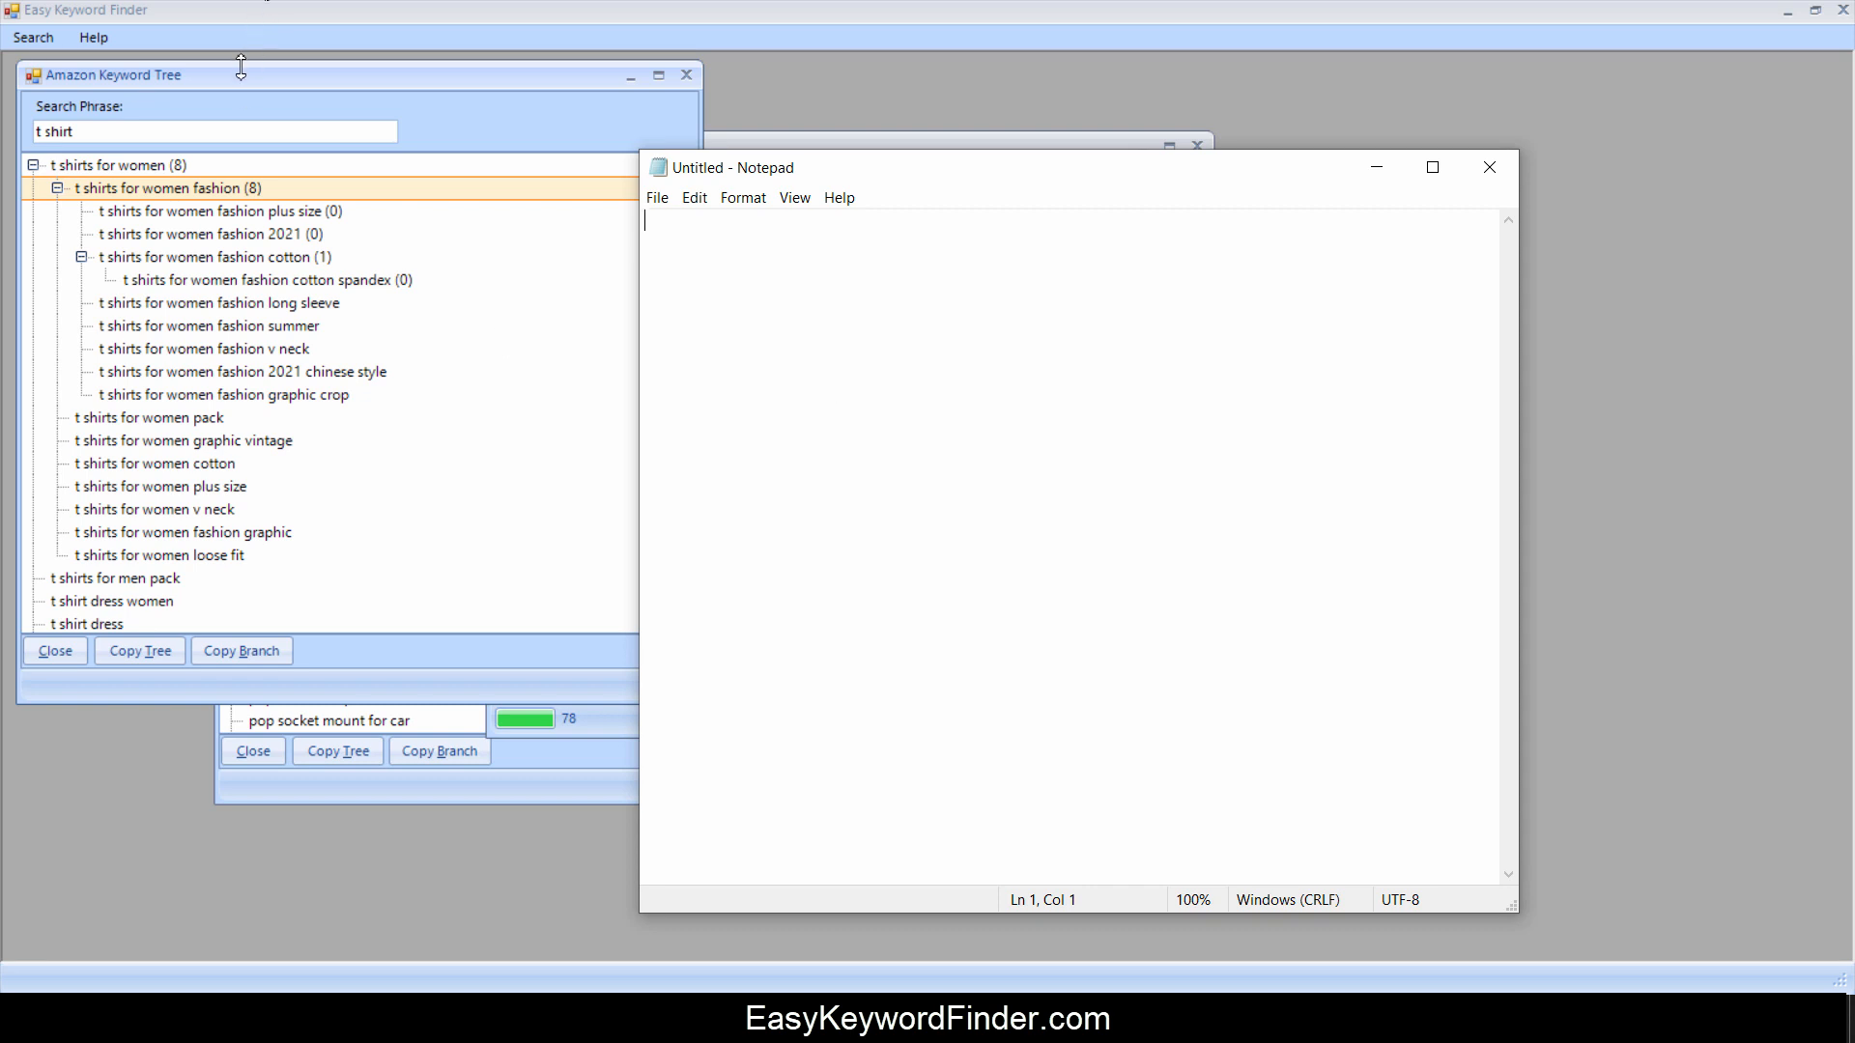
Step: Start a Google Keyword Tree search for 't shirt'
{"action": "left_click", "coordinate": [33, 37]}
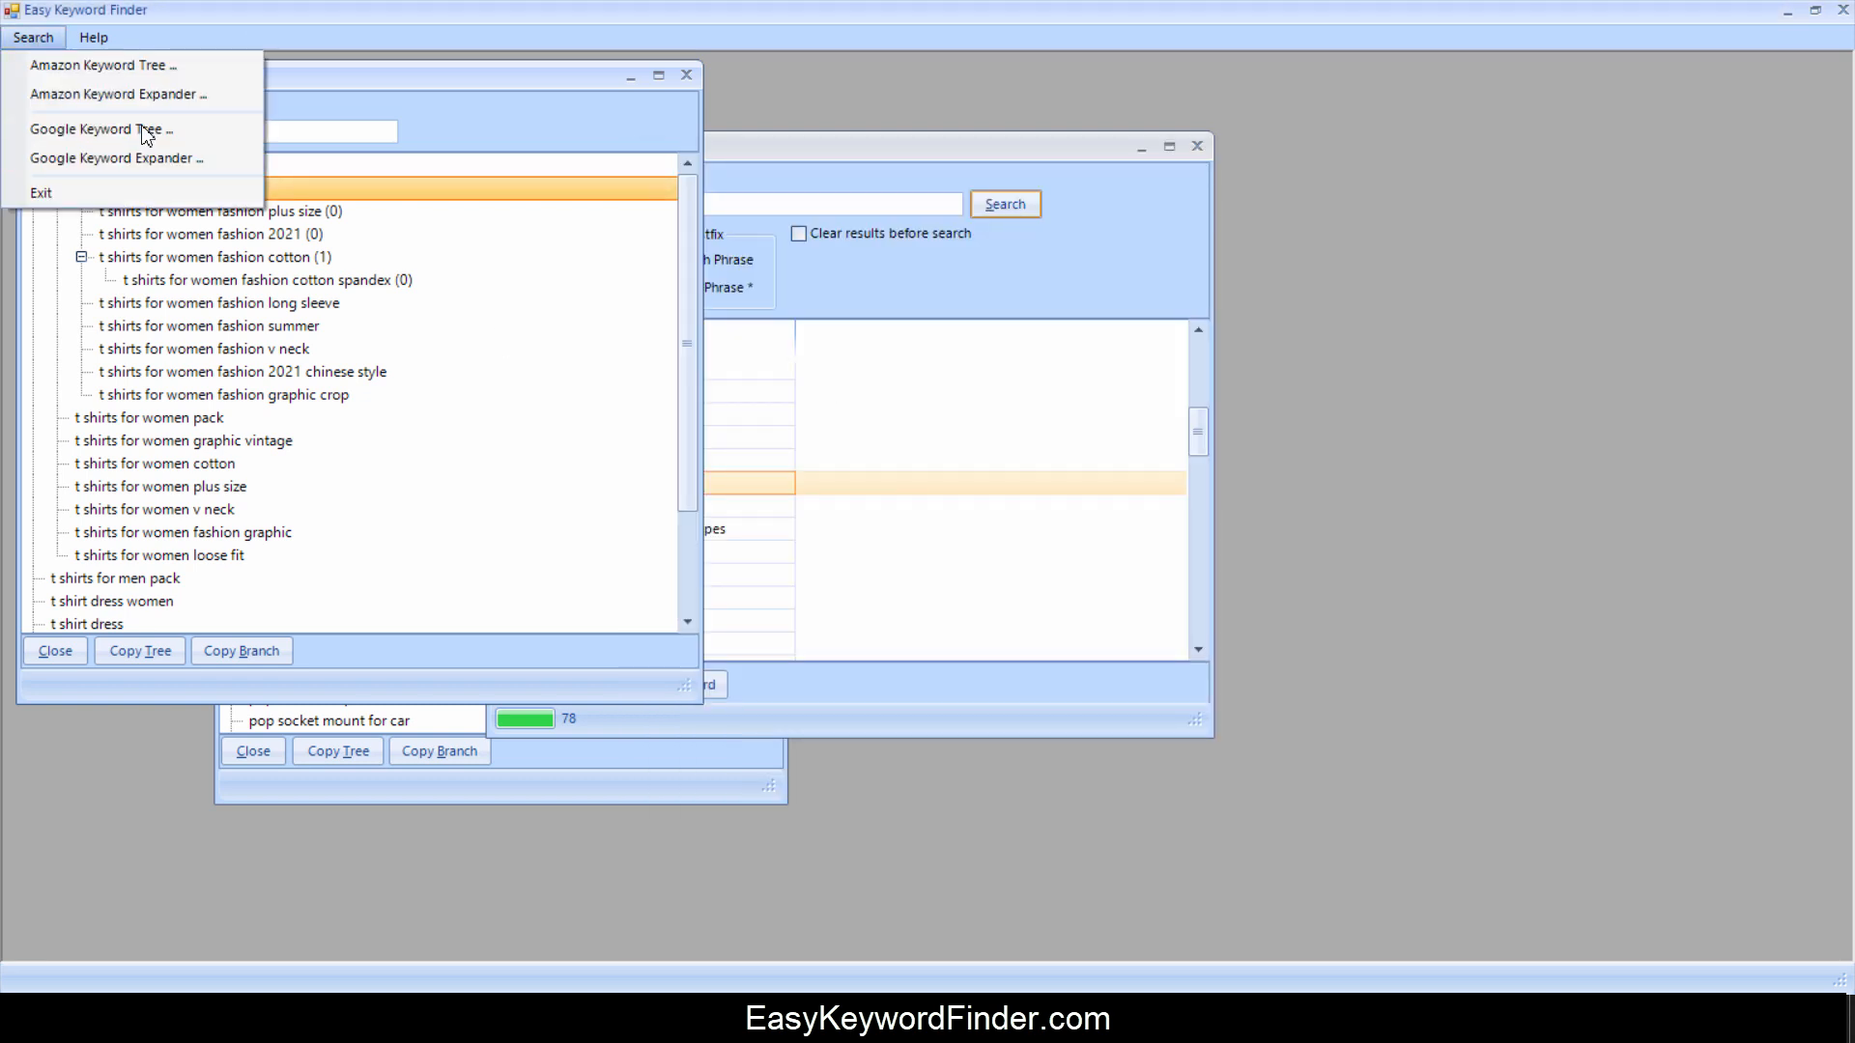
{"action": "left_click", "coordinate": [95, 130]}
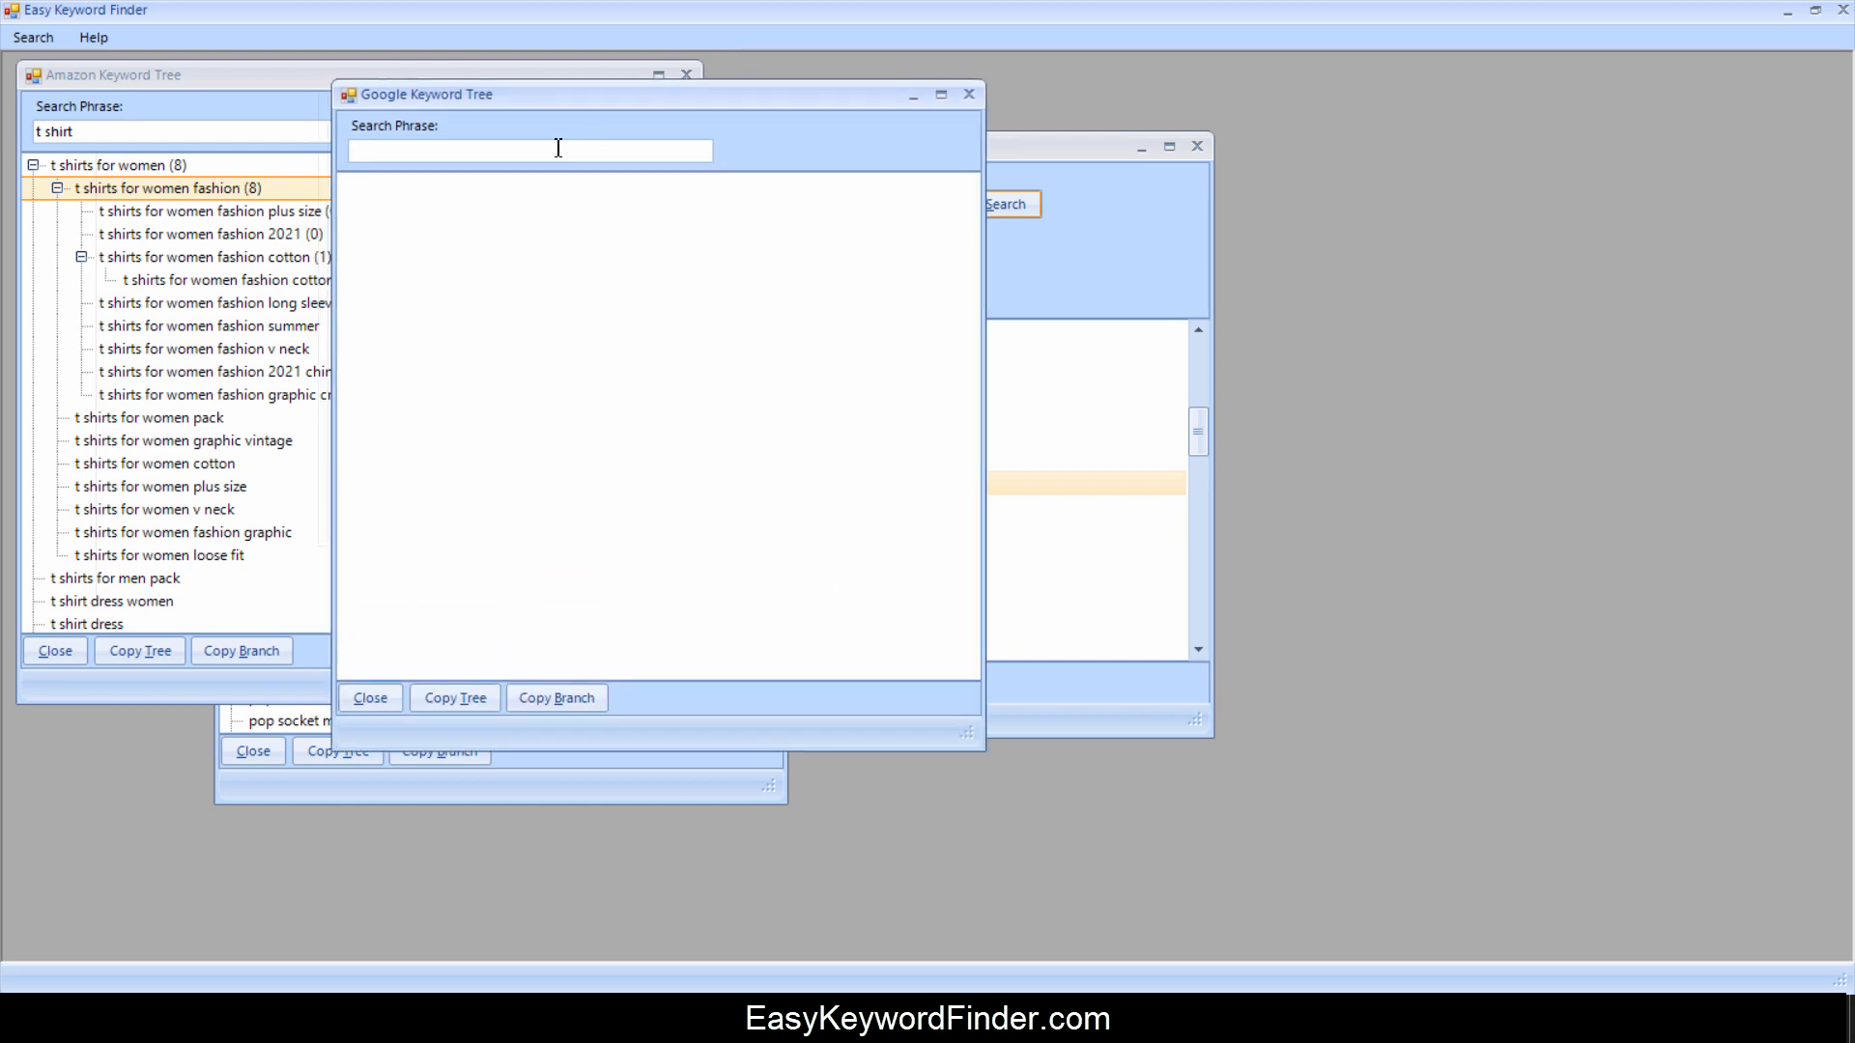
{"action": "type", "text": "t shirt"}
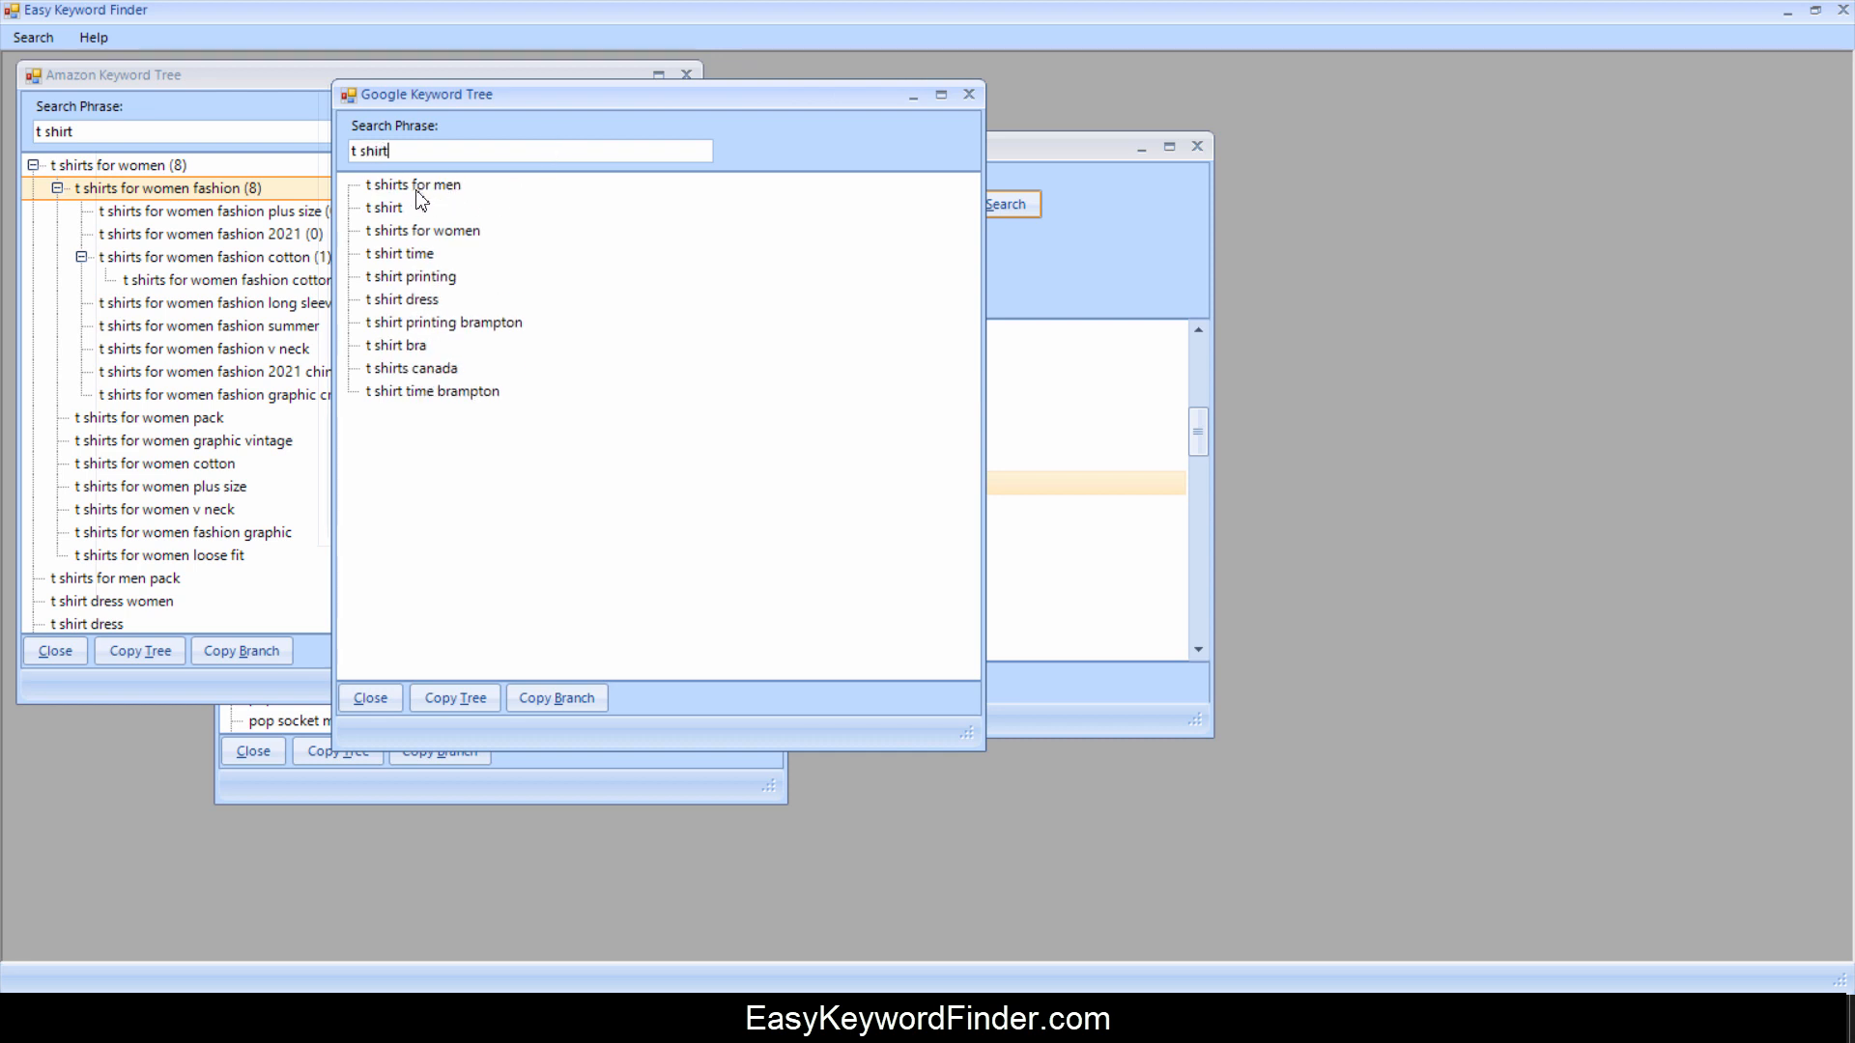
{"action": "mouse_move", "coordinate": [397, 282]}
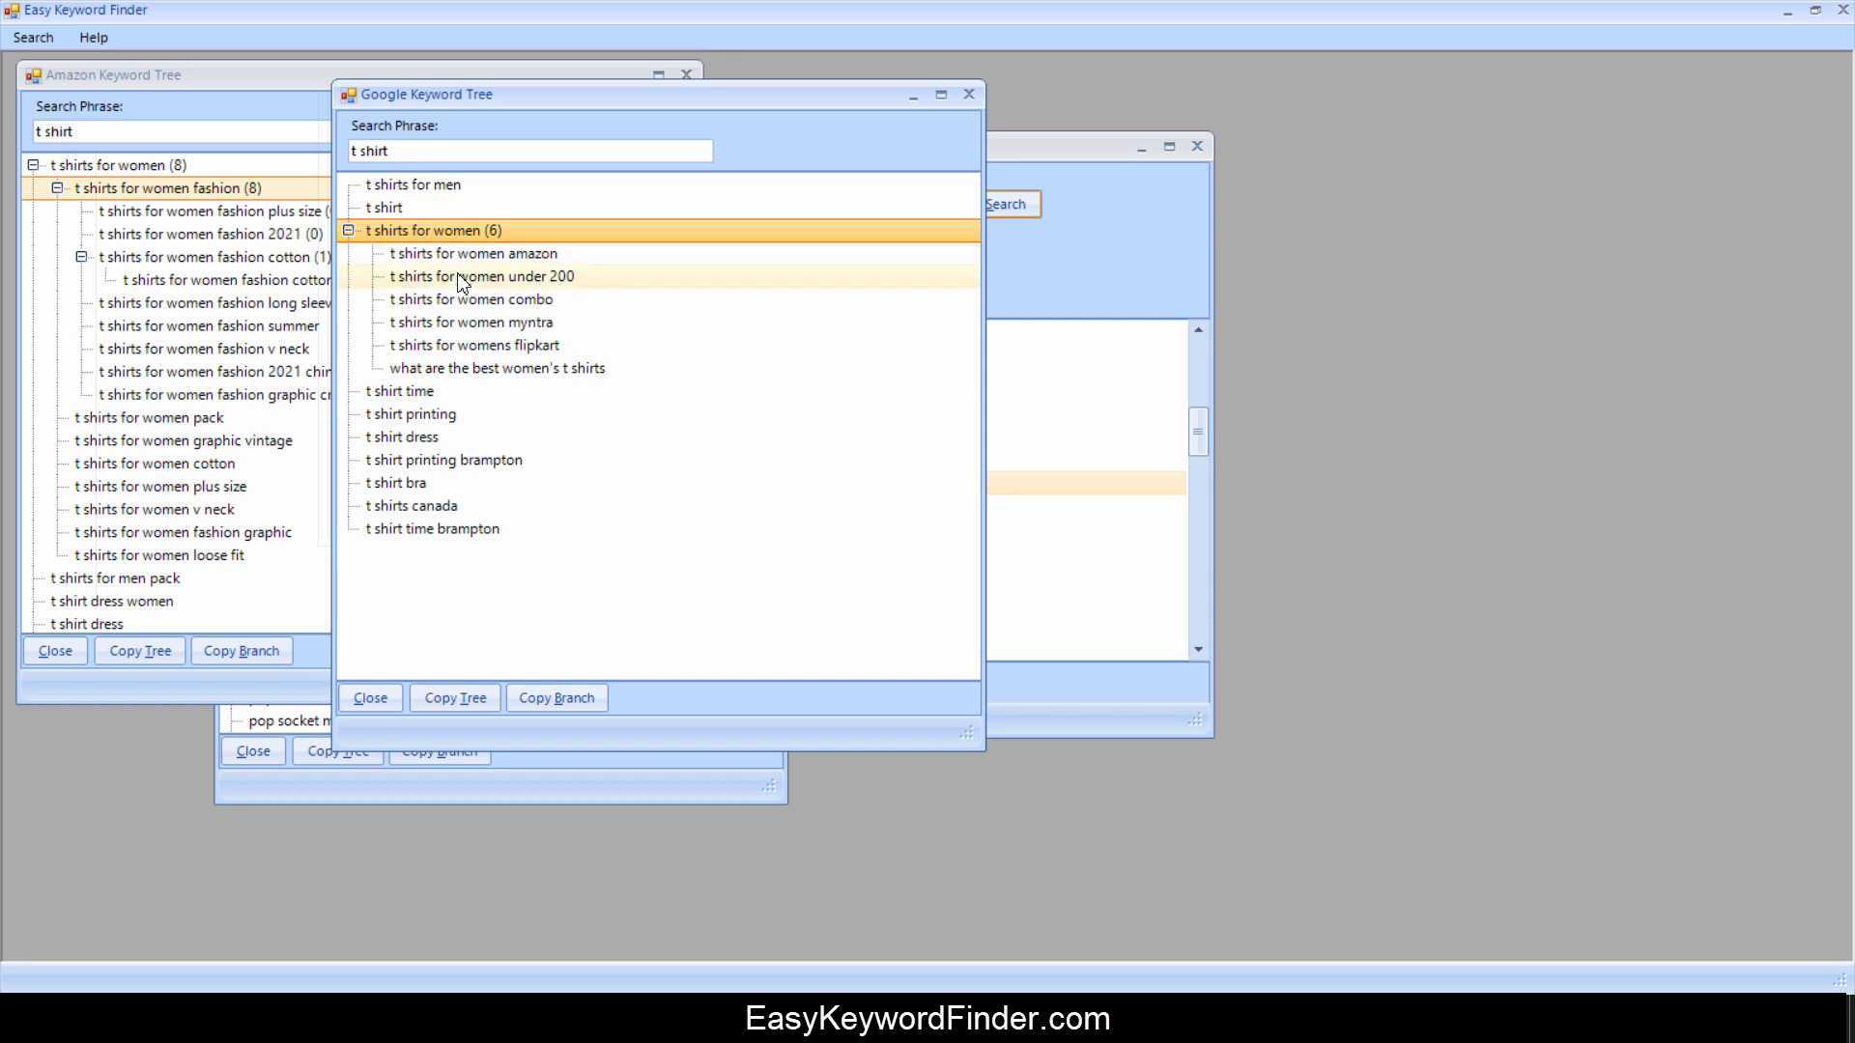
Step: Expand the women, under 200 and 200 rs branches, then copy the entire tree to clipboard
{"action": "left_click", "coordinate": [352, 276]}
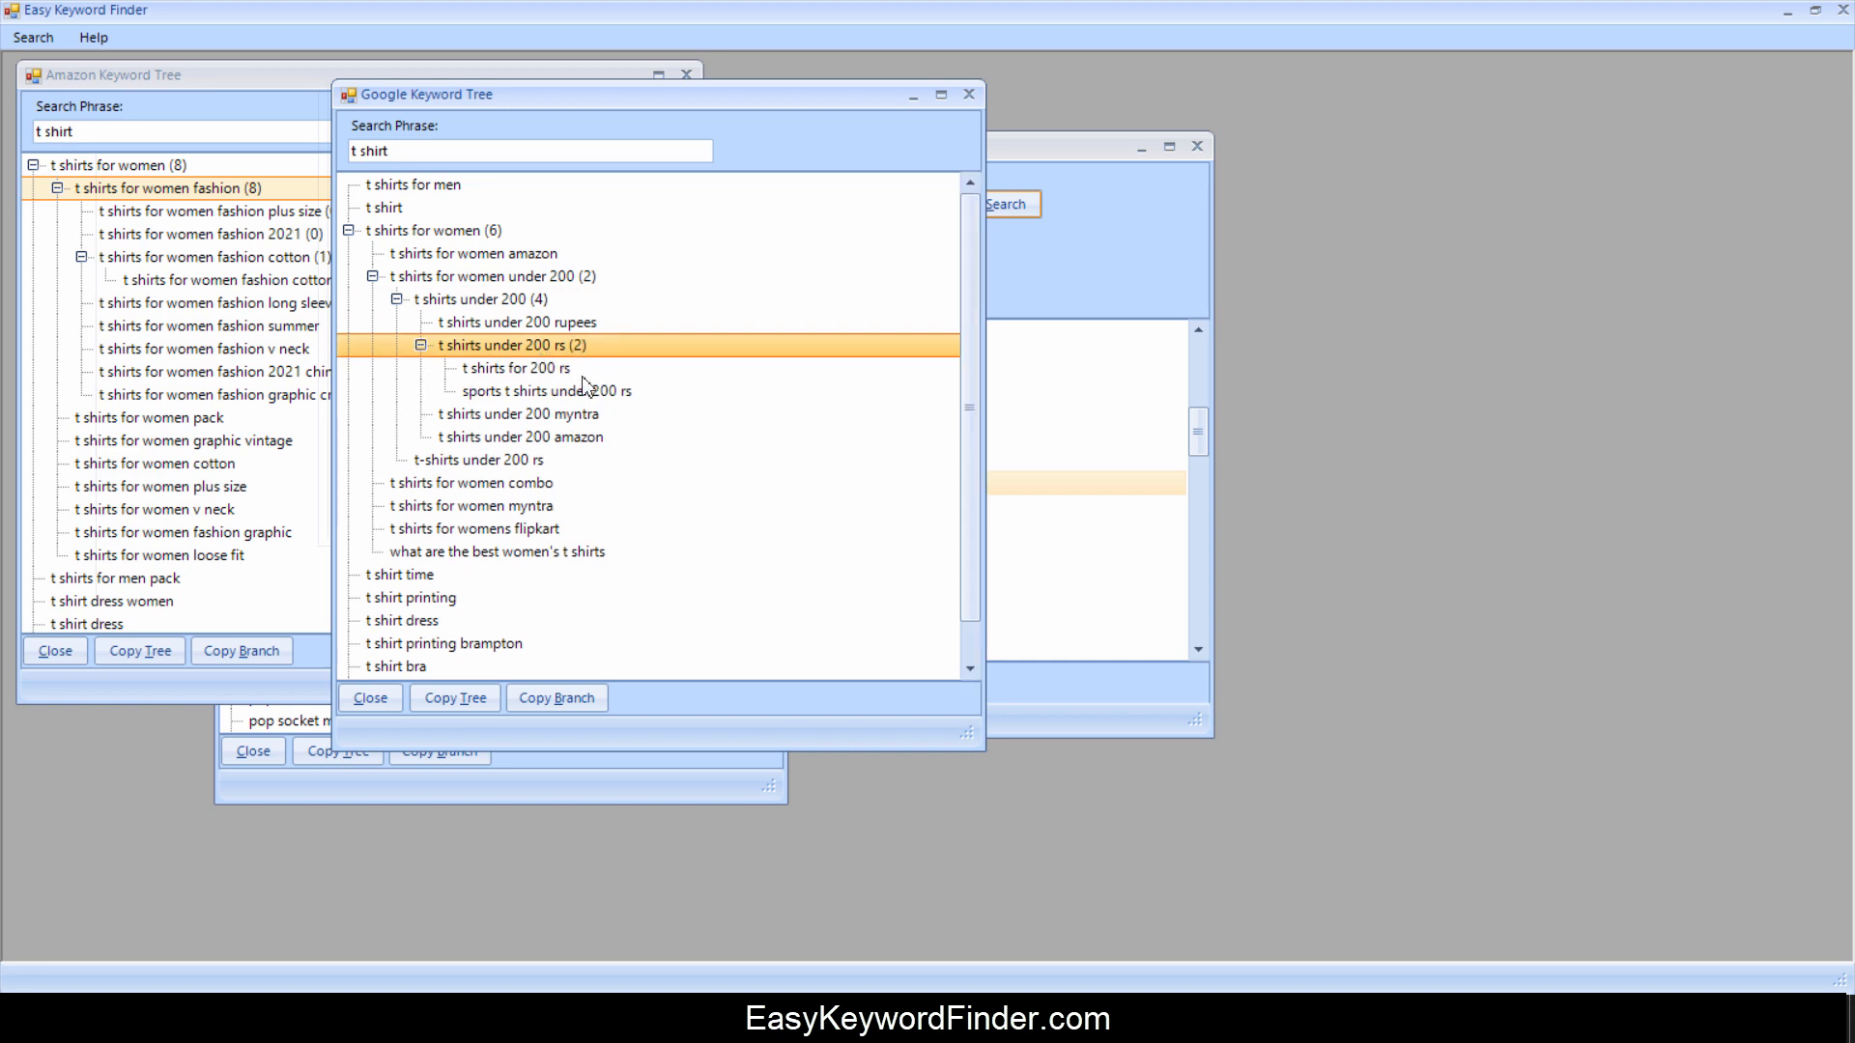
{"action": "left_click", "coordinate": [512, 367]}
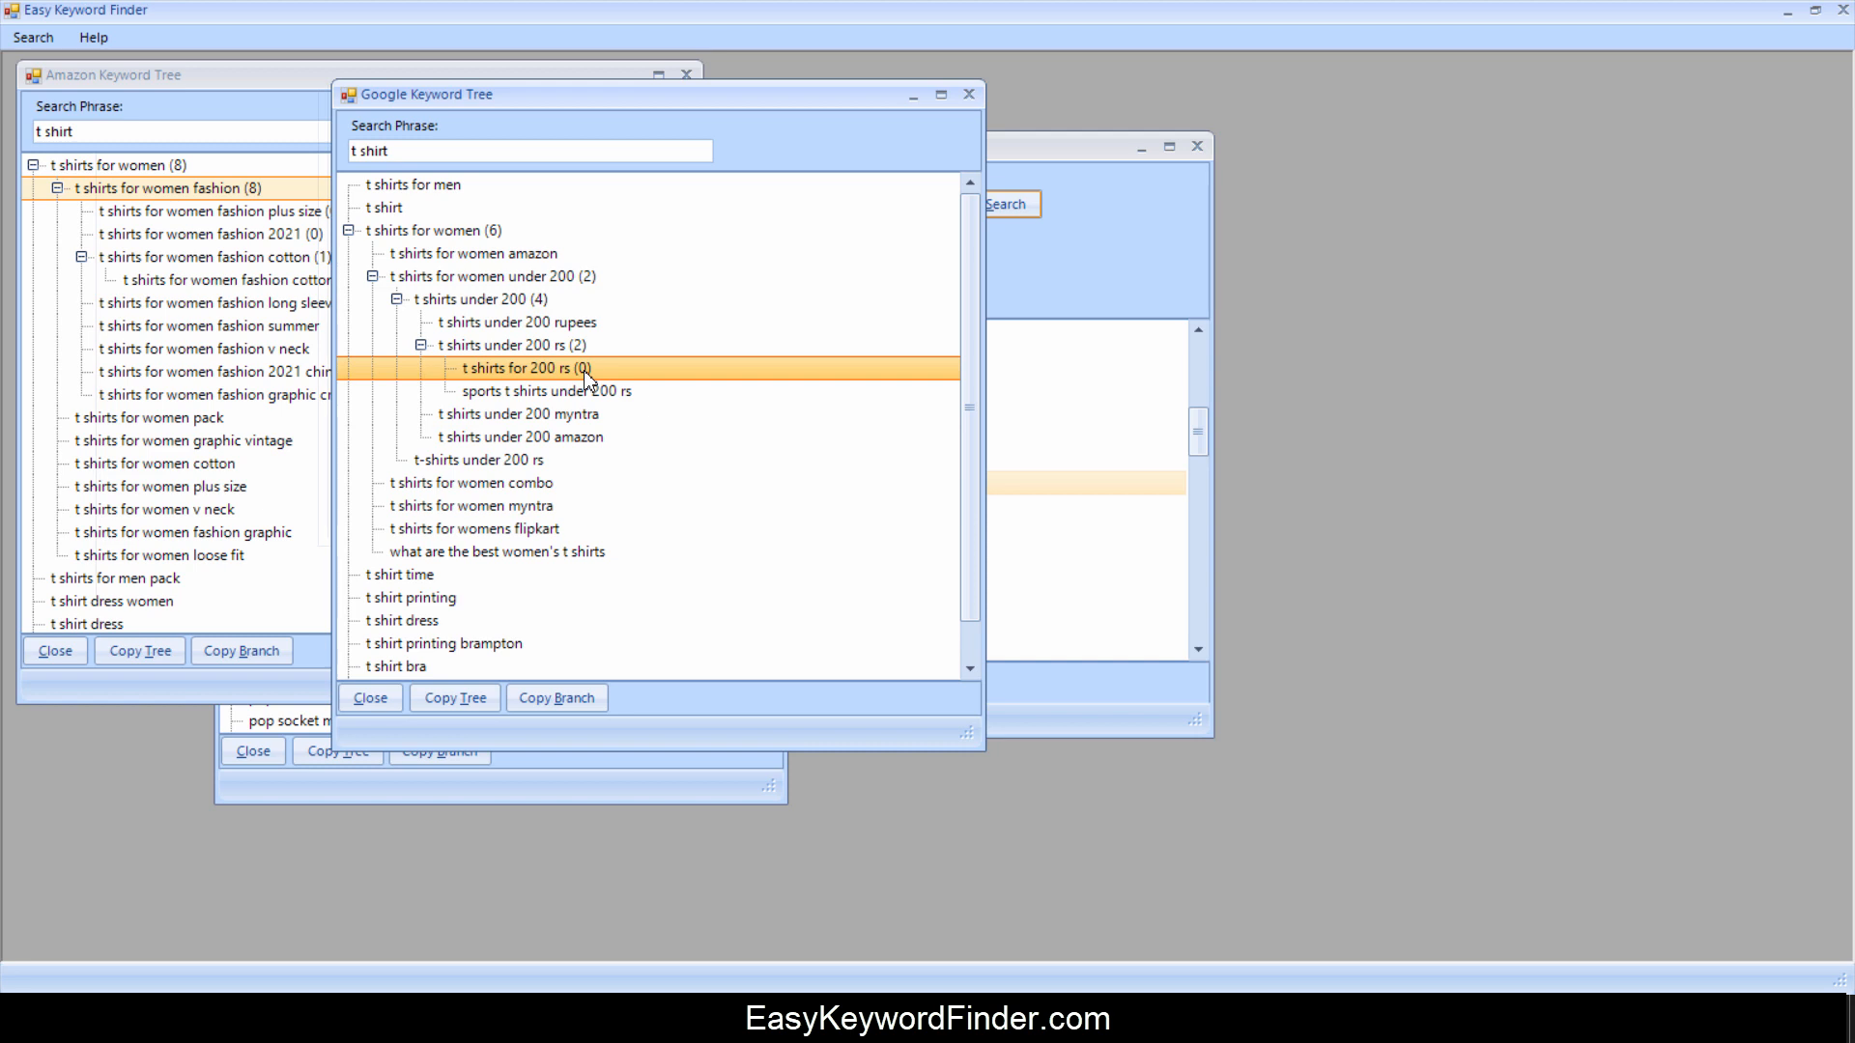
{"action": "left_click", "coordinate": [413, 186]}
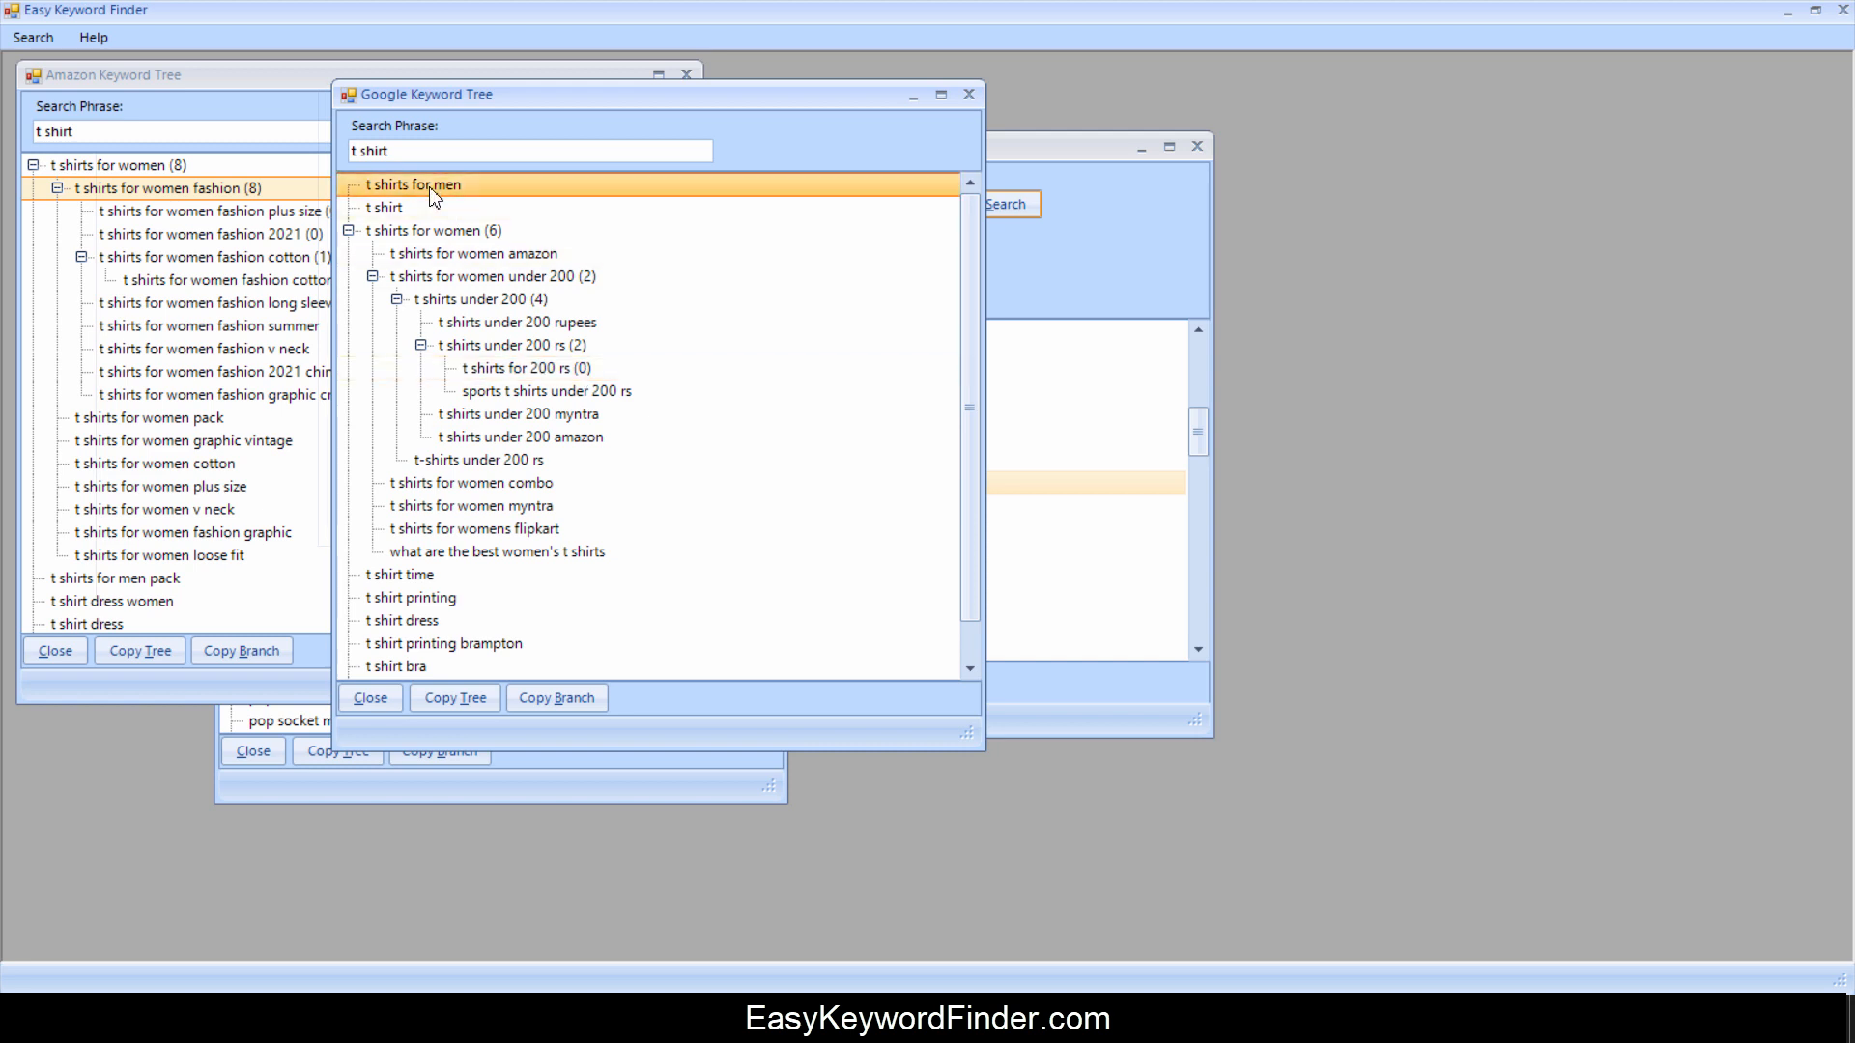
{"action": "right_click", "coordinate": [514, 322]}
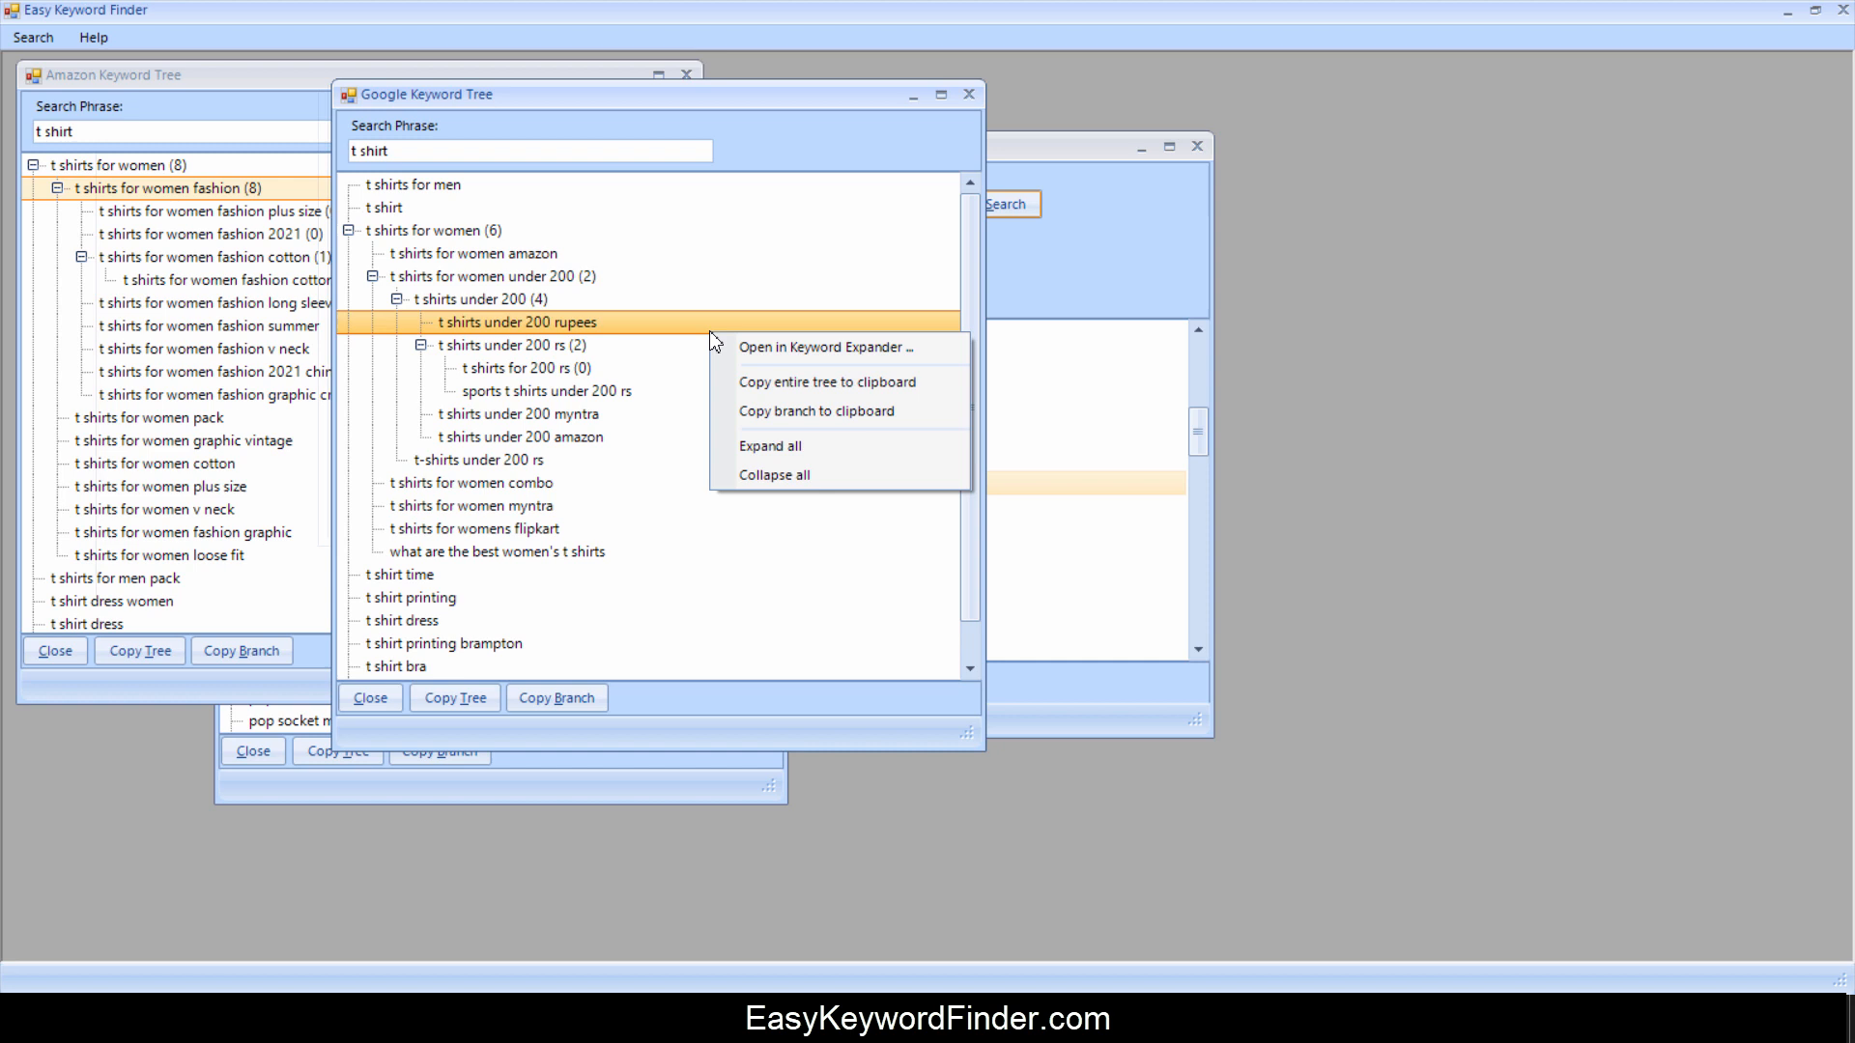
{"action": "mouse_move", "coordinate": [795, 390]}
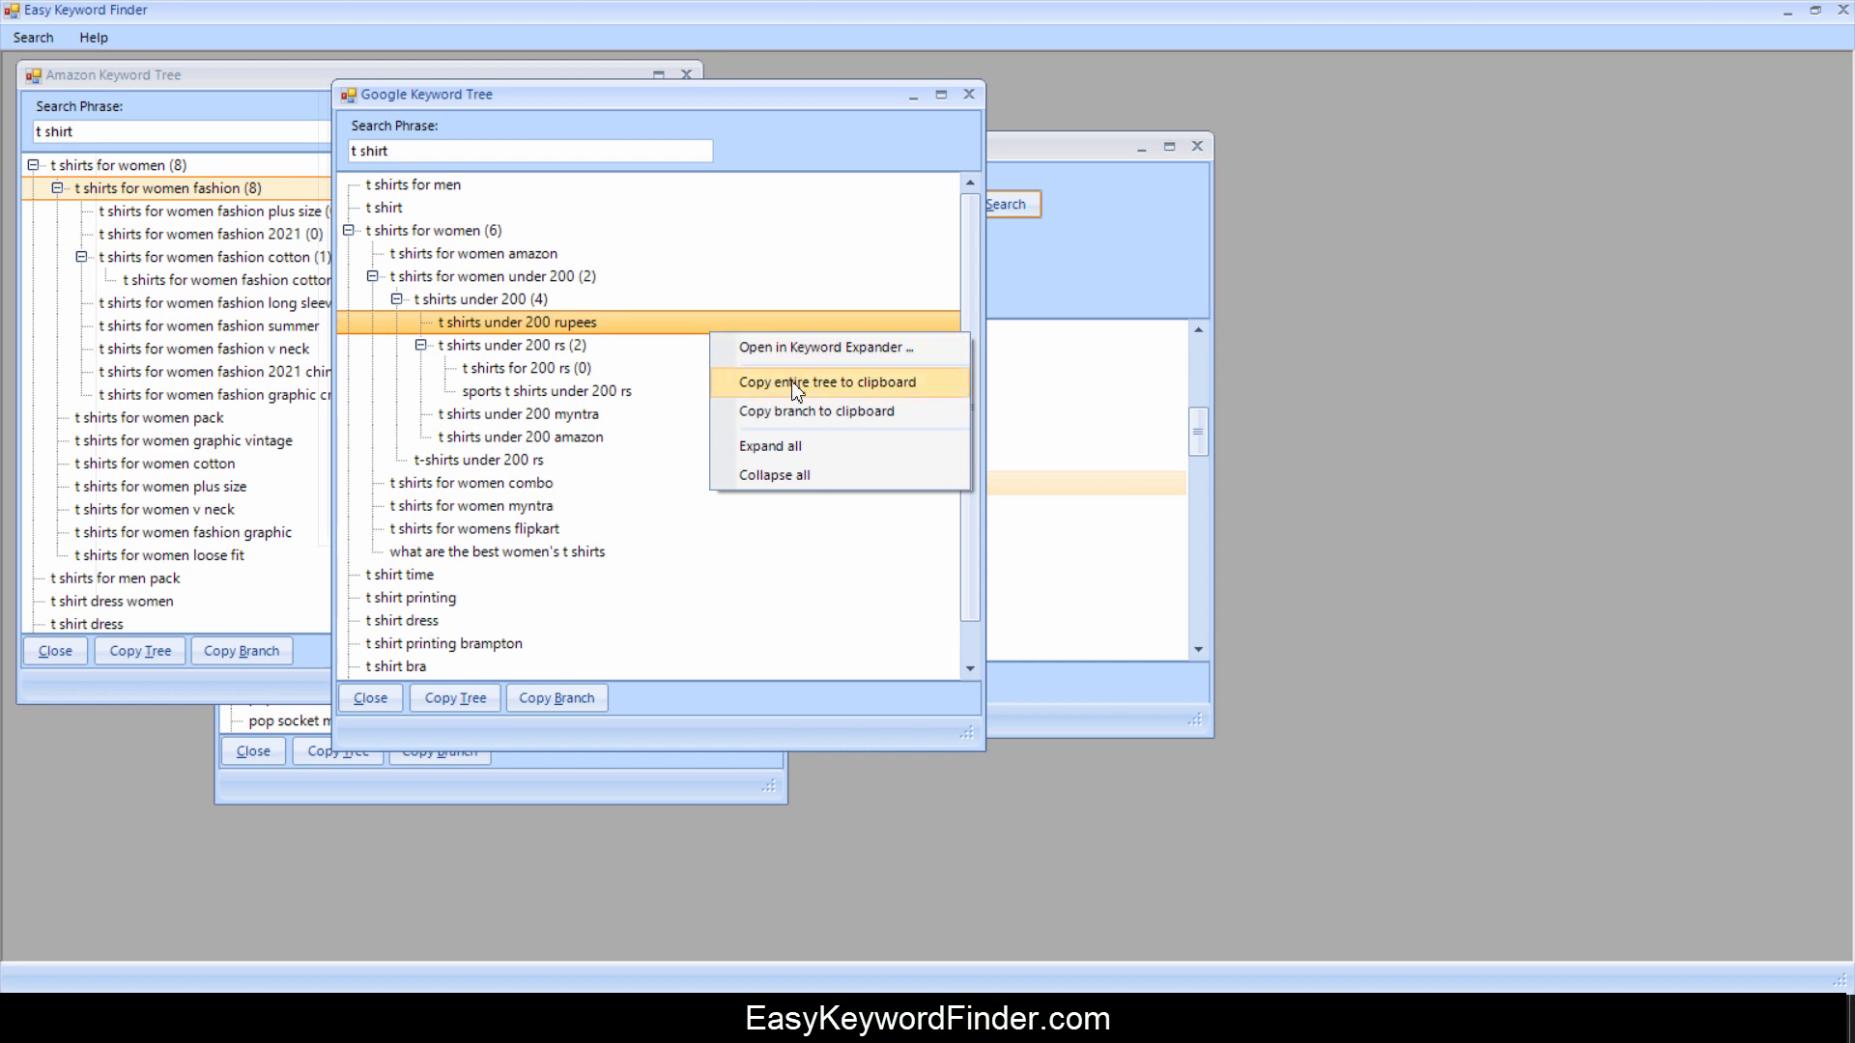
{"action": "left_click", "coordinate": [829, 381]}
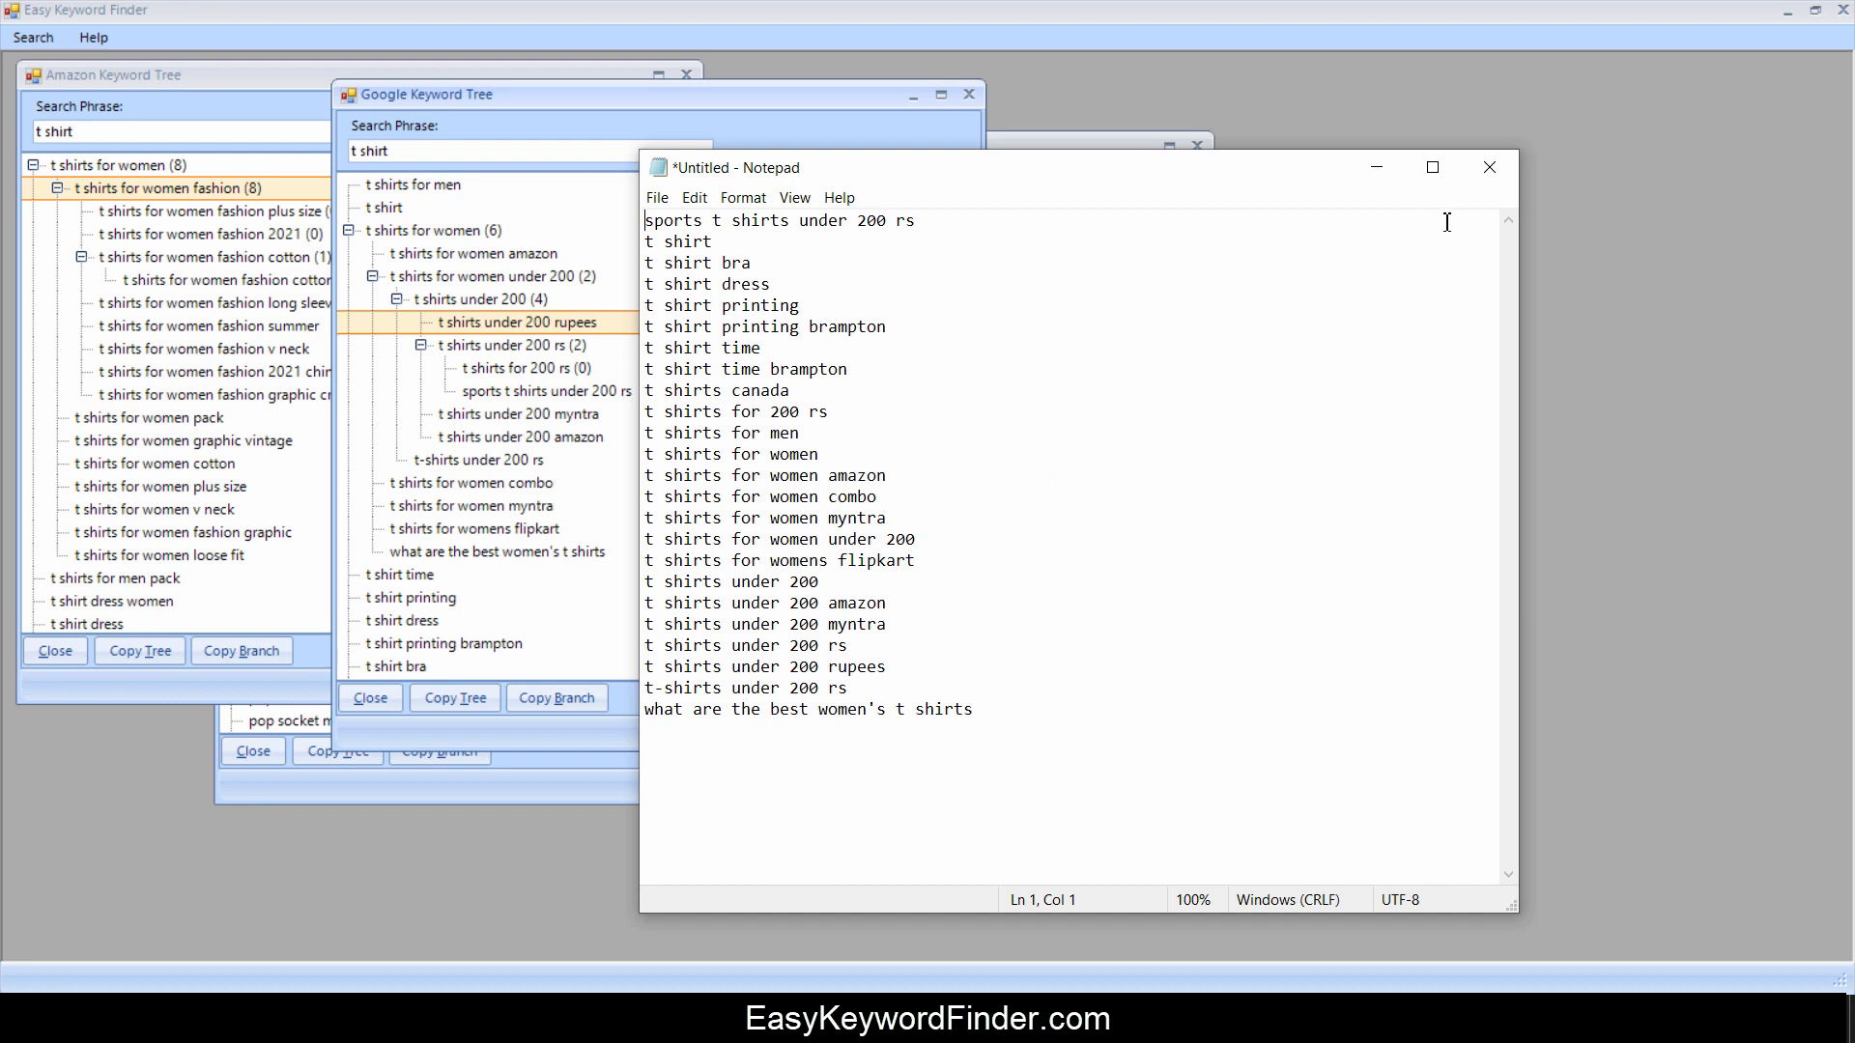
{"action": "mouse_move", "coordinate": [1375, 180]}
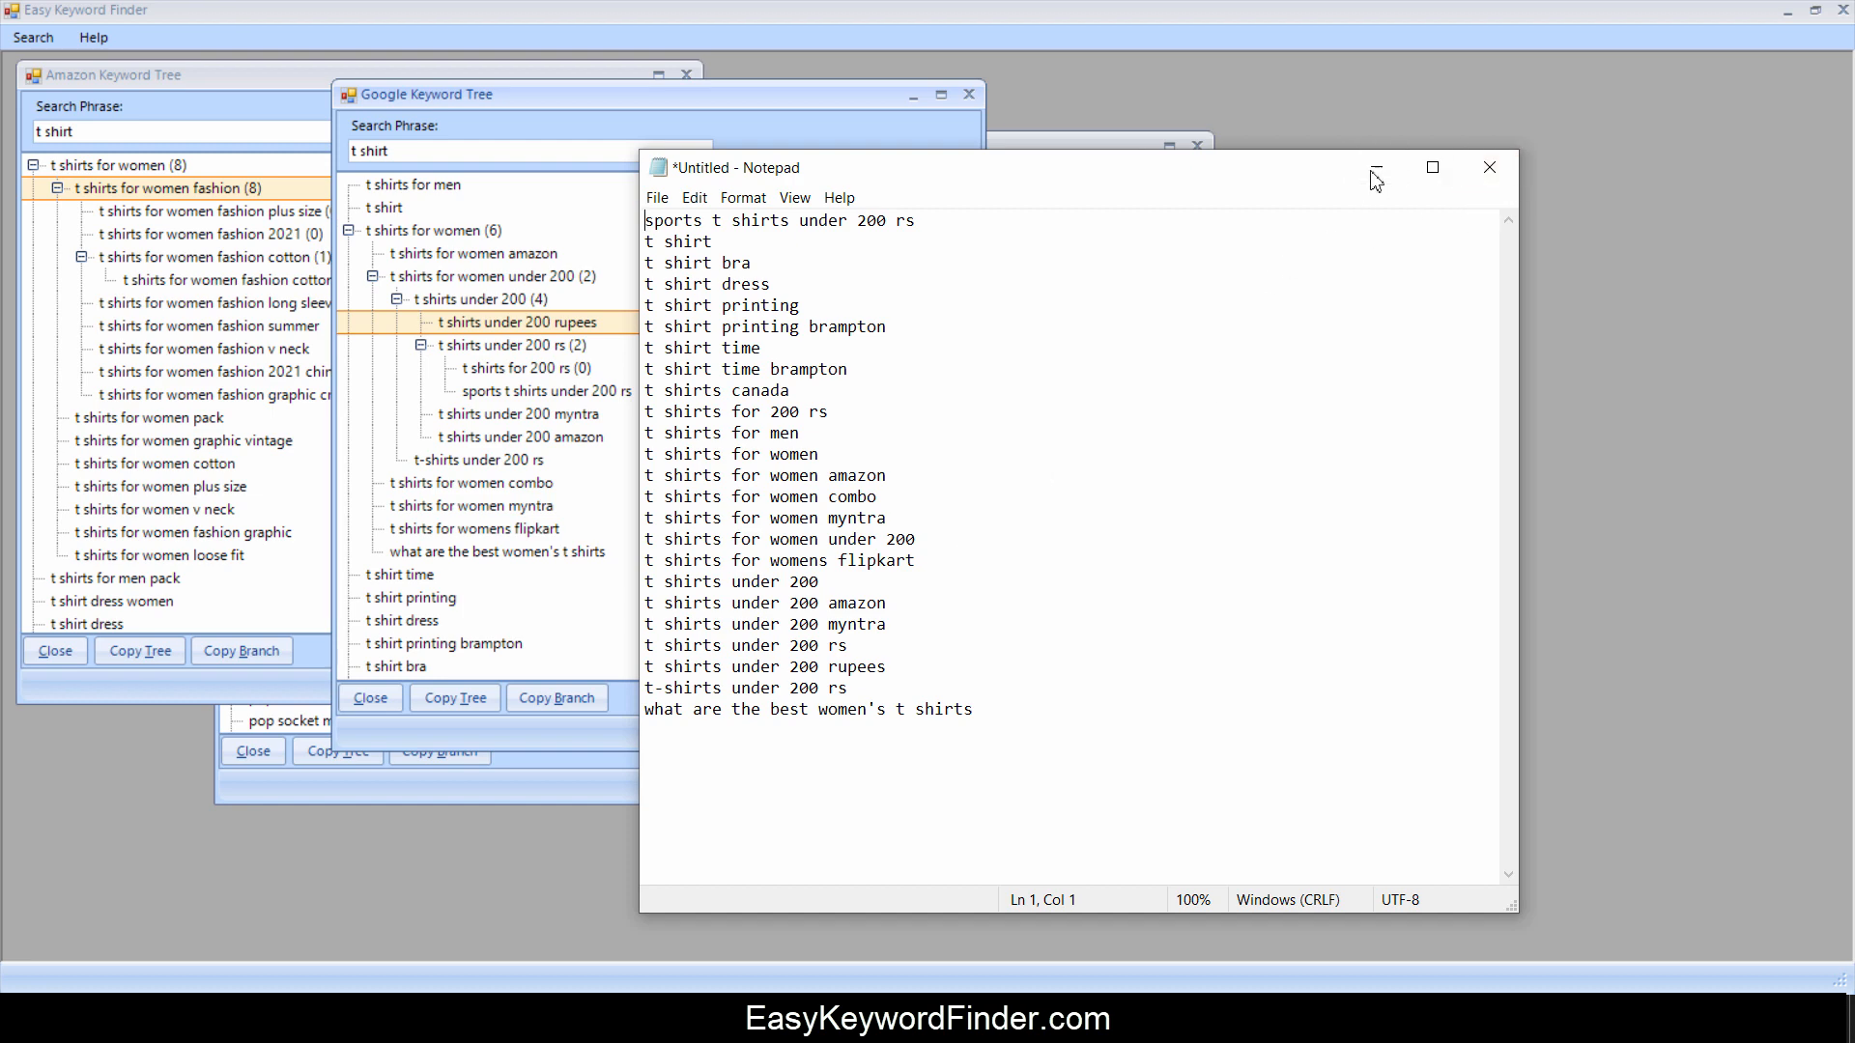
Step: Minimize Notepad and open a new Google Keyword Expander window
{"action": "left_click", "coordinate": [33, 37]}
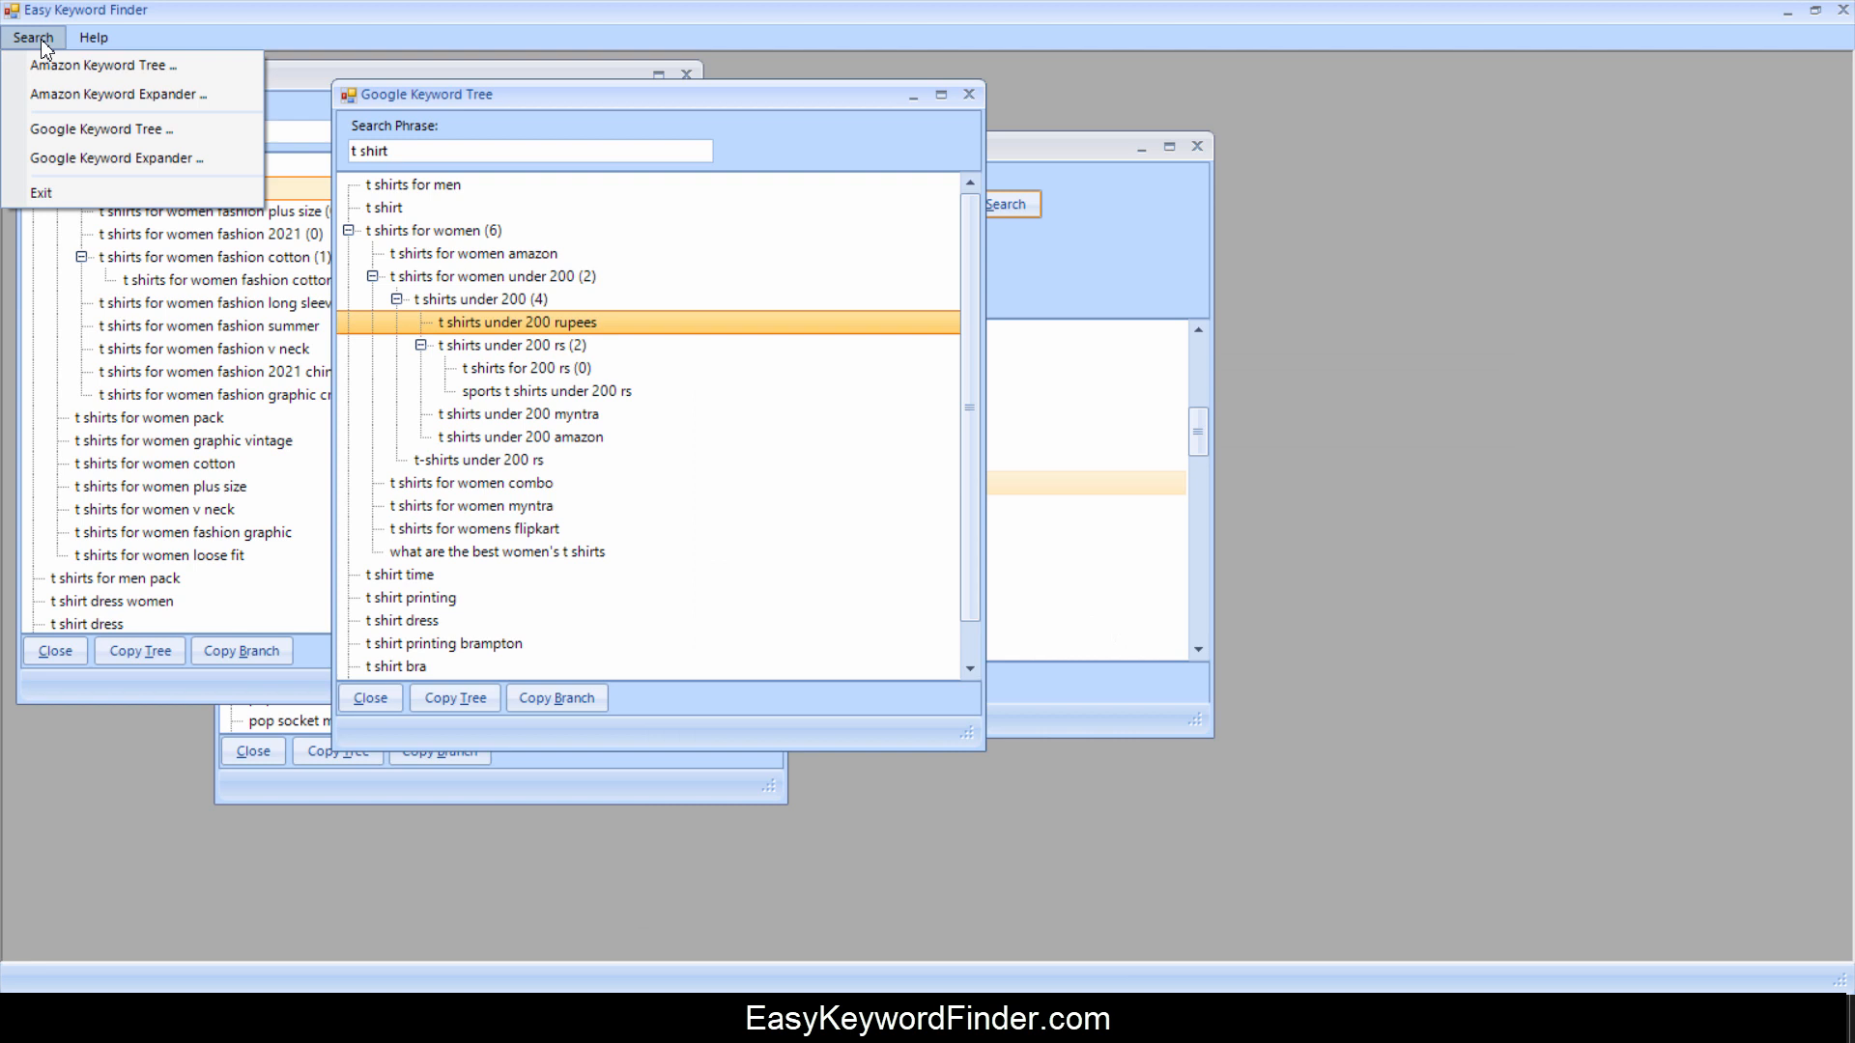
{"action": "left_click", "coordinate": [114, 156]}
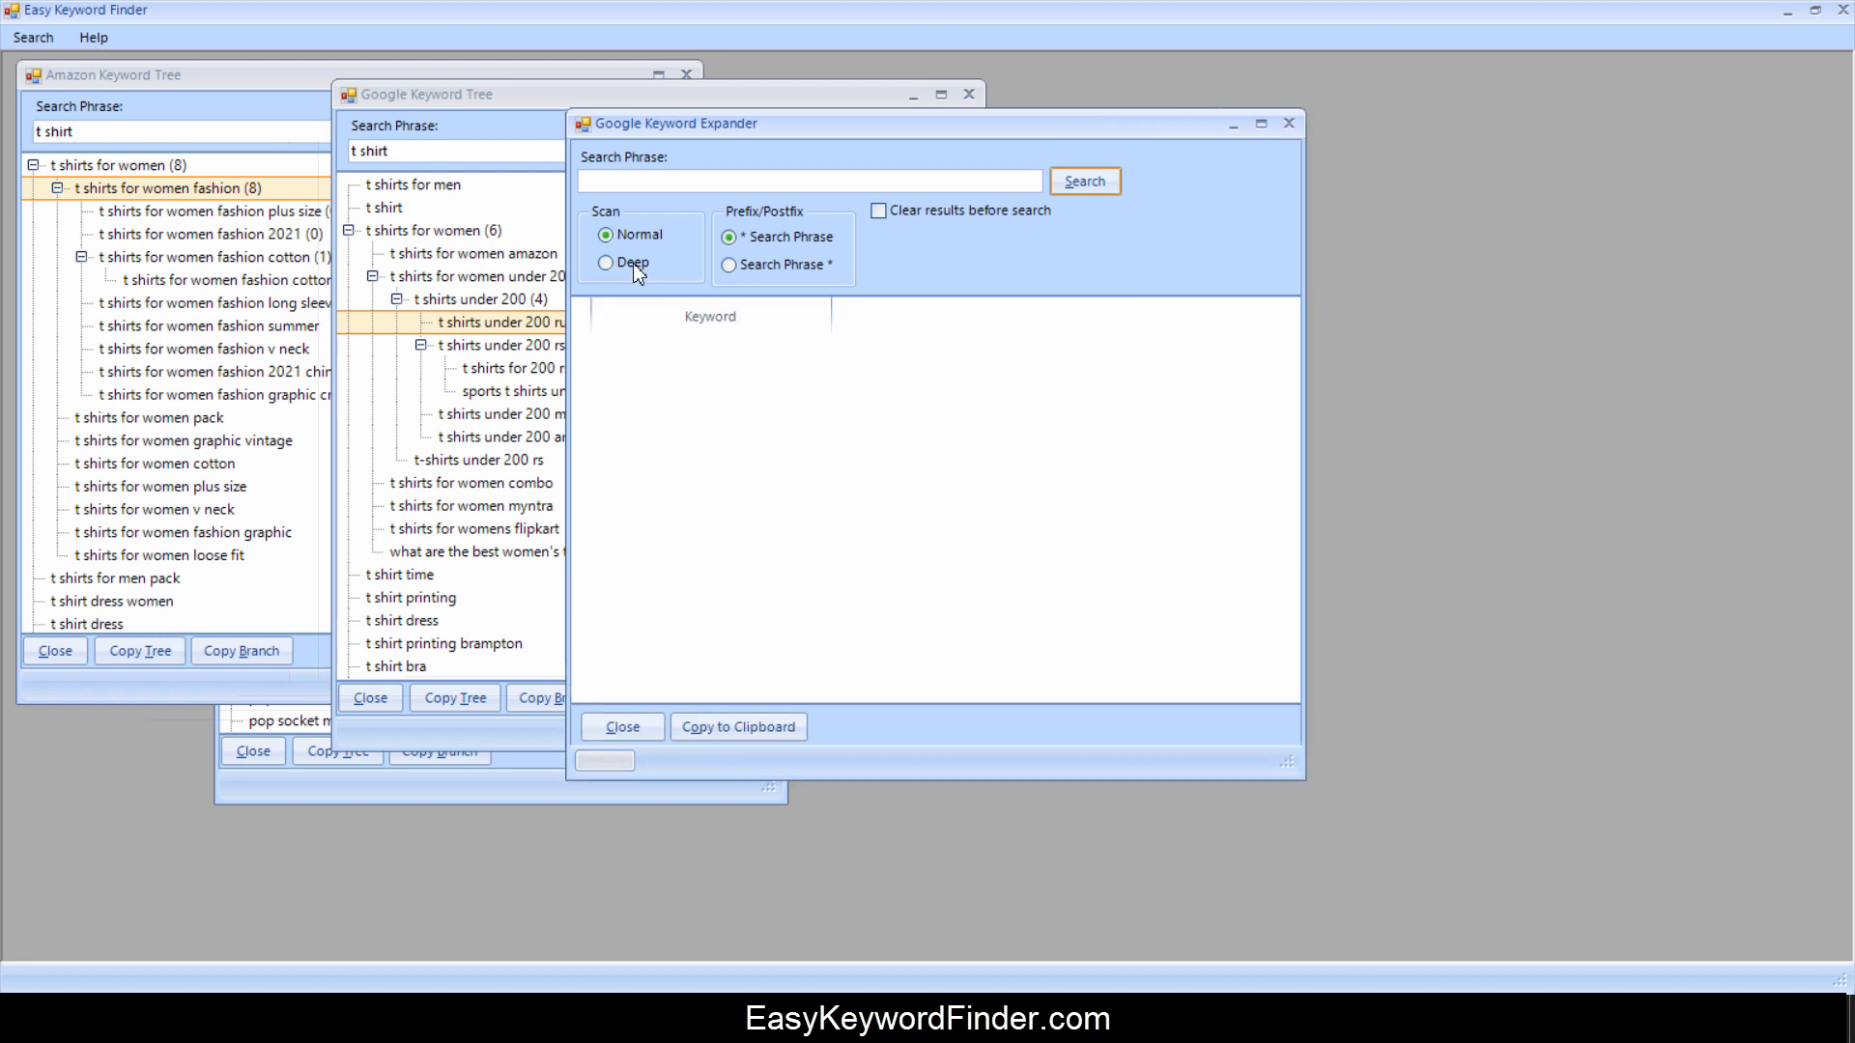
Step: Run a deep-scan Google expansion for 'coffee mugs' with terms added after the phrase
{"action": "left_click", "coordinate": [604, 261]}
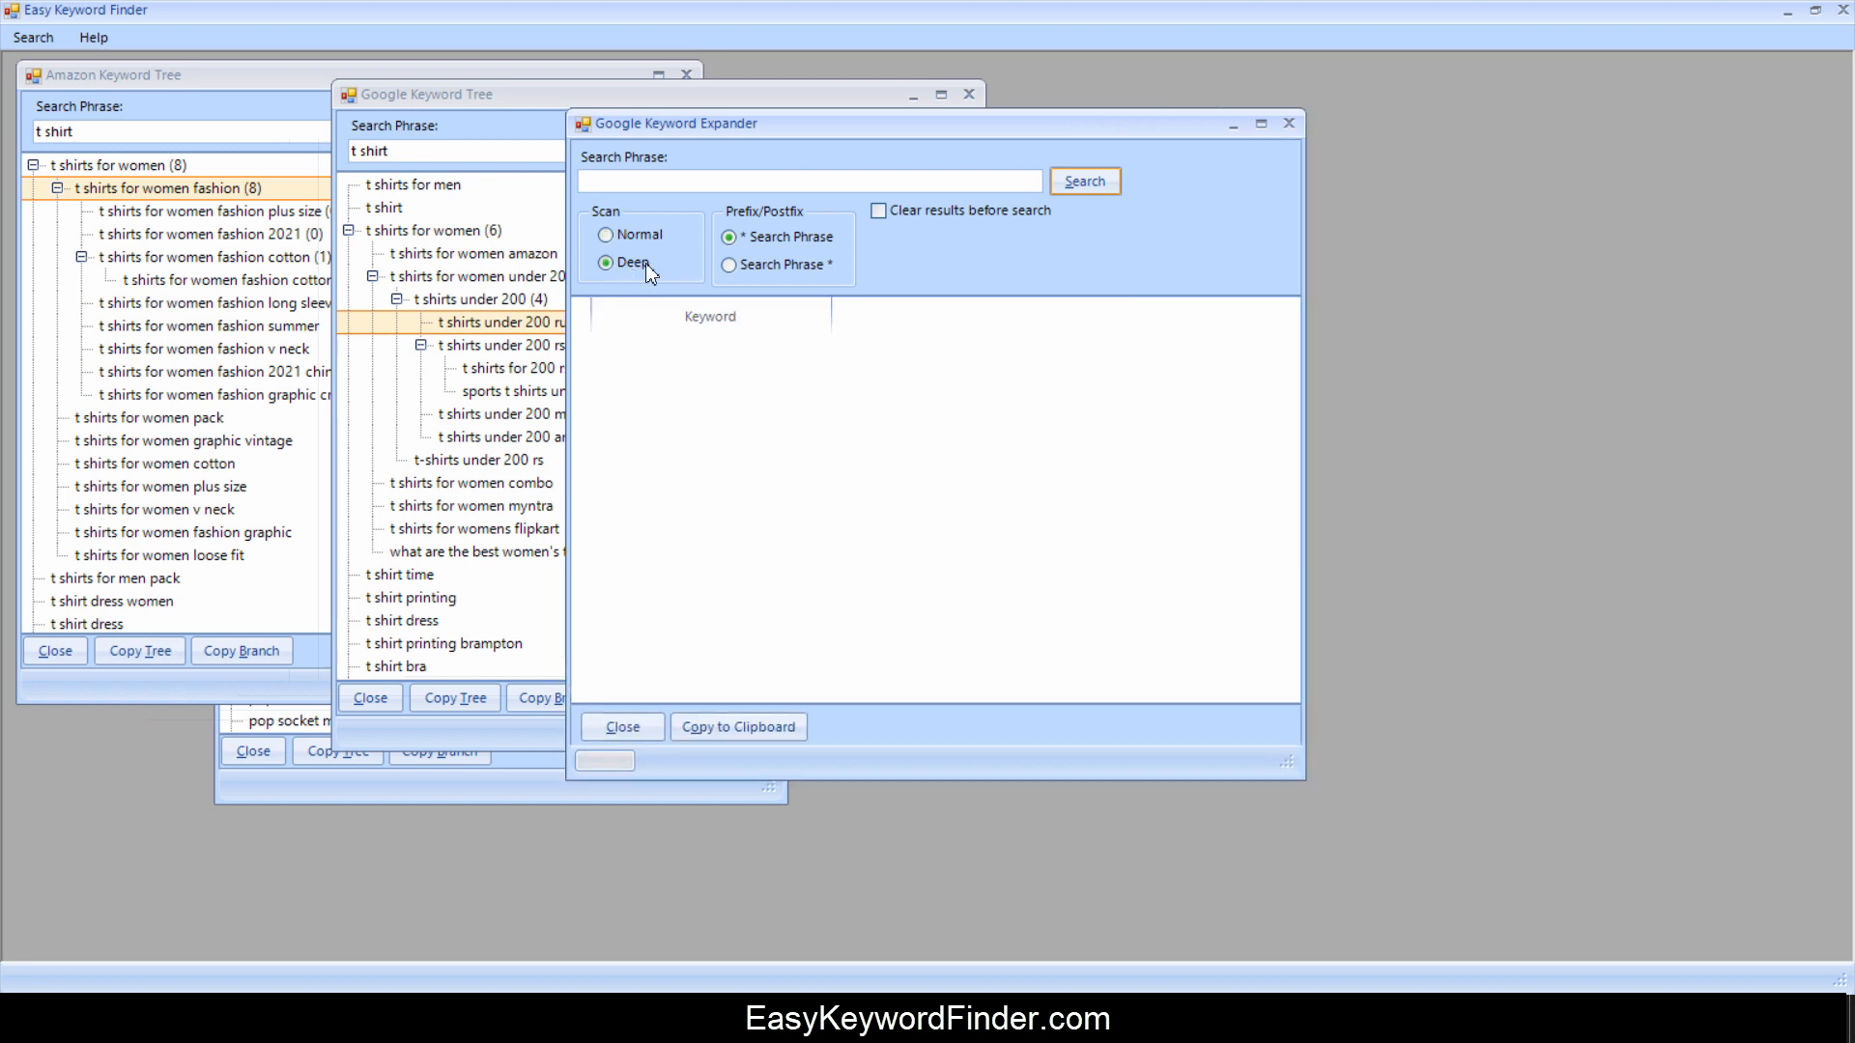
{"action": "left_click", "coordinate": [810, 181]}
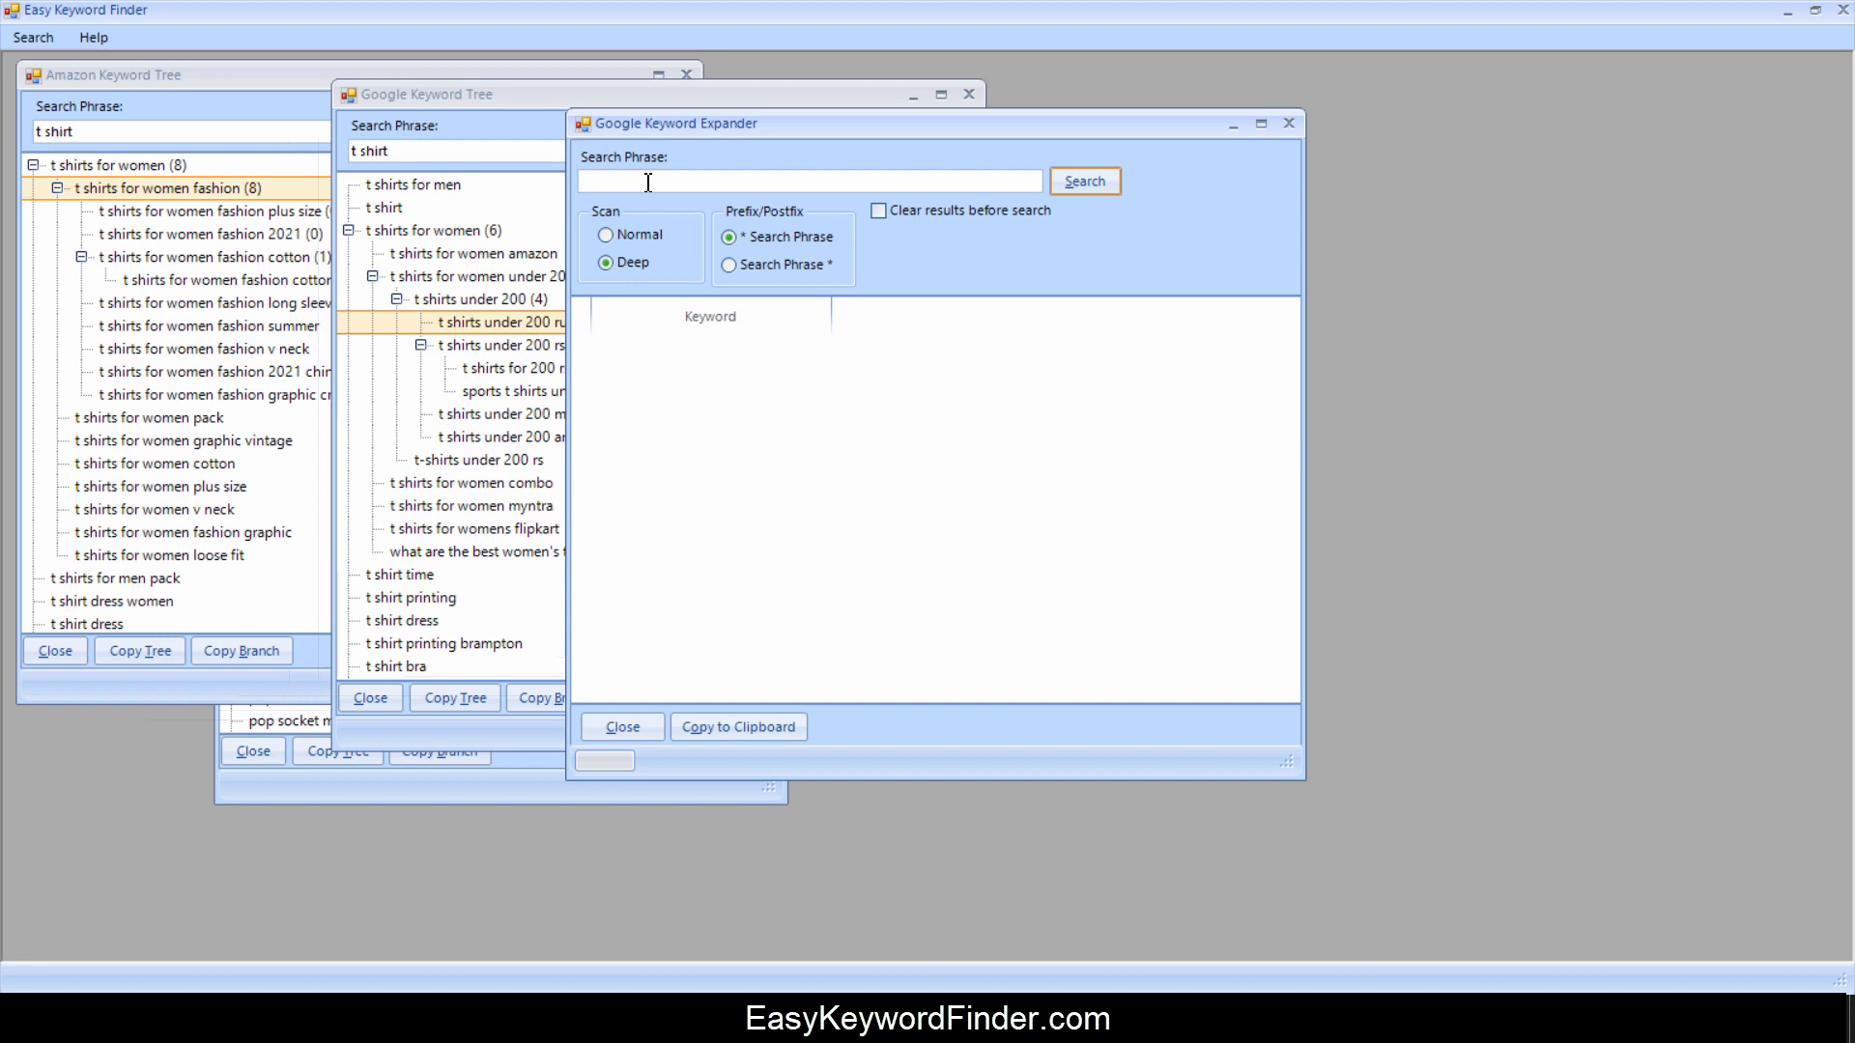
{"action": "type", "text": "coffee mugs"}
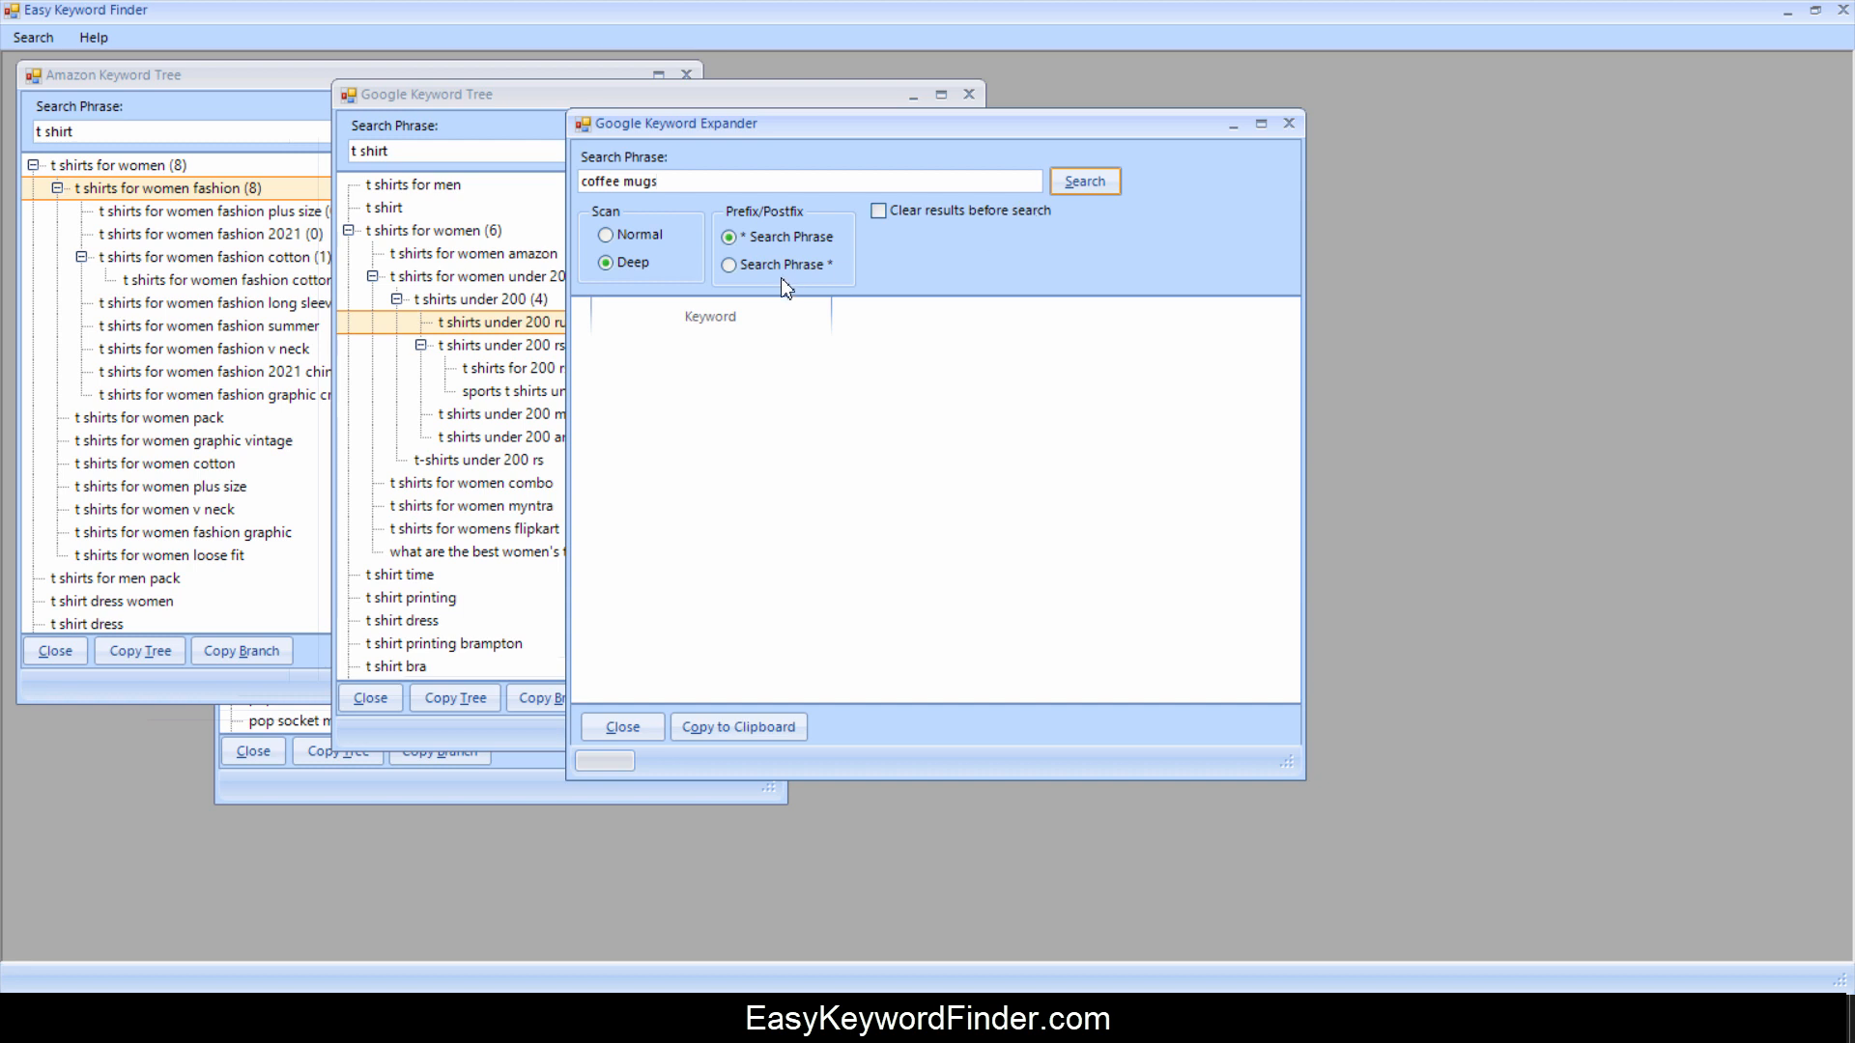
{"action": "left_click", "coordinate": [729, 265]}
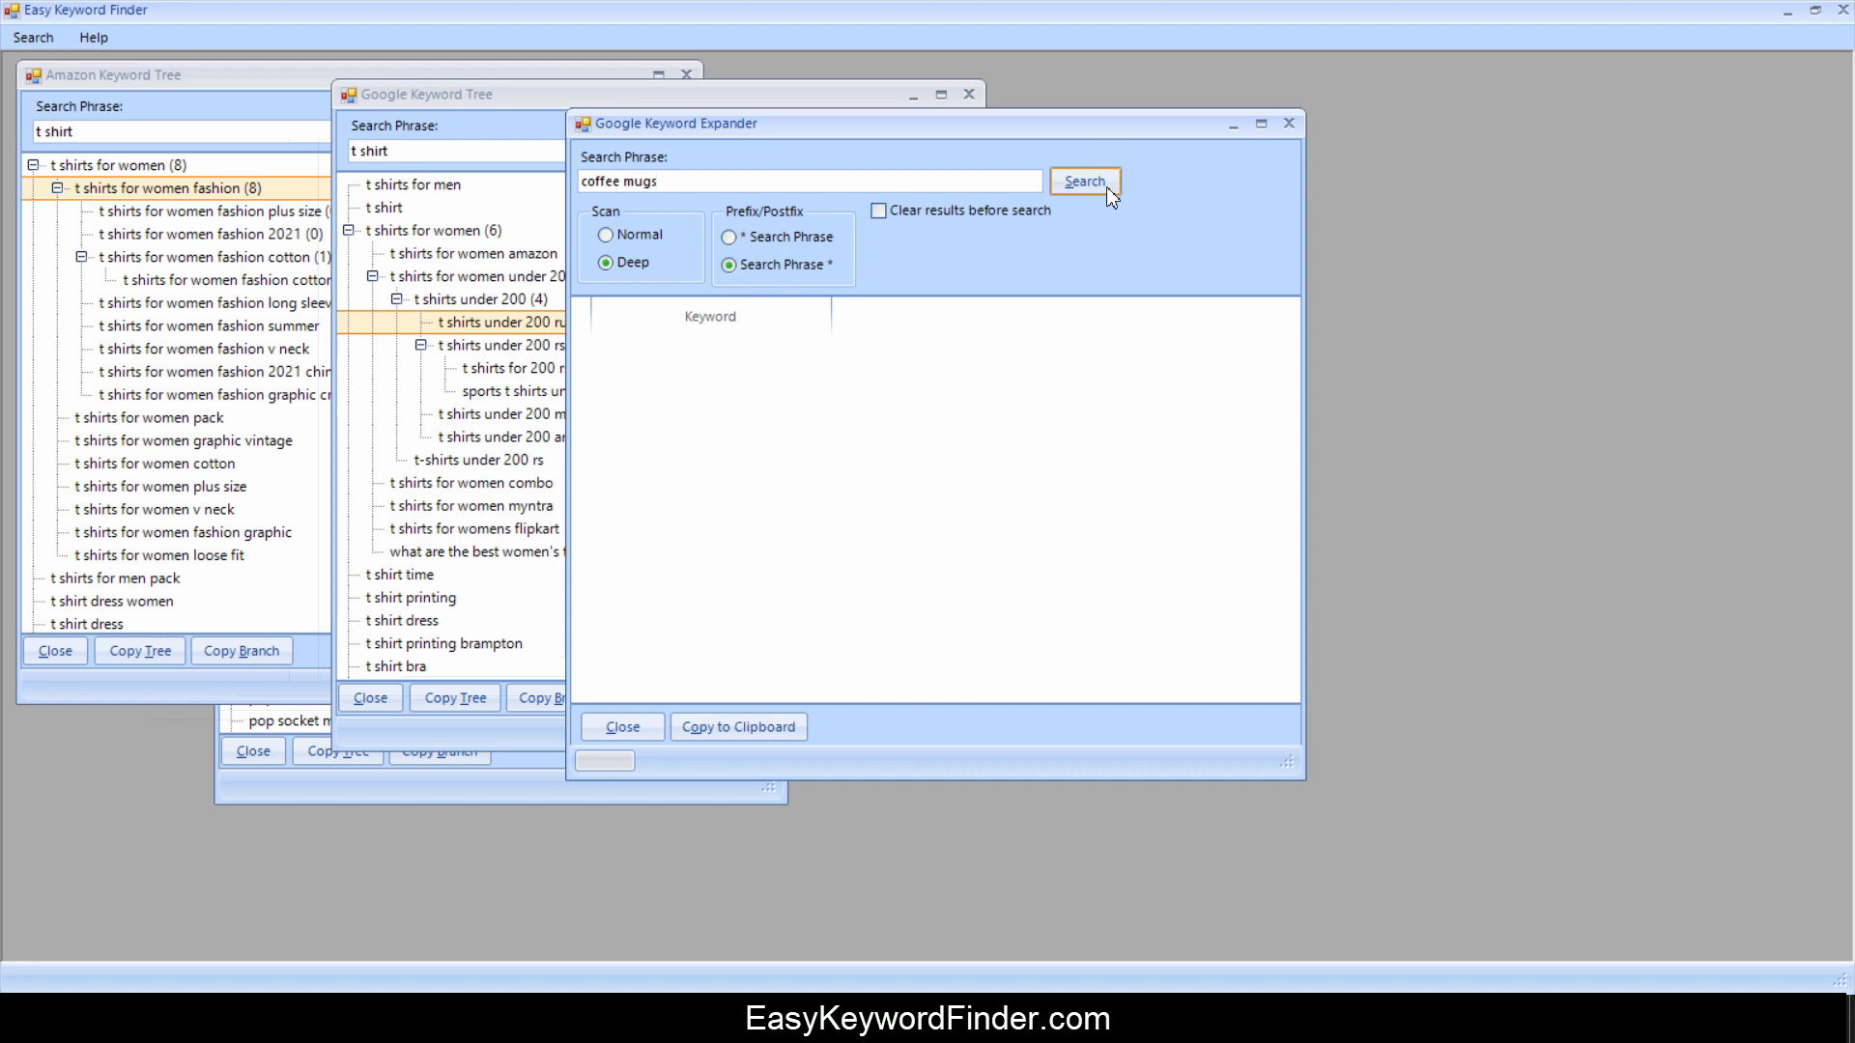
{"action": "left_click", "coordinate": [1082, 182]}
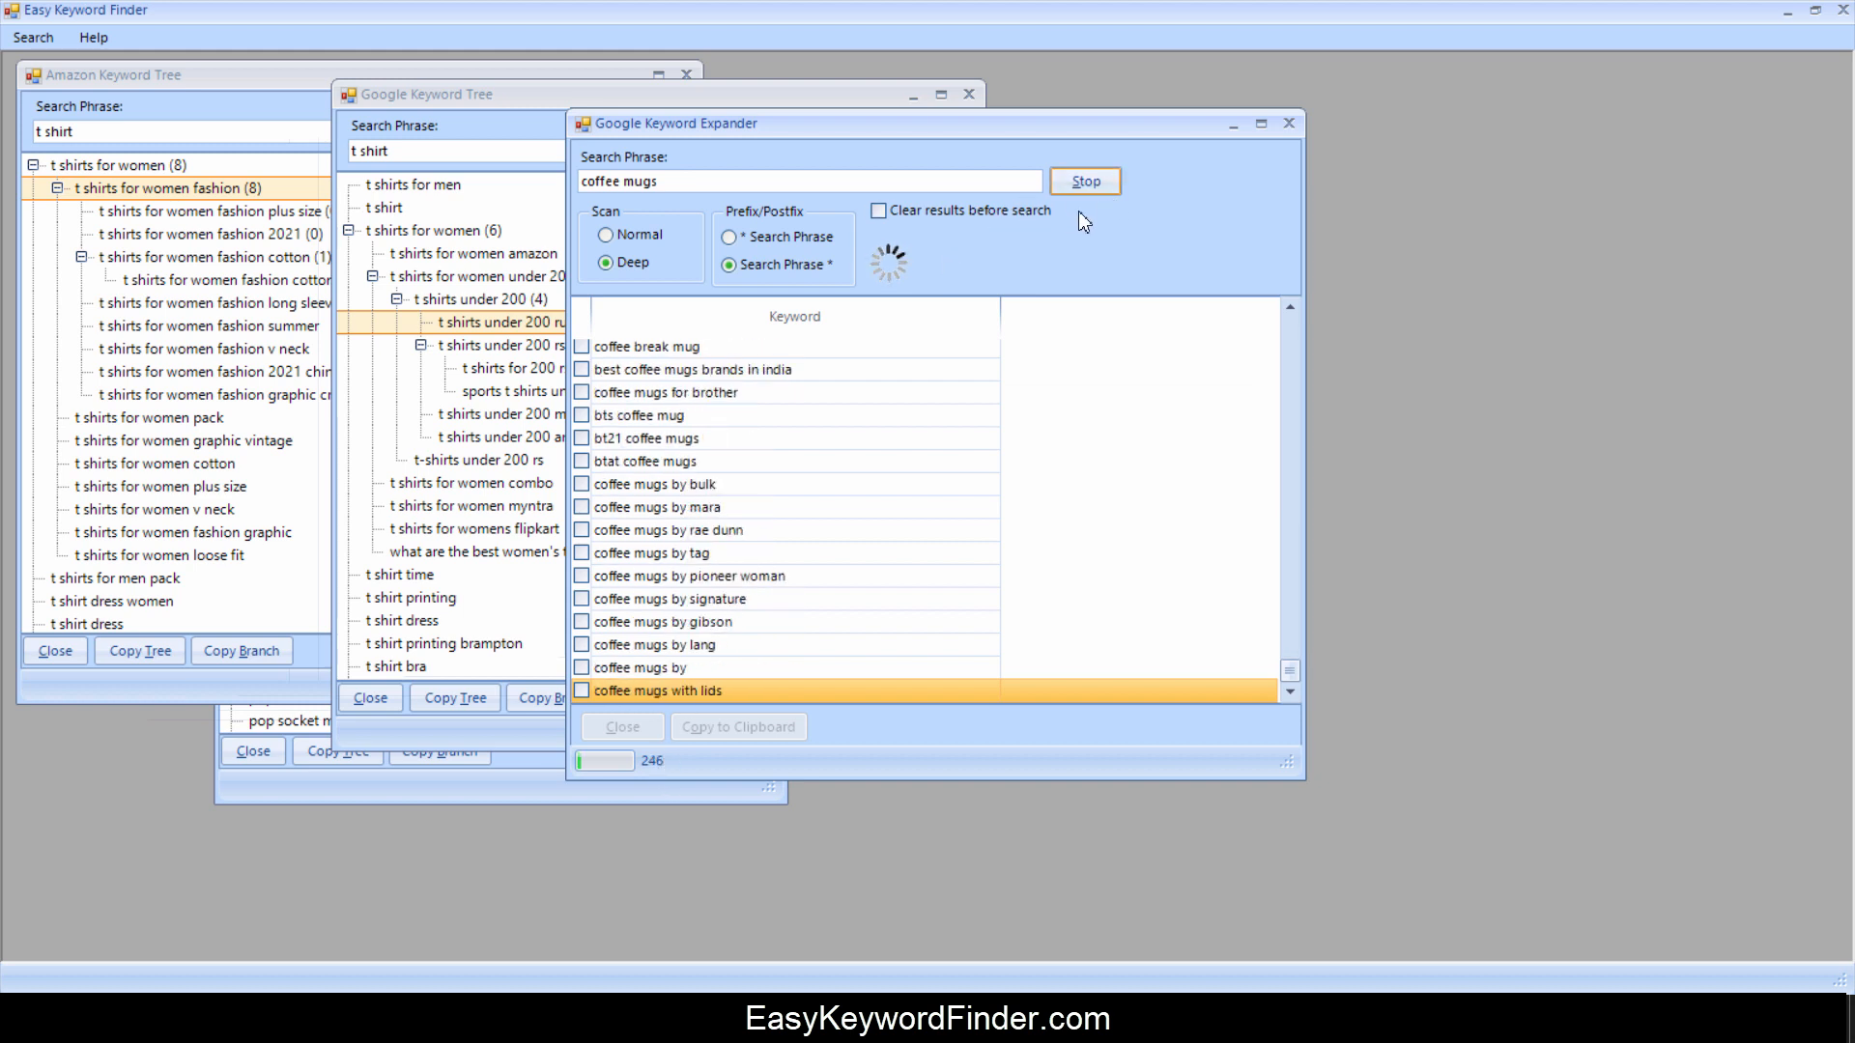
{"action": "left_click", "coordinate": [1082, 181]}
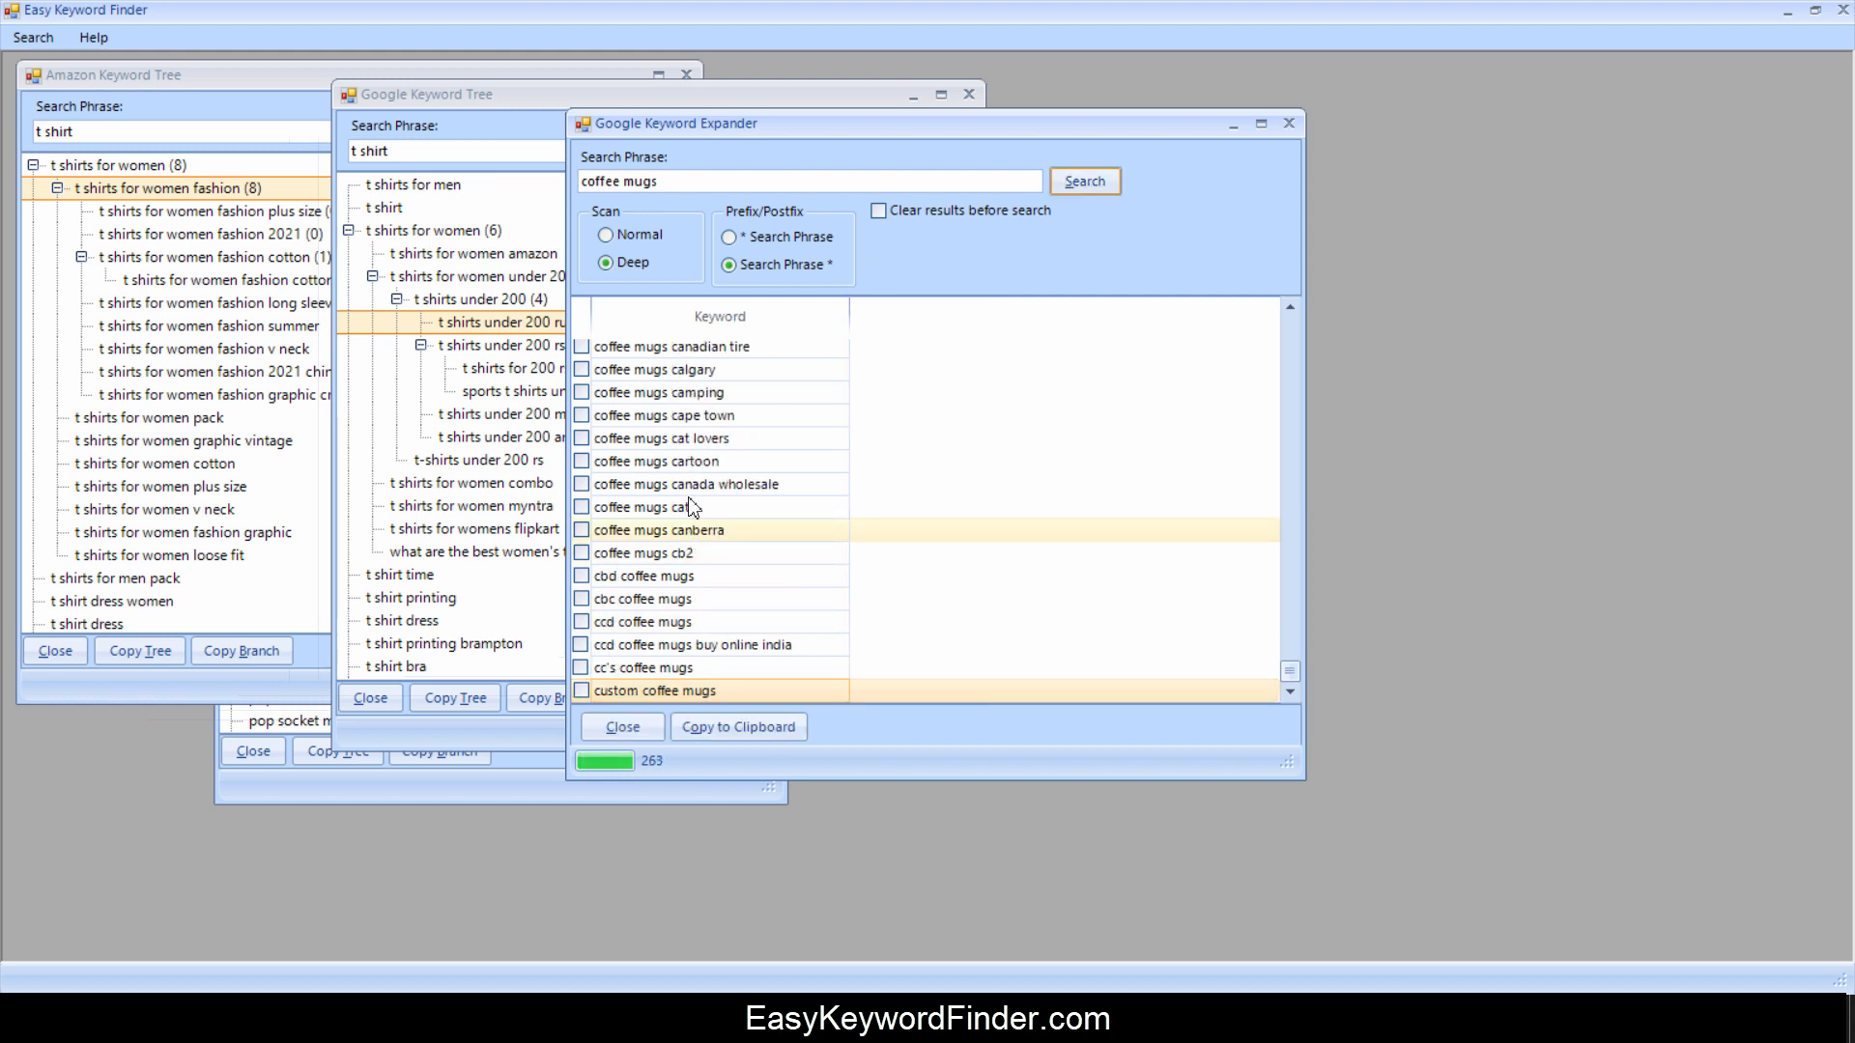
Step: Select the 'coffee mugs cat lovers' suggestion and bring up its options
{"action": "left_click", "coordinate": [661, 439]}
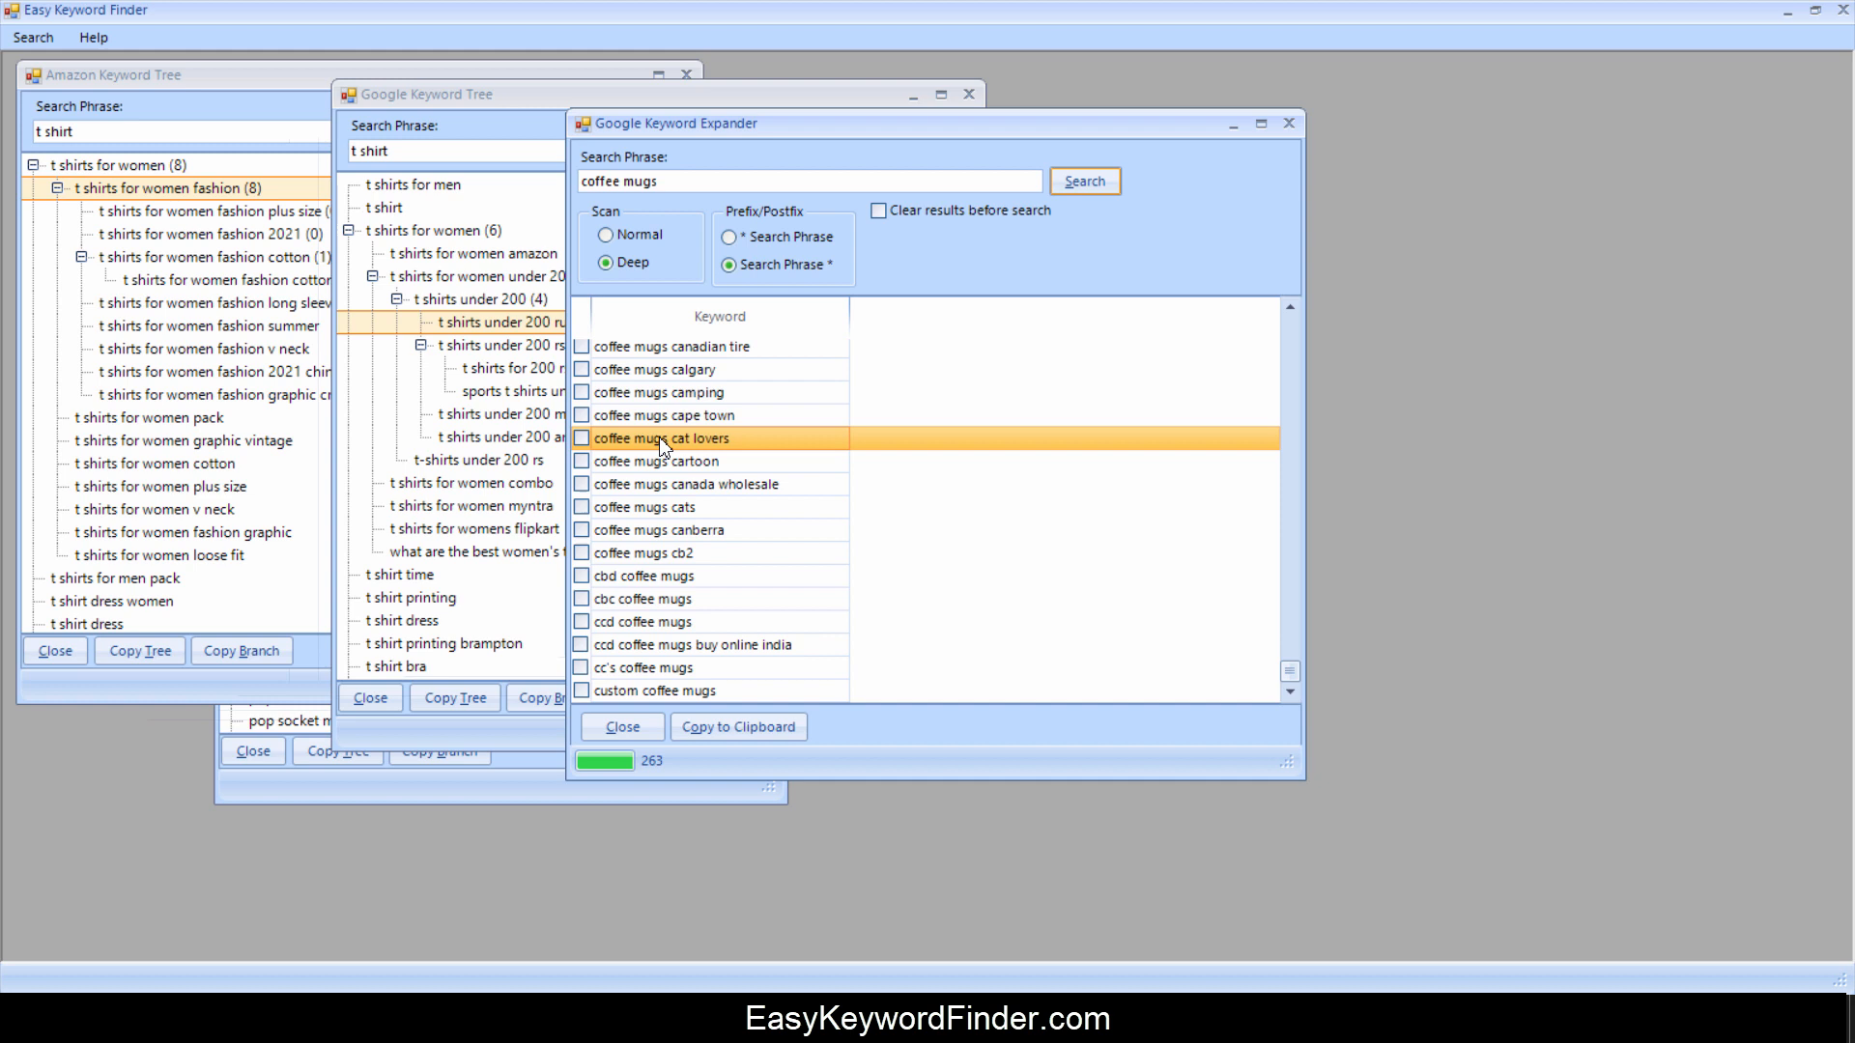
{"action": "right_click", "coordinate": [660, 439]}
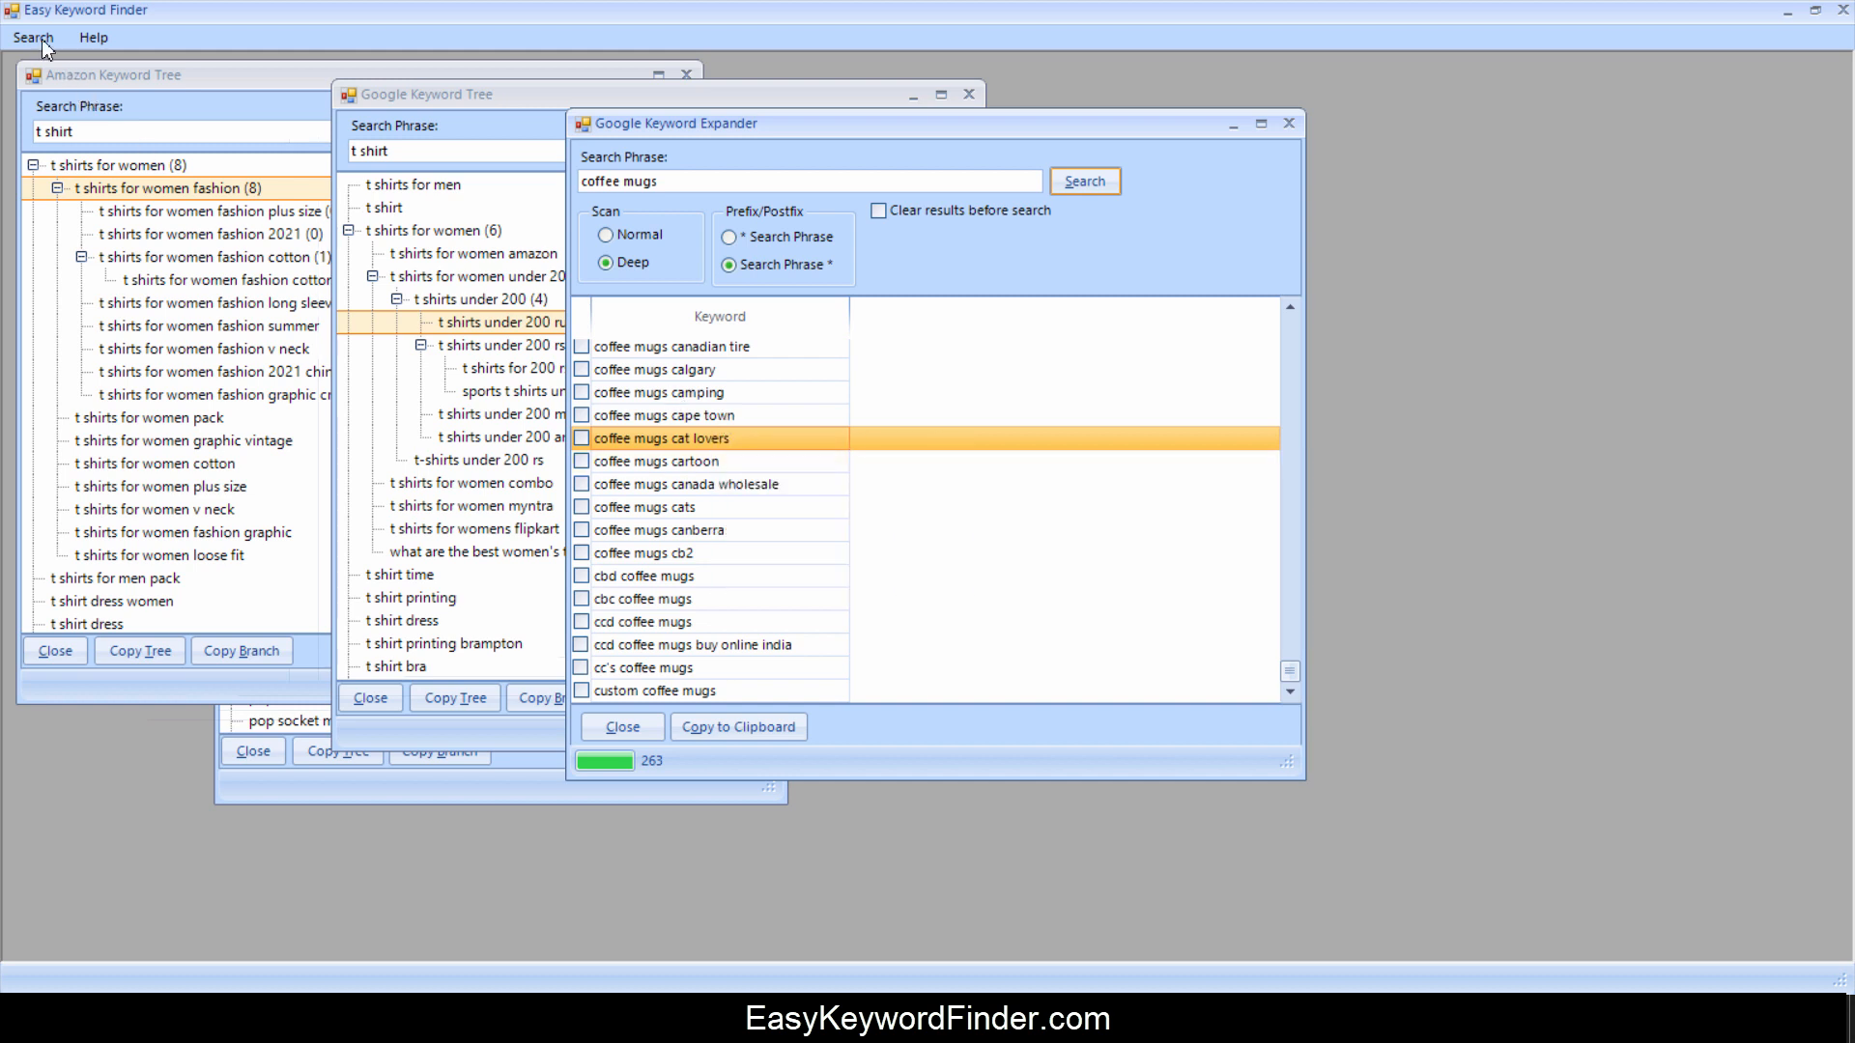
Step: Run a Deep expansion of 'coffee mugs cat lovers' with Search Phrase * in a second Google expander
{"action": "left_click", "coordinate": [33, 37]}
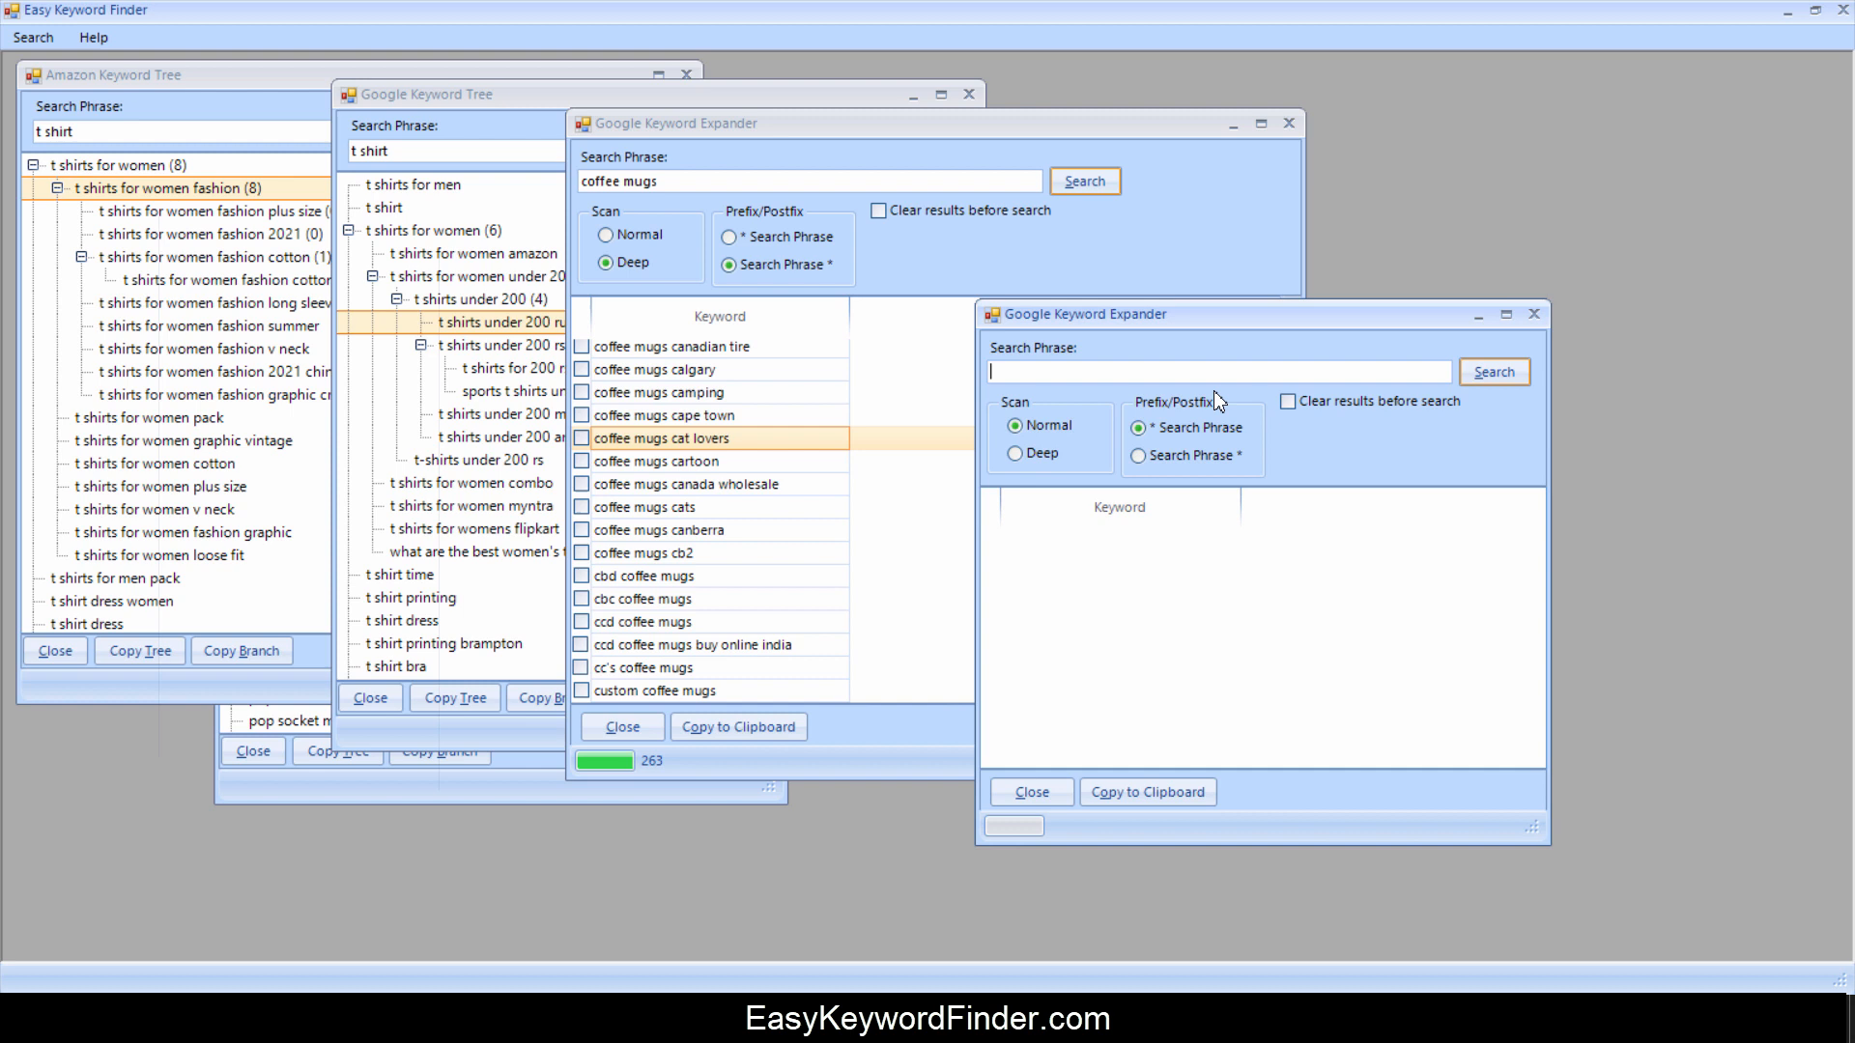
{"action": "type", "text": "coffee mugs cat lovers"}
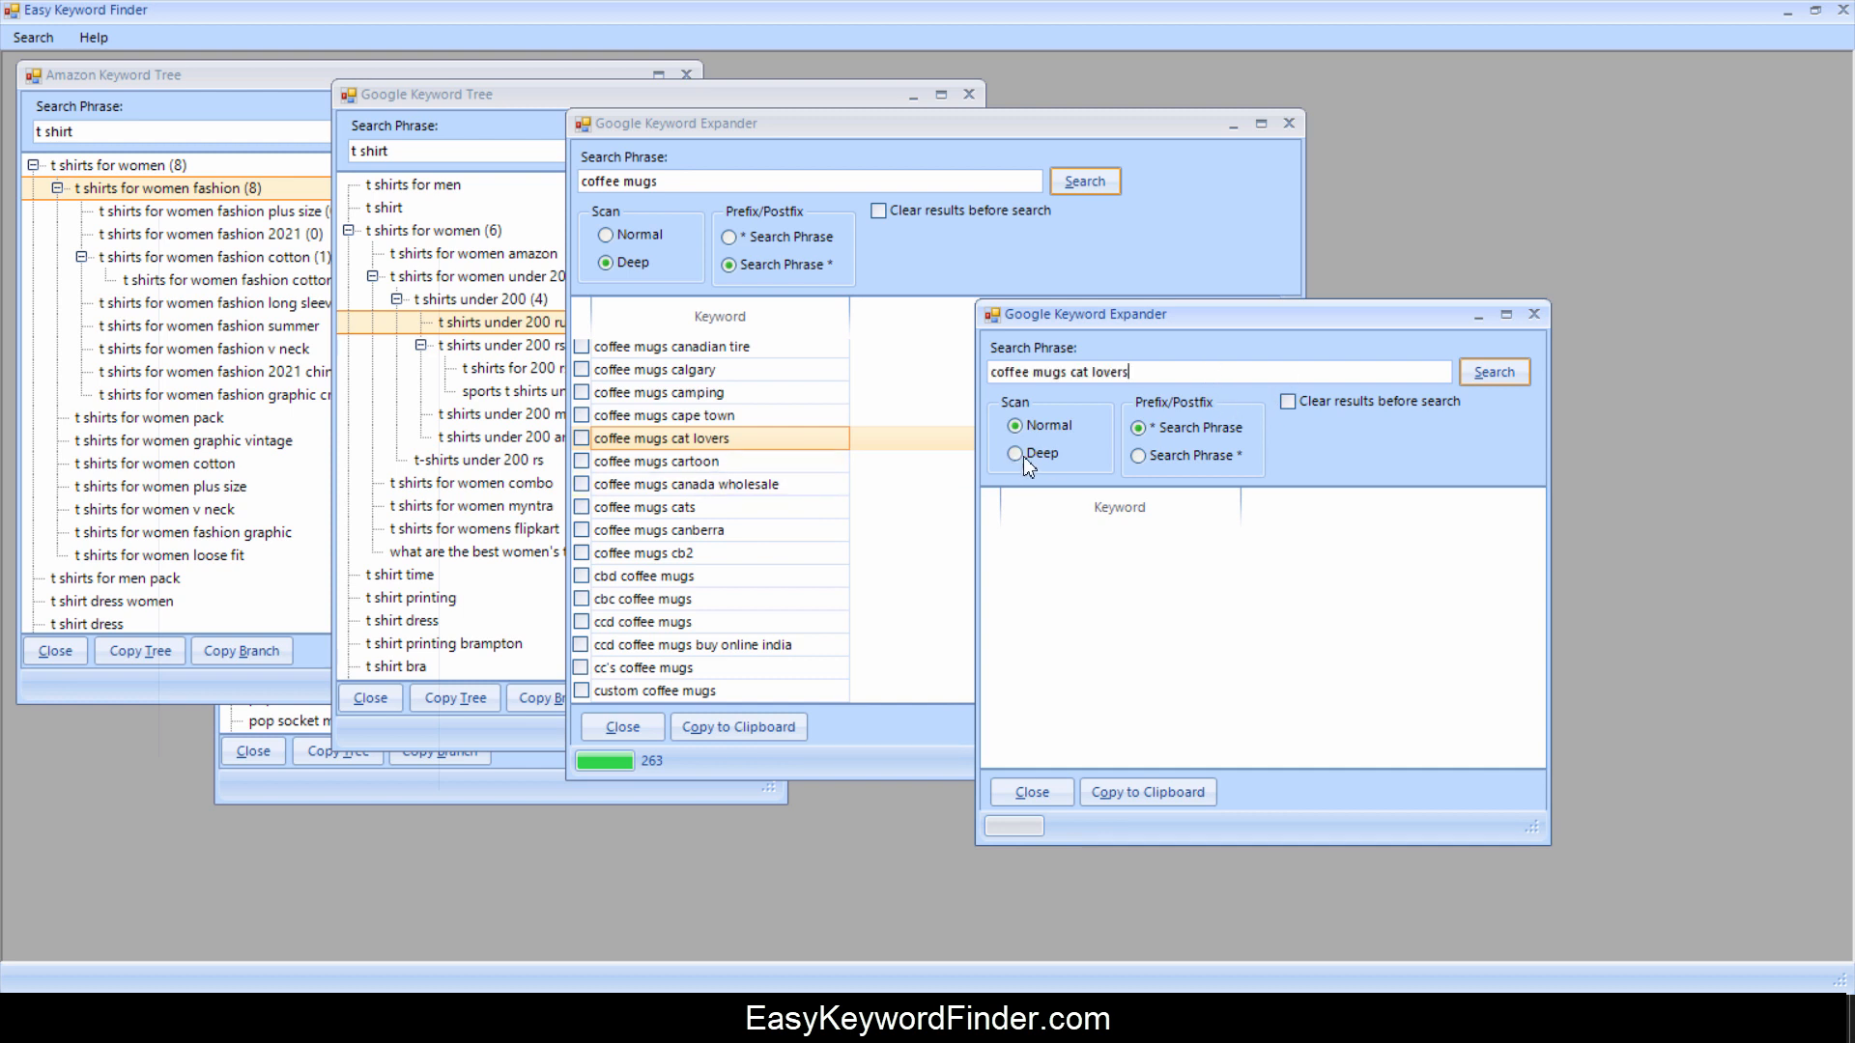
{"action": "left_click", "coordinate": [1493, 371]}
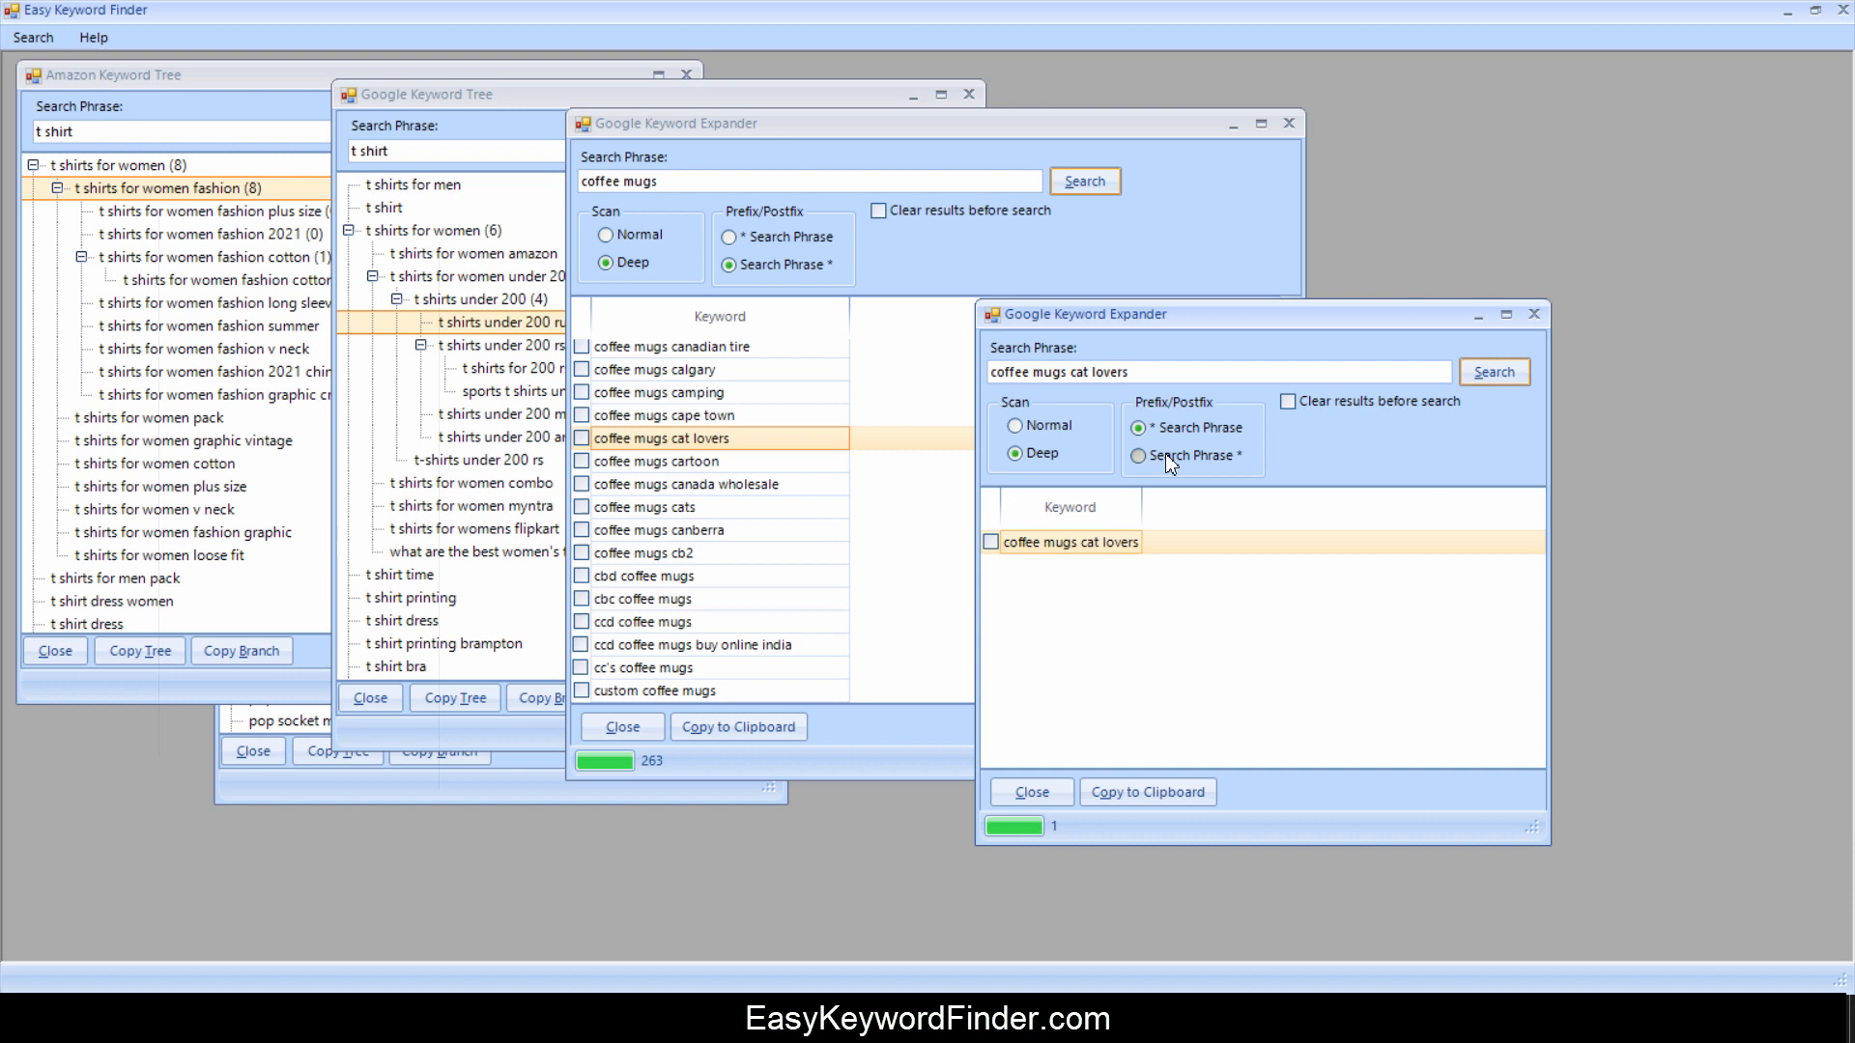
{"action": "left_click", "coordinate": [1136, 456]}
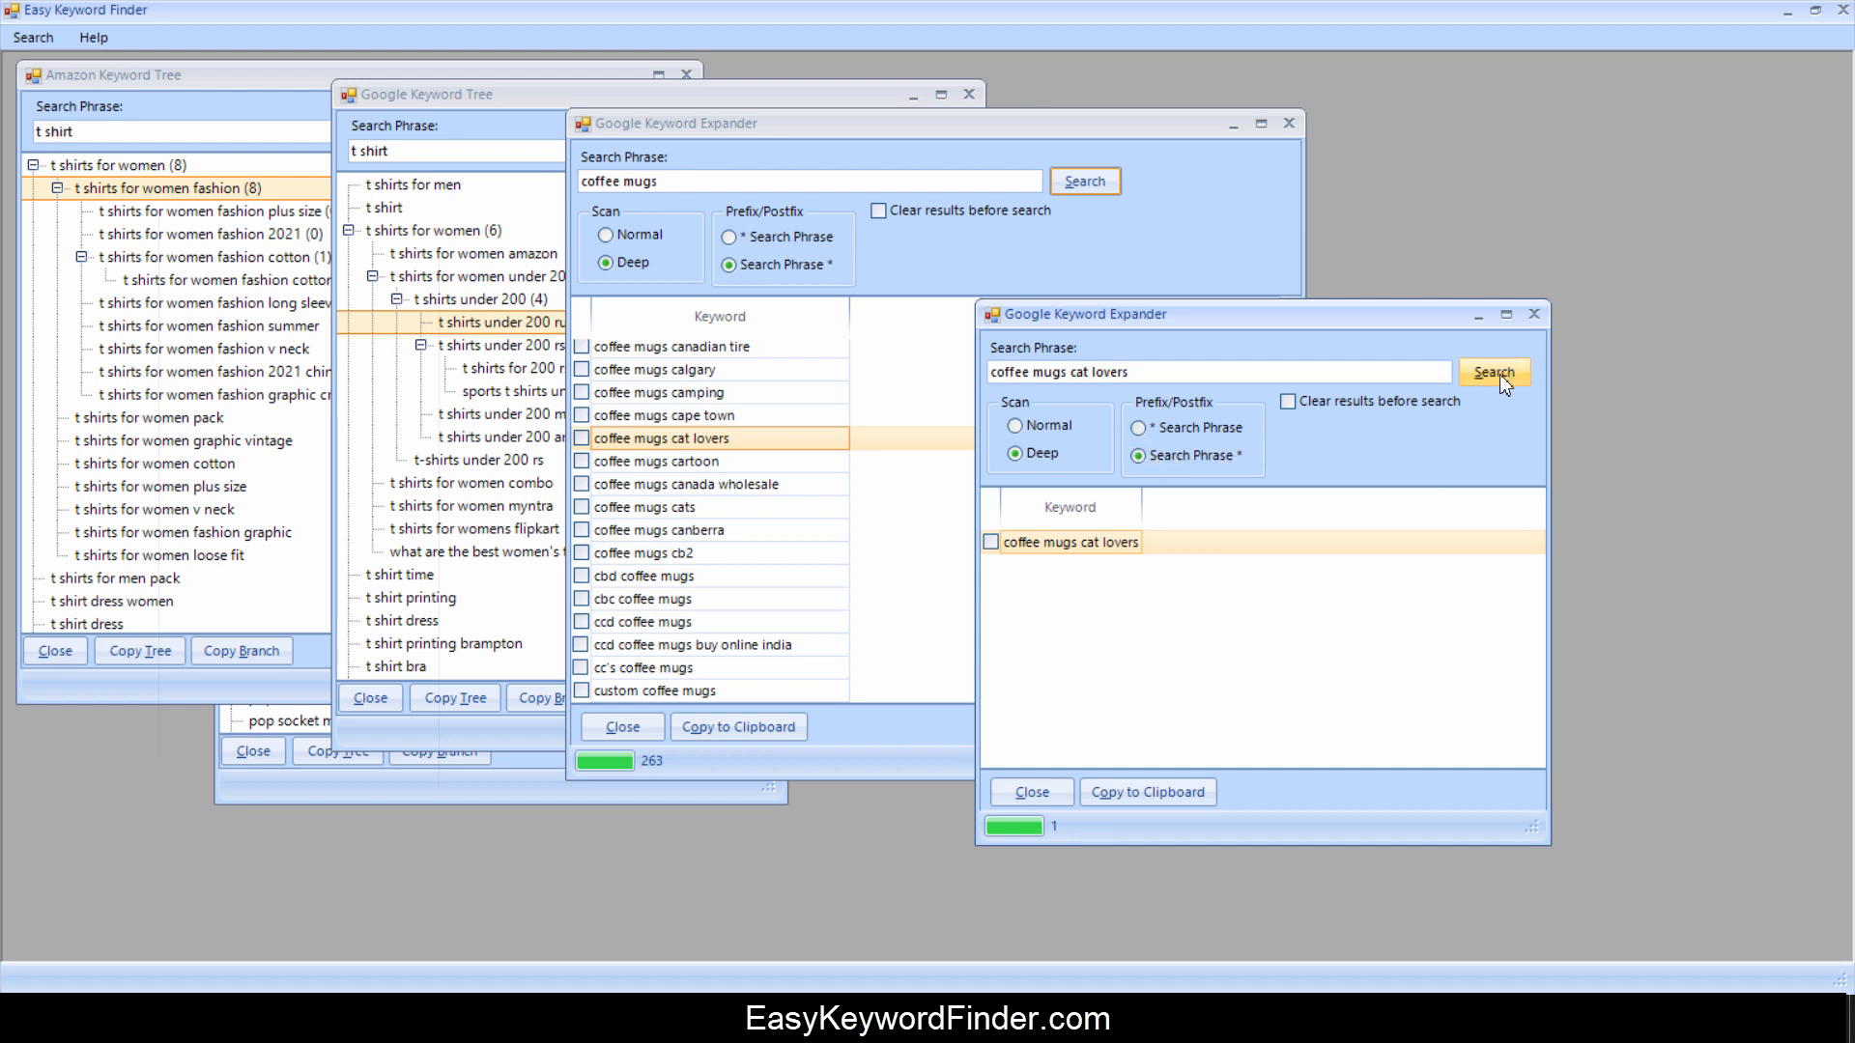
{"action": "left_click", "coordinate": [1493, 370]}
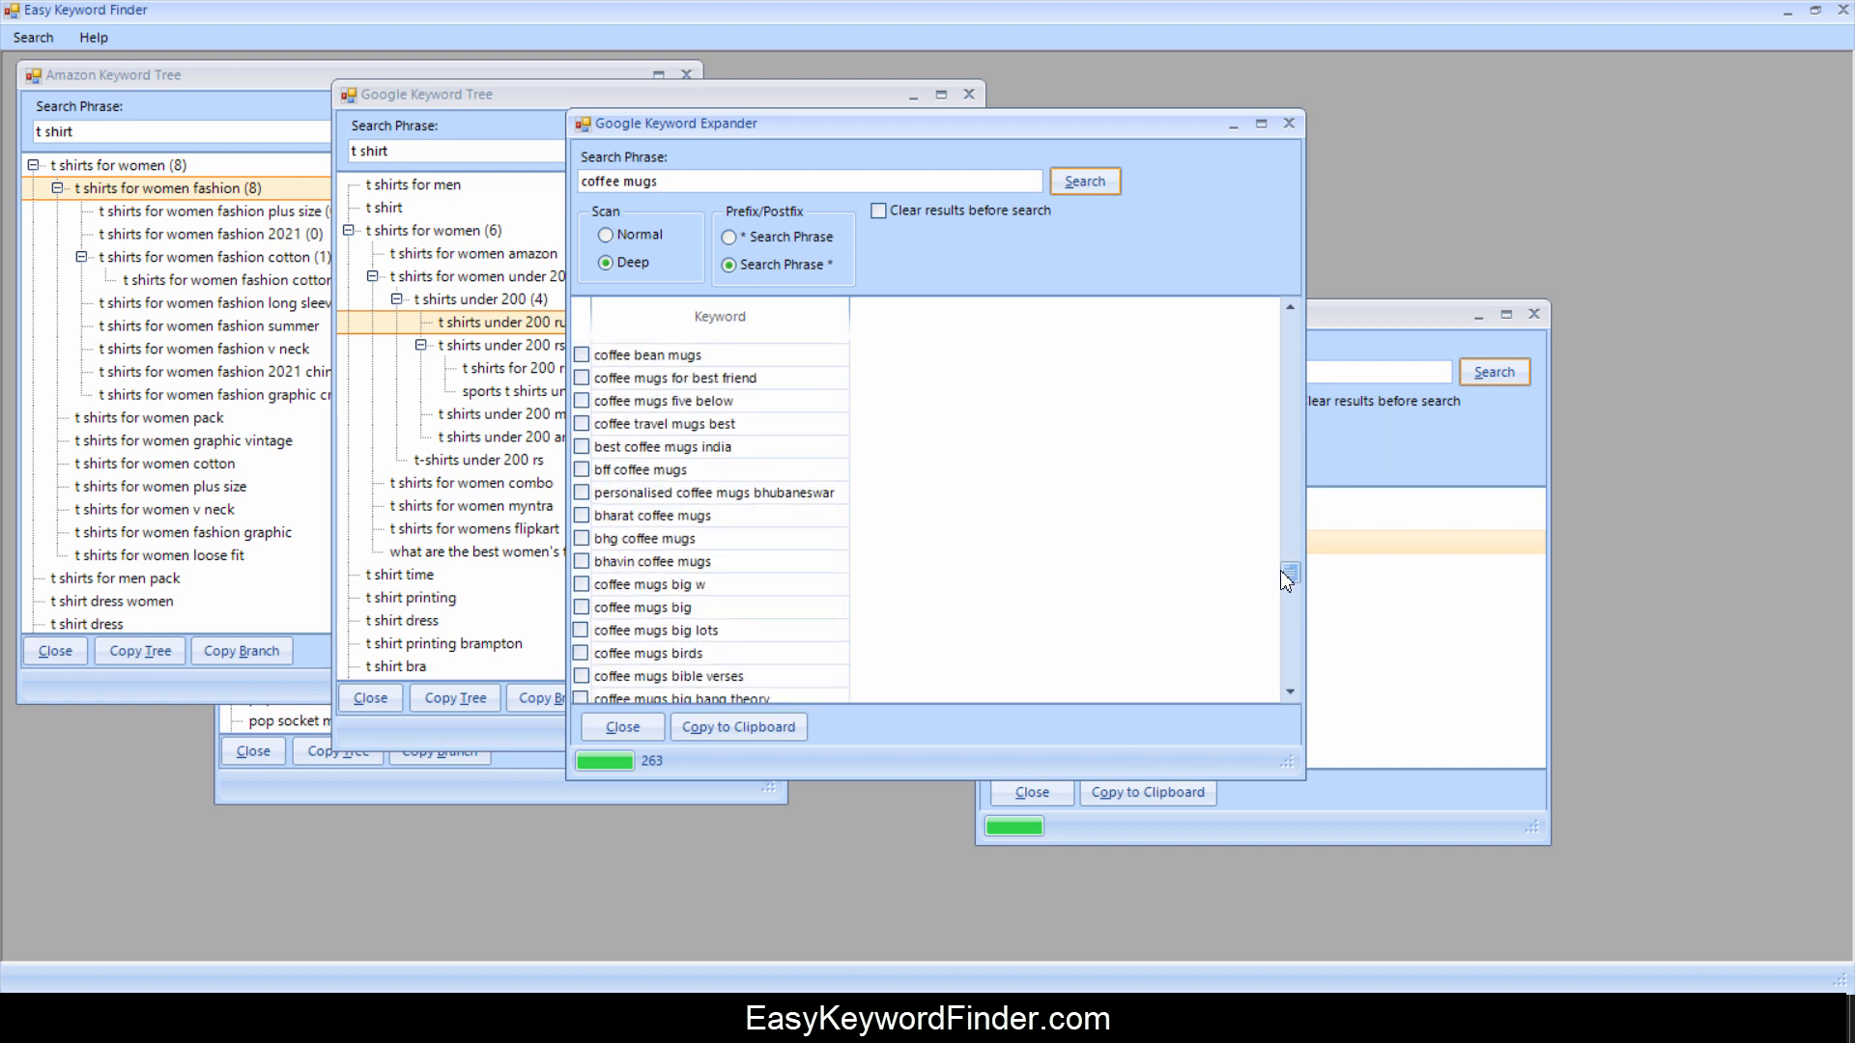
Step: Review the coffee mugs results, then start a new empty Google Keyword Tree
{"action": "scroll", "scroll_direction": "up", "scroll_amount": 3}
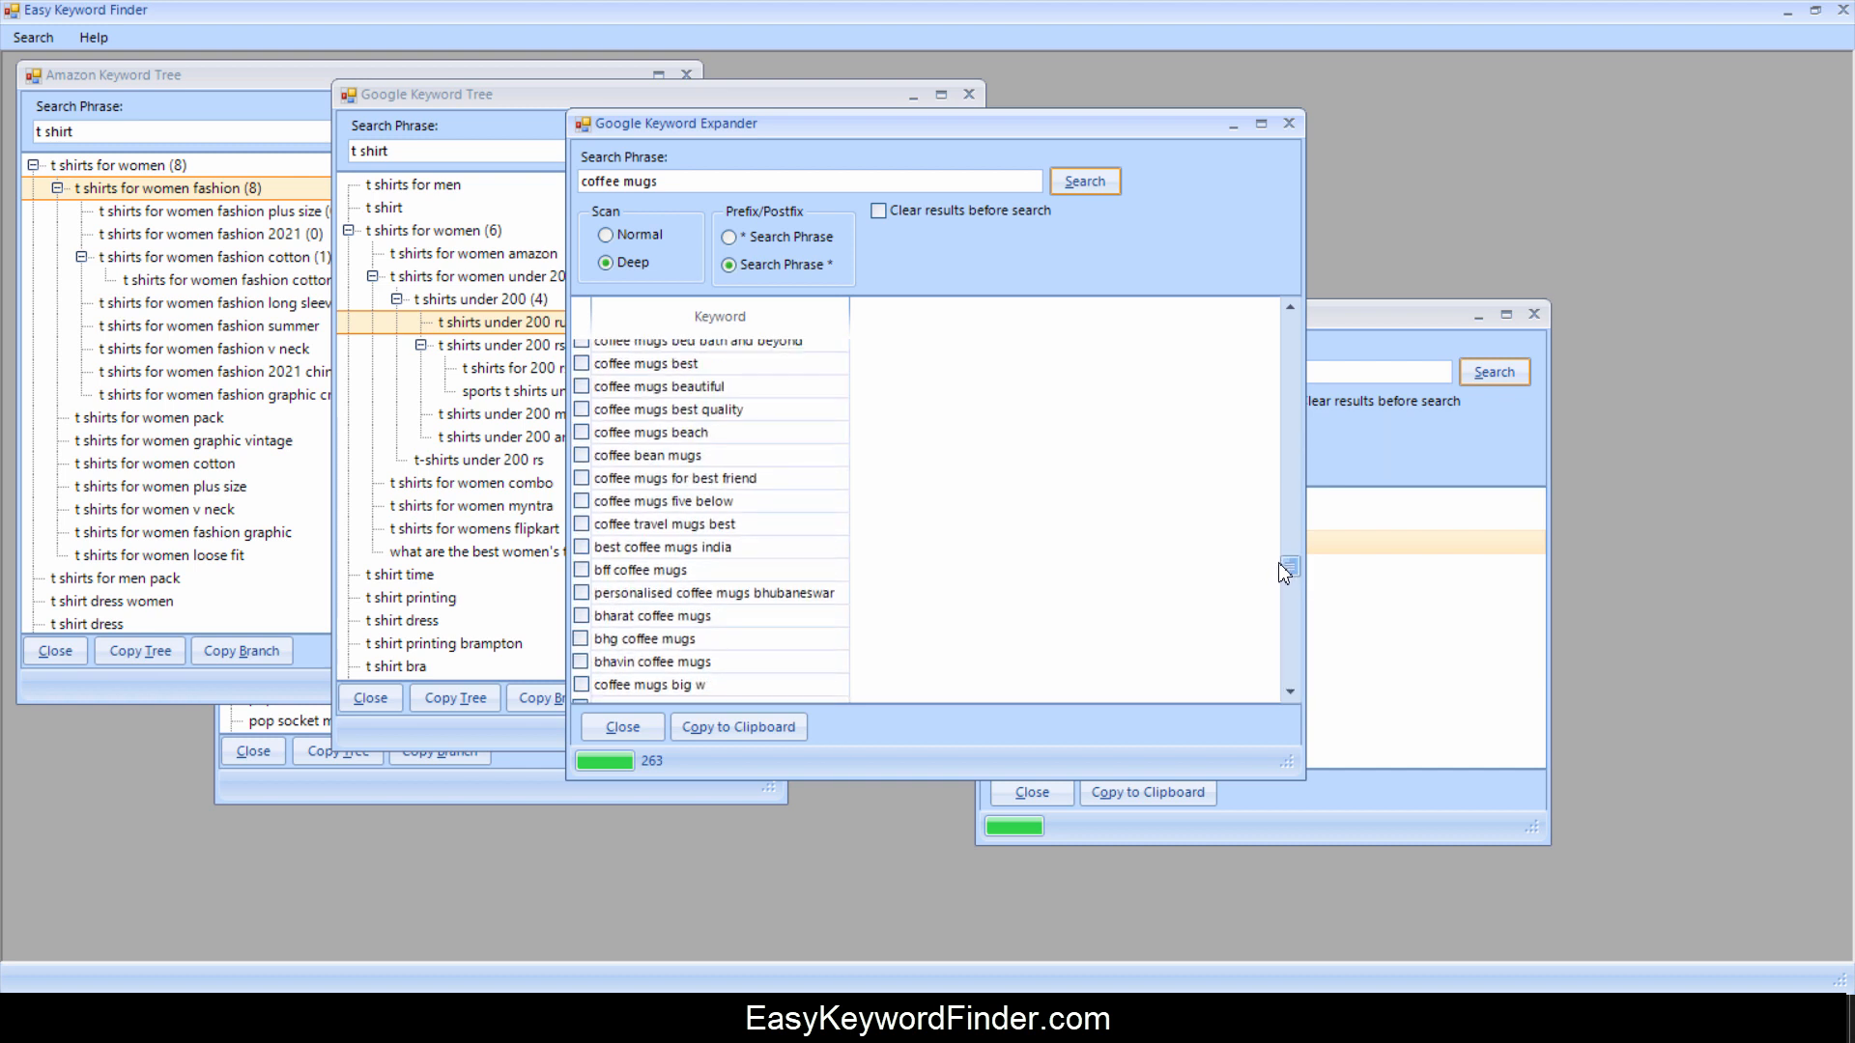
{"action": "scroll", "scroll_direction": "up", "scroll_amount": 3}
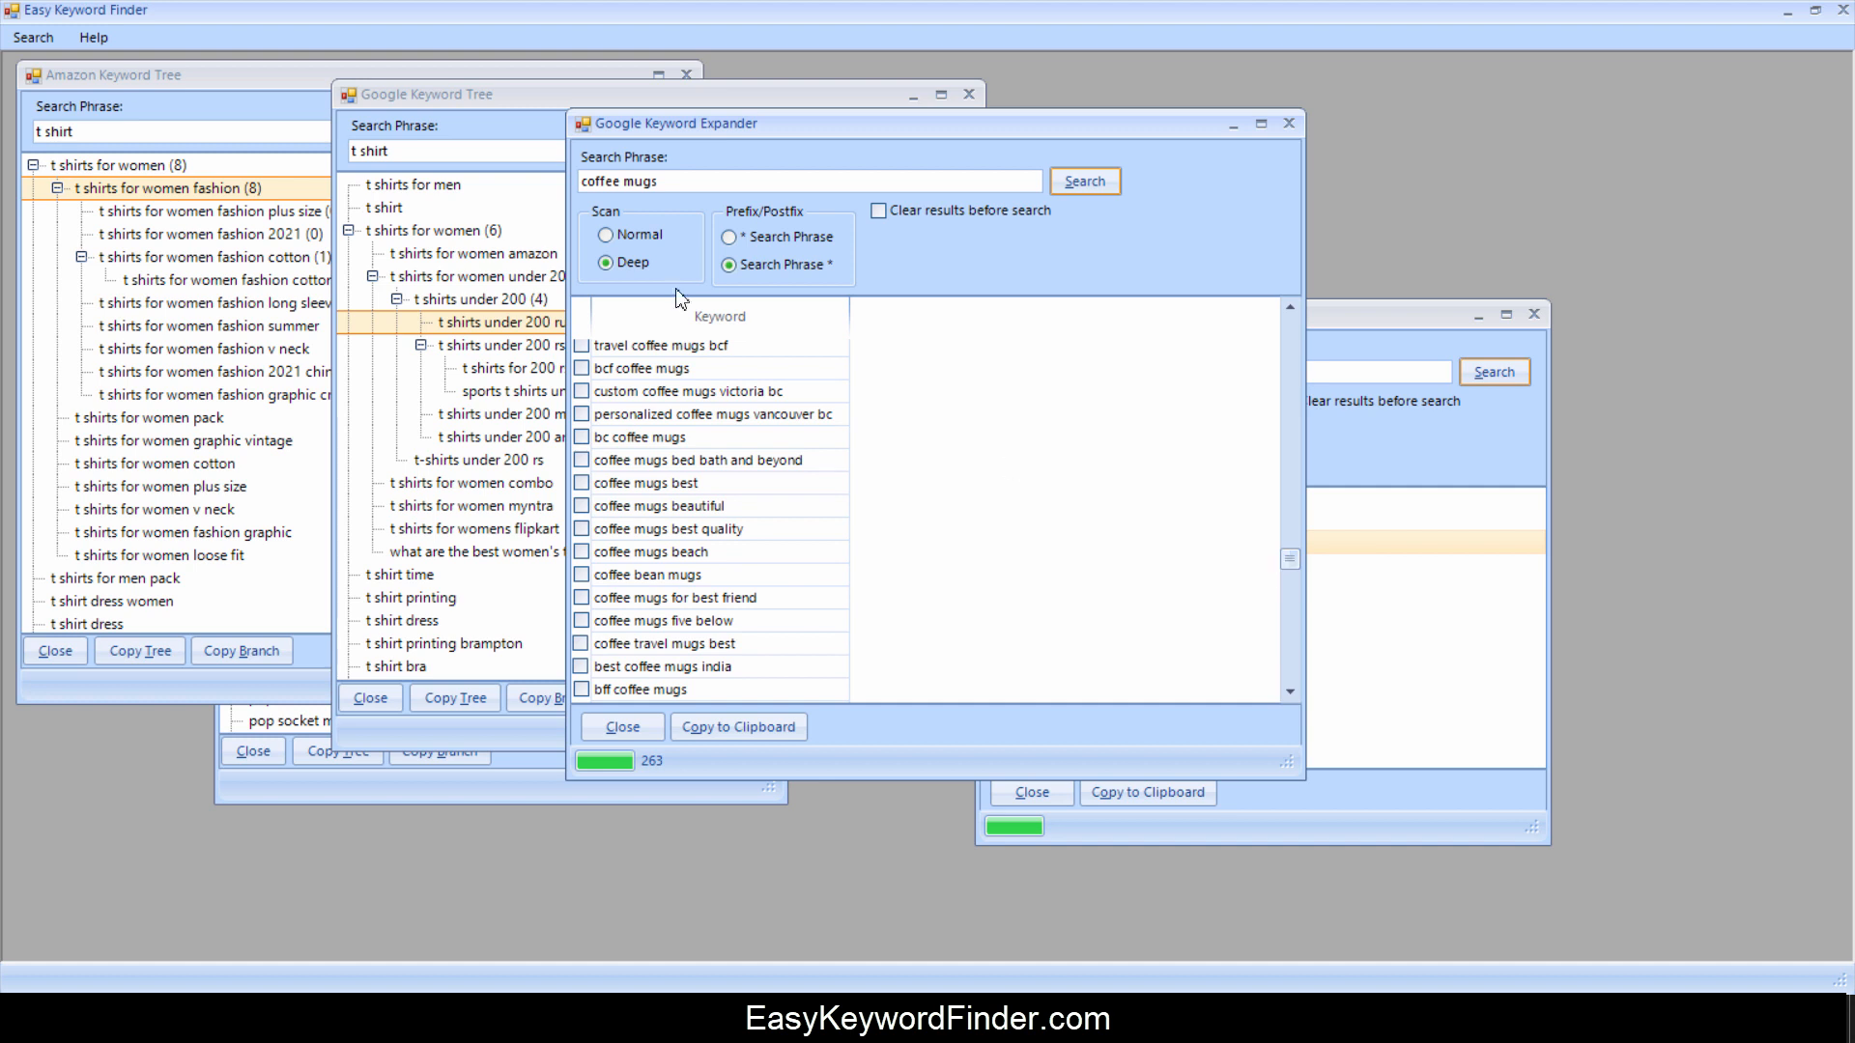
{"action": "left_click", "coordinate": [666, 529]}
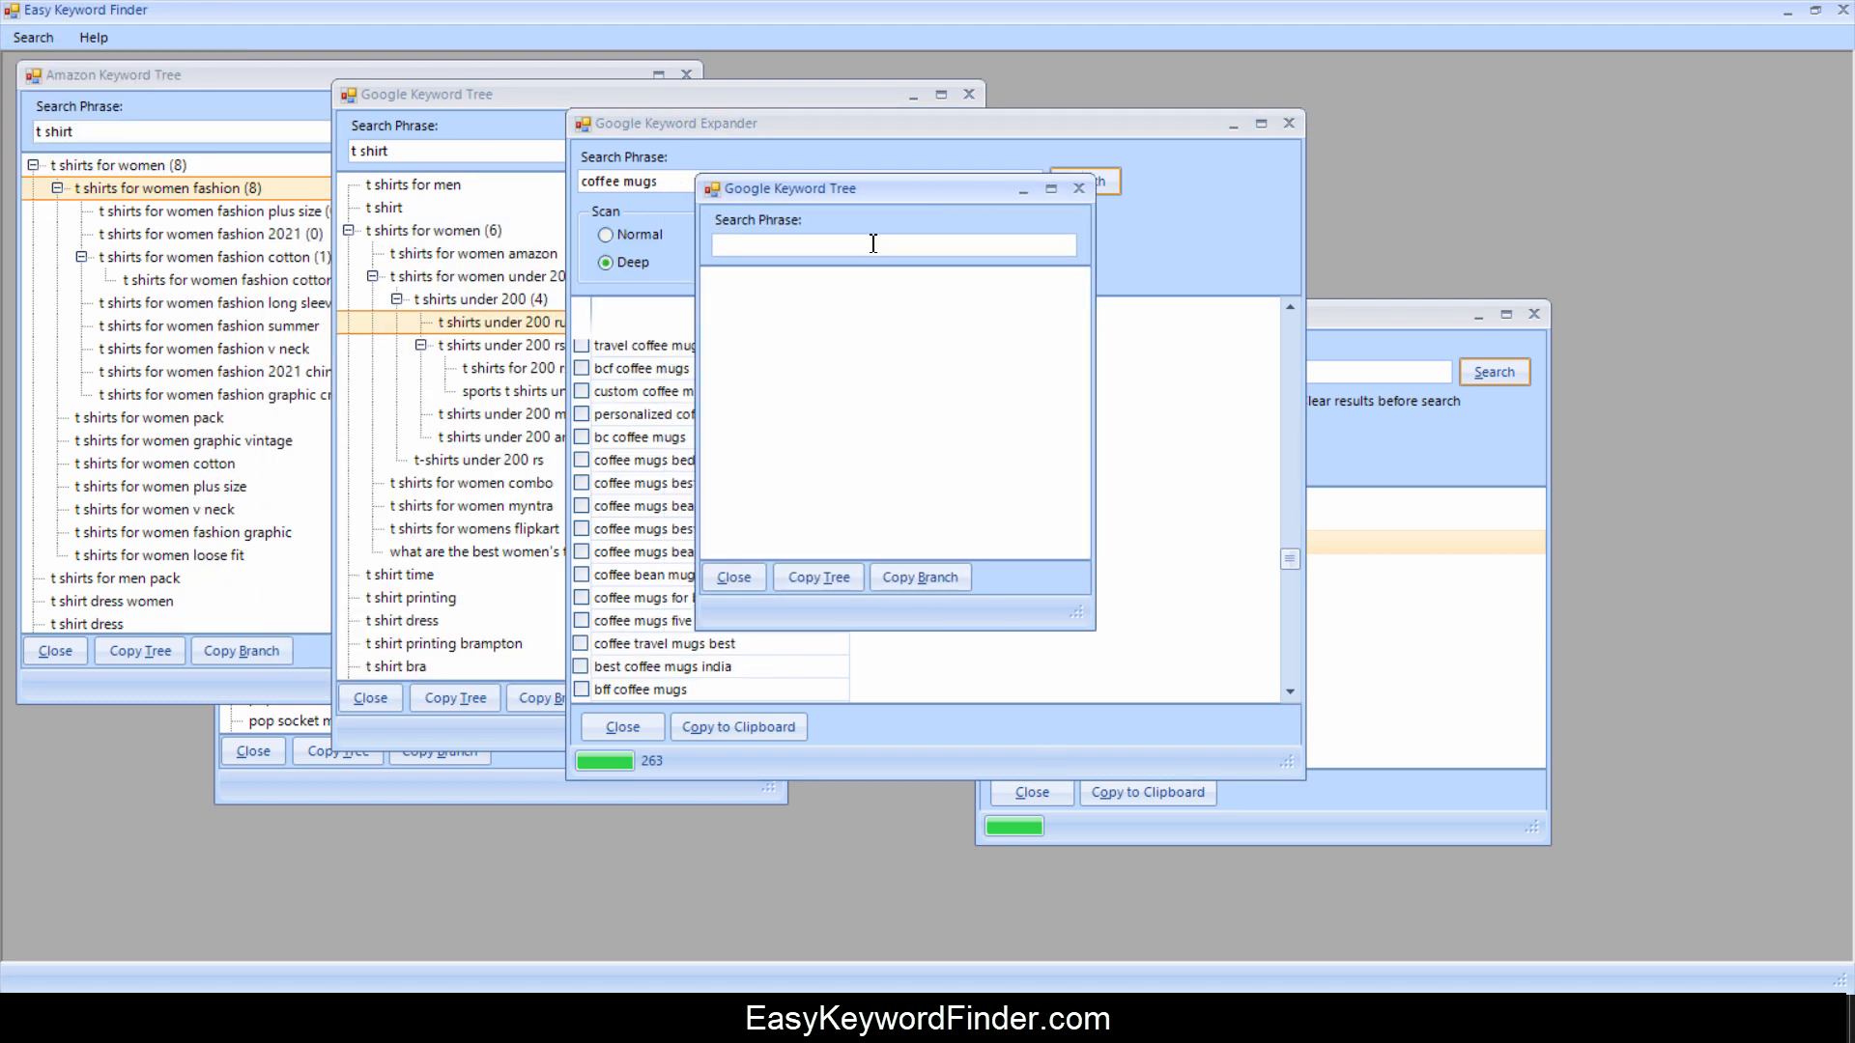
Step: Build the tree for 'coffee mugs cat' and expand the large coffee mugs with cats branch
{"action": "type", "text": "coffee"}
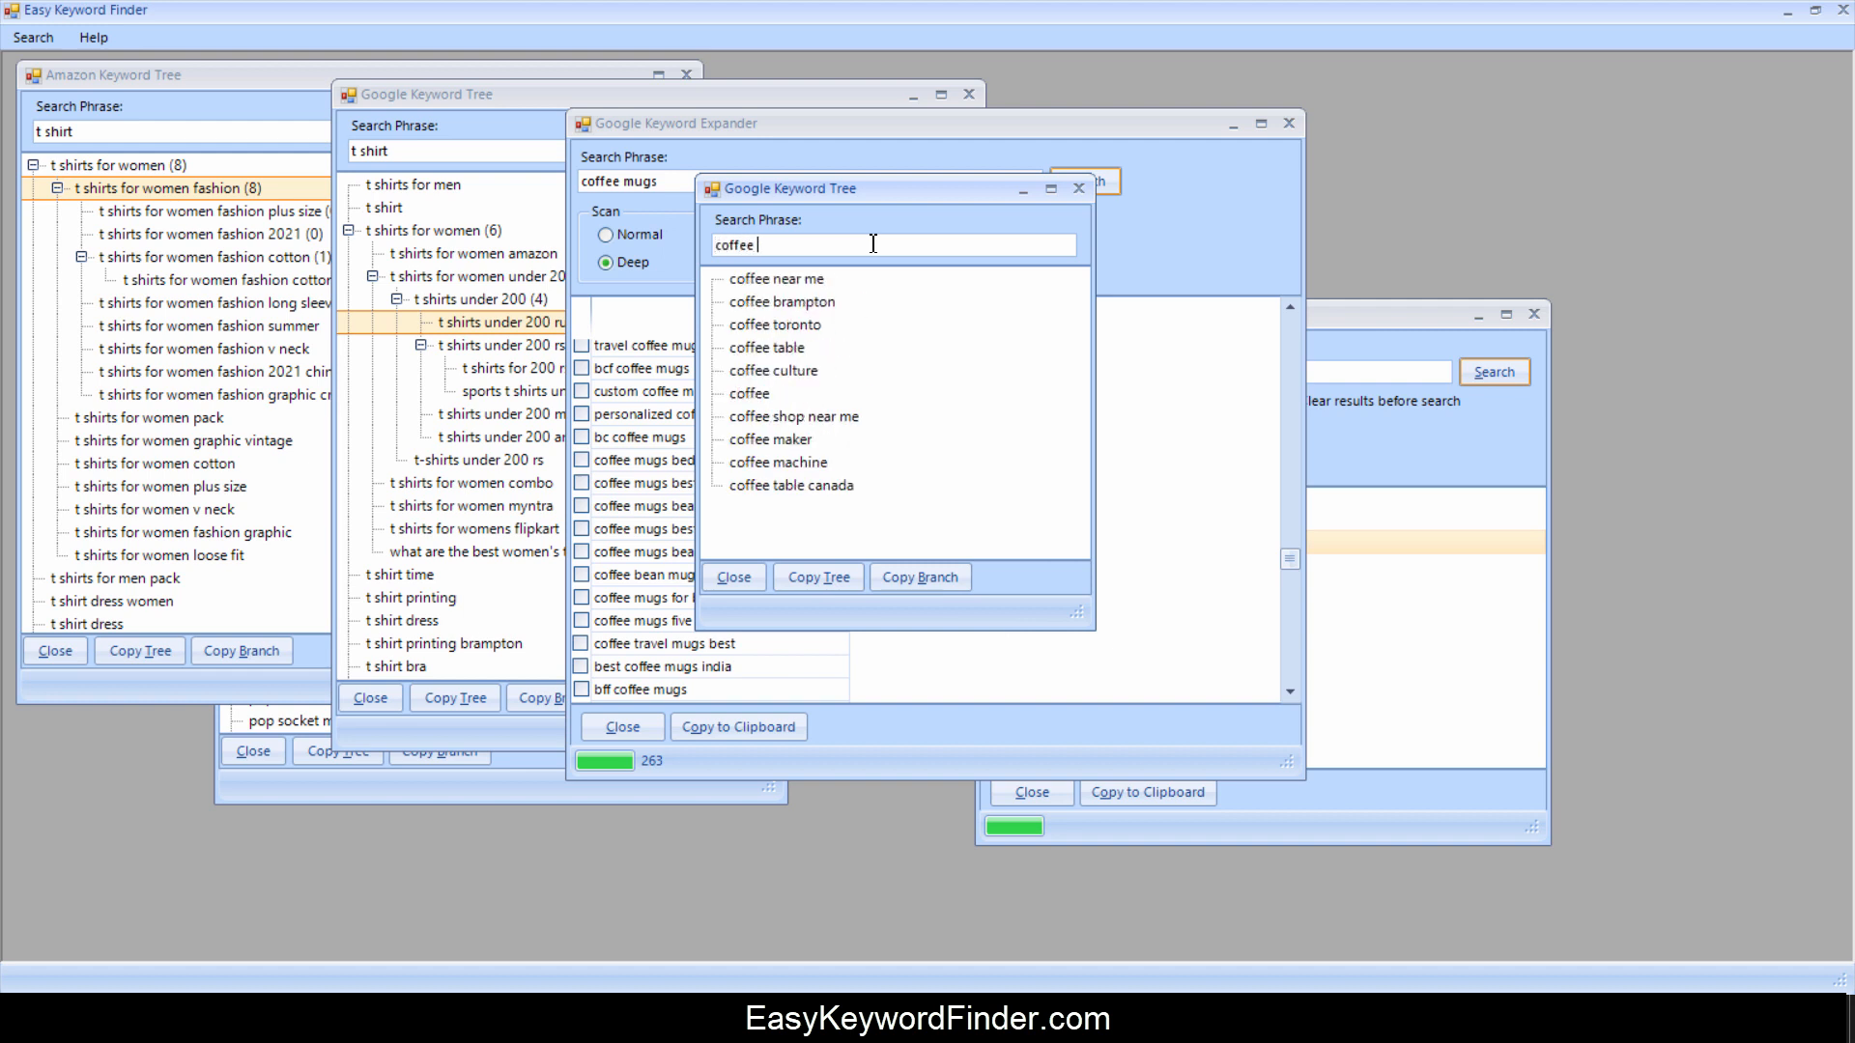
{"action": "type", "text": "coffee mugs cat"}
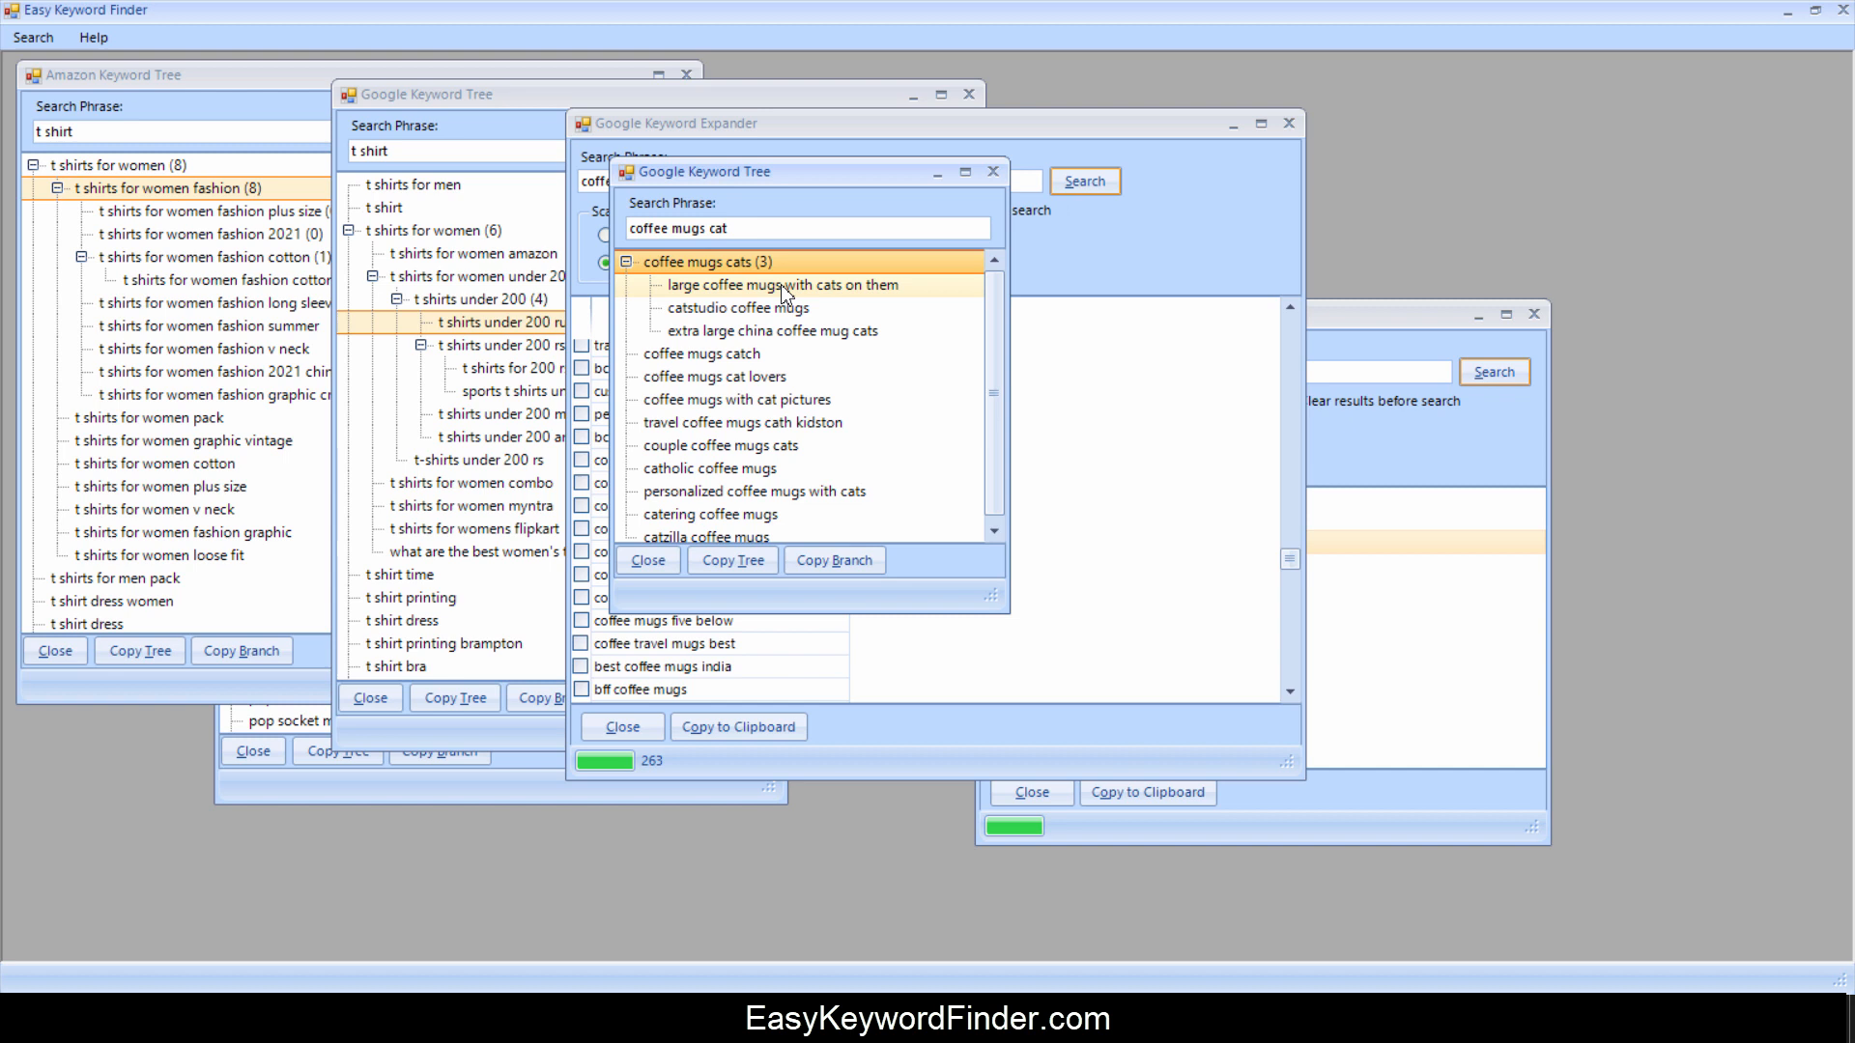
{"action": "mouse_move", "coordinate": [725, 319]}
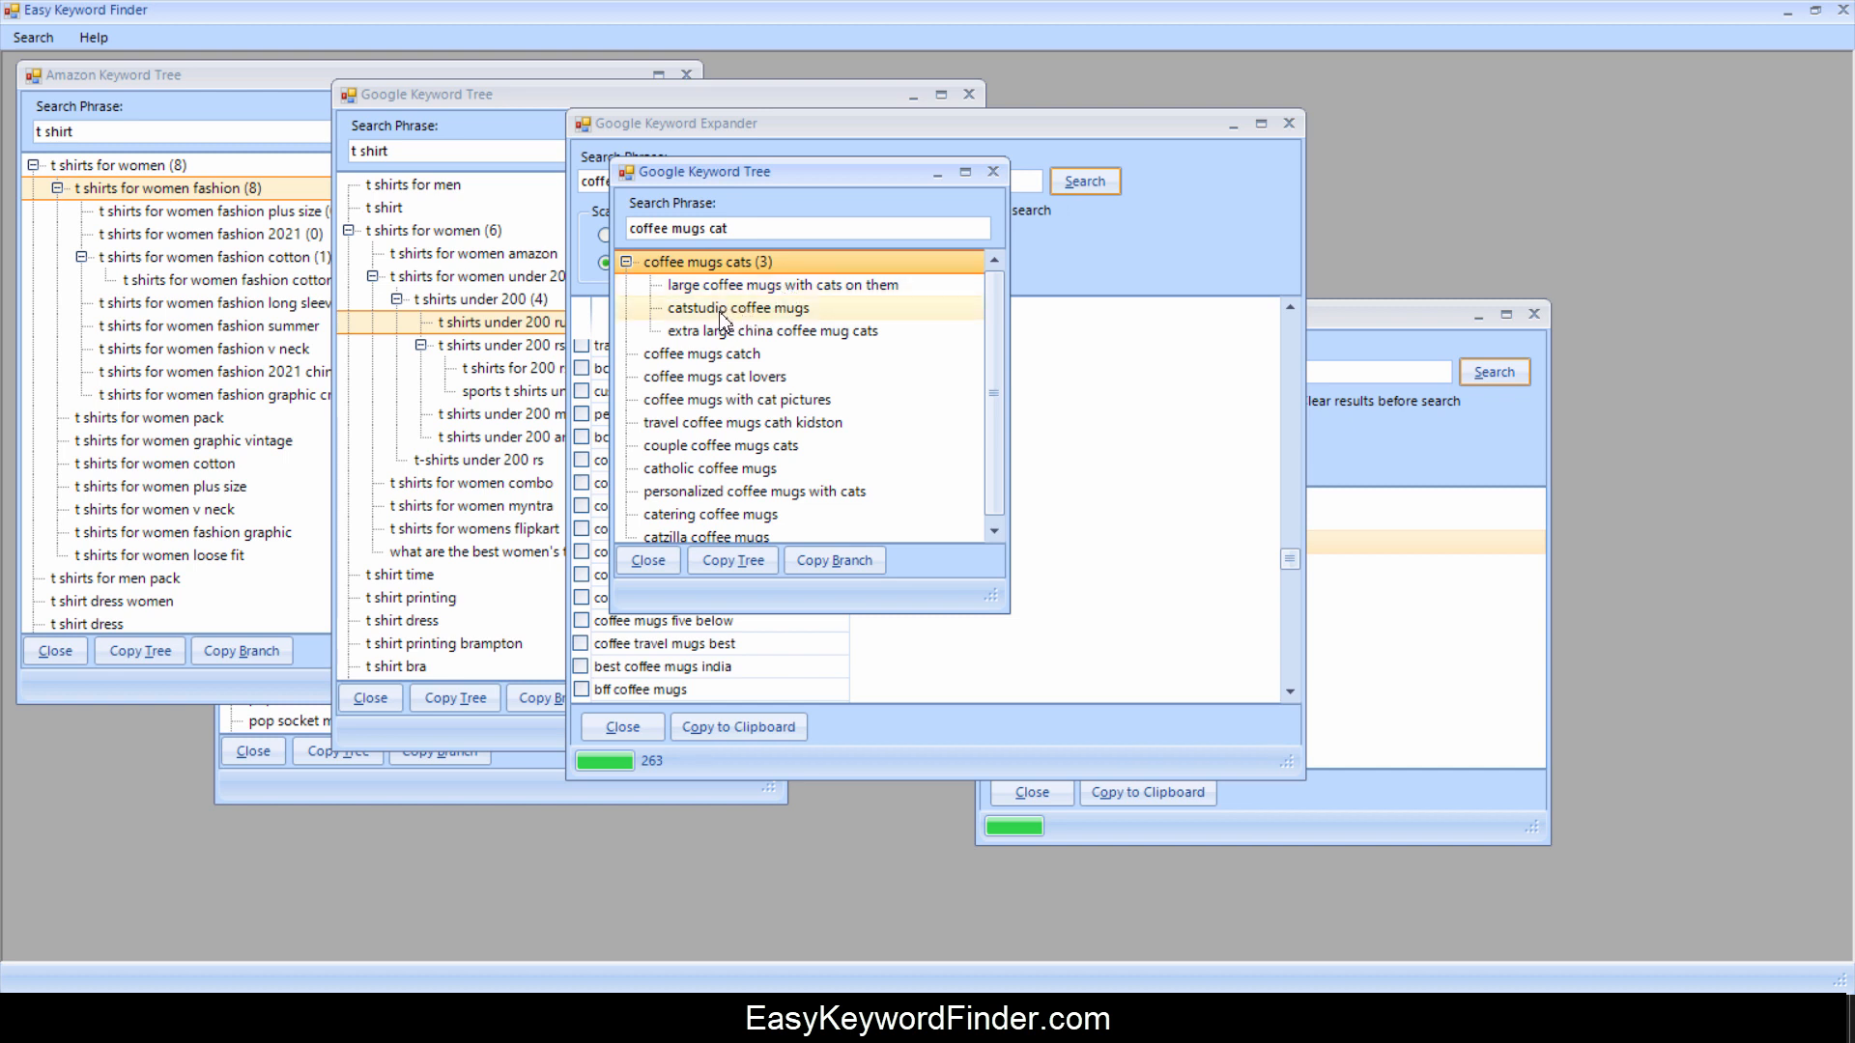
{"action": "mouse_move", "coordinate": [769, 342]}
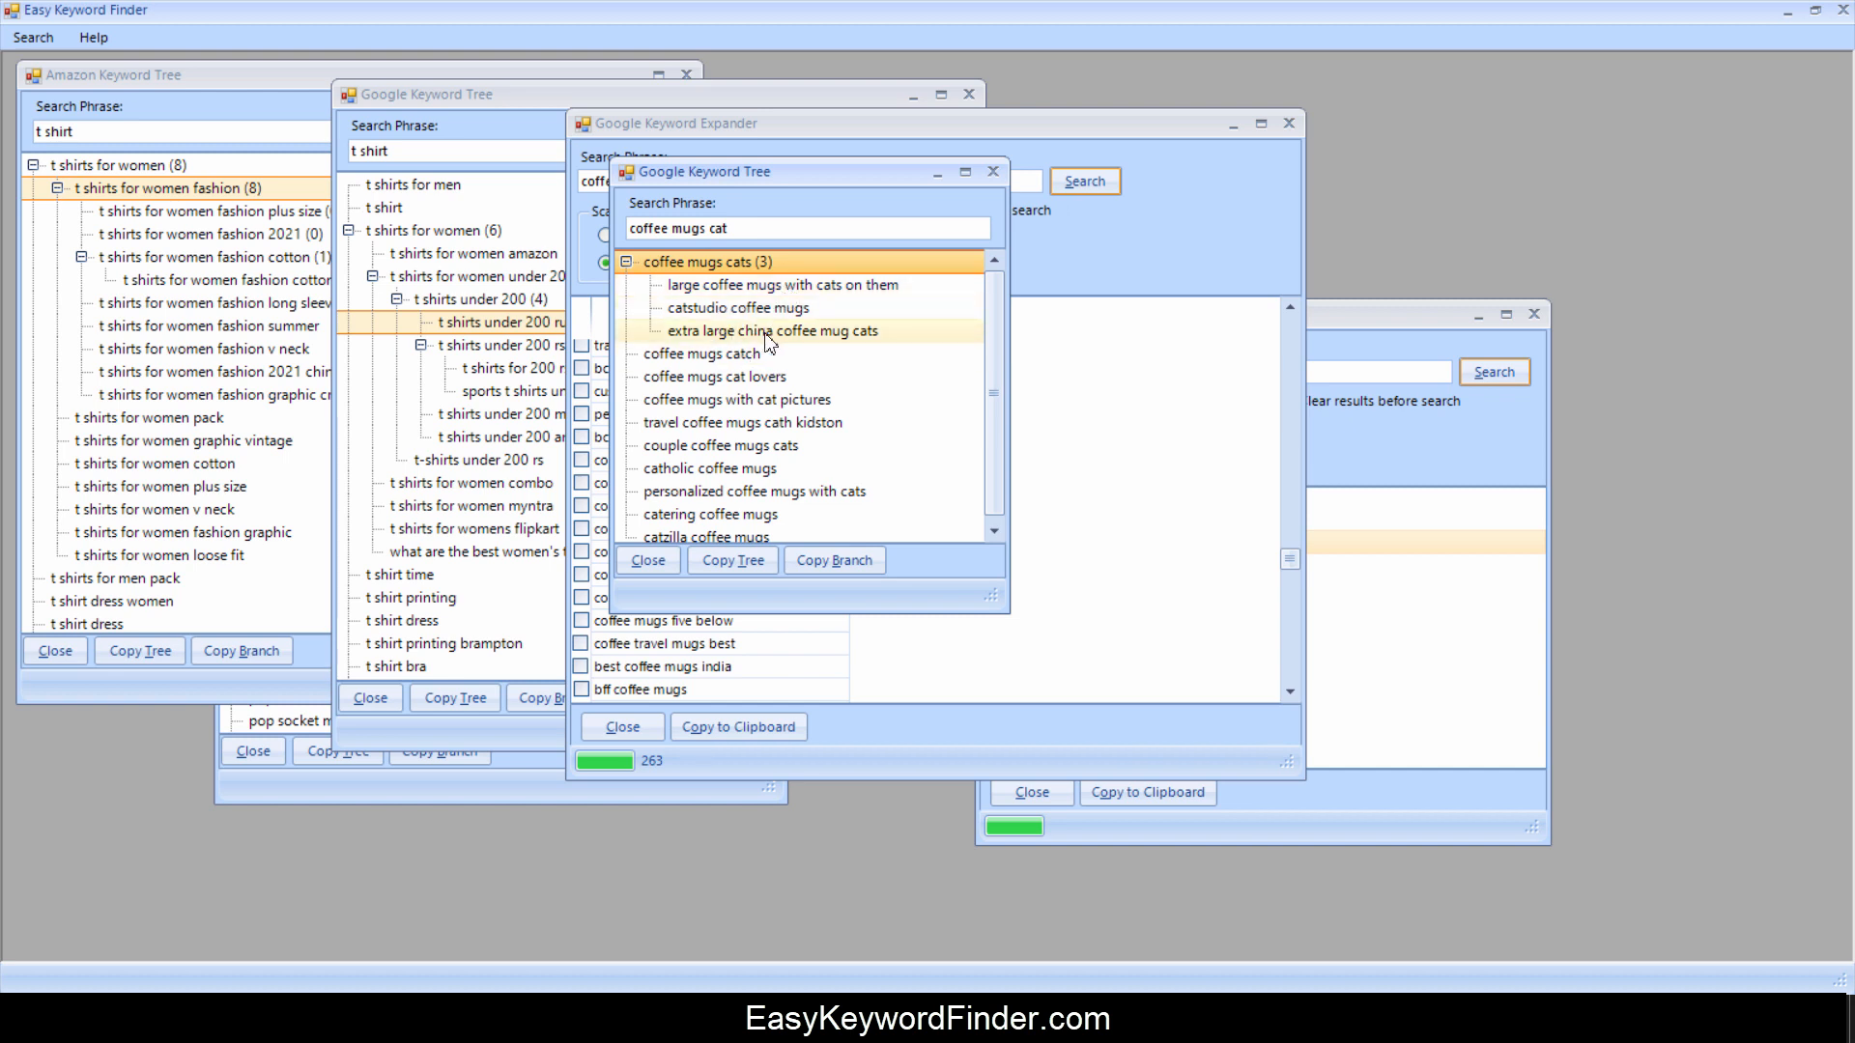
{"action": "left_click", "coordinate": [778, 284]}
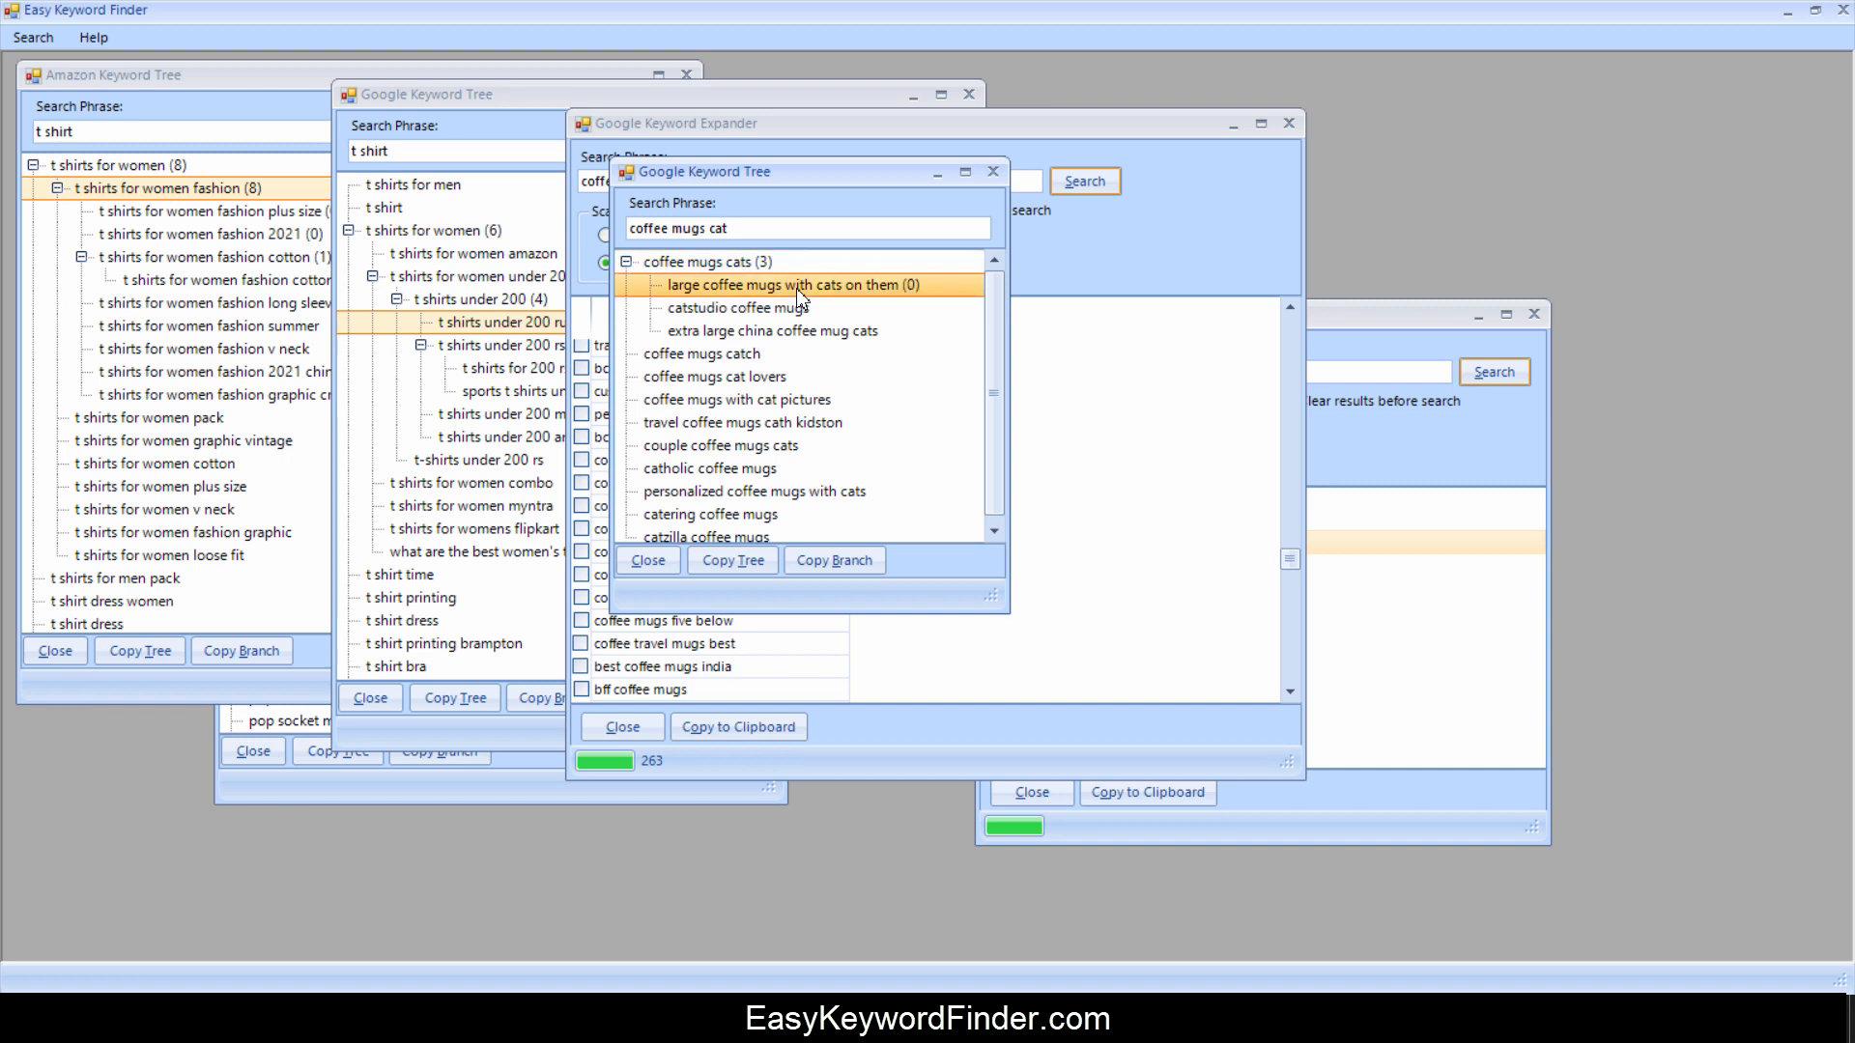
{"action": "left_click", "coordinate": [769, 330]}
{"action": "type", "text": "mugs"}
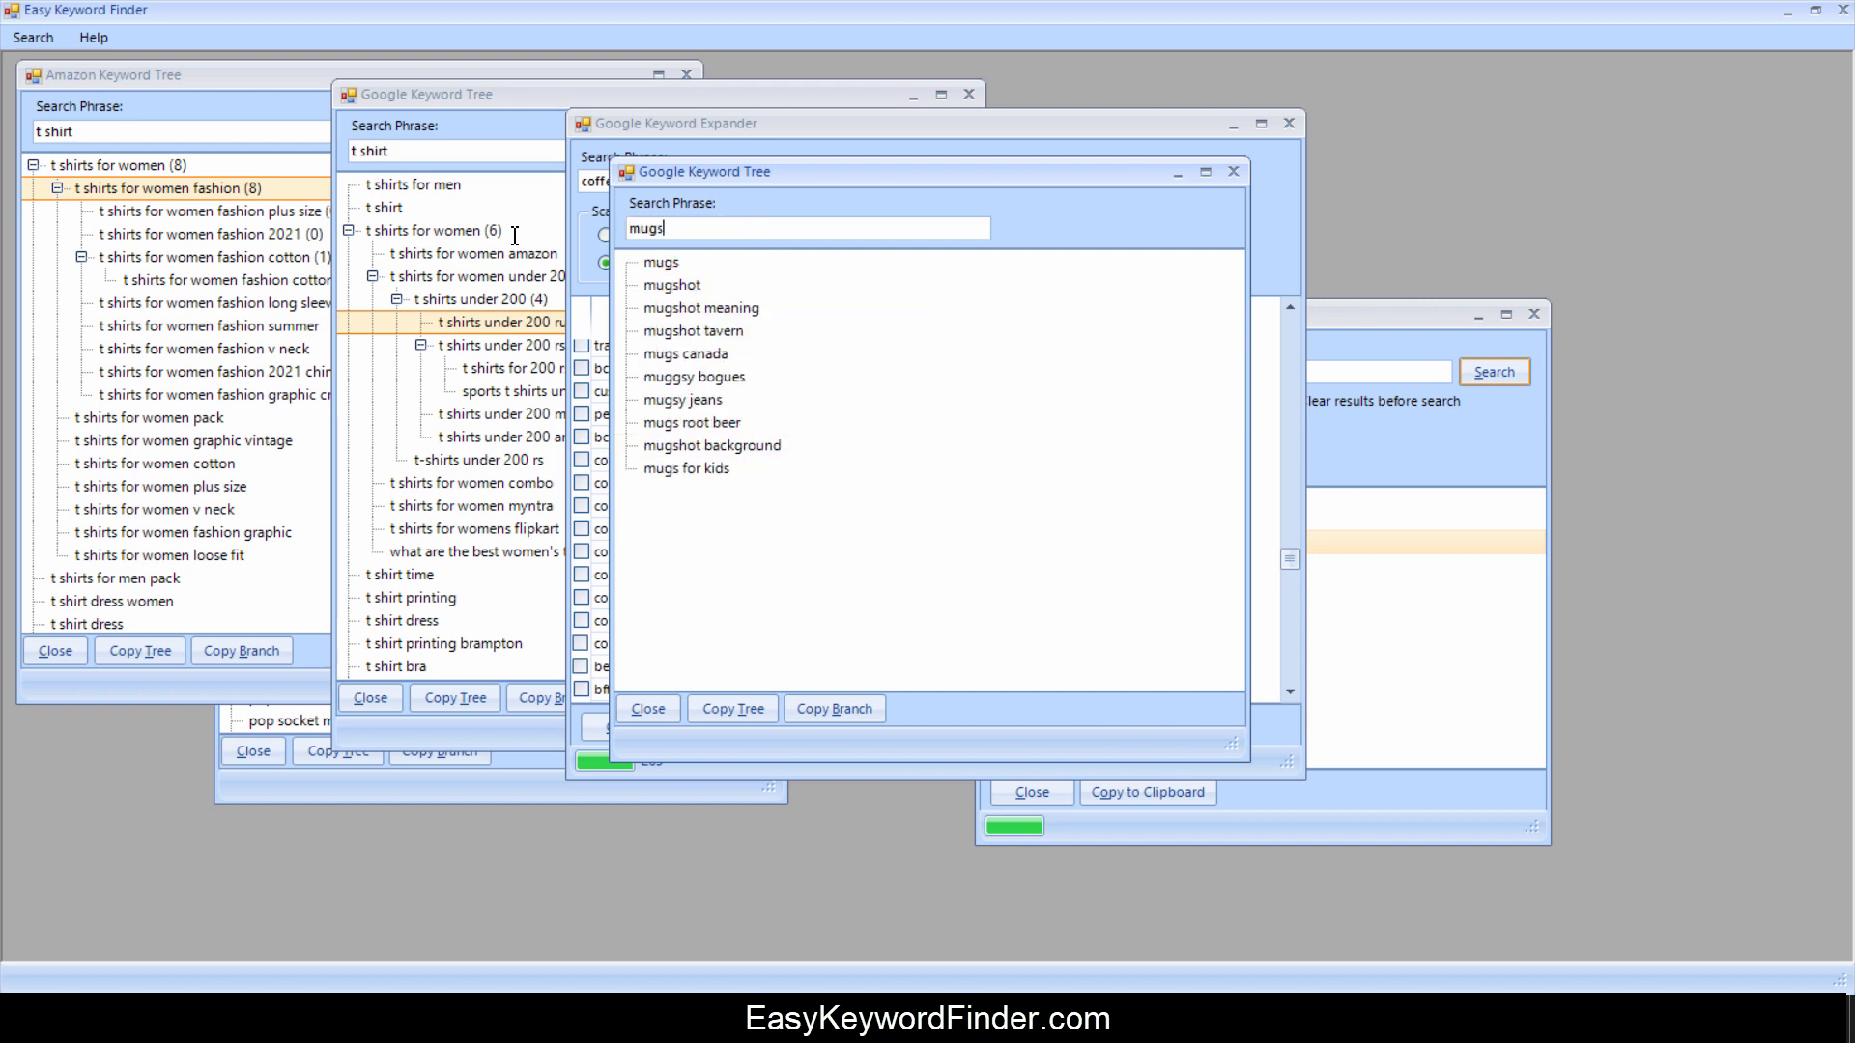
{"action": "mouse_move", "coordinate": [680, 298]}
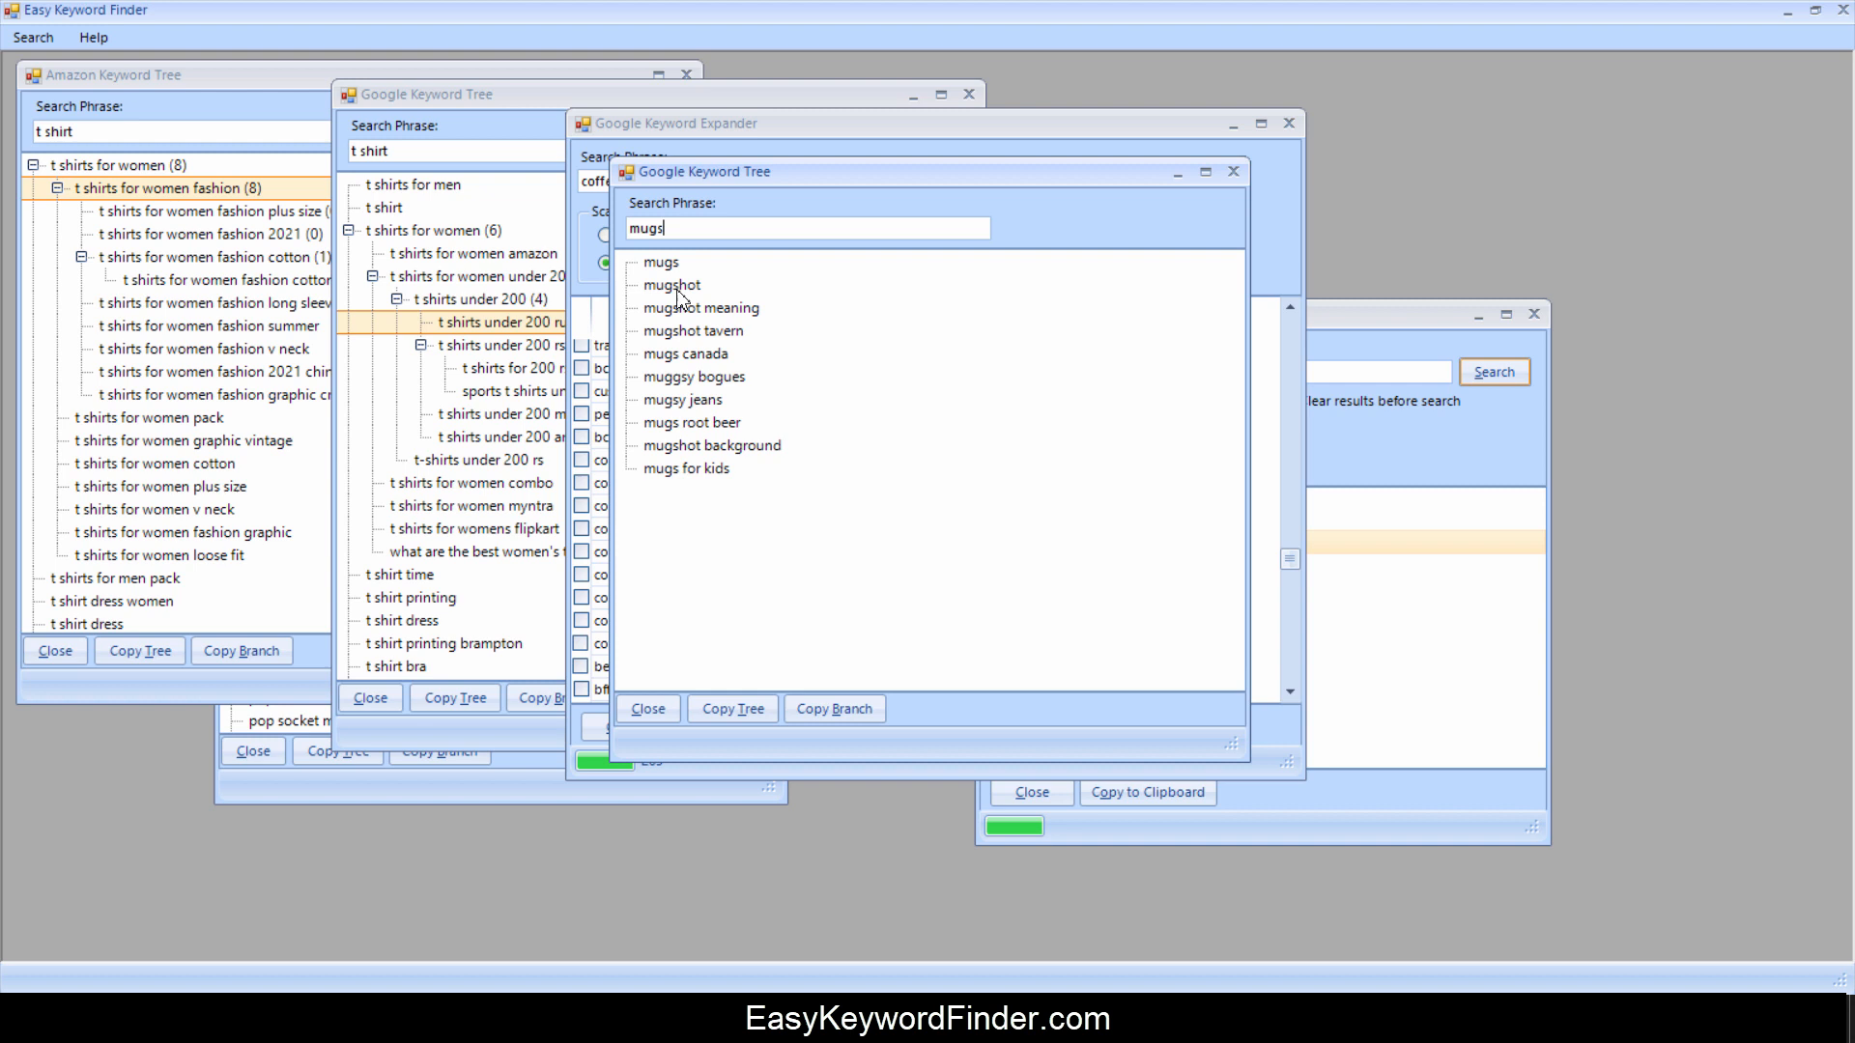
{"action": "mouse_move", "coordinate": [707, 378]}
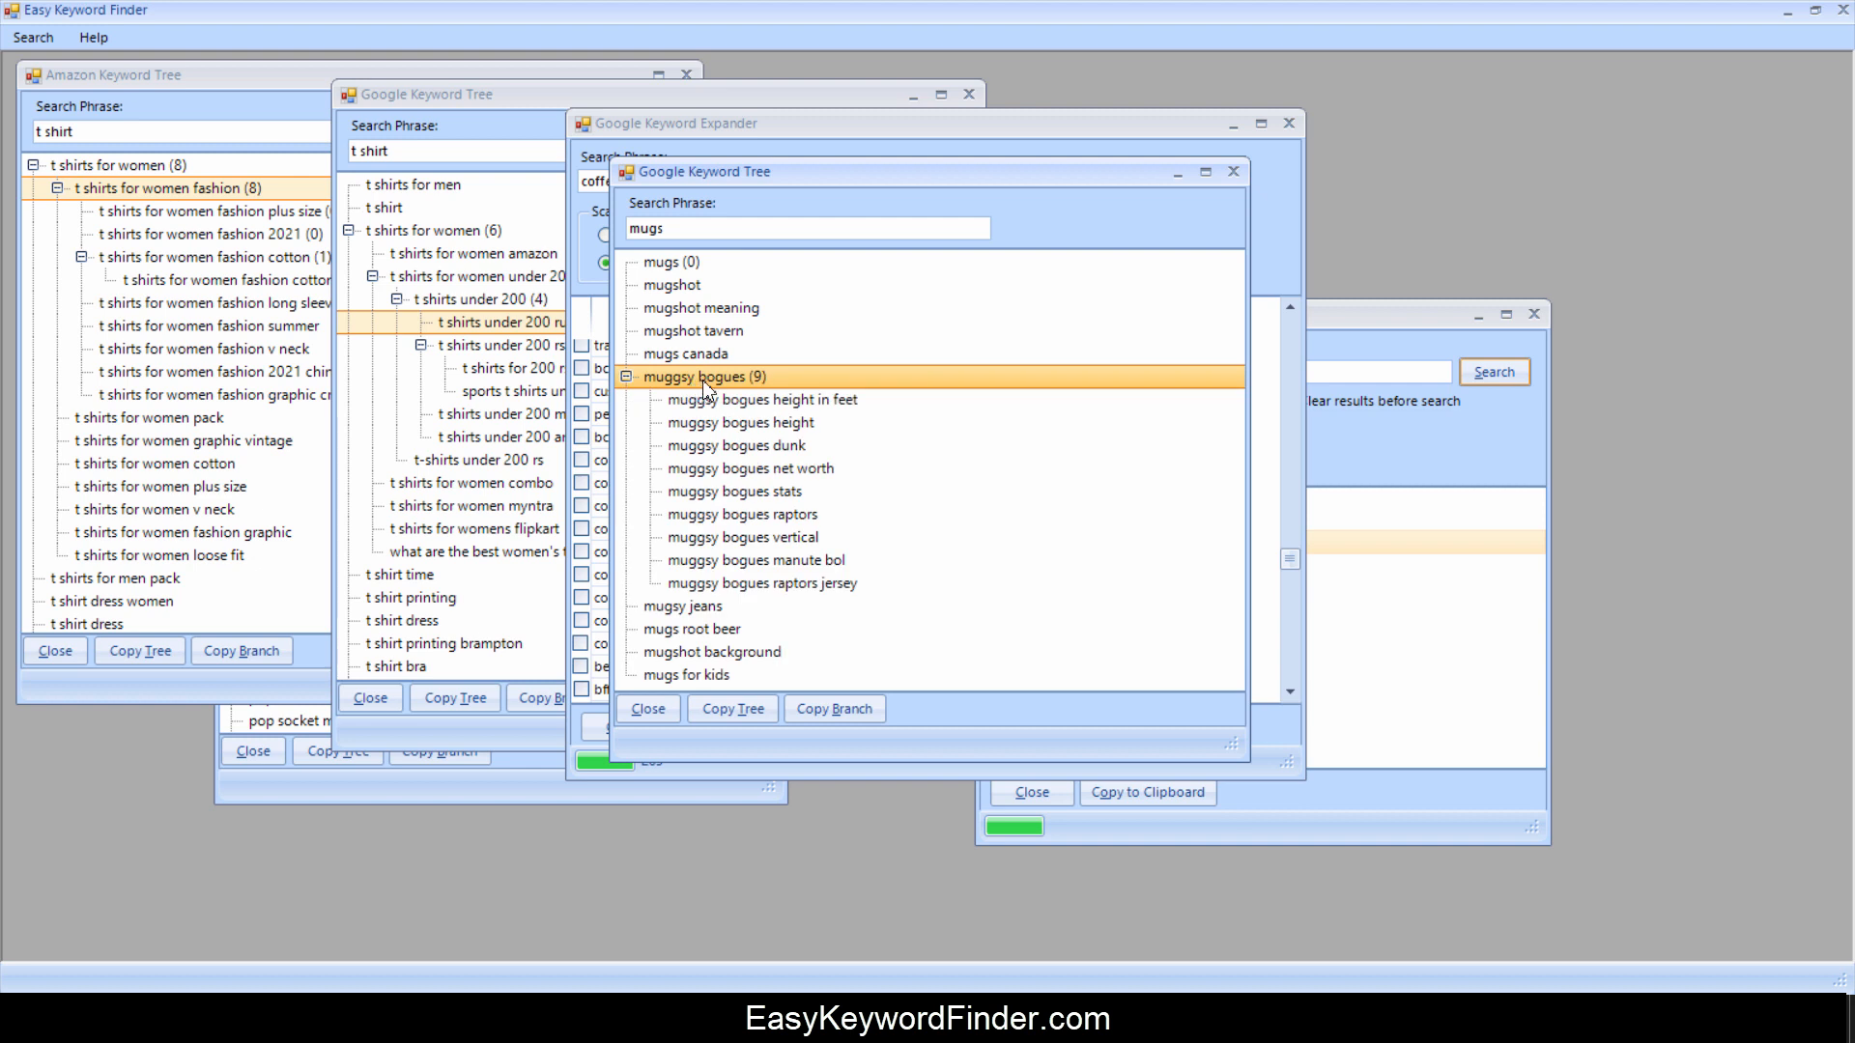
{"action": "mouse_move", "coordinate": [730, 409]}
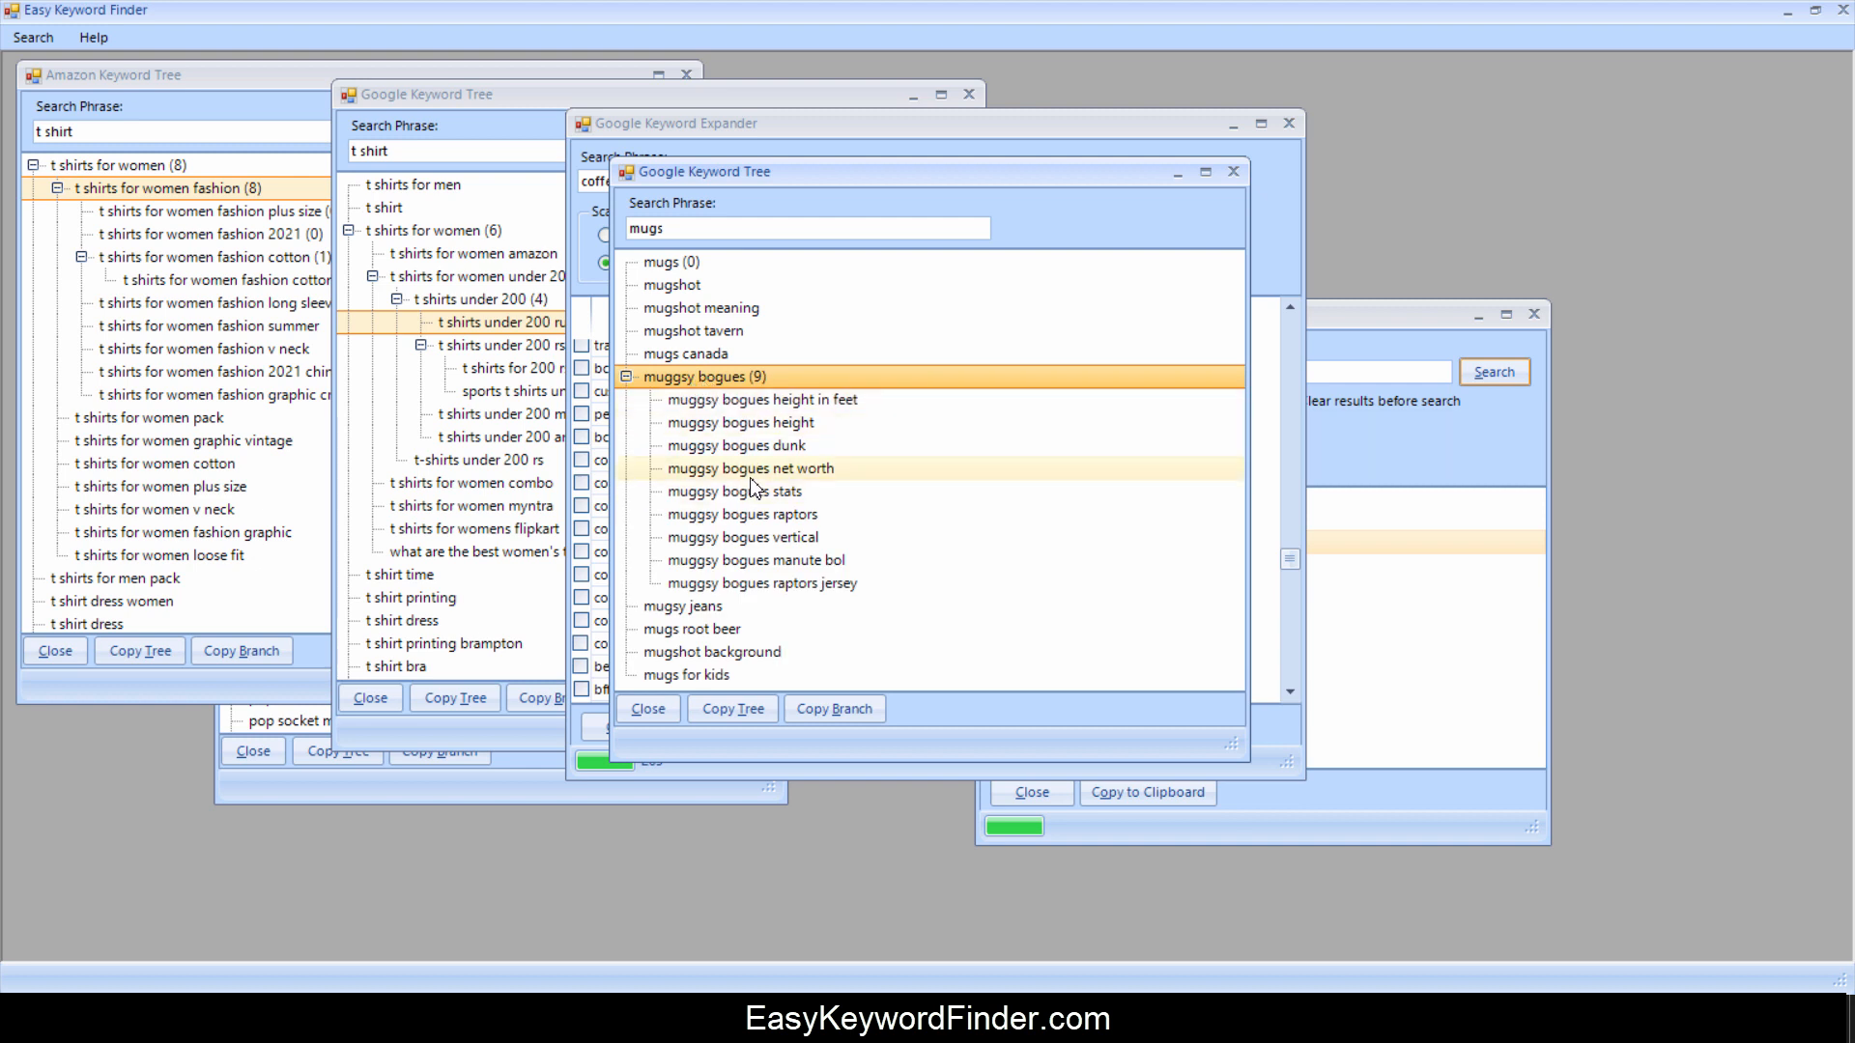
{"action": "mouse_move", "coordinate": [742, 584]}
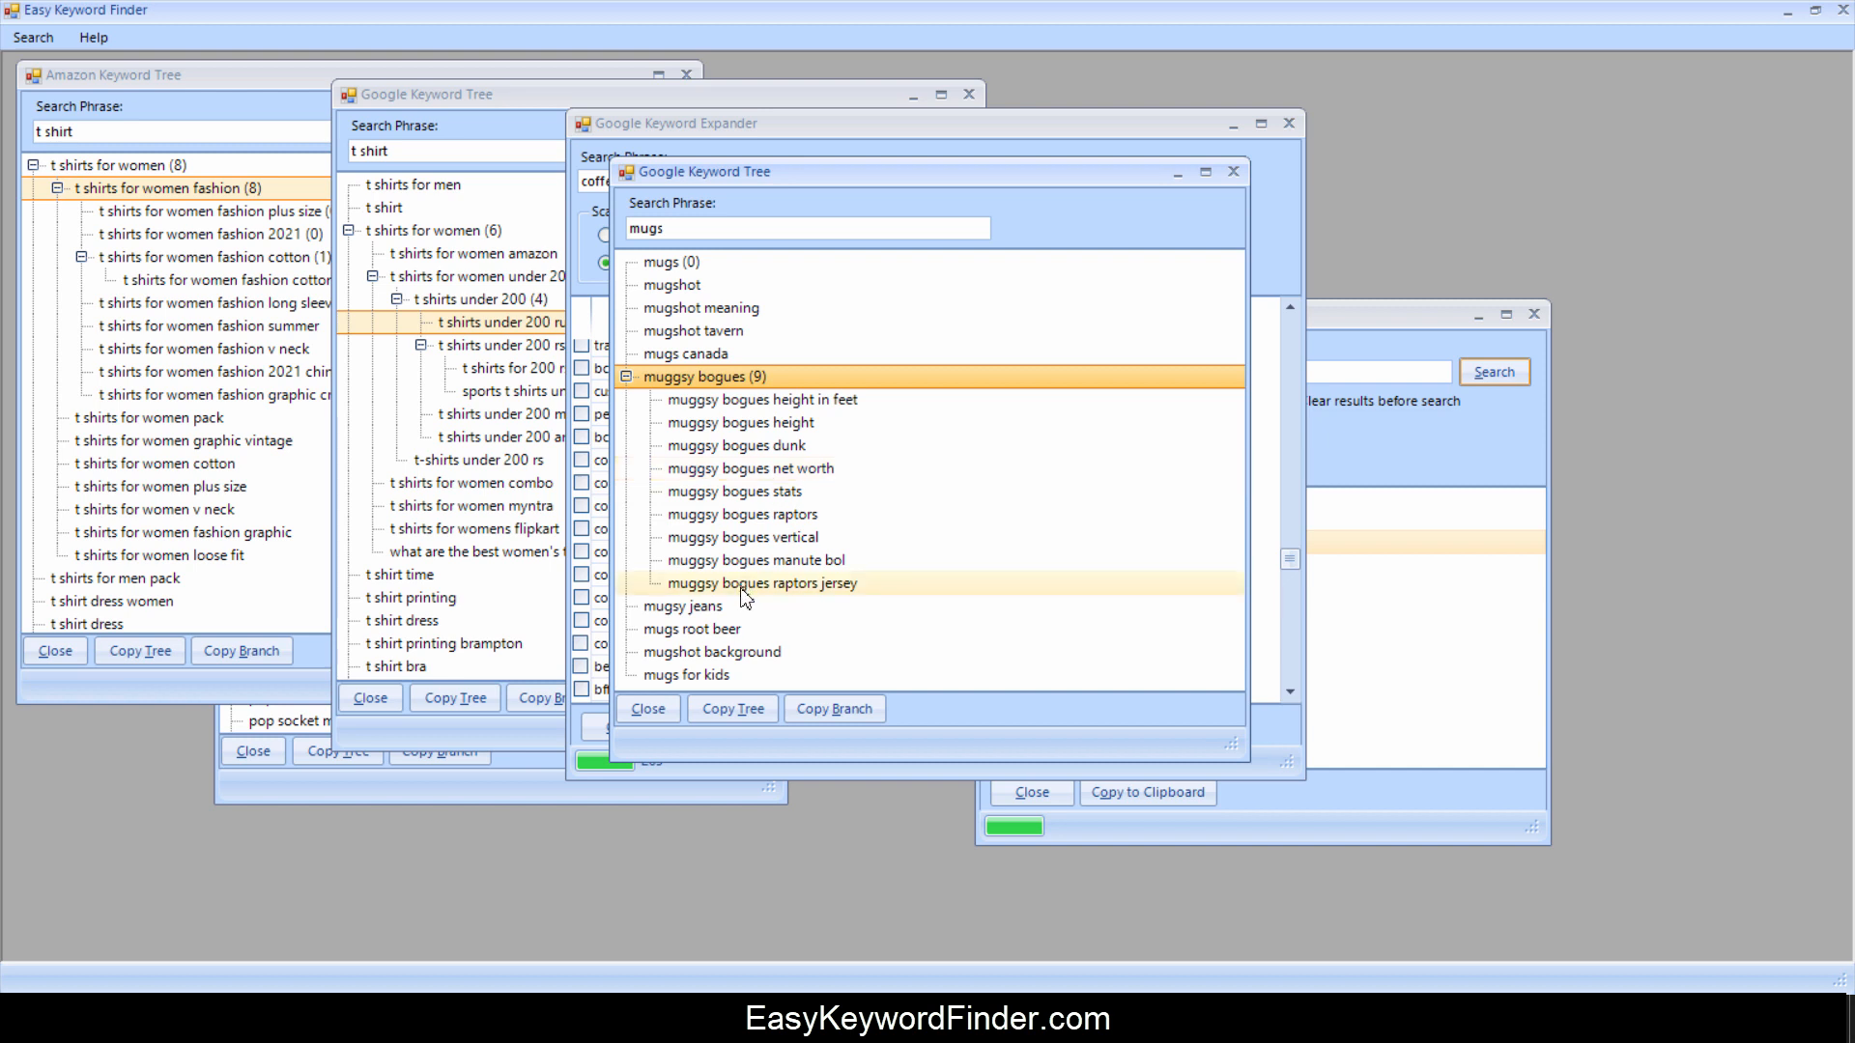
{"action": "mouse_move", "coordinate": [850, 498]}
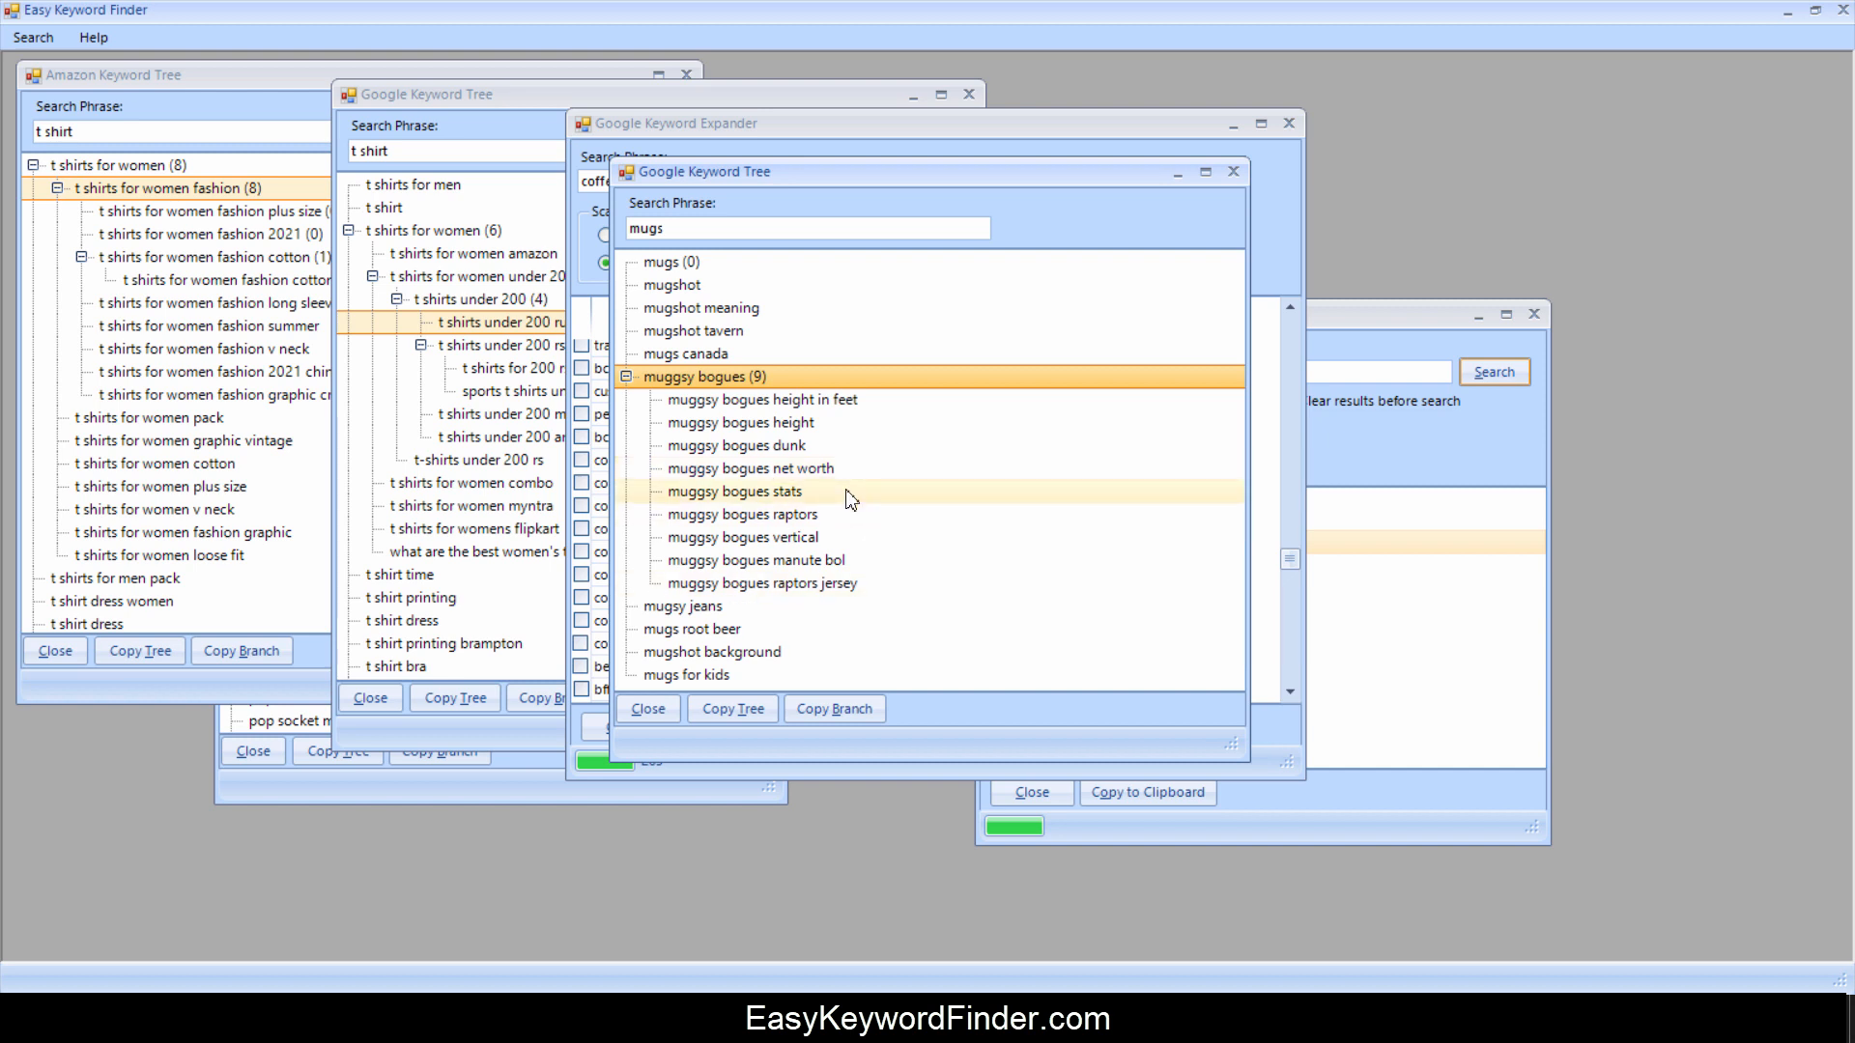
{"action": "mouse_move", "coordinate": [829, 379]}
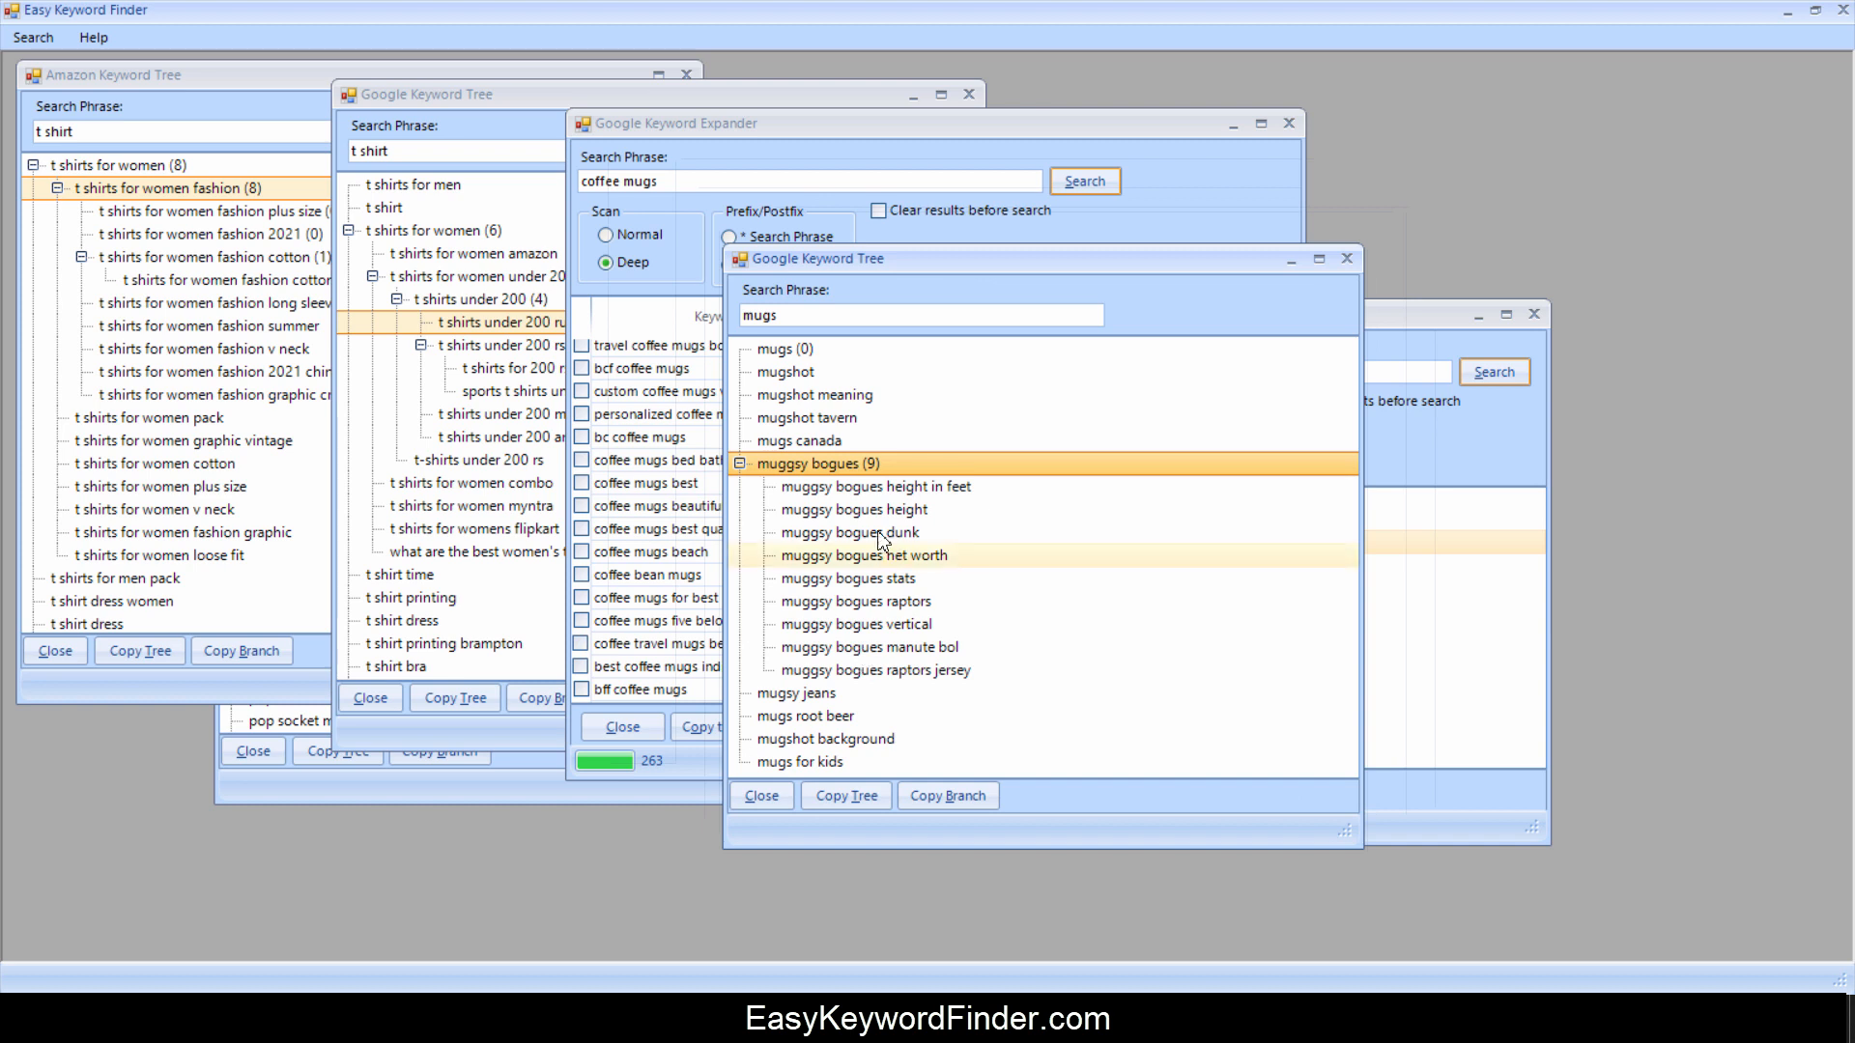
Step: Expand the muggsy bogues height branch of the mugs tree
{"action": "left_click", "coordinate": [767, 508]}
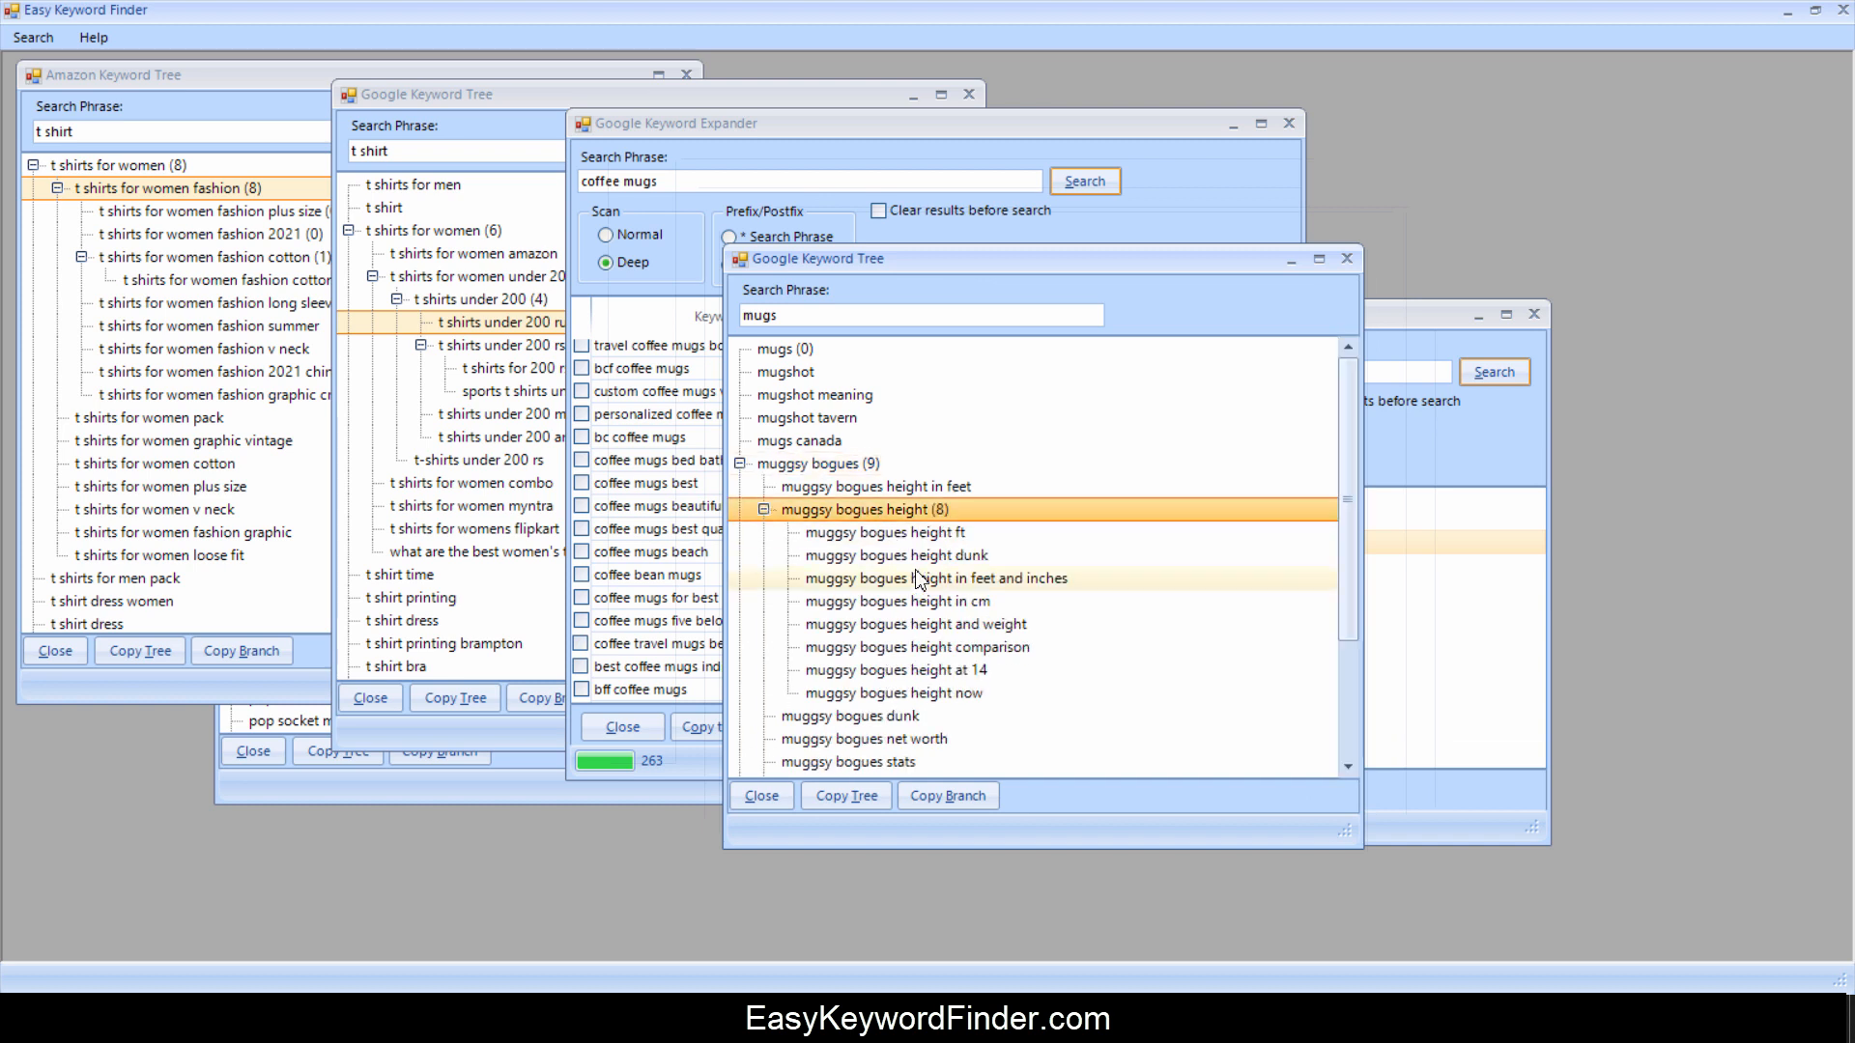
{"action": "mouse_move", "coordinate": [902, 555]}
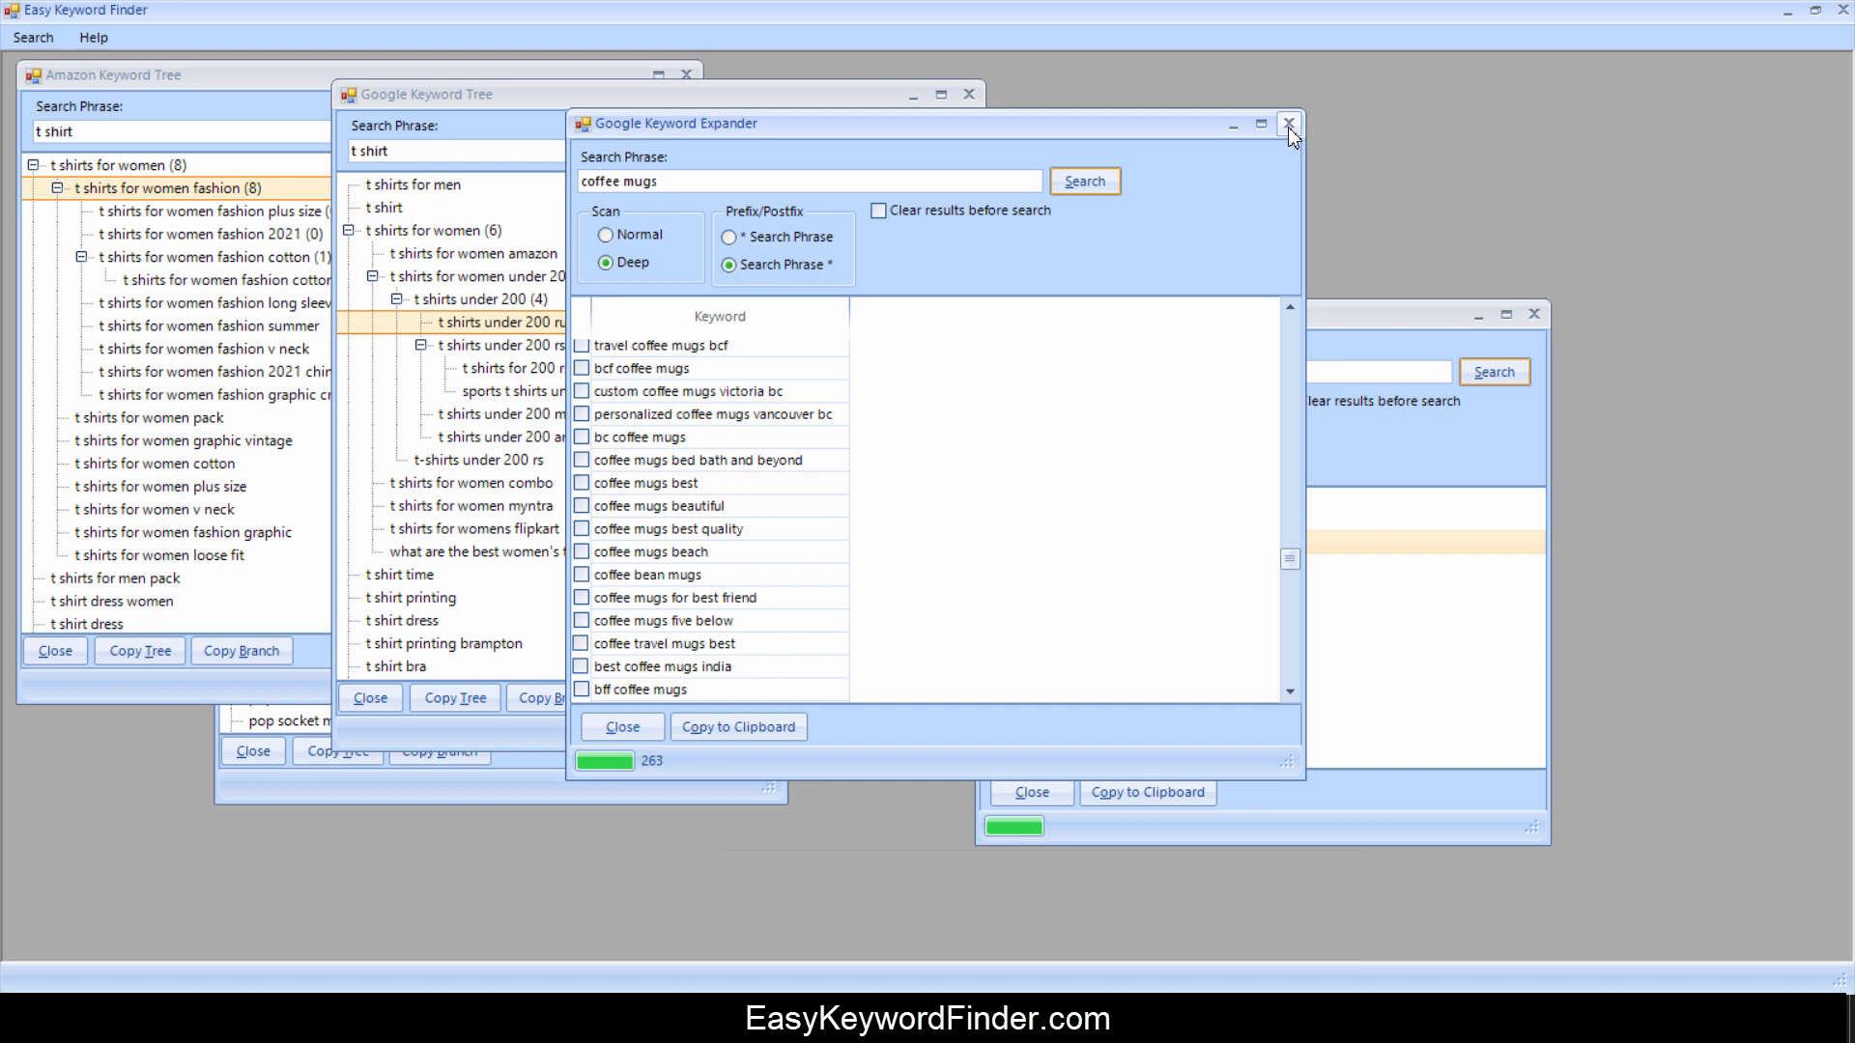
Step: Close the coffee mugs Google expander, leaving the Amazon keyword trees open
{"action": "left_click", "coordinate": [1288, 123]}
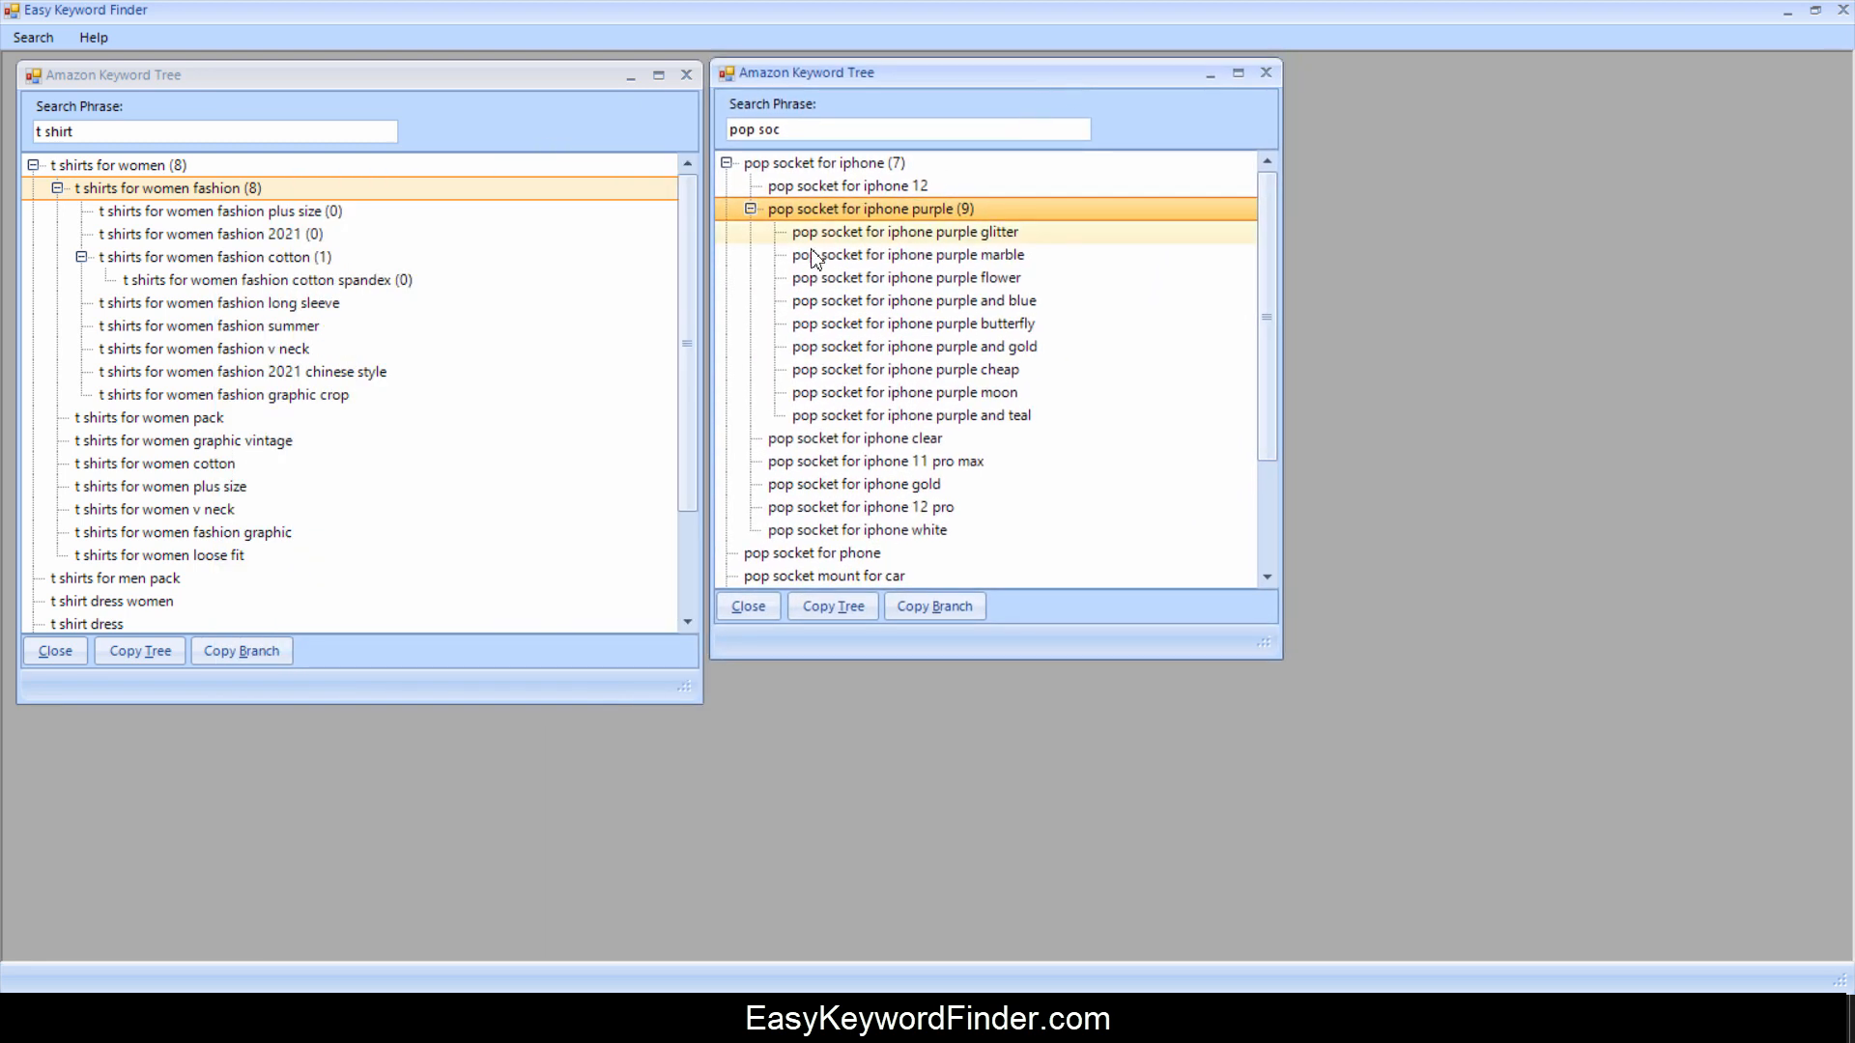
{"action": "scroll", "scroll_direction": "down", "scroll_amount": 3}
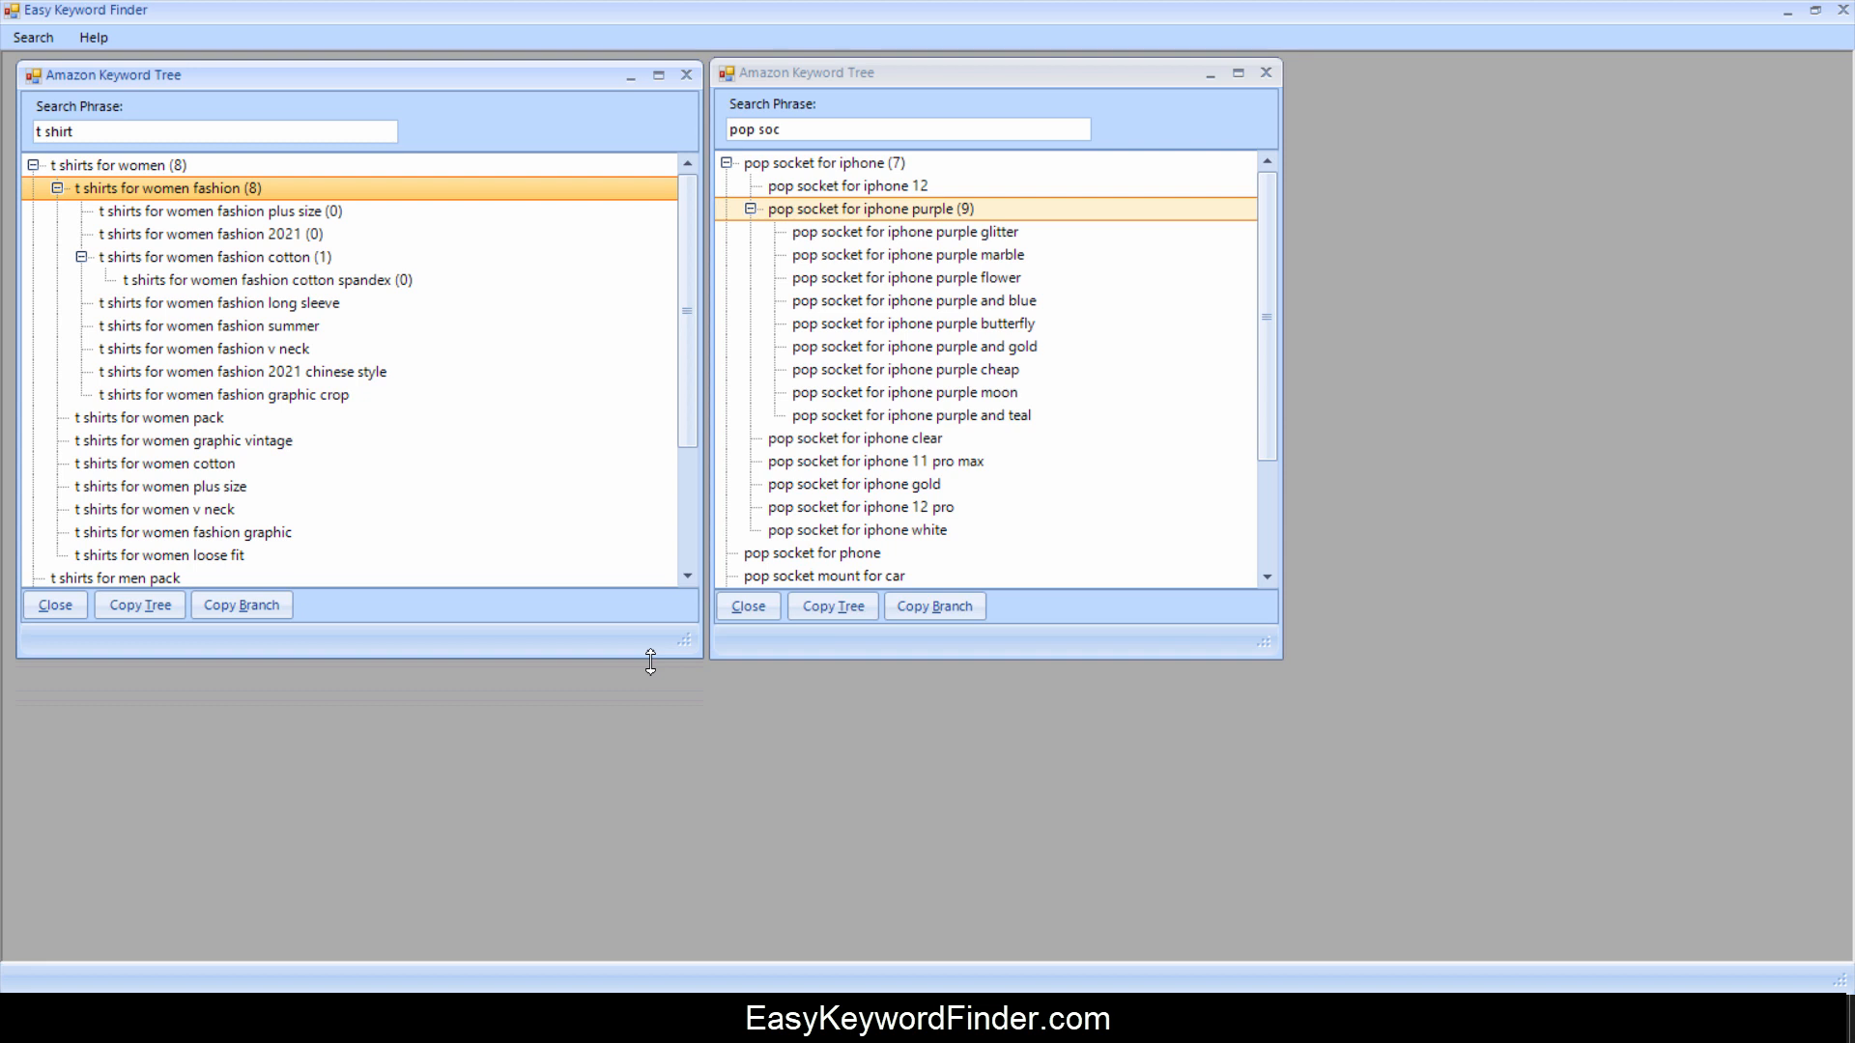
{"action": "mouse_move", "coordinate": [483, 657]}
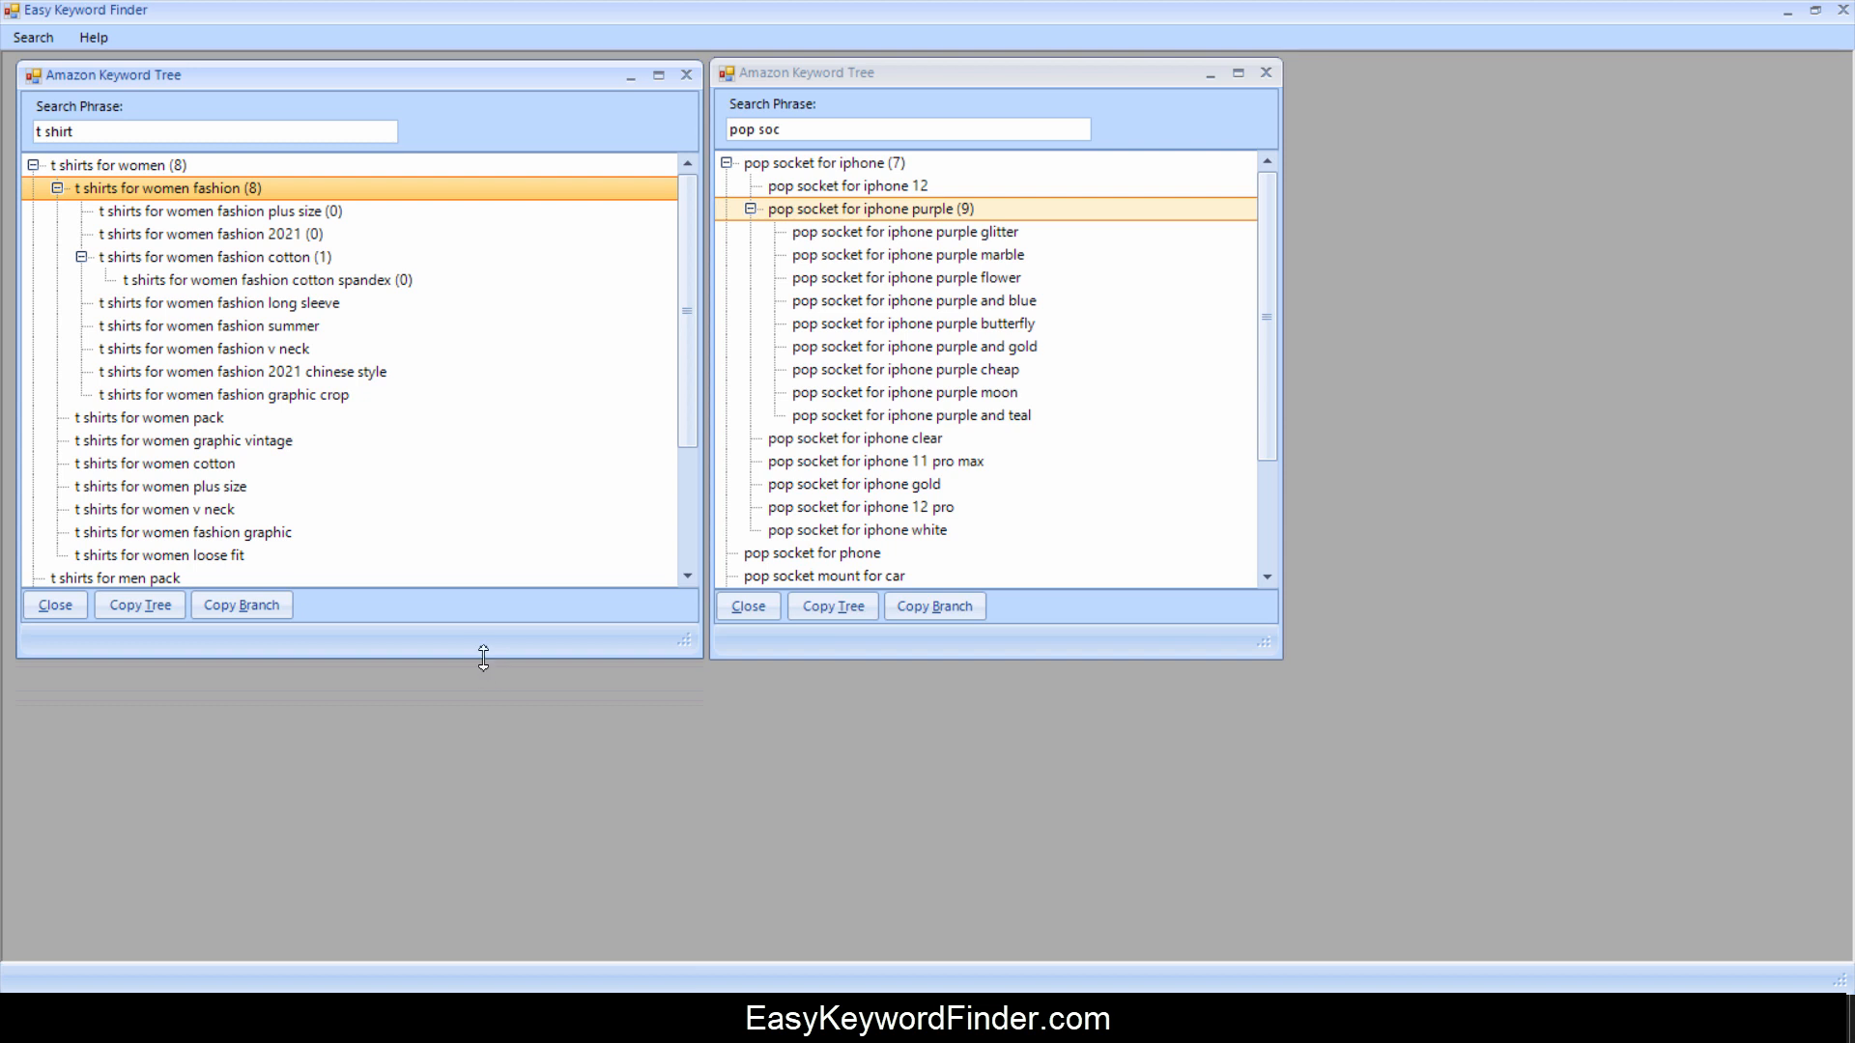